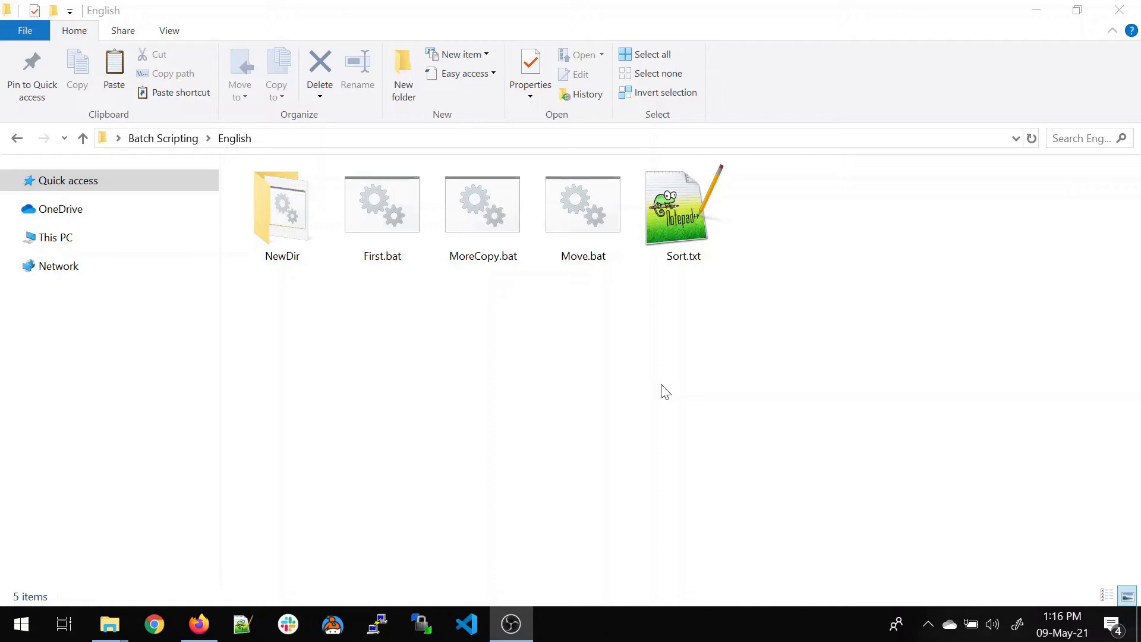
{"action": "mouse_move", "coordinate": [544, 405]}
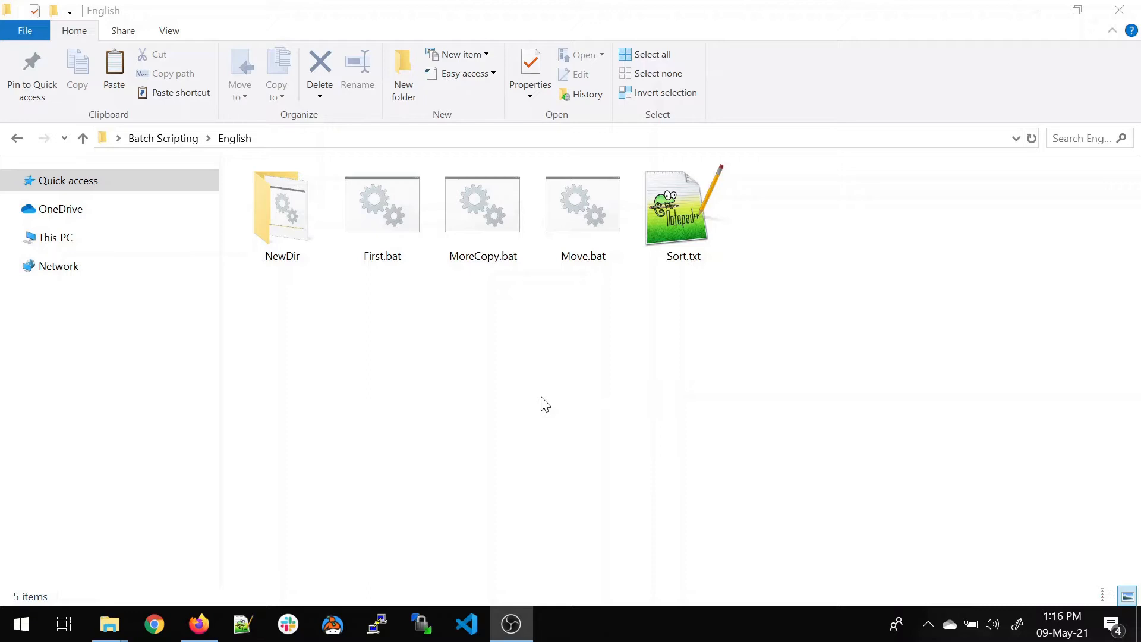
{"action": "mouse_move", "coordinate": [507, 373]}
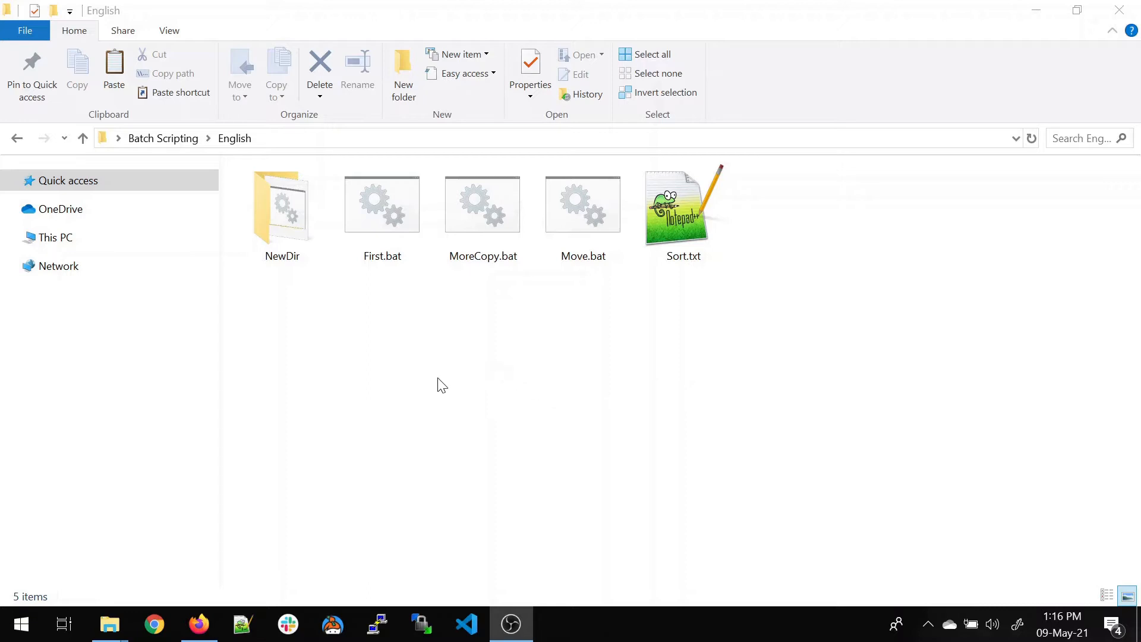
Create a new text document in the English folder and rename it WithEcho.bat.
{"action": "right_click", "coordinate": [442, 385]}
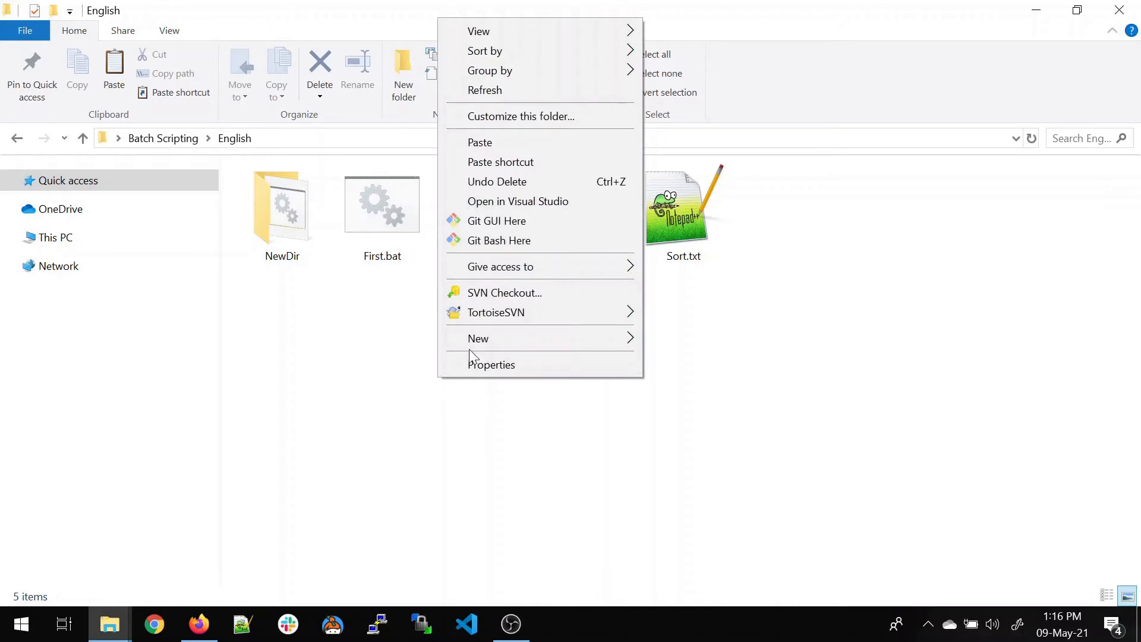
{"action": "left_click", "coordinate": [478, 339]}
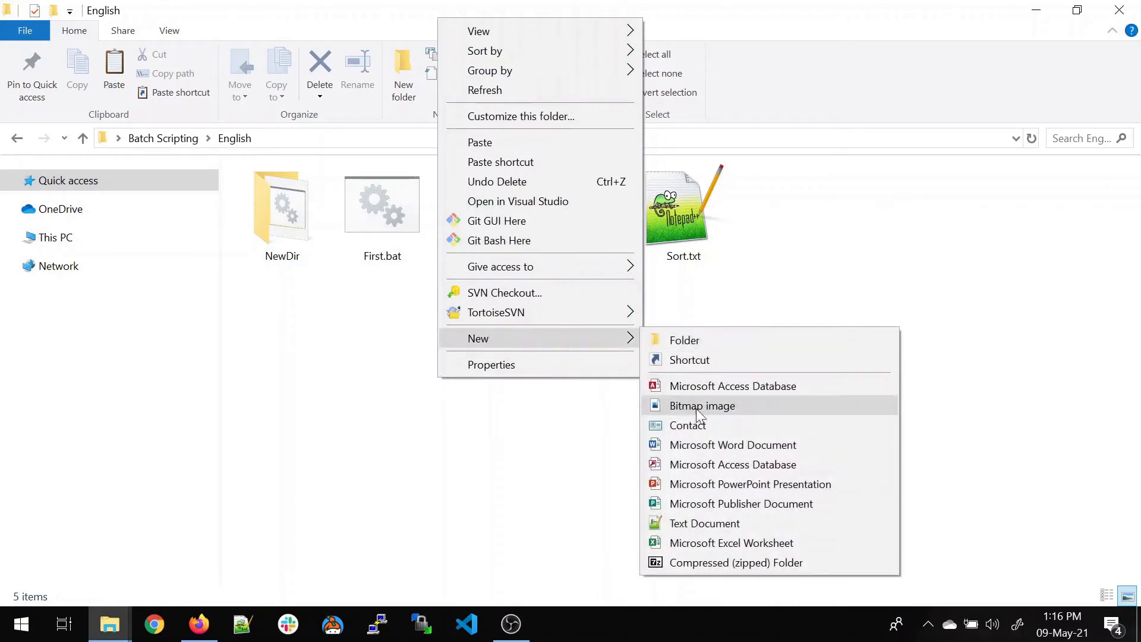
{"action": "left_click", "coordinate": [704, 523]}
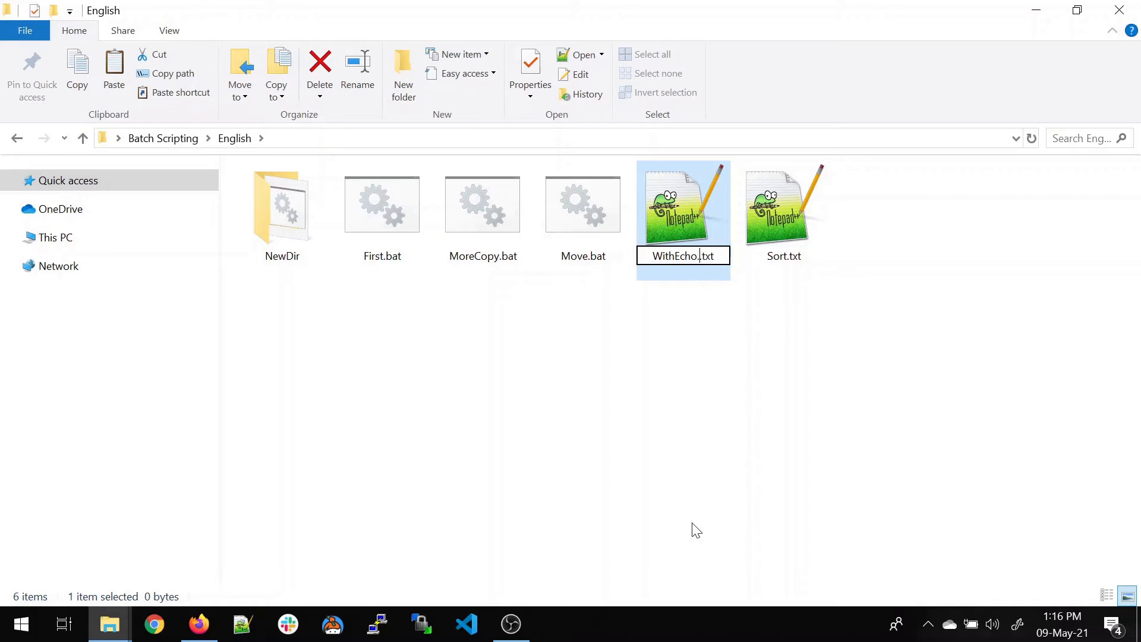
{"action": "type", "text": "bat"}
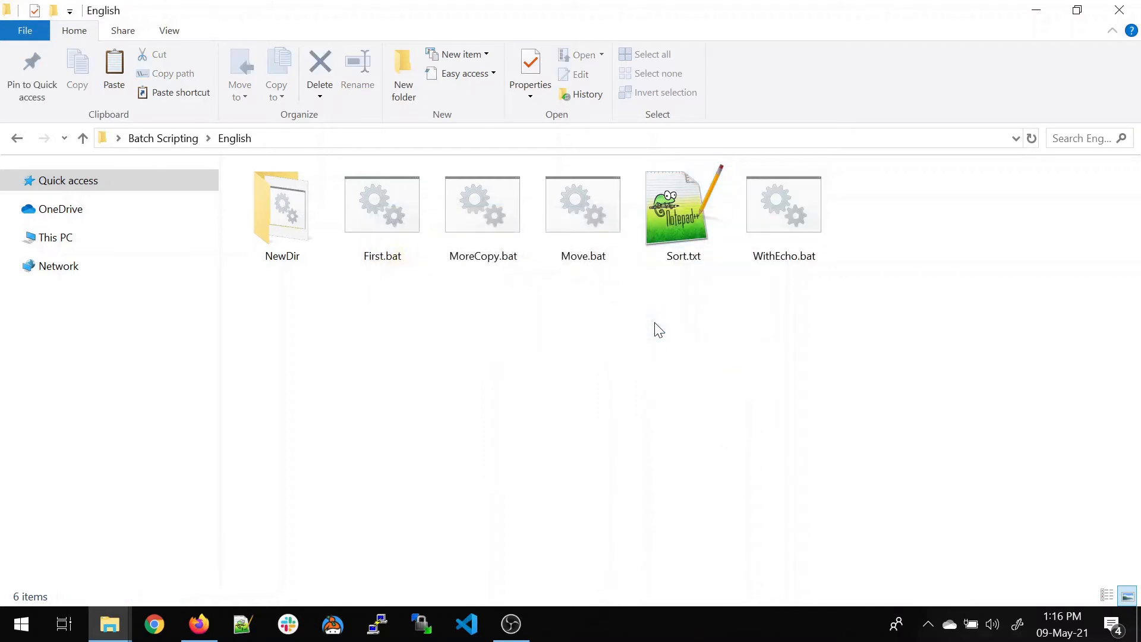
{"action": "left_click", "coordinate": [784, 208]}
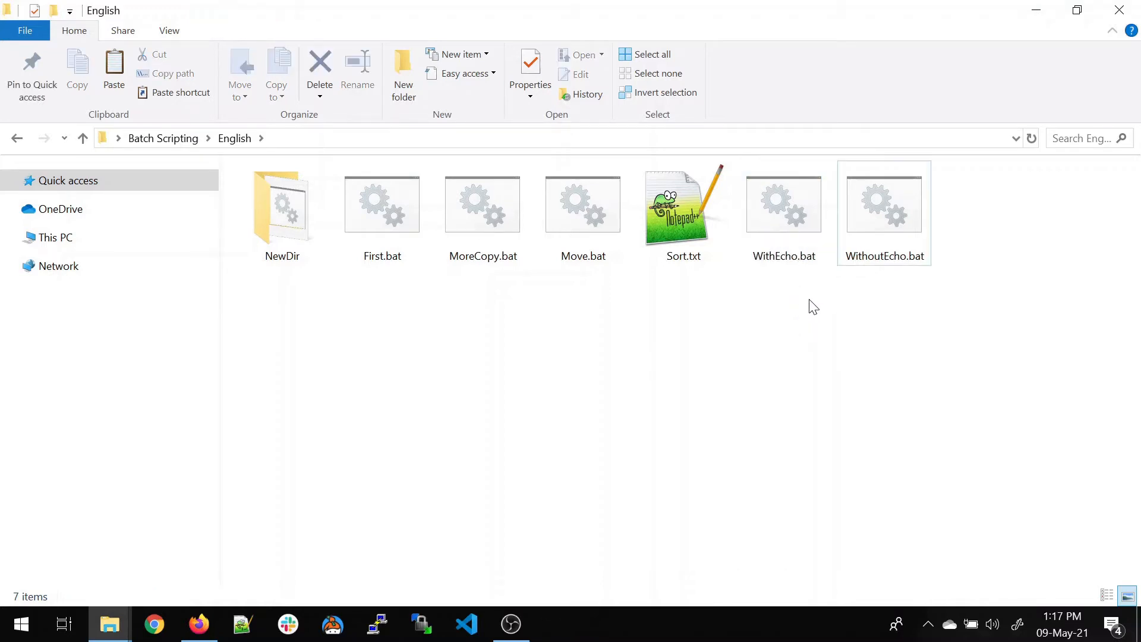
{"action": "right_click", "coordinate": [784, 203]}
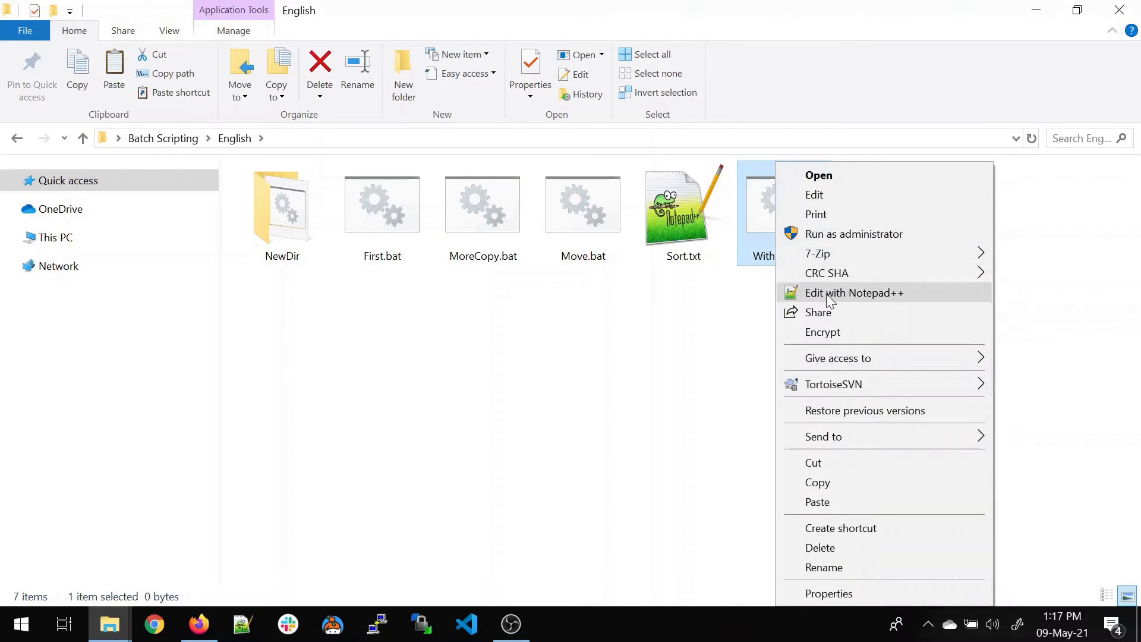
{"action": "left_click", "coordinate": [855, 292]}
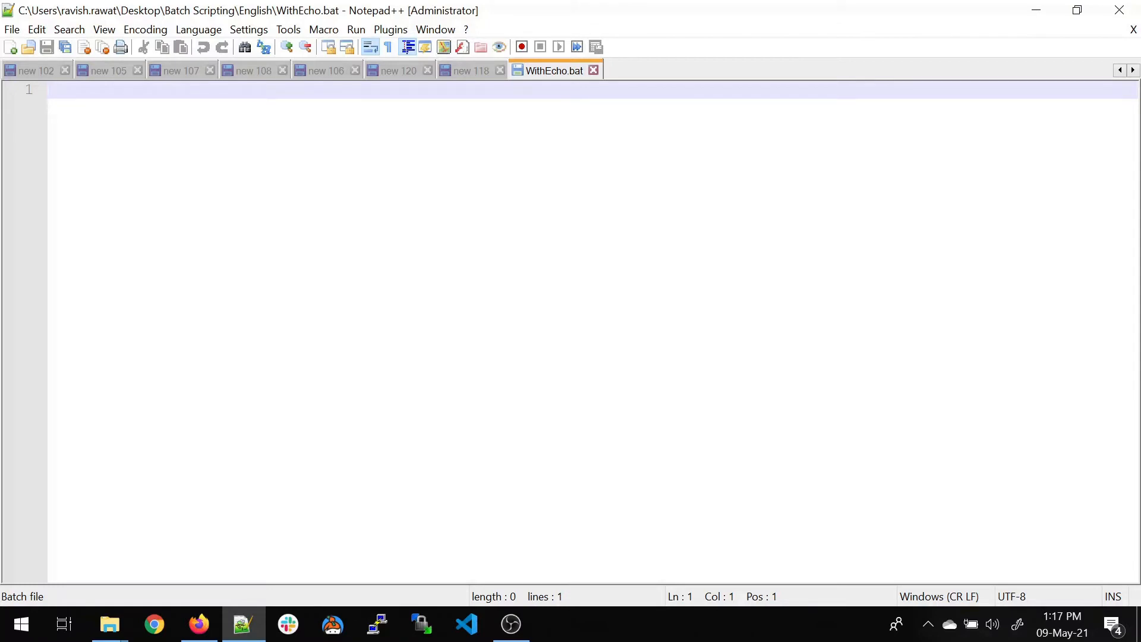
{"action": "type", "text": "@echo off"}
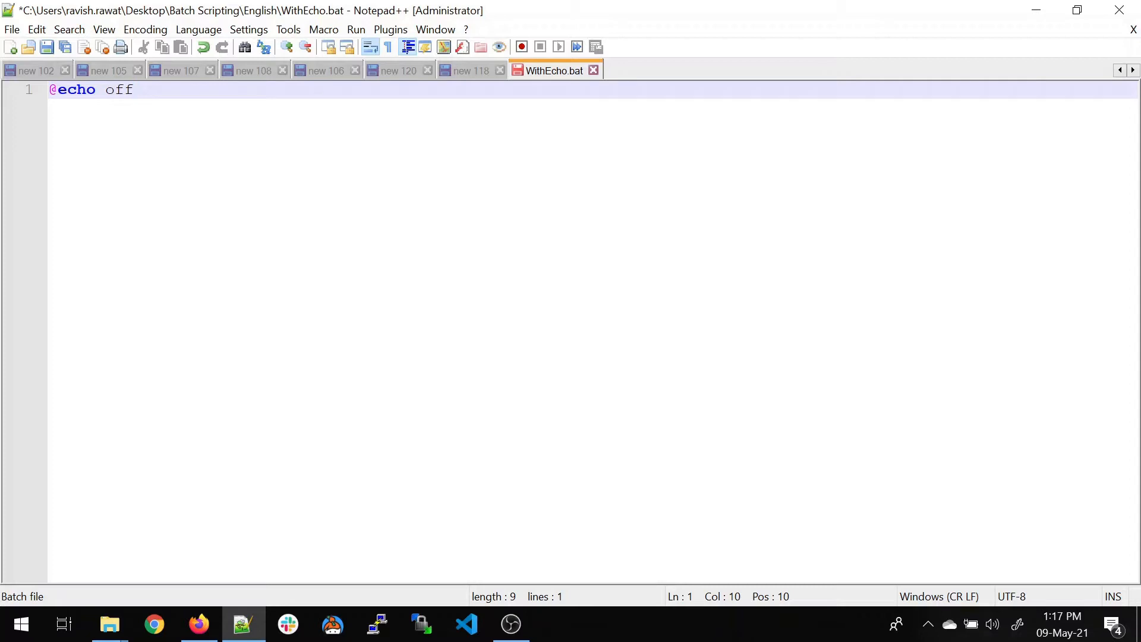
{"action": "key", "text": "Enter"}
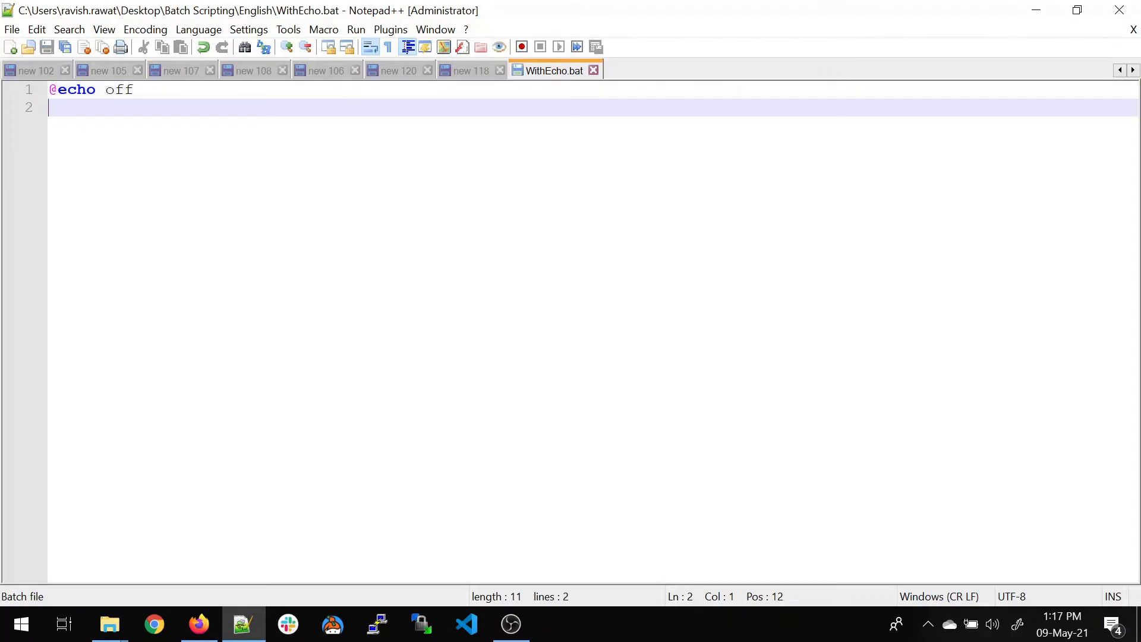
Write 'This is the first line of the program.' on line 2, fixing the program typo.
{"action": "type", "text": "This is the first line of the pro"}
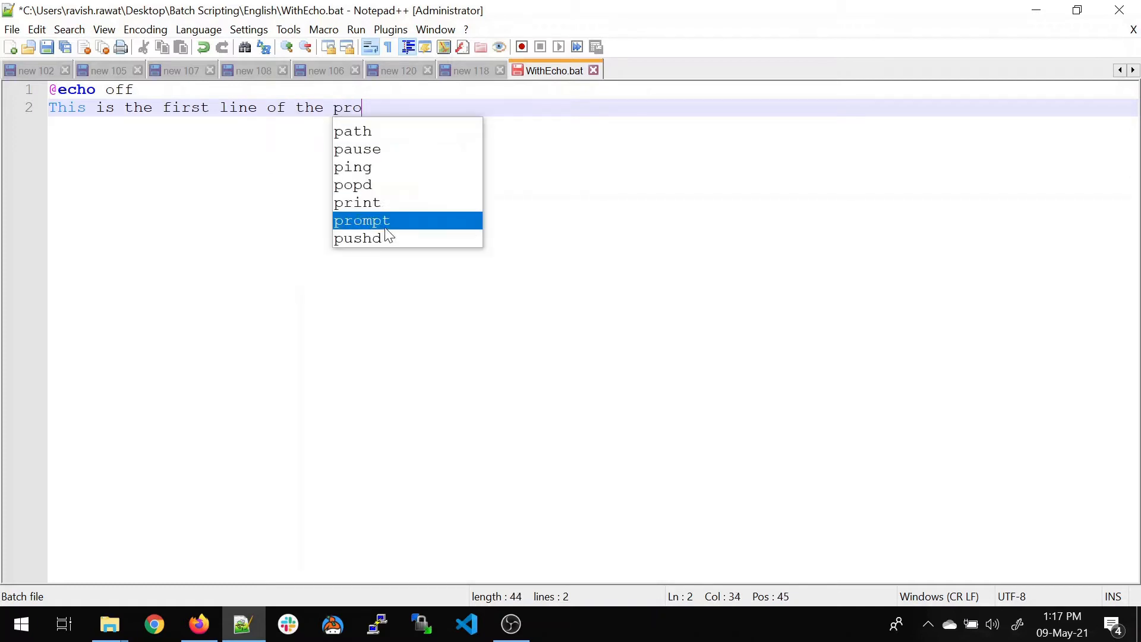
{"action": "type", "text": "hram."}
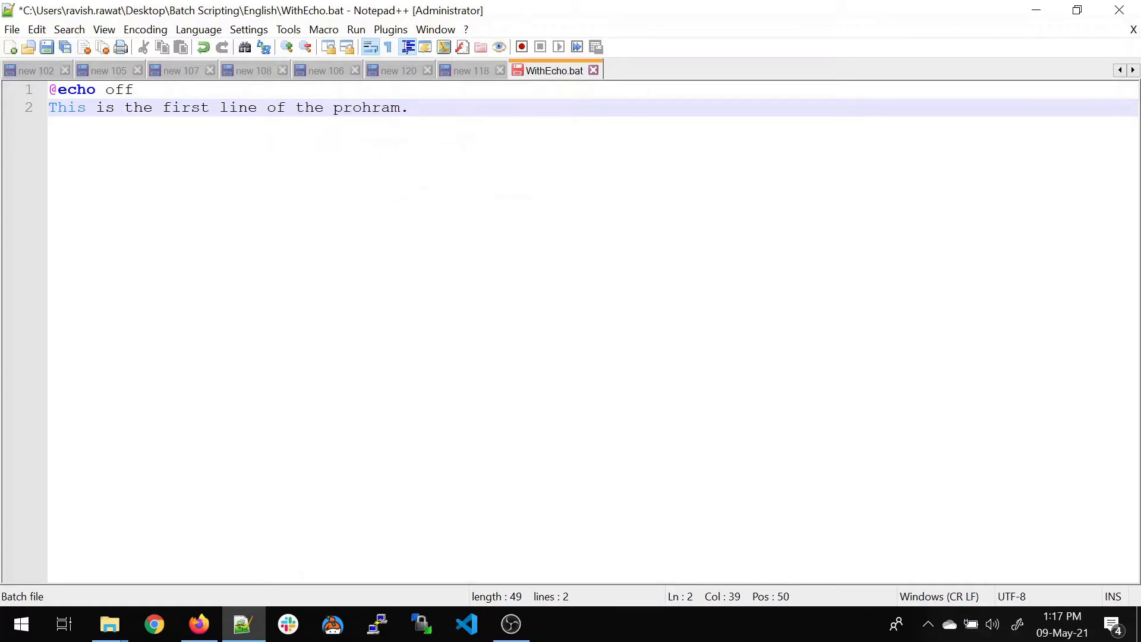
{"action": "left_click", "coordinate": [370, 107]}
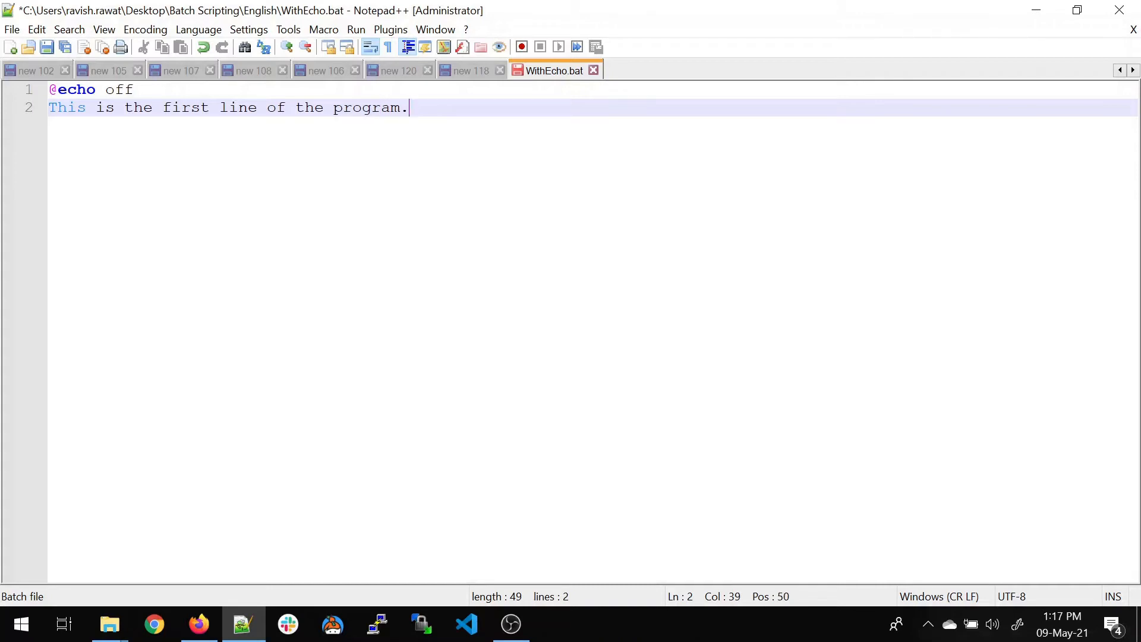
{"action": "key", "text": "Enter"}
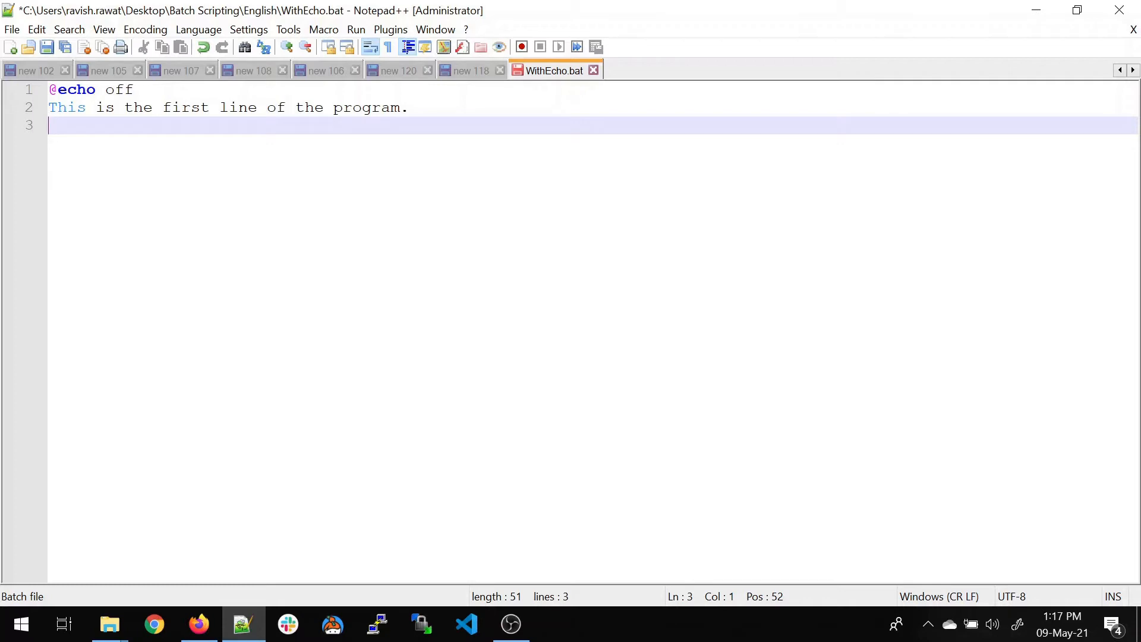
Add line 3 reading dir "" > myFile.txt to redirect a directory listing.
{"action": "type", "text": "dir"}
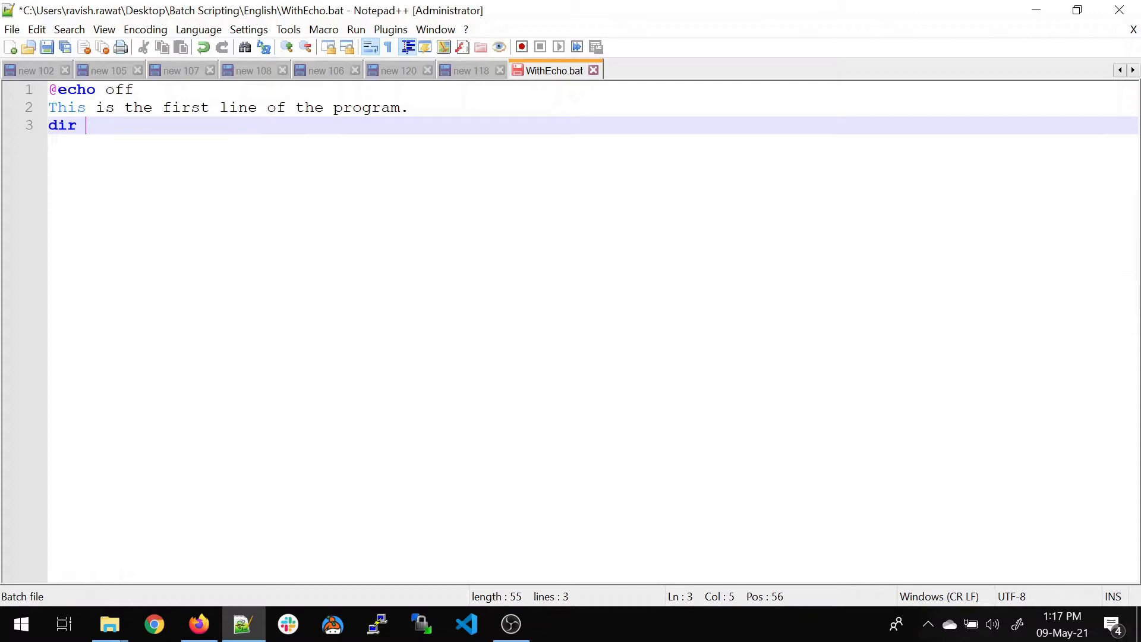
{"action": "type", "text": "\"\""}
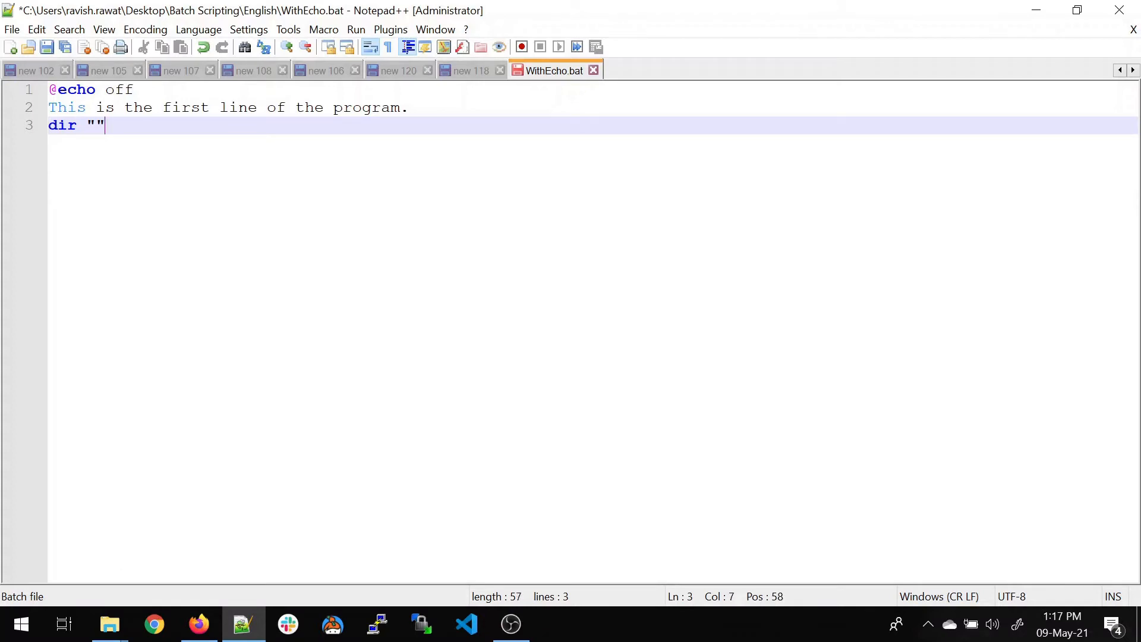
{"action": "type", "text": ">"}
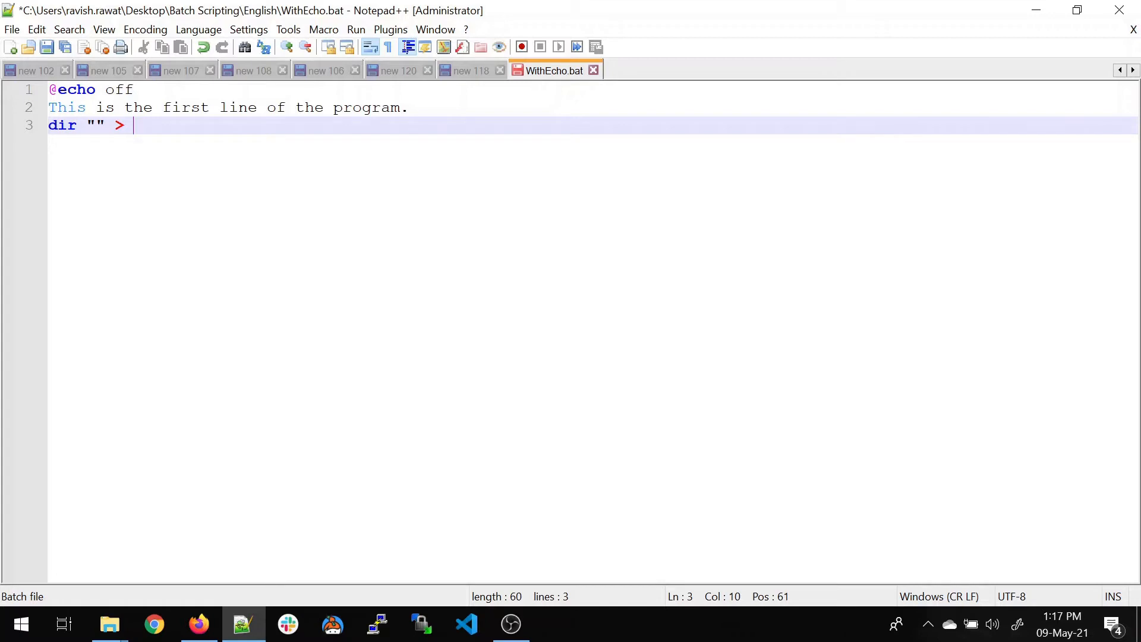
{"action": "type", "text": "myFi"}
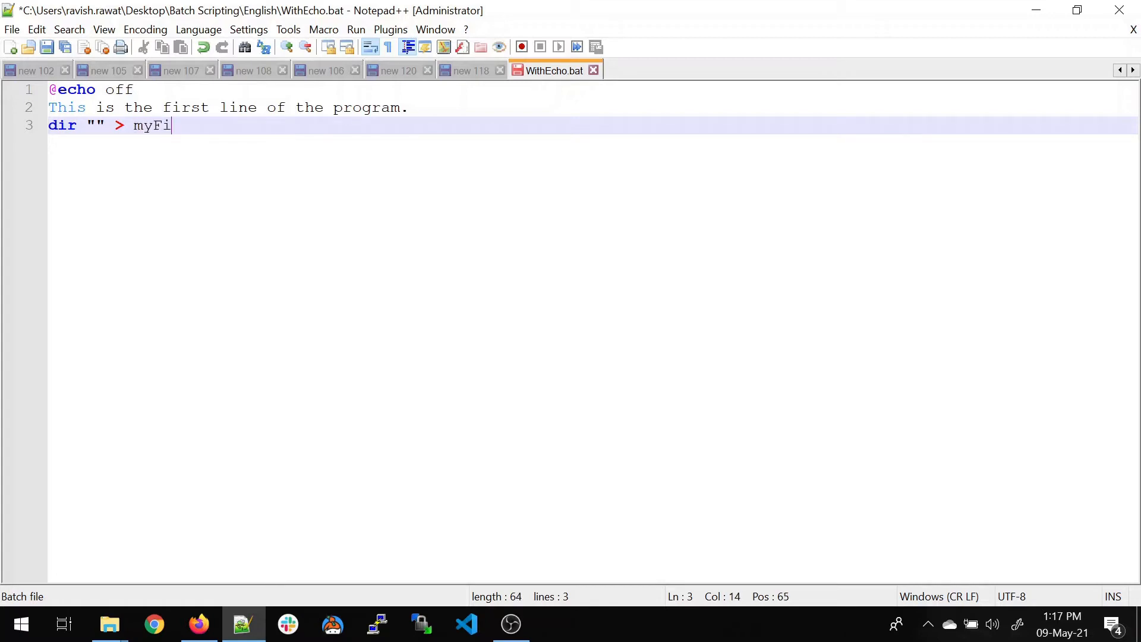
{"action": "type", "text": "le.txt"}
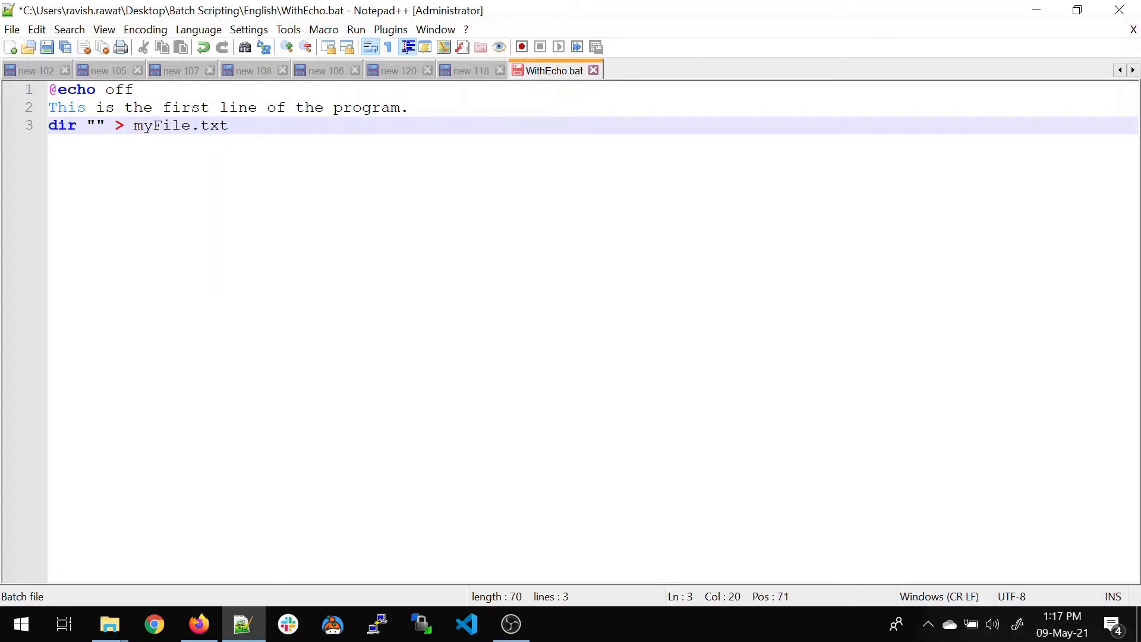
{"action": "double_click", "coordinate": [178, 126]}
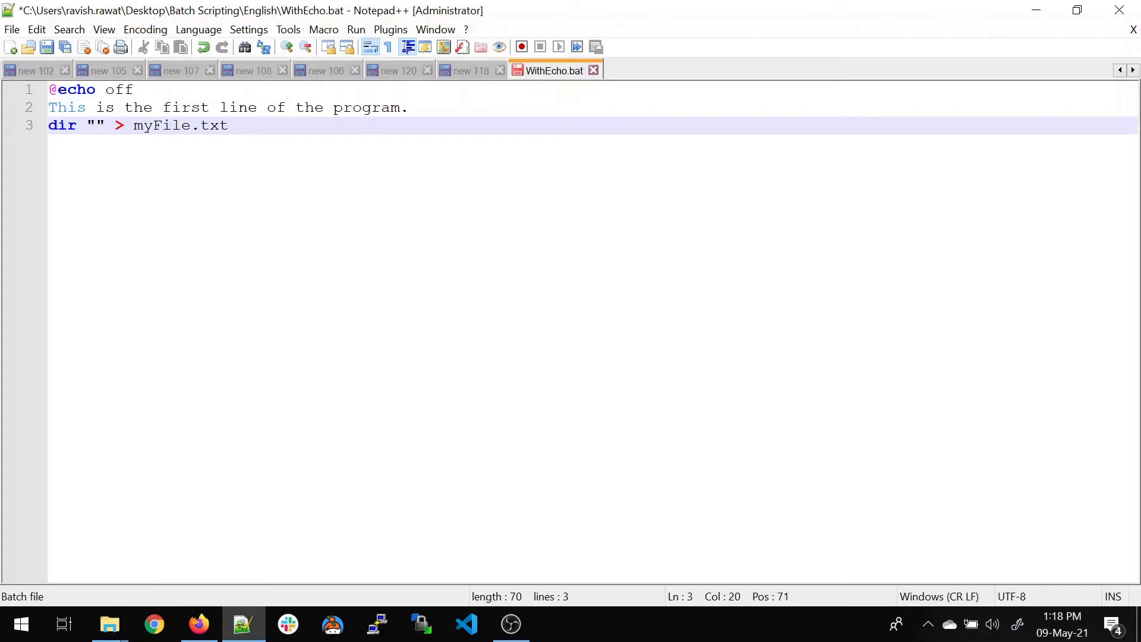
{"action": "double_click", "coordinate": [162, 126]}
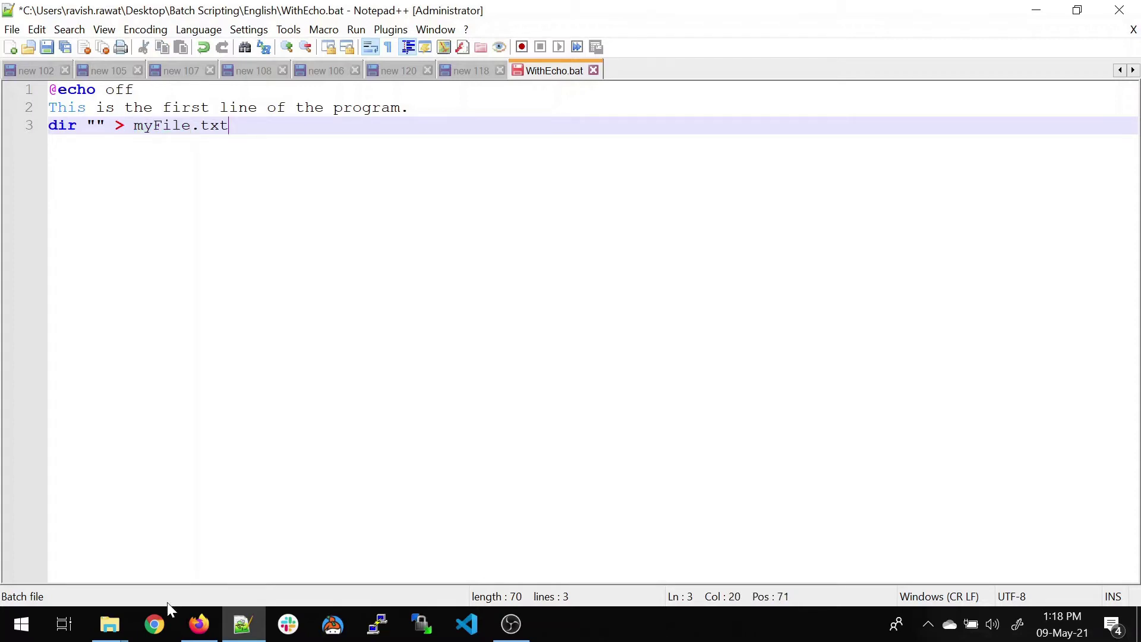
Fill the English folder path into the dir line's quotes and save the script.
{"action": "left_click", "coordinate": [109, 623]}
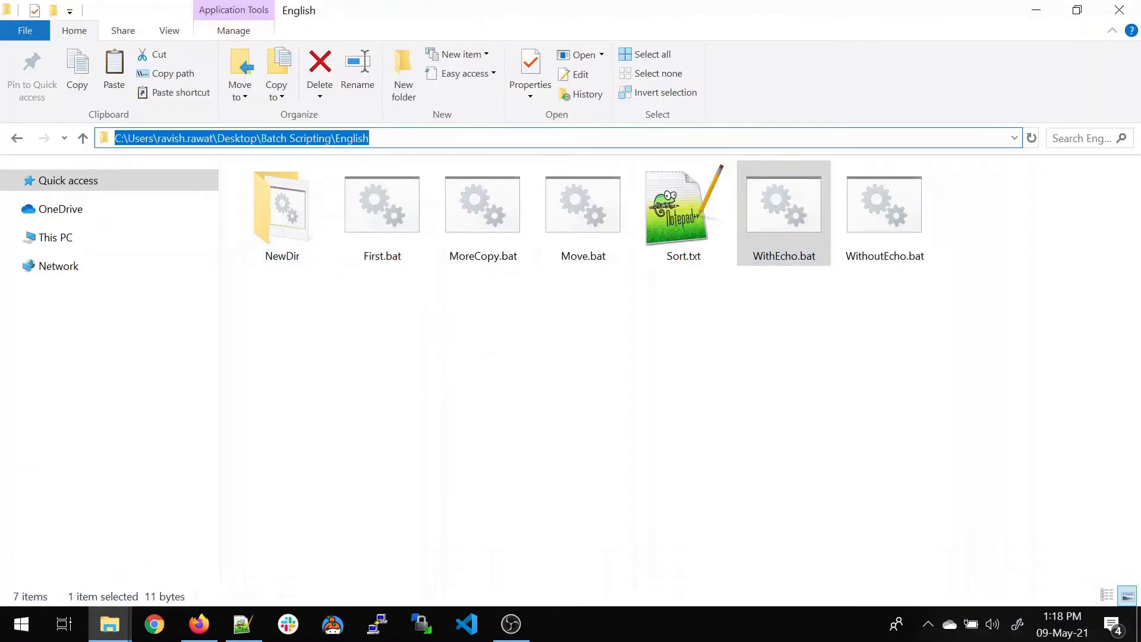
{"action": "mouse_move", "coordinate": [928, 63]}
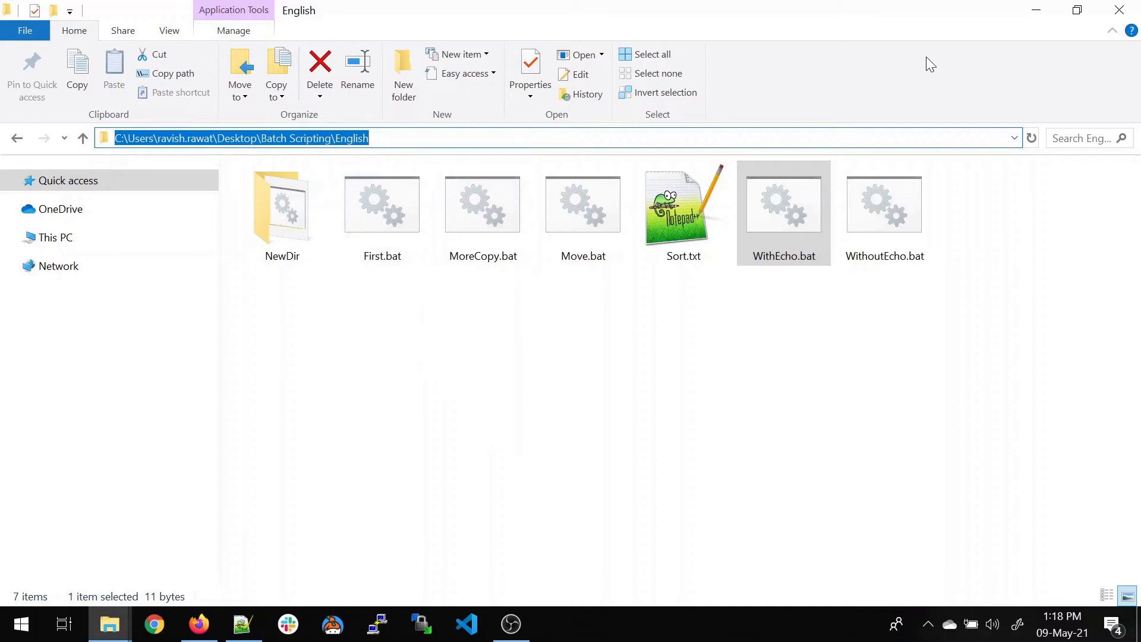
{"action": "double_click", "coordinate": [783, 204]}
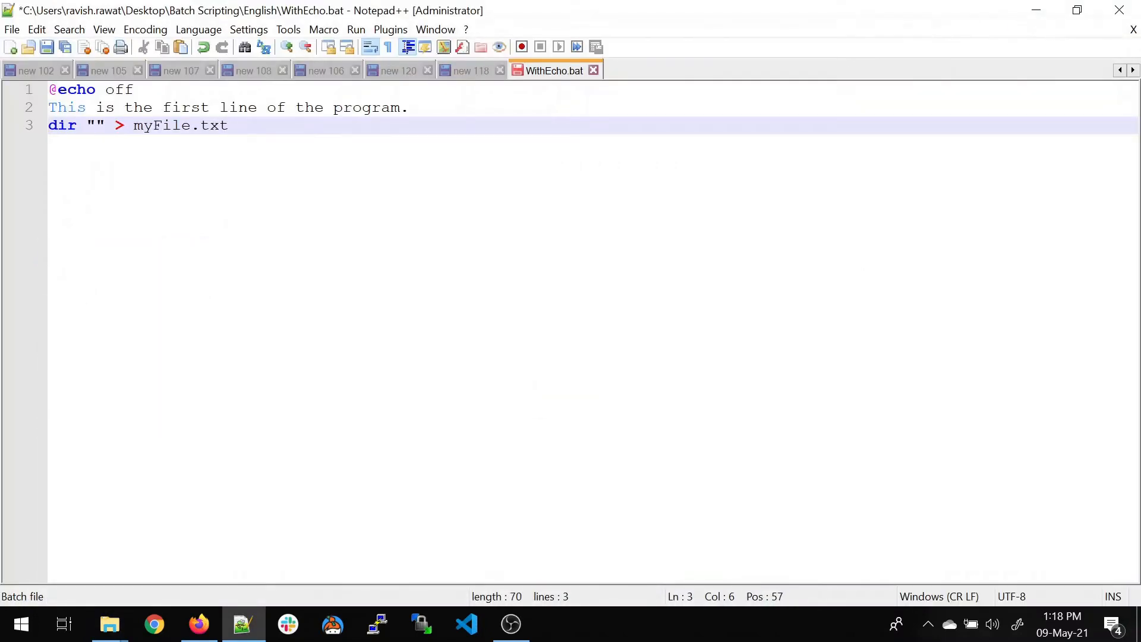
{"action": "type", "text": "C:\\Users\\ravish.rawat\\Desktop\\Batch Scripting\\English"}
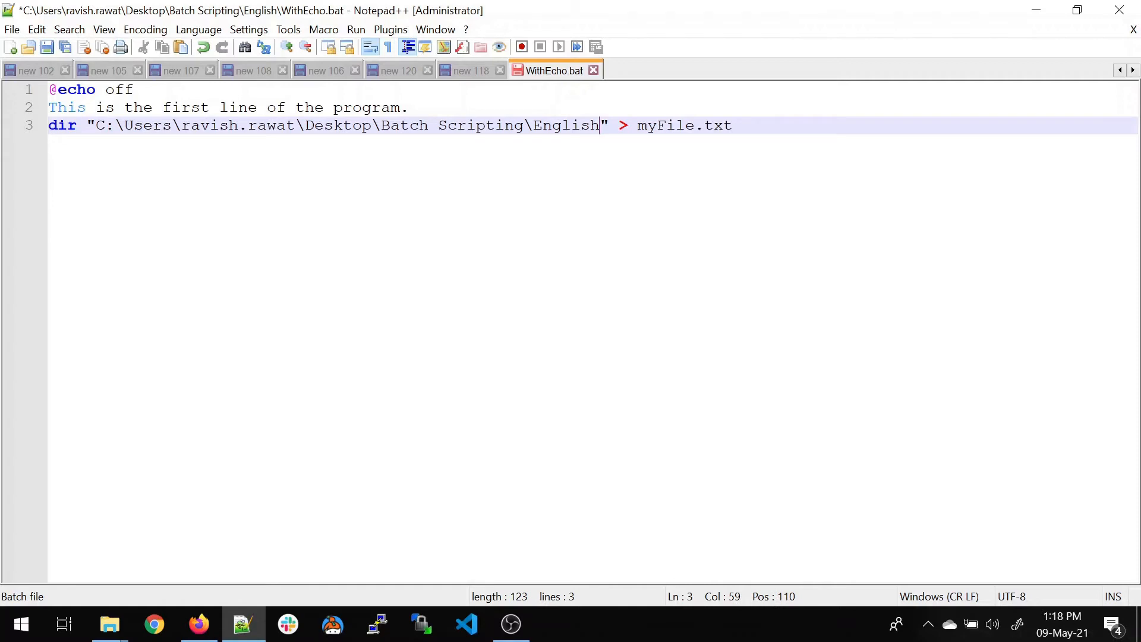
{"action": "key", "text": "Ctrl+s"}
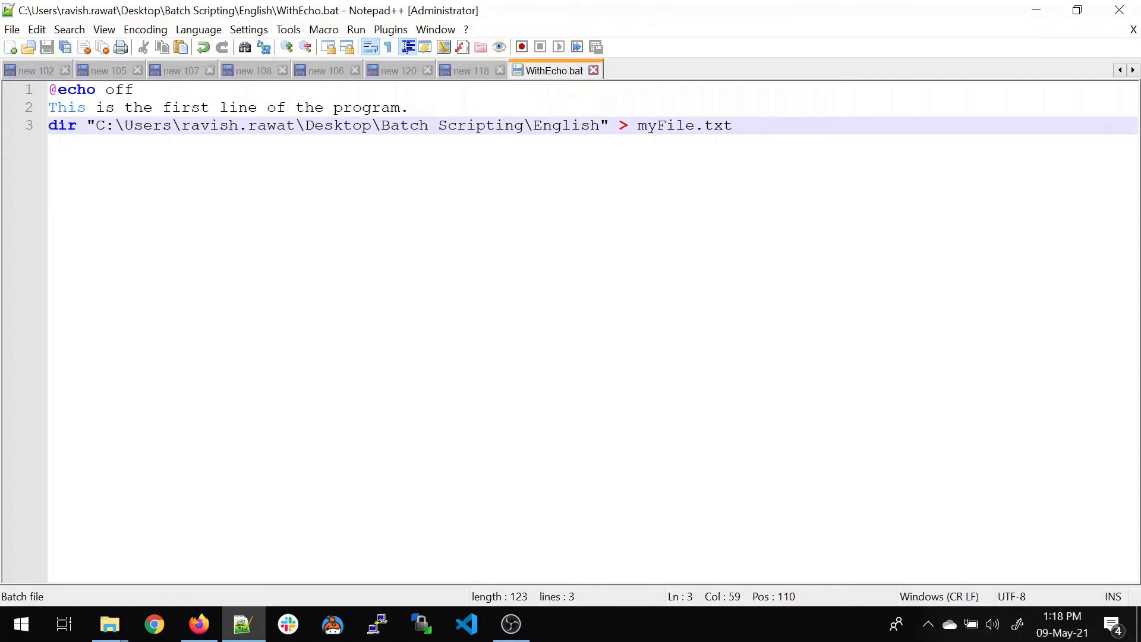
Add line 4 echo "This program is now finished!!" and select the whole script for copying.
{"action": "type", "text": "echo \""}
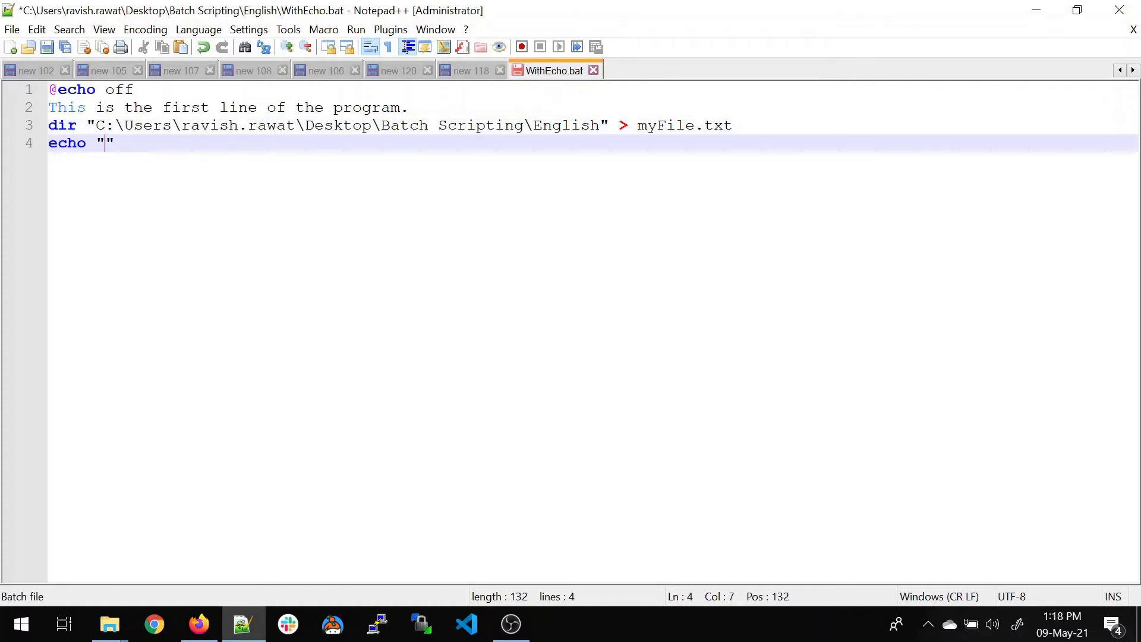
{"action": "type", "text": "This pro"}
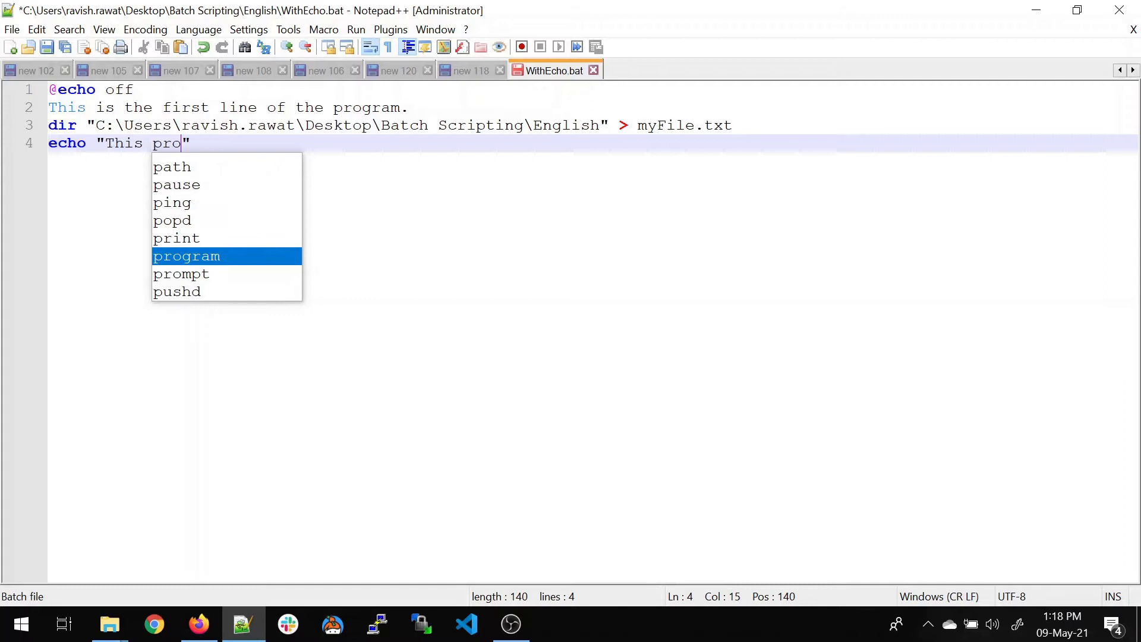
{"action": "type", "text": "gram is"}
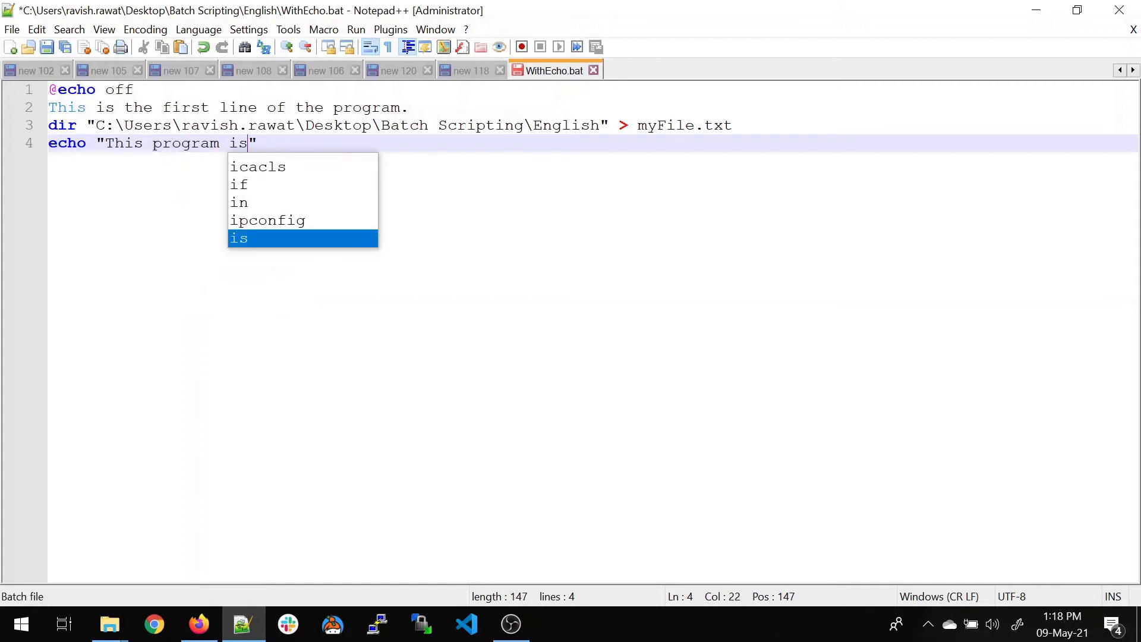
{"action": "type", "text": "now fi"}
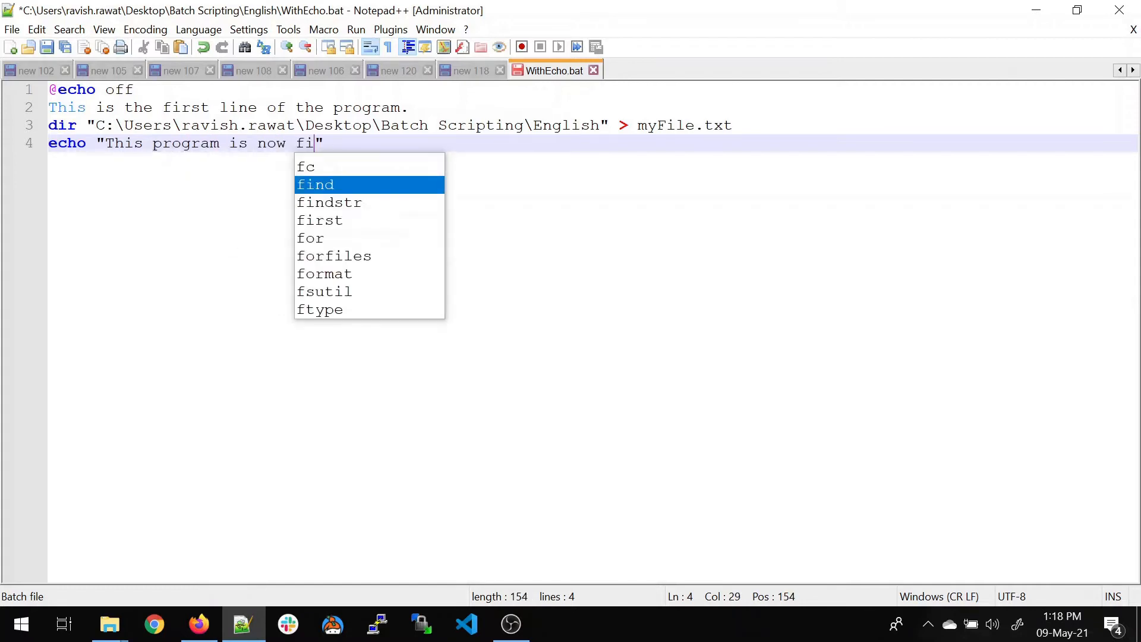
{"action": "type", "text": "nished"}
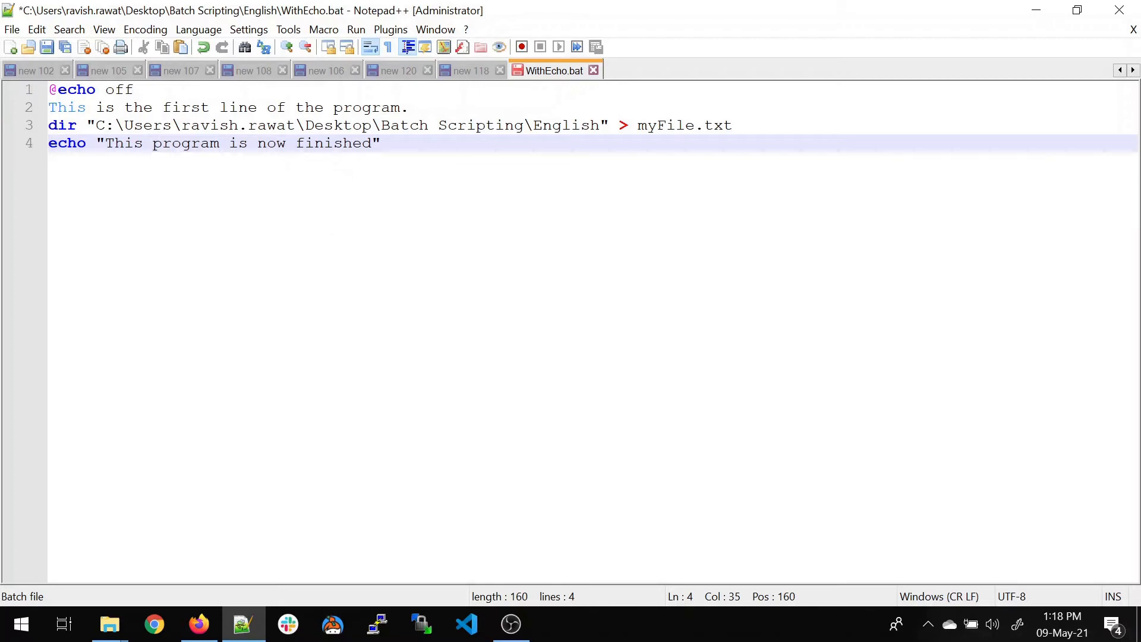
{"action": "type", "text": "!!"}
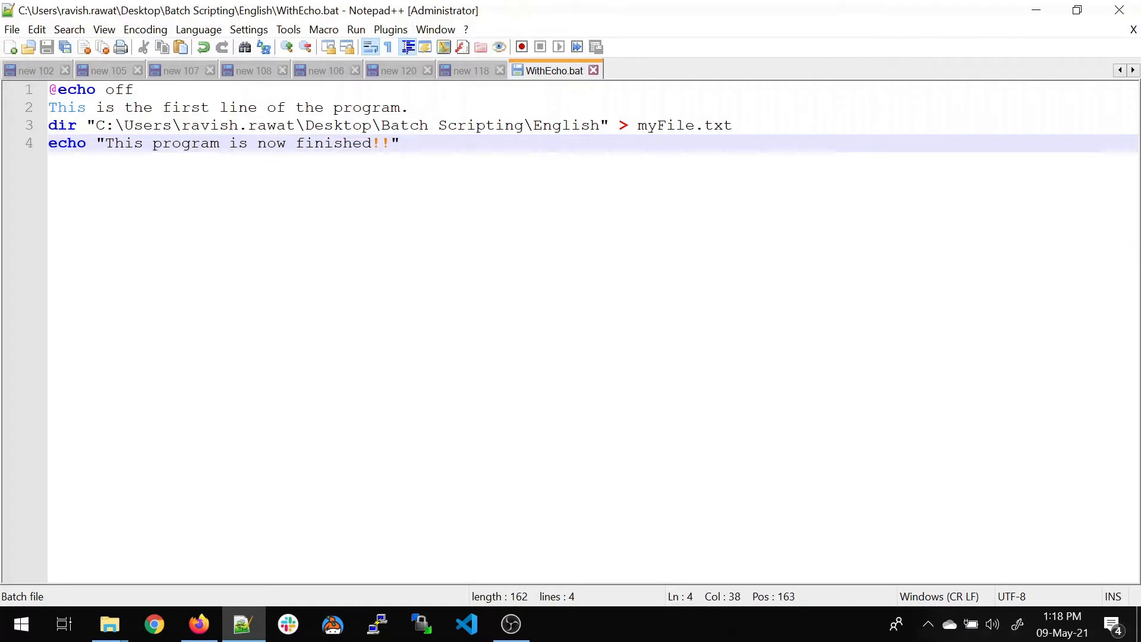
{"action": "key", "text": "ctrl+a"}
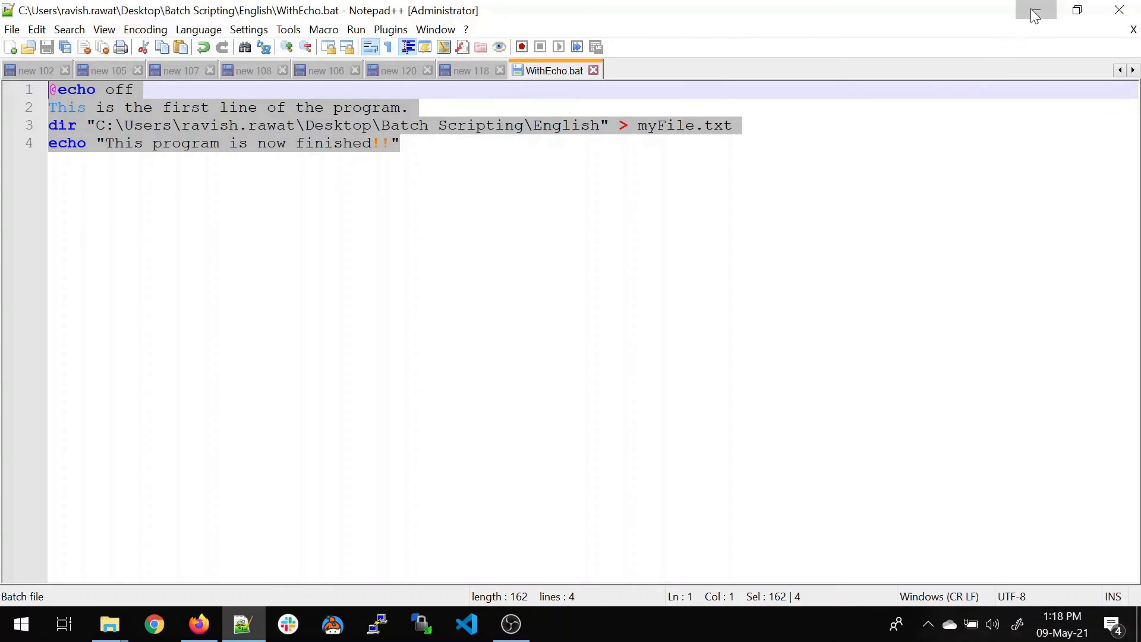
Open WithoutEcho.bat in Notepad++ and paste in the same four-line script.
{"action": "left_click", "coordinate": [1035, 9]}
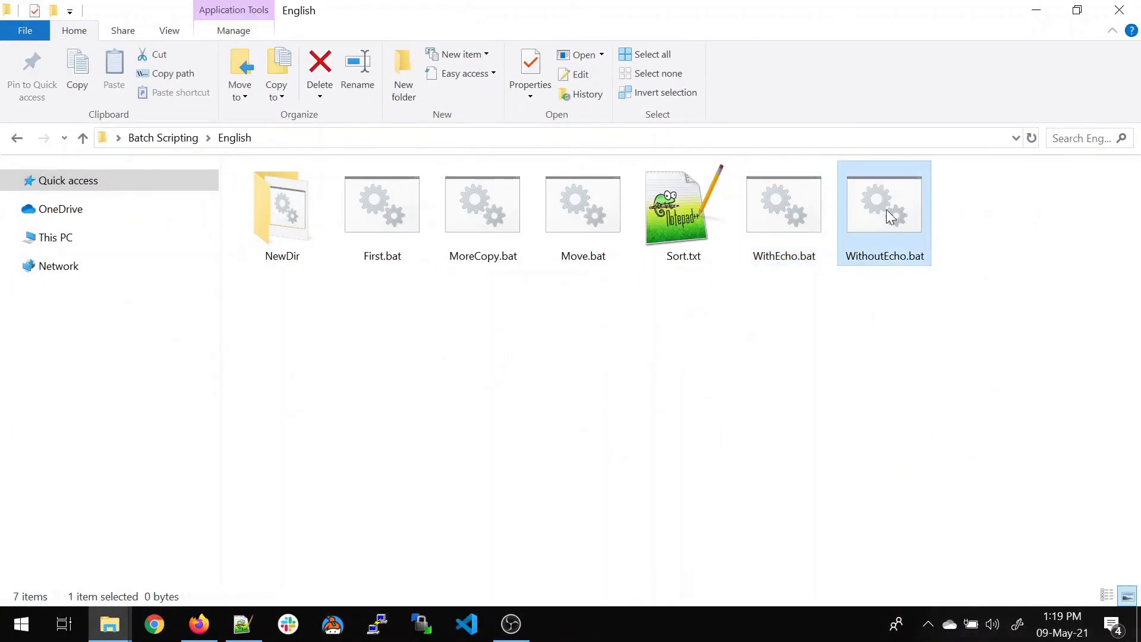
{"action": "right_click", "coordinate": [888, 215]}
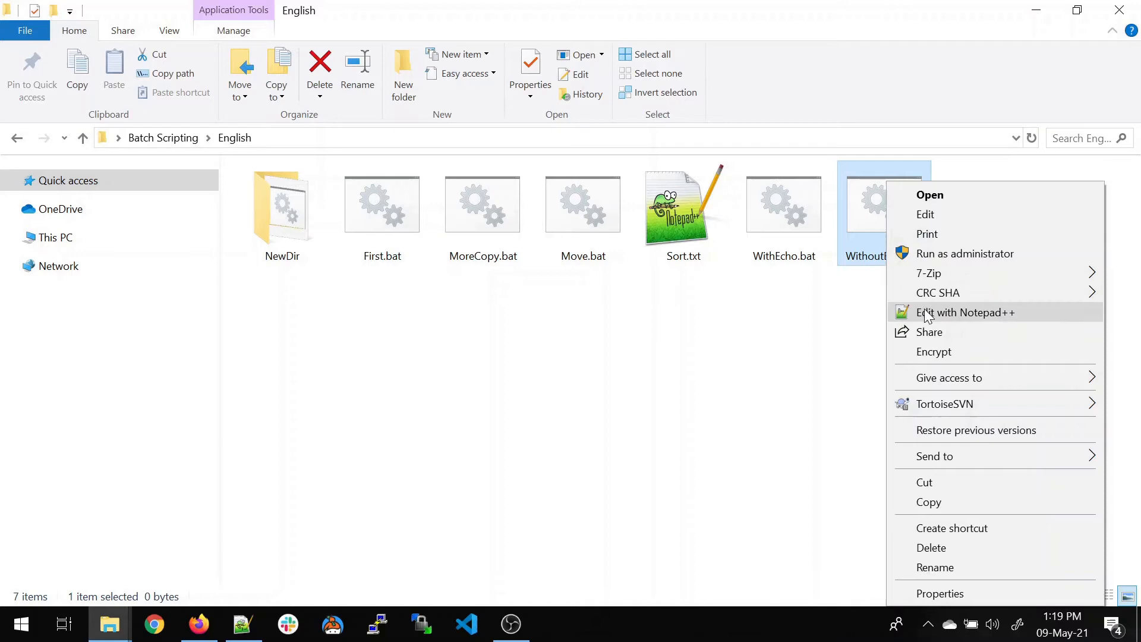
{"action": "left_click", "coordinate": [965, 312]}
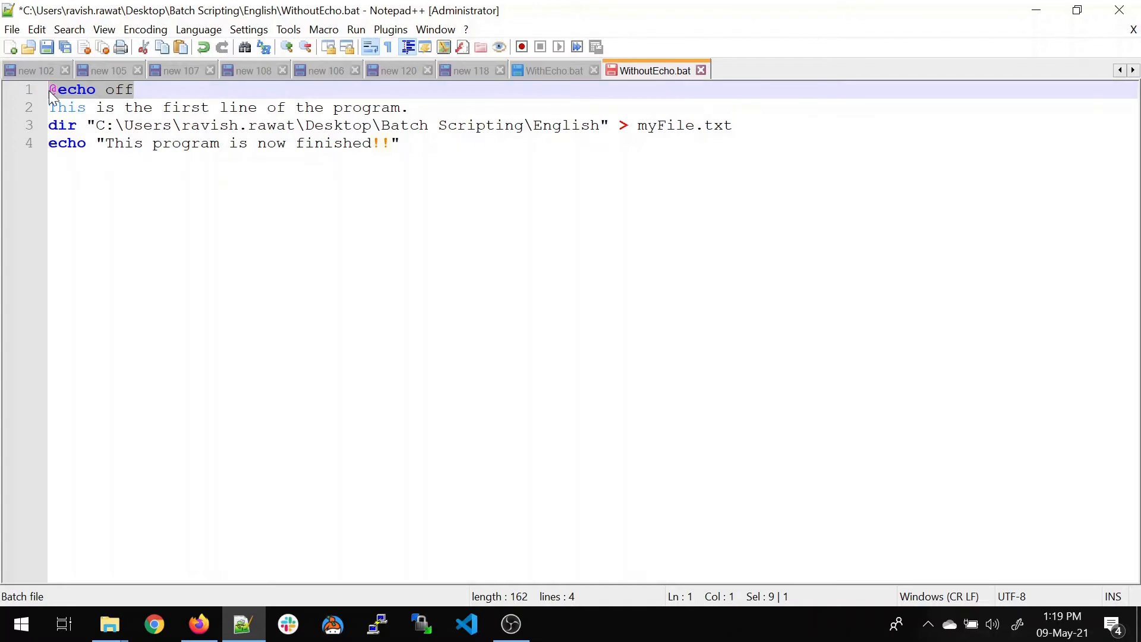
{"action": "type", "text": "REM"}
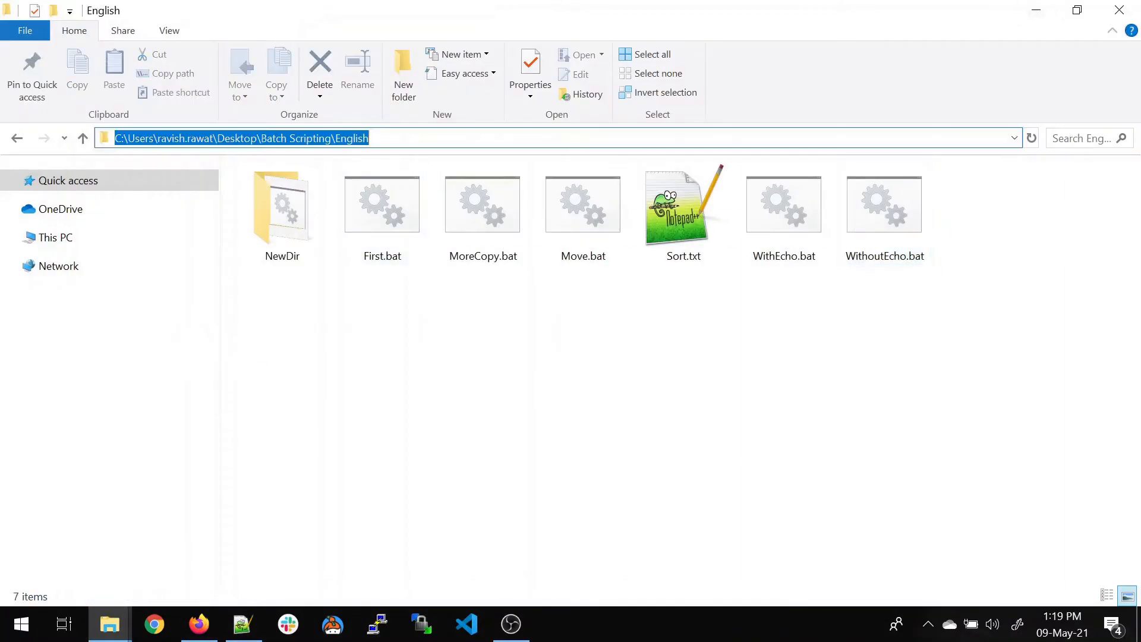
Launch cmd from the English folder's address bar and run WithEcho.bat.
{"action": "type", "text": "cmd"}
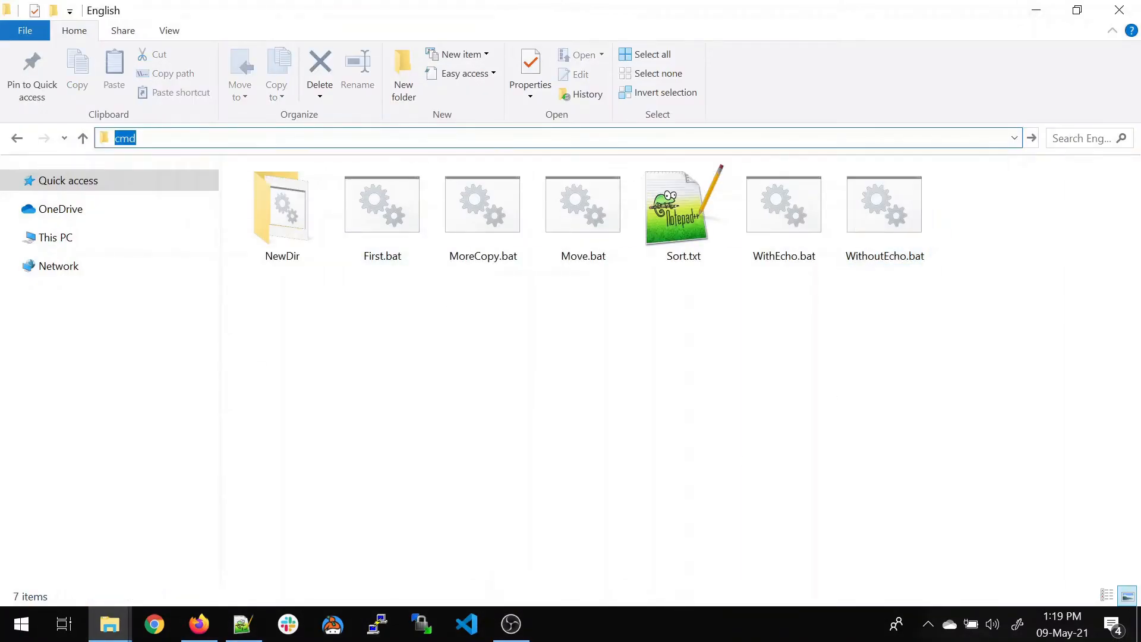
{"action": "key", "text": "Enter"}
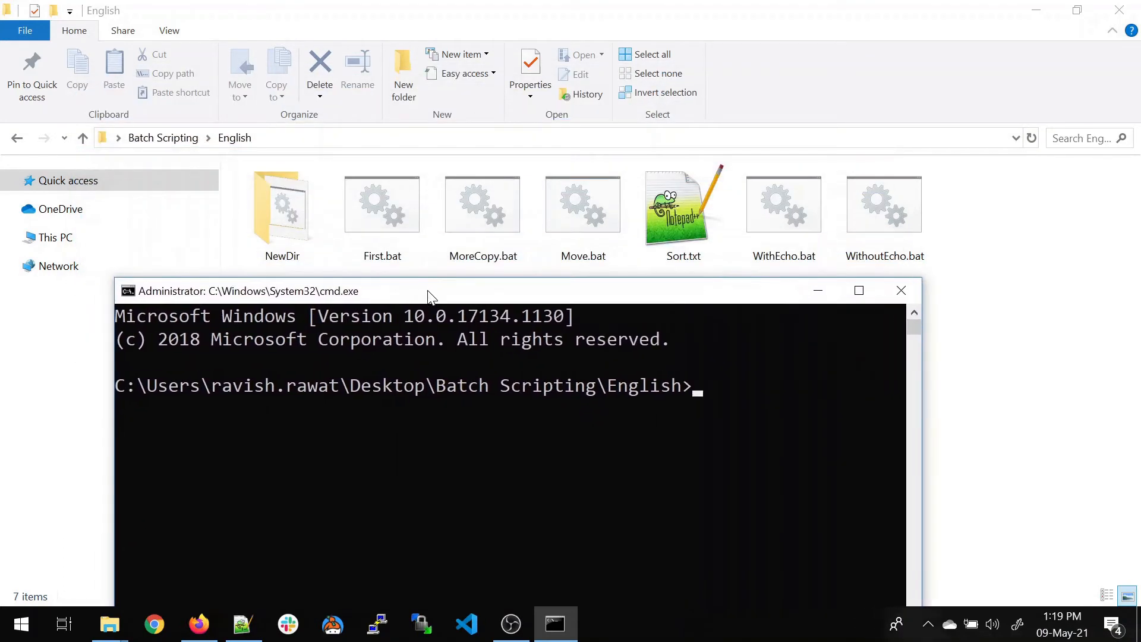
{"action": "mouse_move", "coordinate": [772, 423]}
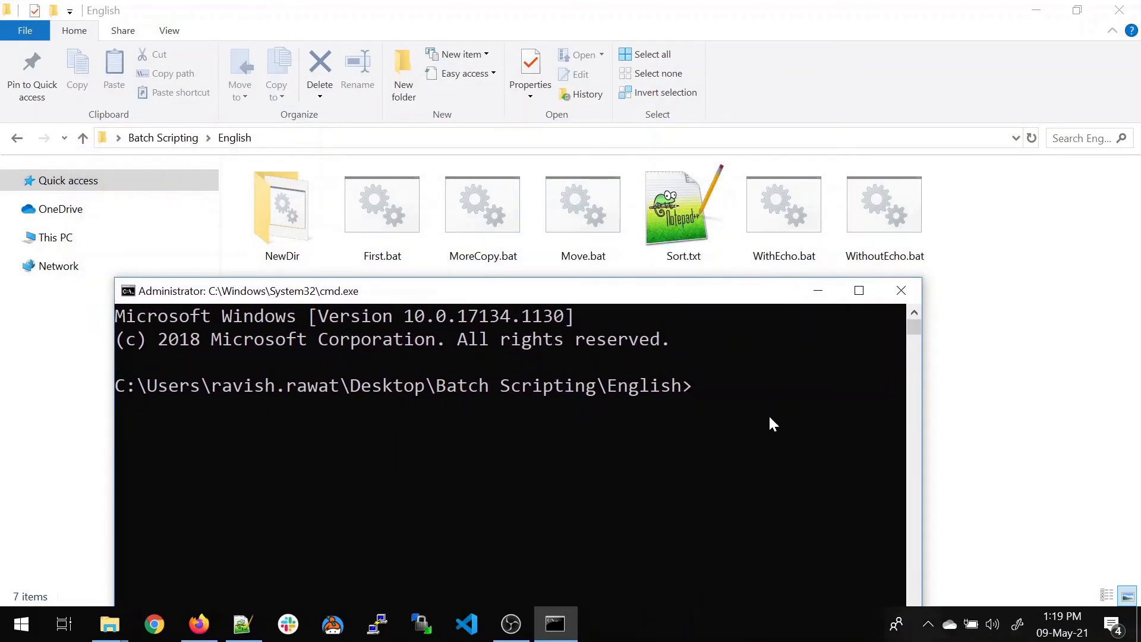
{"action": "type", "text": "wit"}
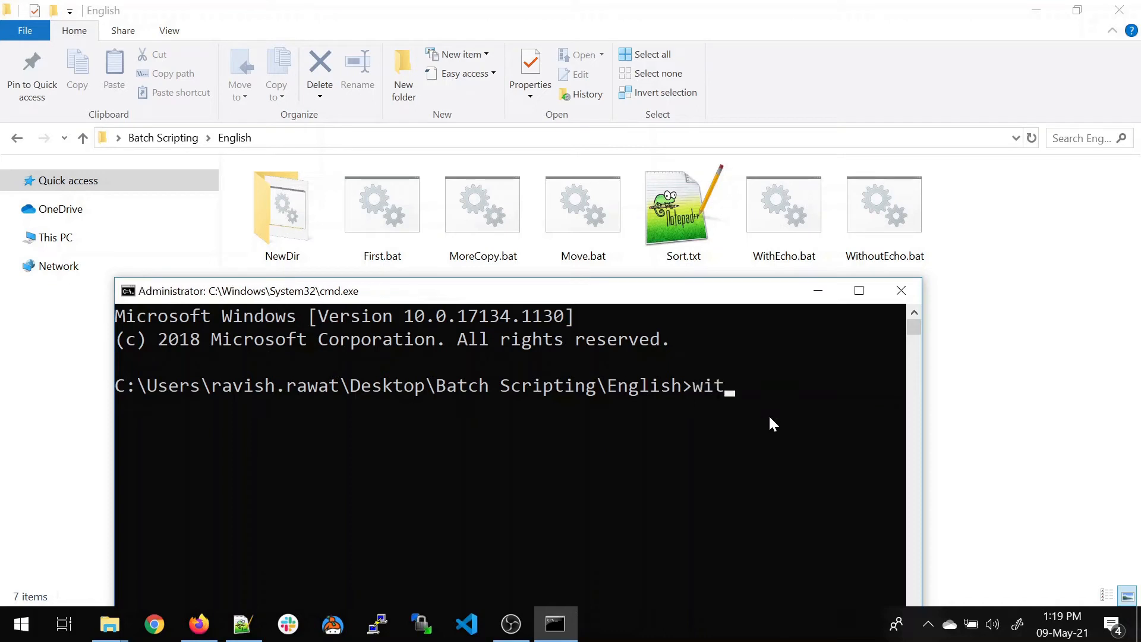
{"action": "key", "text": "Tab"}
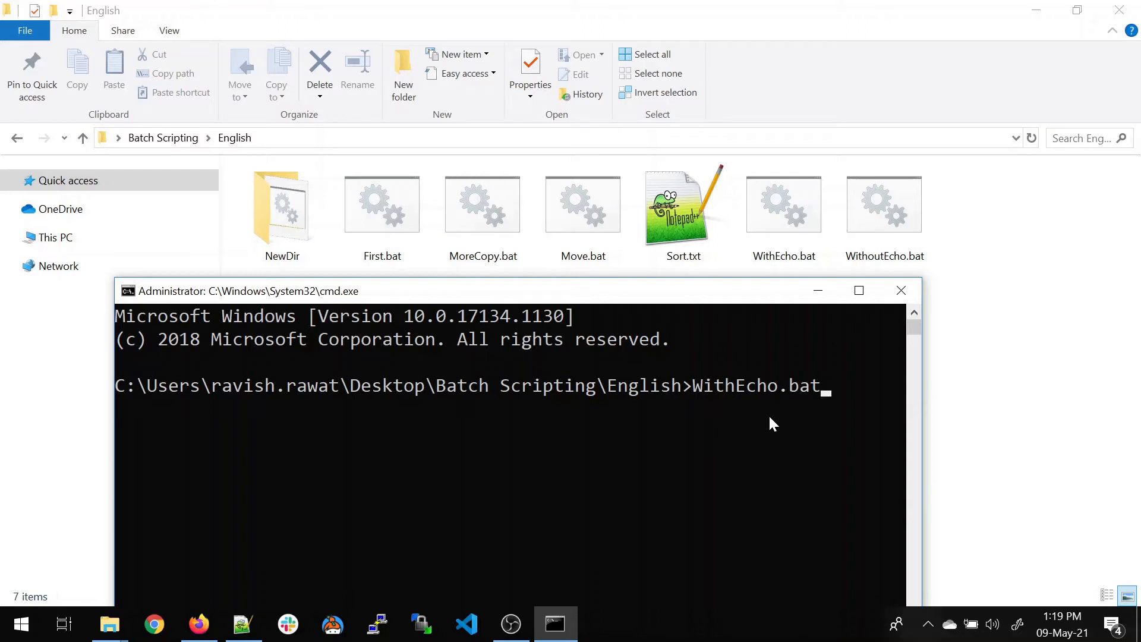
{"action": "key", "text": "Enter"}
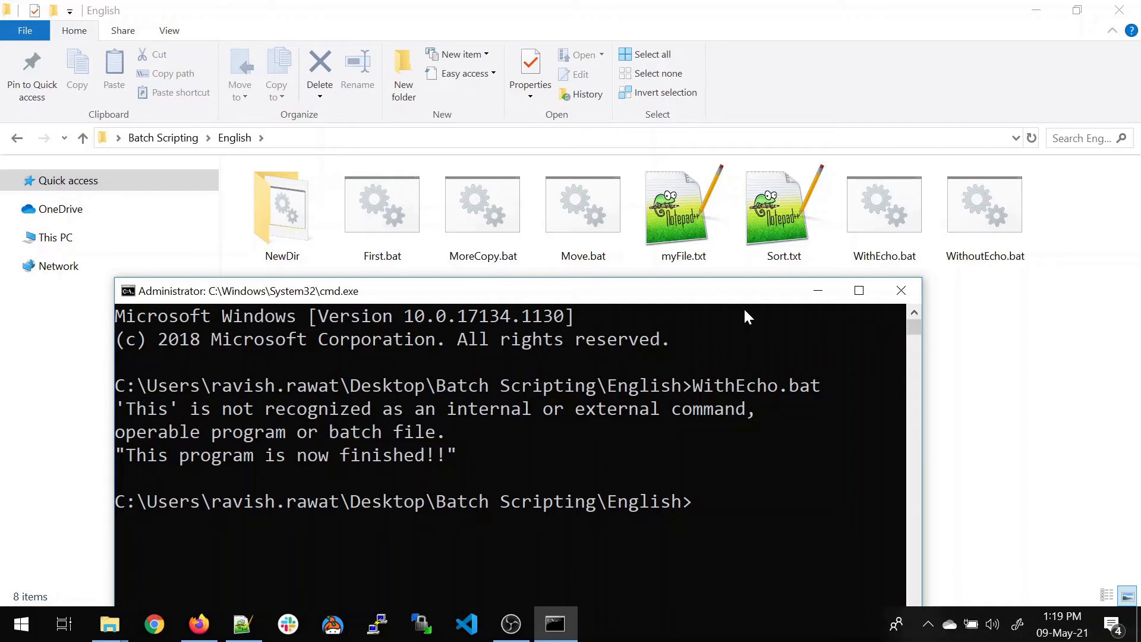
{"action": "mouse_move", "coordinate": [844, 278]}
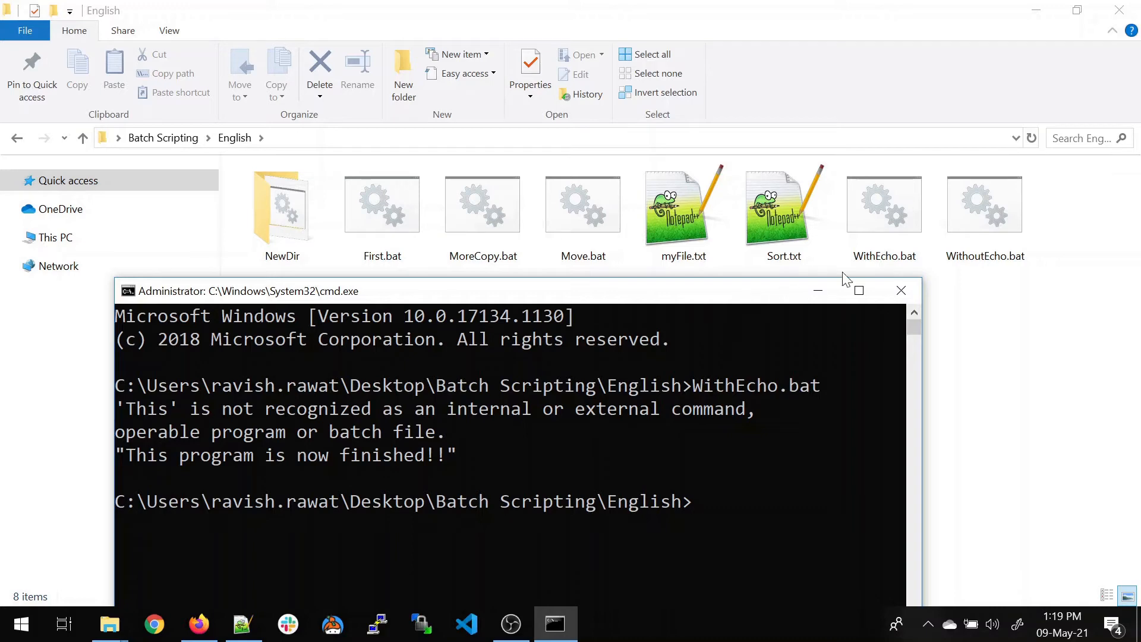
Reopen WithEcho.bat and prefix line 2 with echo so it prints instead of executing.
{"action": "left_click", "coordinate": [882, 214]}
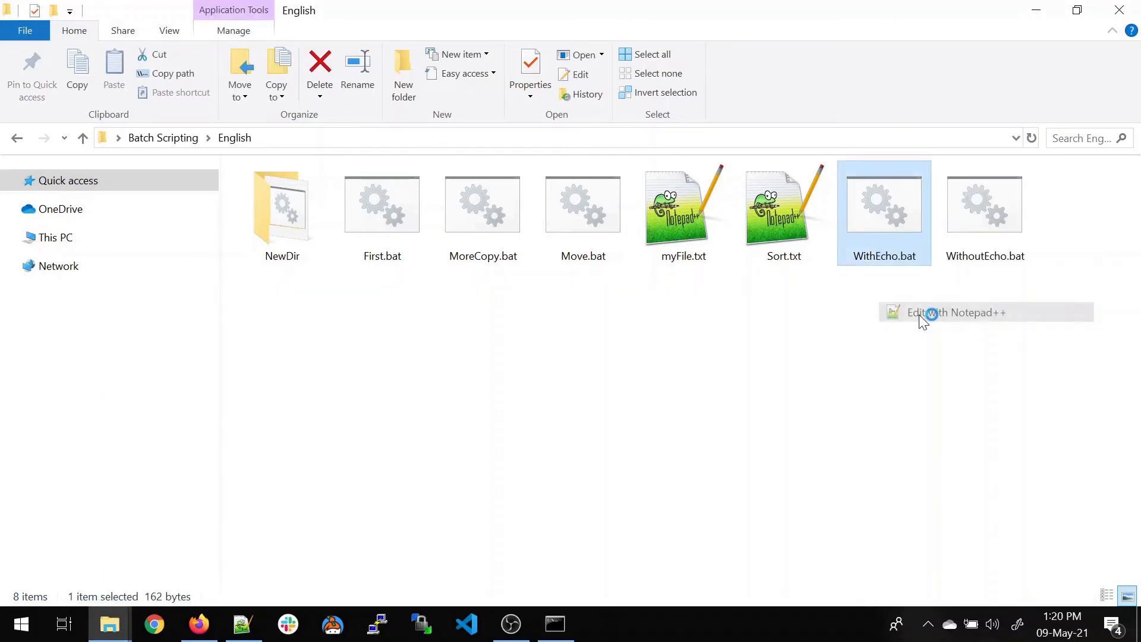
{"action": "left_click", "coordinate": [931, 313]}
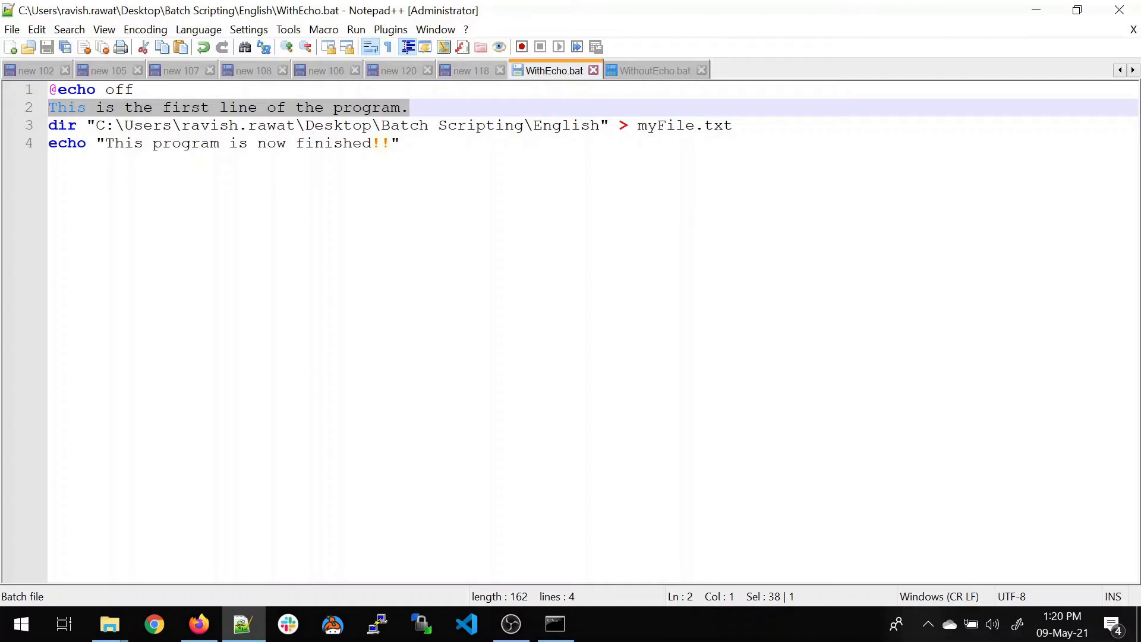
{"action": "mouse_move", "coordinate": [57, 111]}
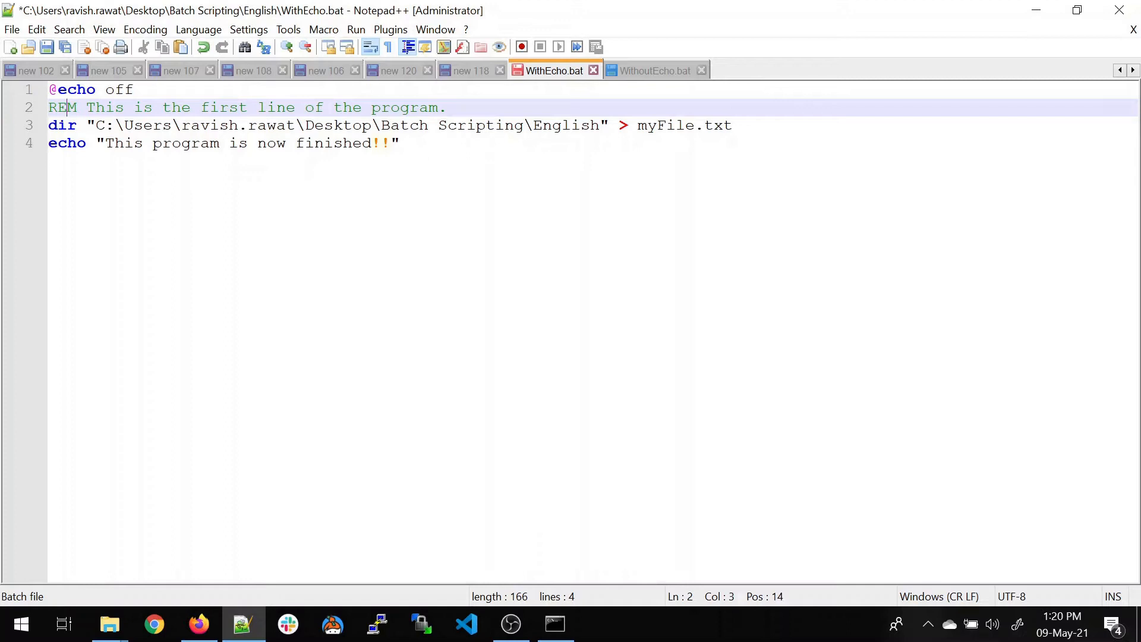
{"action": "type", "text": "ec"}
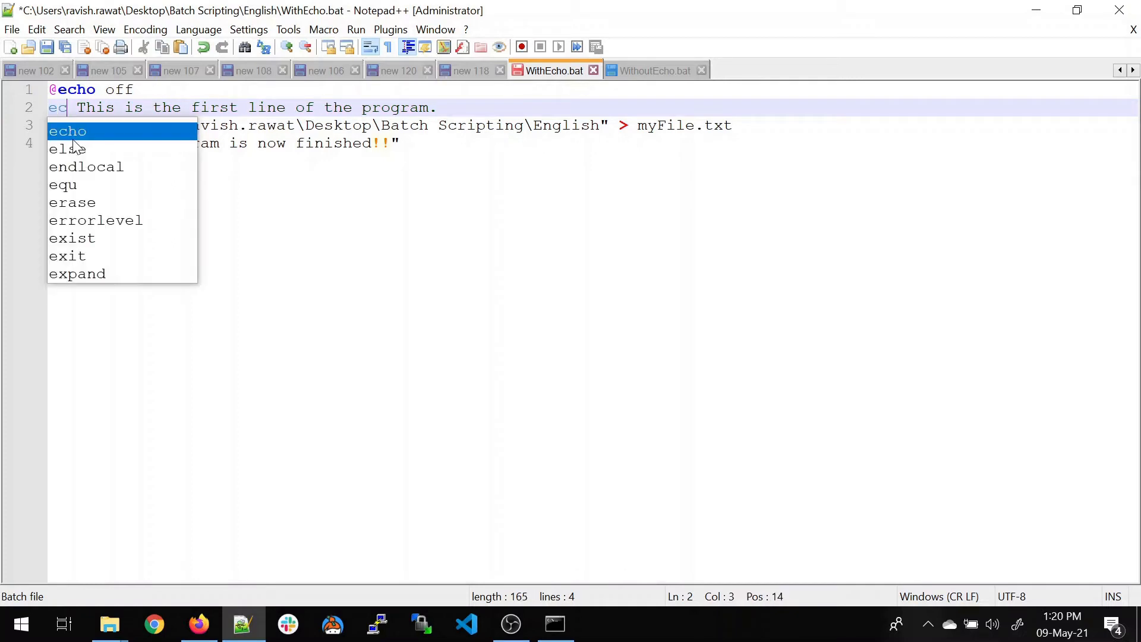
{"action": "key", "text": "Tab"}
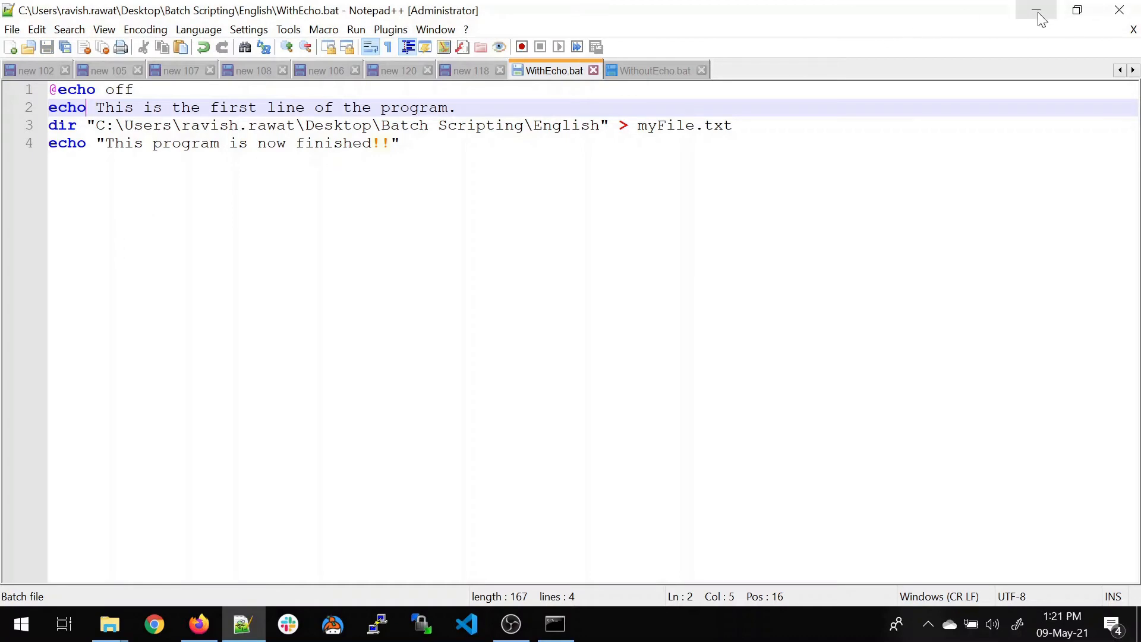
Rerun WithEcho.bat in Command Prompt and highlight the printed first-line output.
{"action": "left_click", "coordinate": [555, 623]}
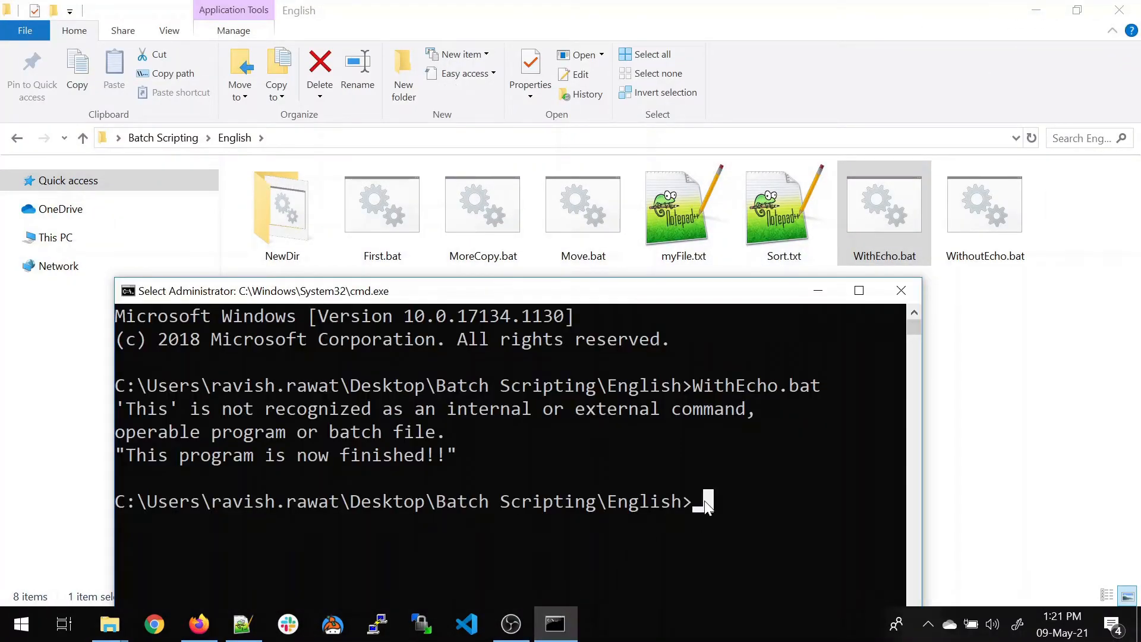
{"action": "type", "text": "WithEcho.bat"}
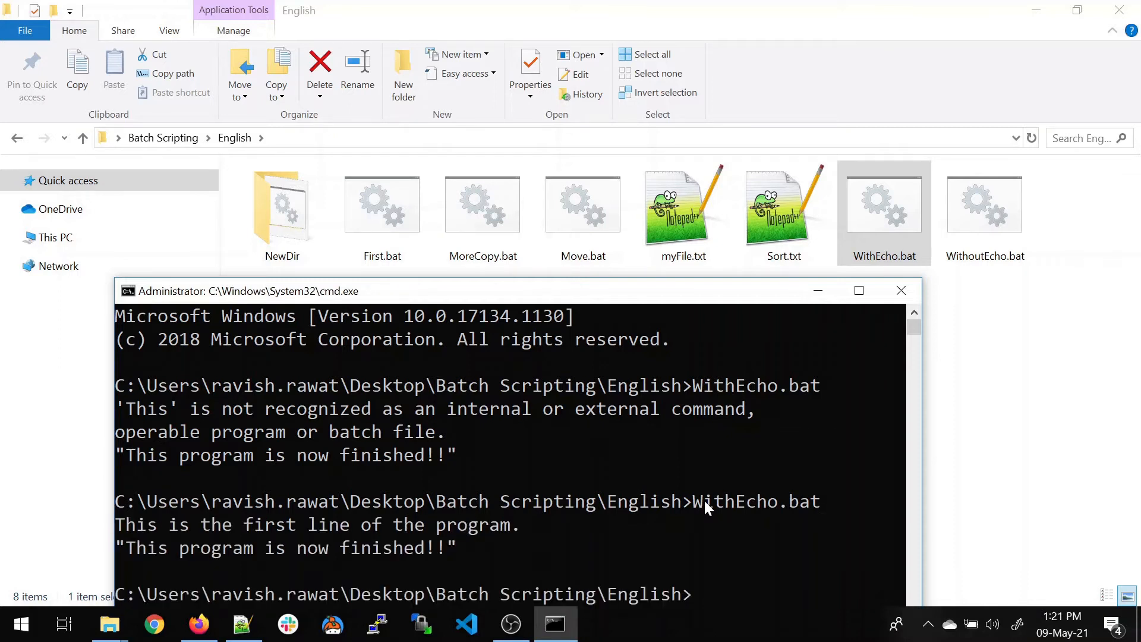
{"action": "left_click_drag", "start_coordinate": [117, 524], "coordinate": [264, 524]}
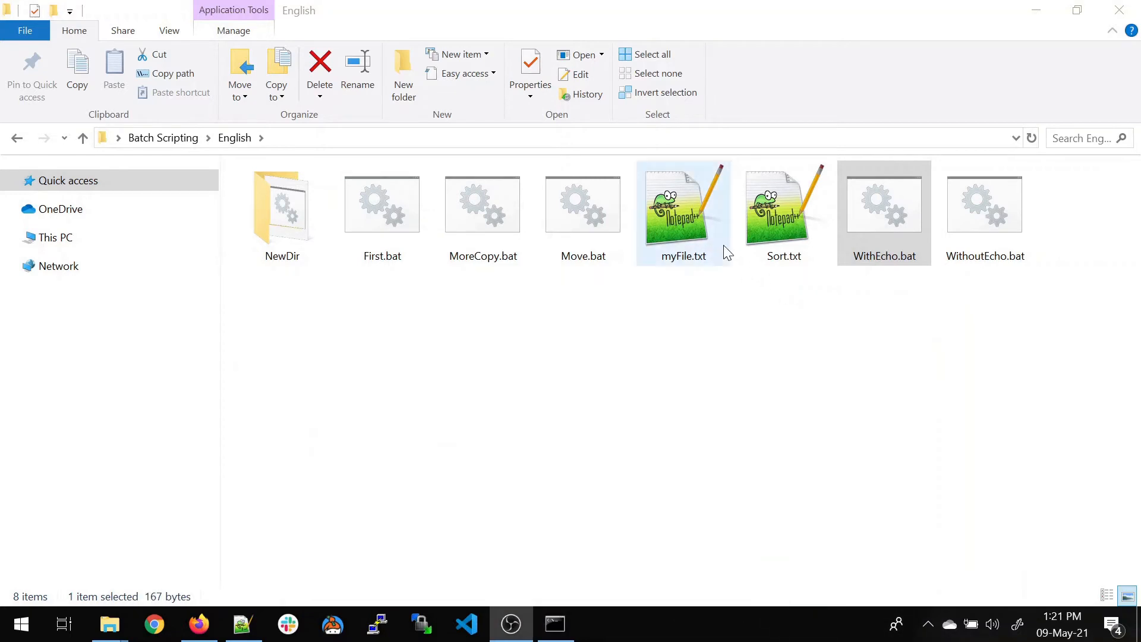
Open myFile.txt in Notepad++ to review the captured English folder listing.
{"action": "double_click", "coordinate": [685, 212]}
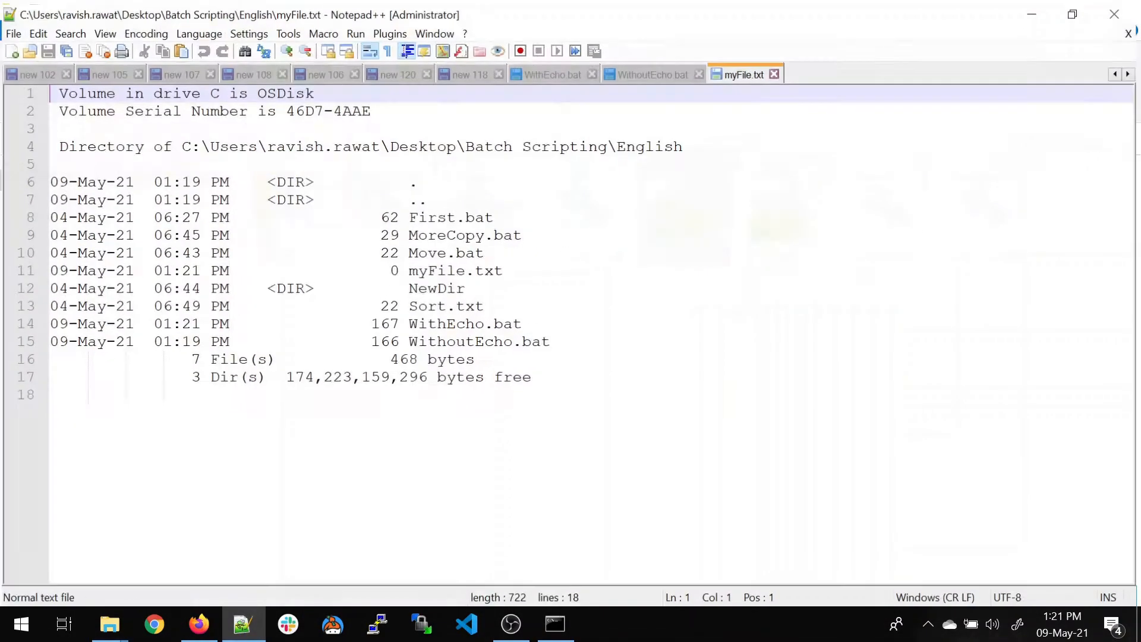
{"action": "left_click", "coordinate": [532, 374]}
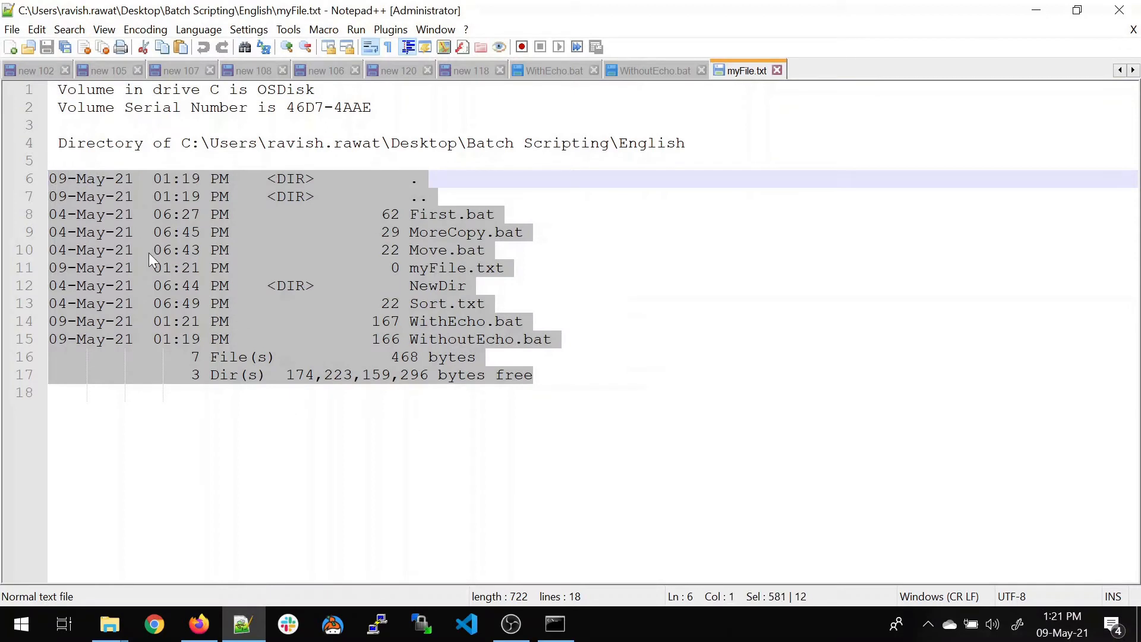
{"action": "mouse_move", "coordinate": [159, 261]}
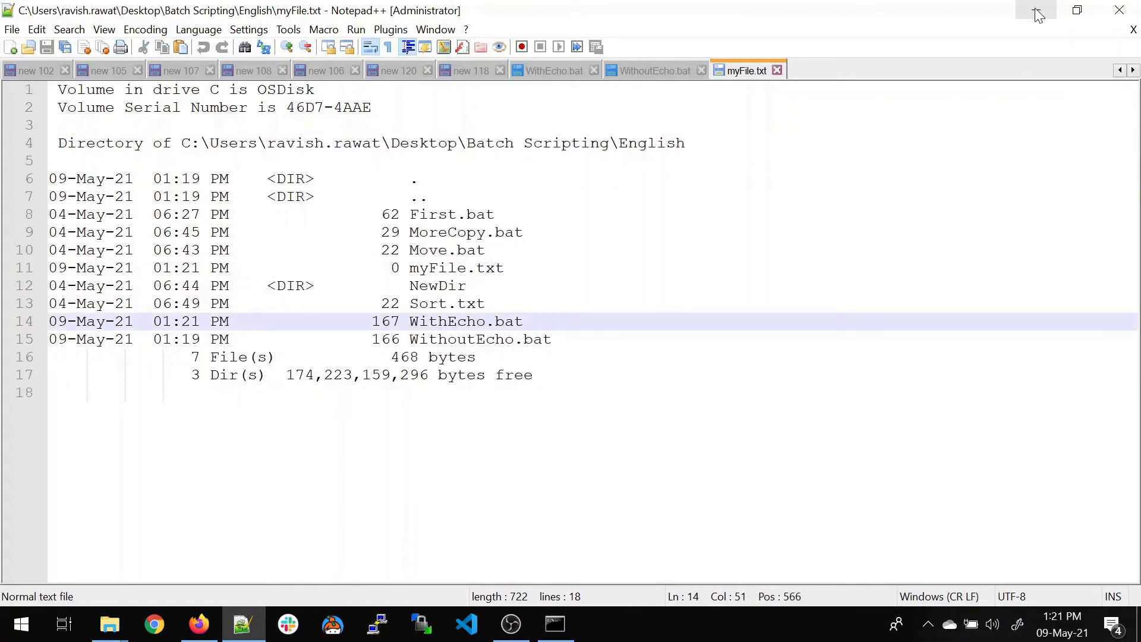
Return to the English folder and bring up WithoutEcho.bat's actions for editing.
{"action": "left_click", "coordinate": [552, 70]}
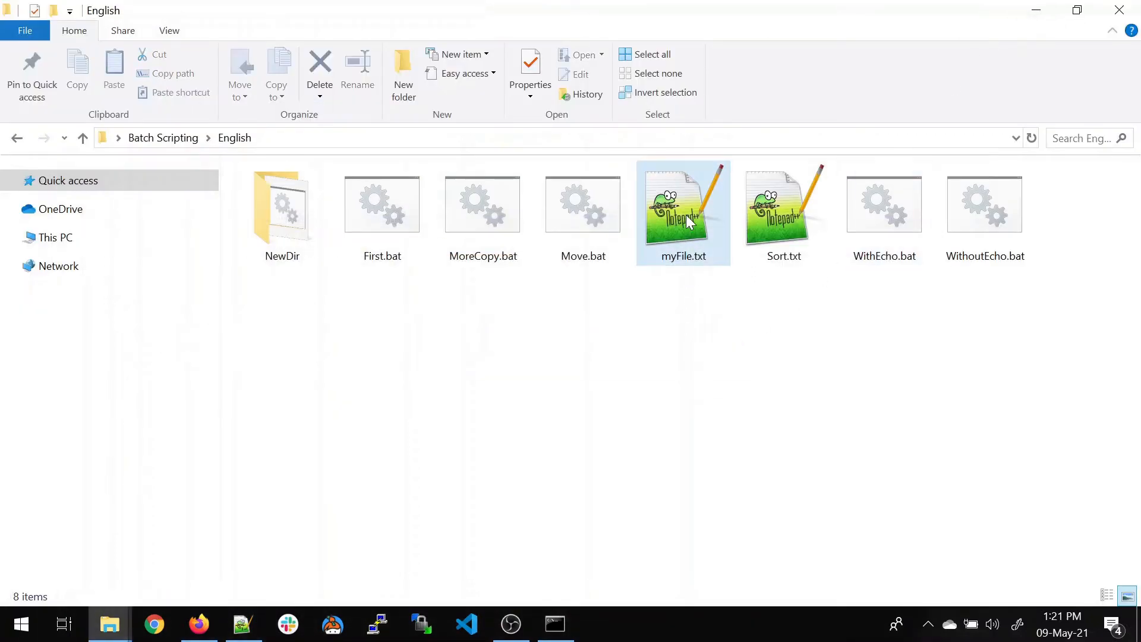
{"action": "left_click", "coordinate": [688, 223]}
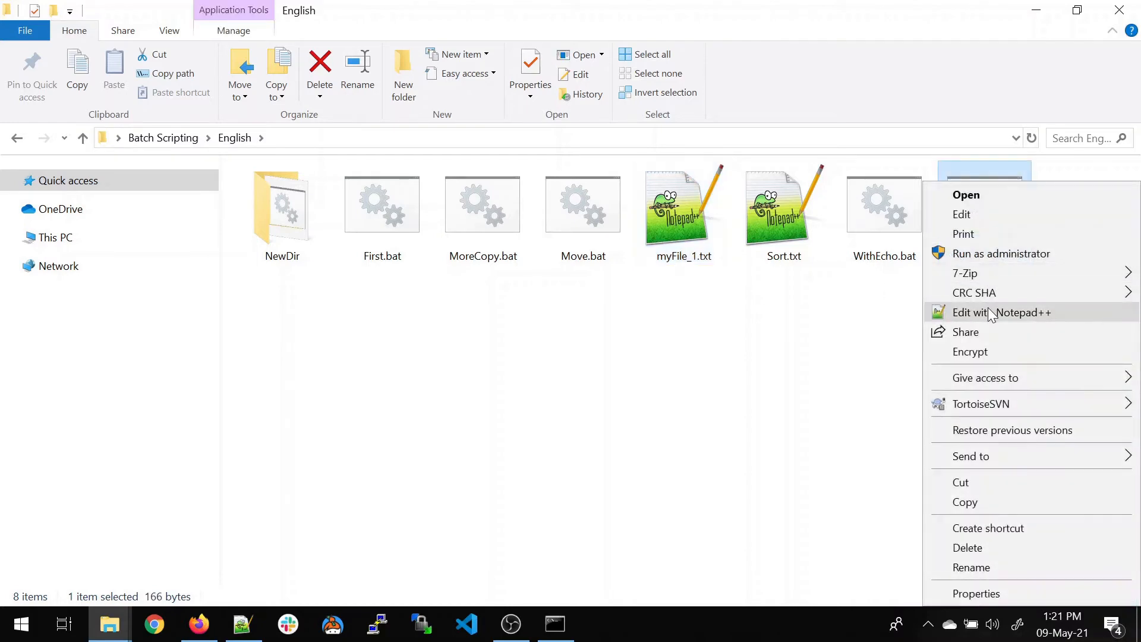
Edit WithoutEcho.bat in Notepad++, prefix echo to line 2, and save it.
{"action": "left_click", "coordinate": [1002, 312]}
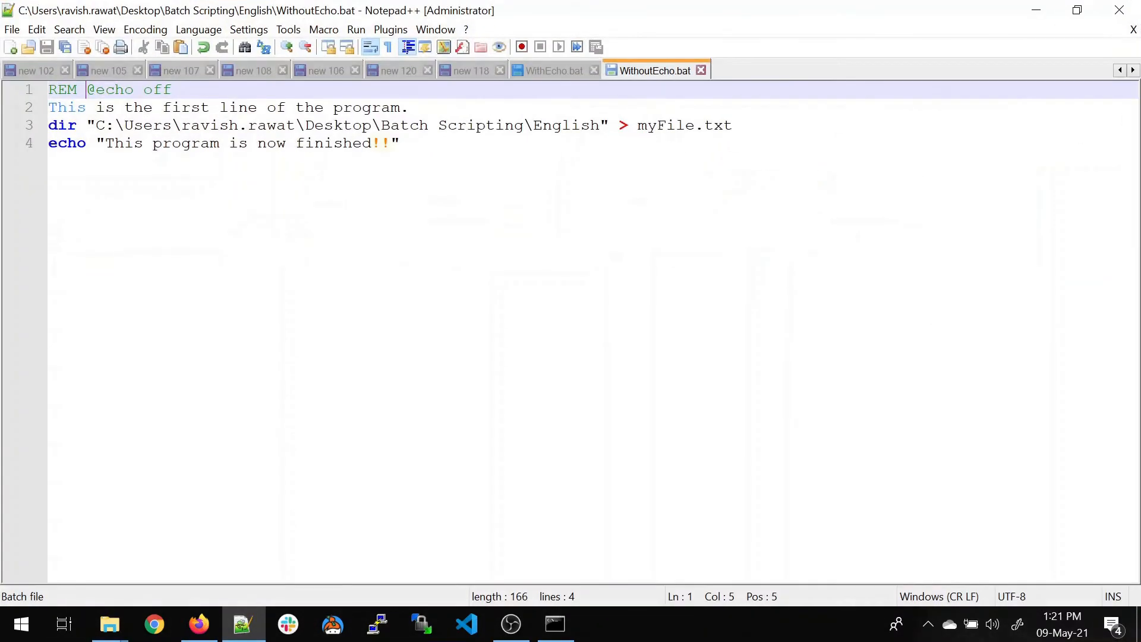
{"action": "left_click", "coordinate": [54, 107]}
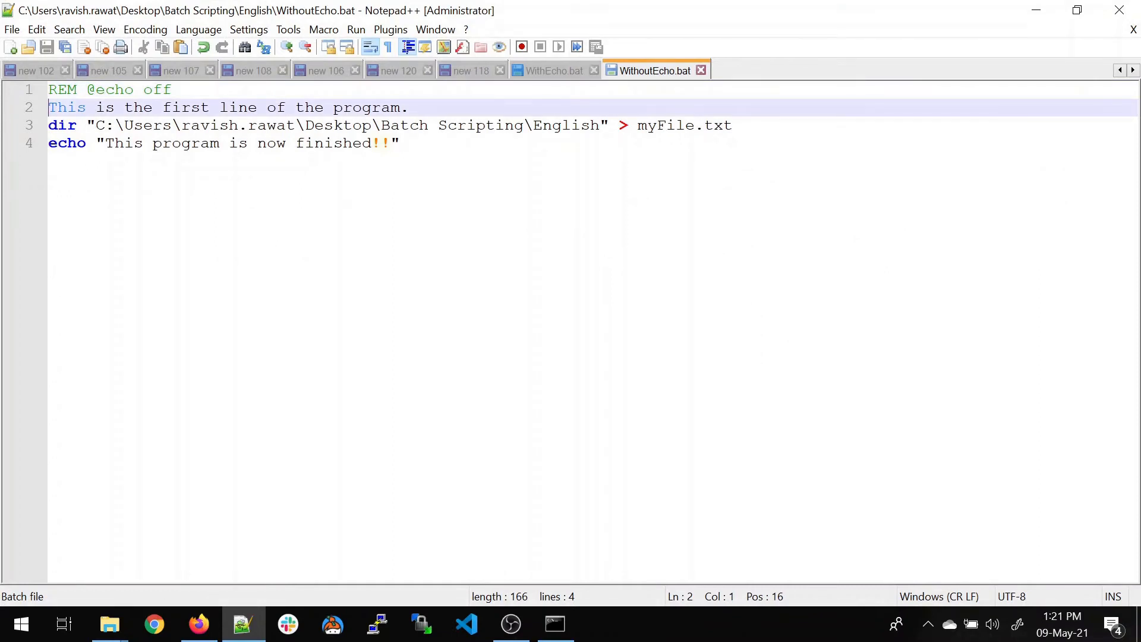
{"action": "type", "text": "echo"}
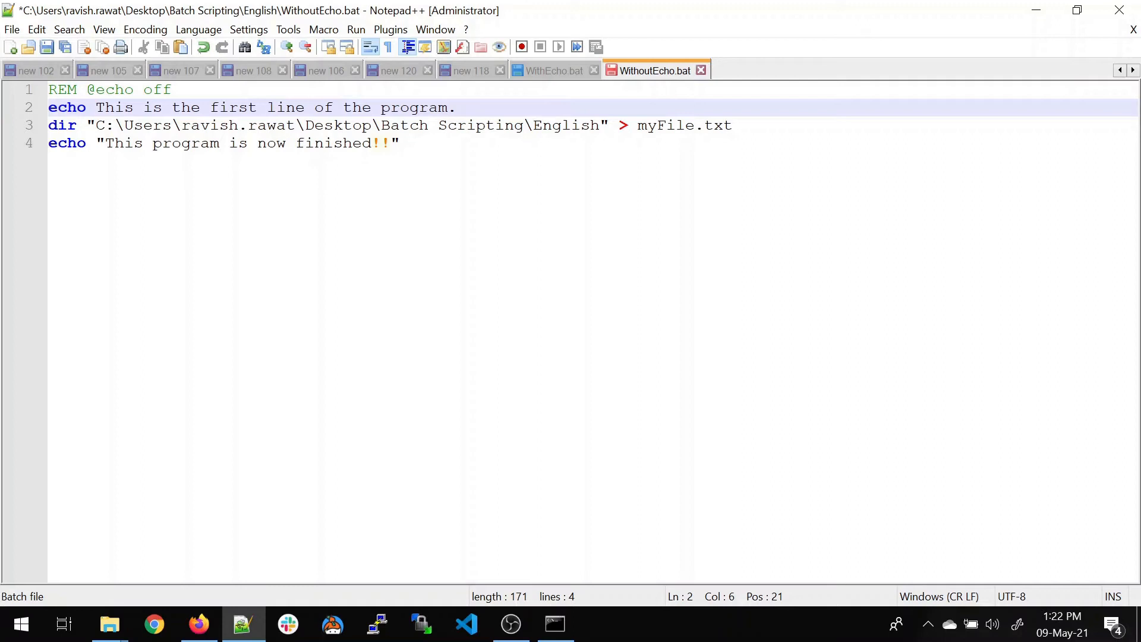
{"action": "key", "text": "Ctrl+s"}
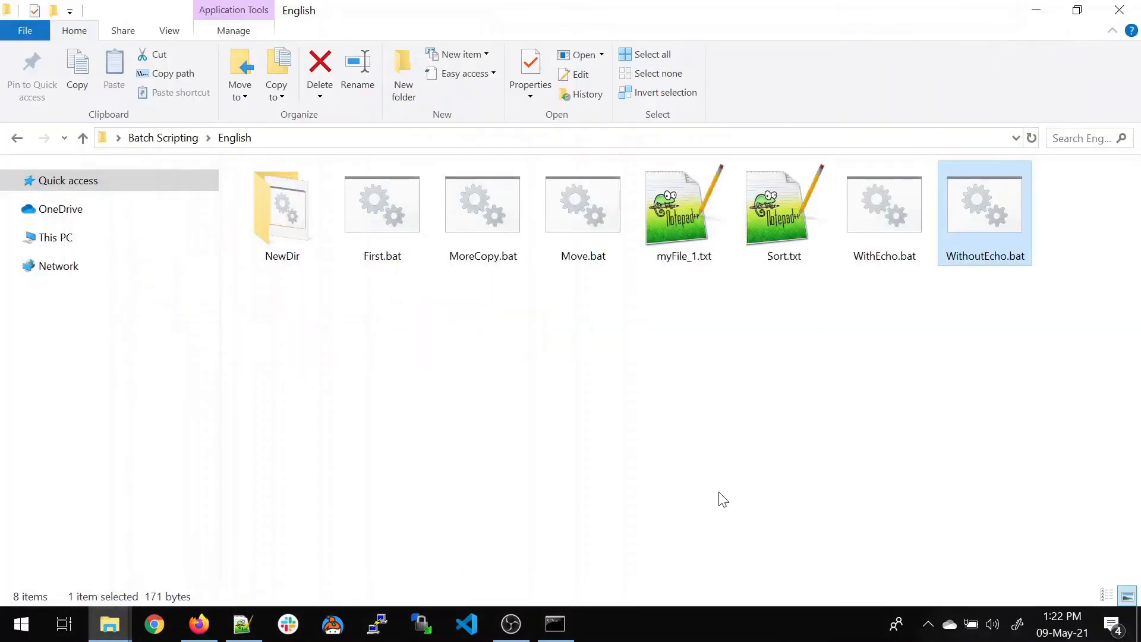
Run WithEcho.bat then WithoutEcho.bat in cmd and highlight WithEcho.bat's output for comparison.
{"action": "left_click", "coordinate": [554, 623]}
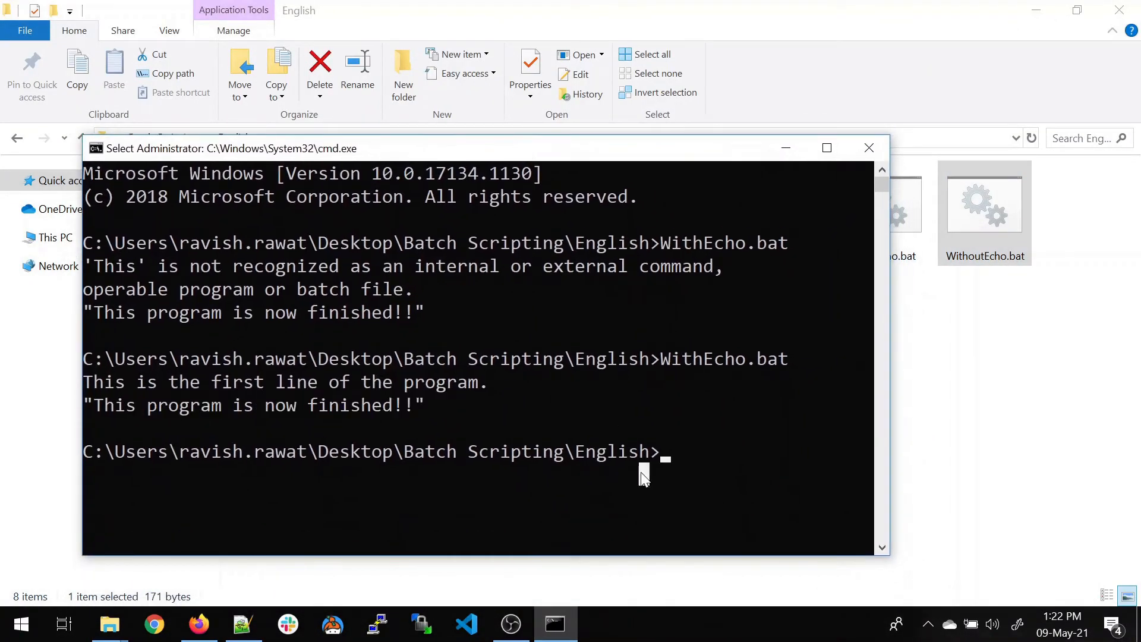
{"action": "type", "text": "WithEcho.bat"}
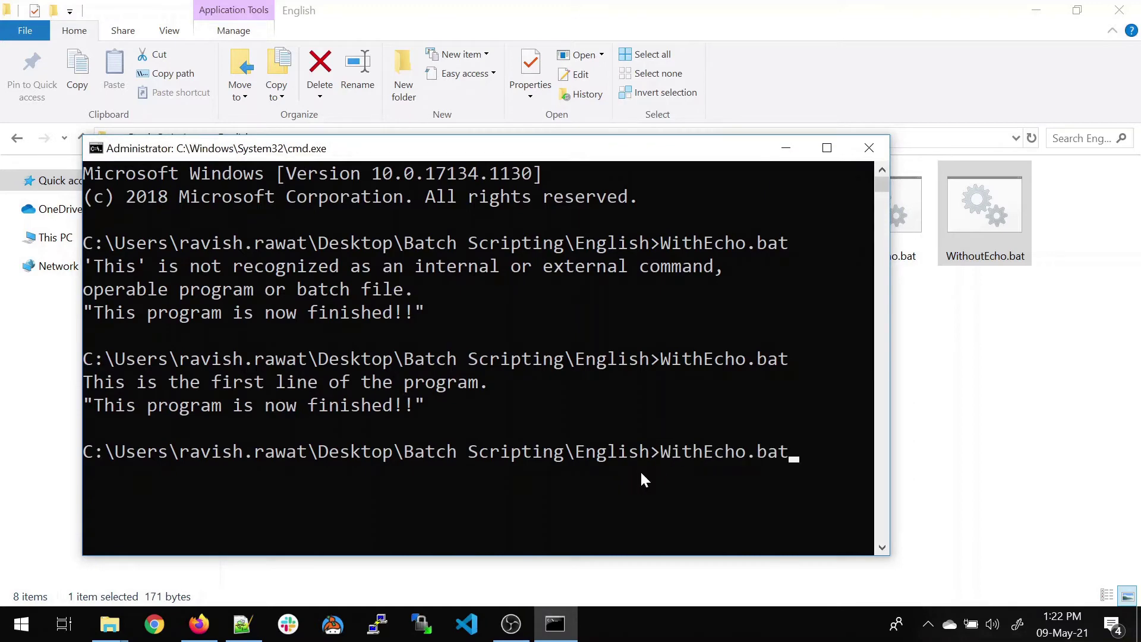
{"action": "type", "text": "WithoutEcho.bat"}
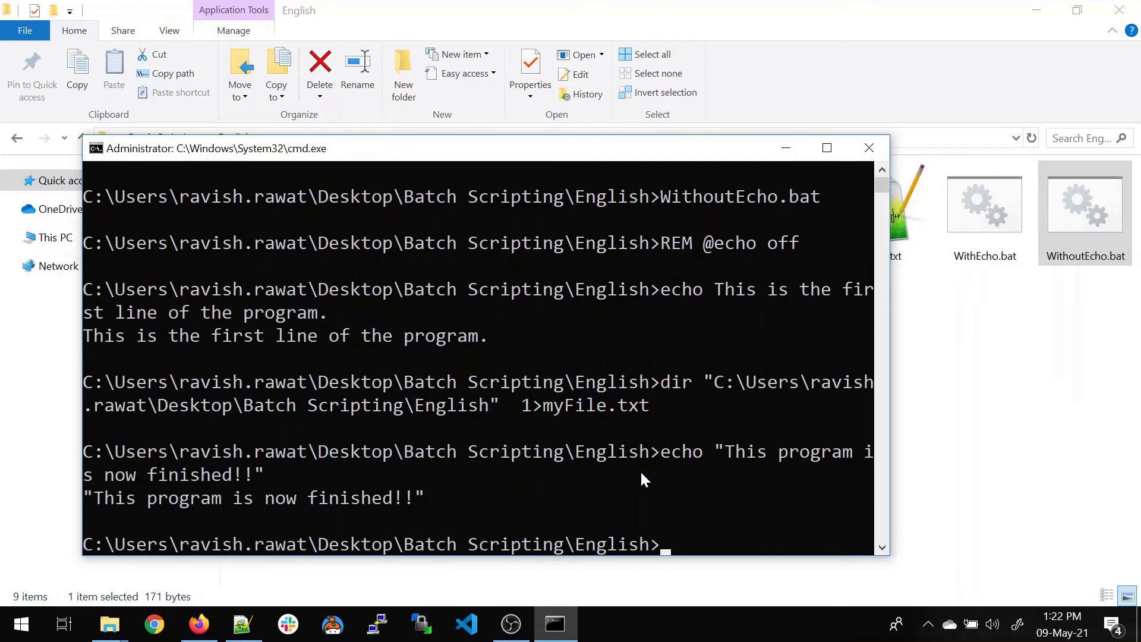
{"action": "mouse_move", "coordinate": [501, 350]}
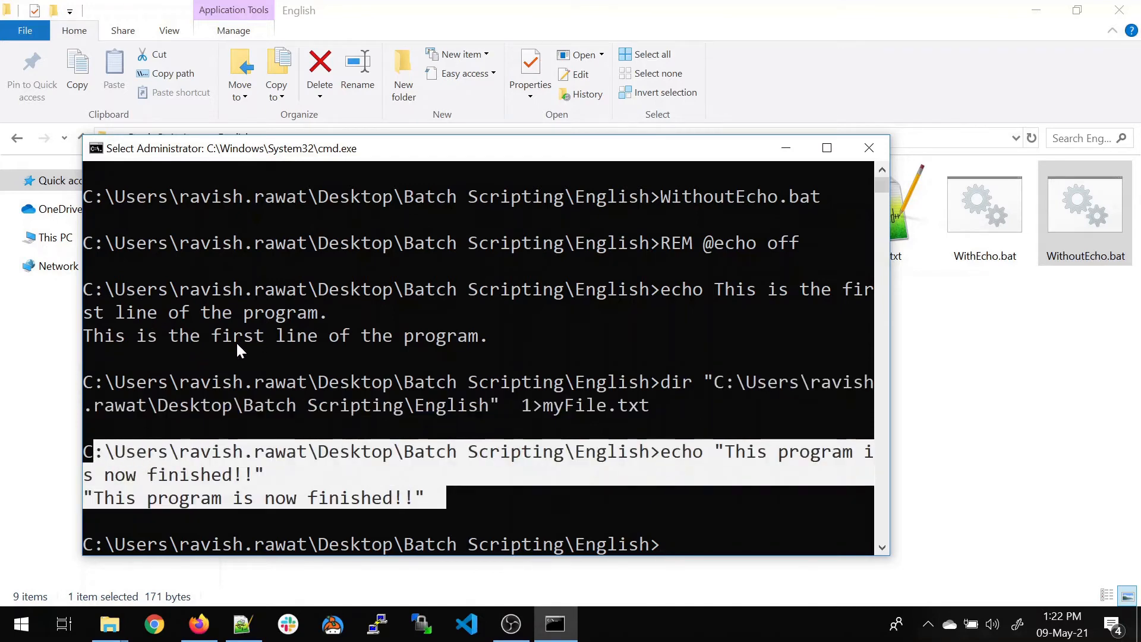
{"action": "scroll", "scroll_direction": "down", "scroll_amount": 3}
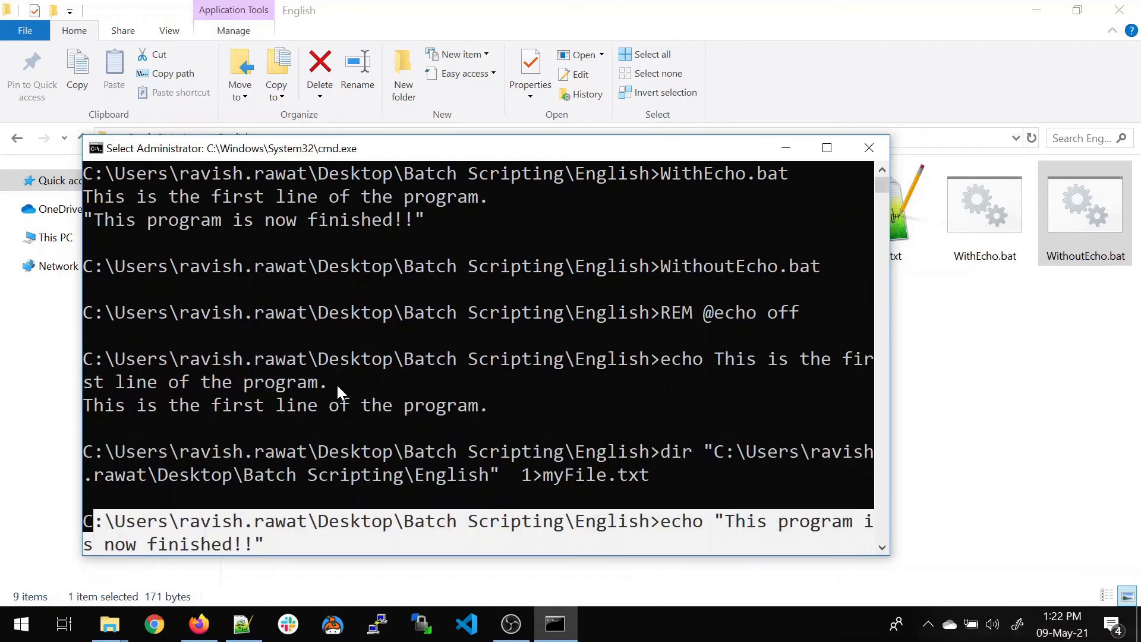
{"action": "scroll", "scroll_direction": "down", "scroll_amount": 3}
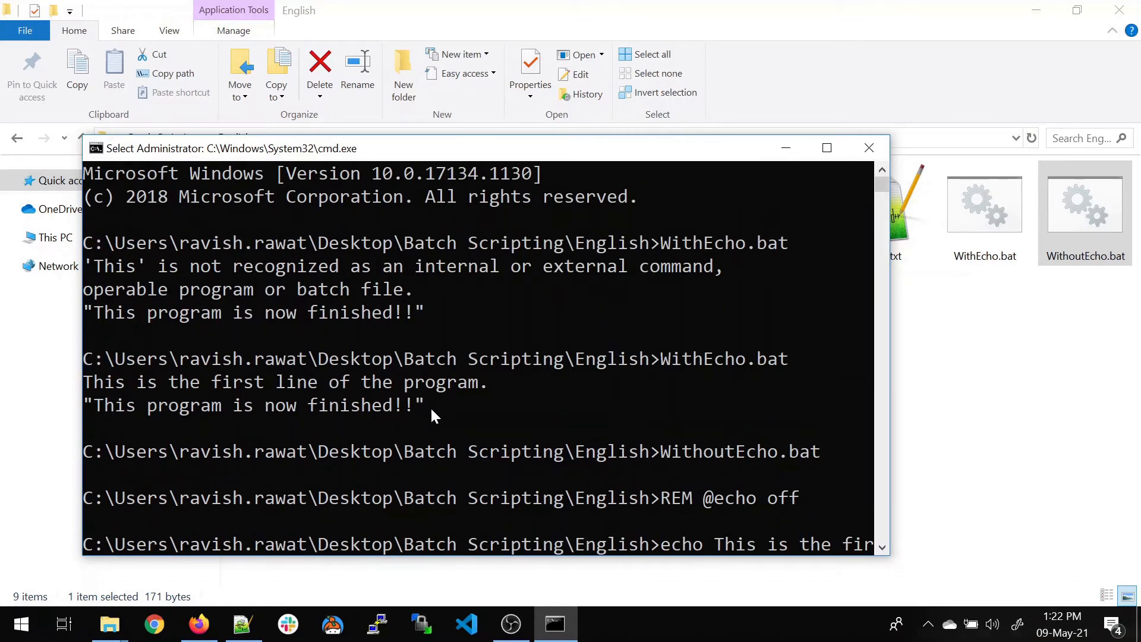
{"action": "left_click_drag", "start_coordinate": [82, 358], "coordinate": [437, 415]}
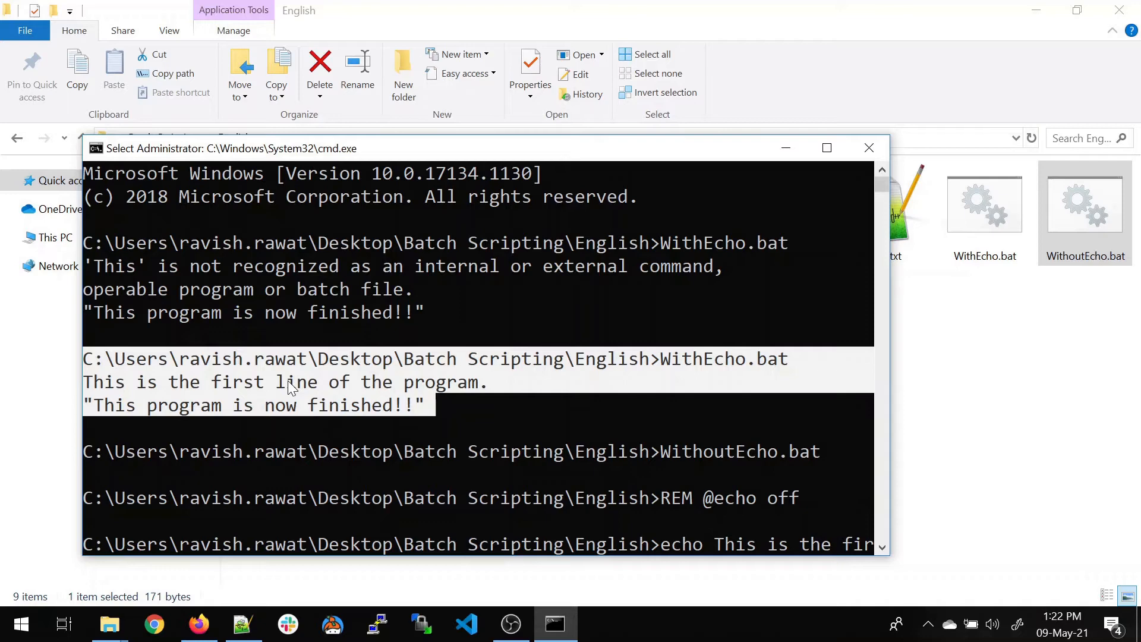
{"action": "mouse_move", "coordinate": [495, 407]}
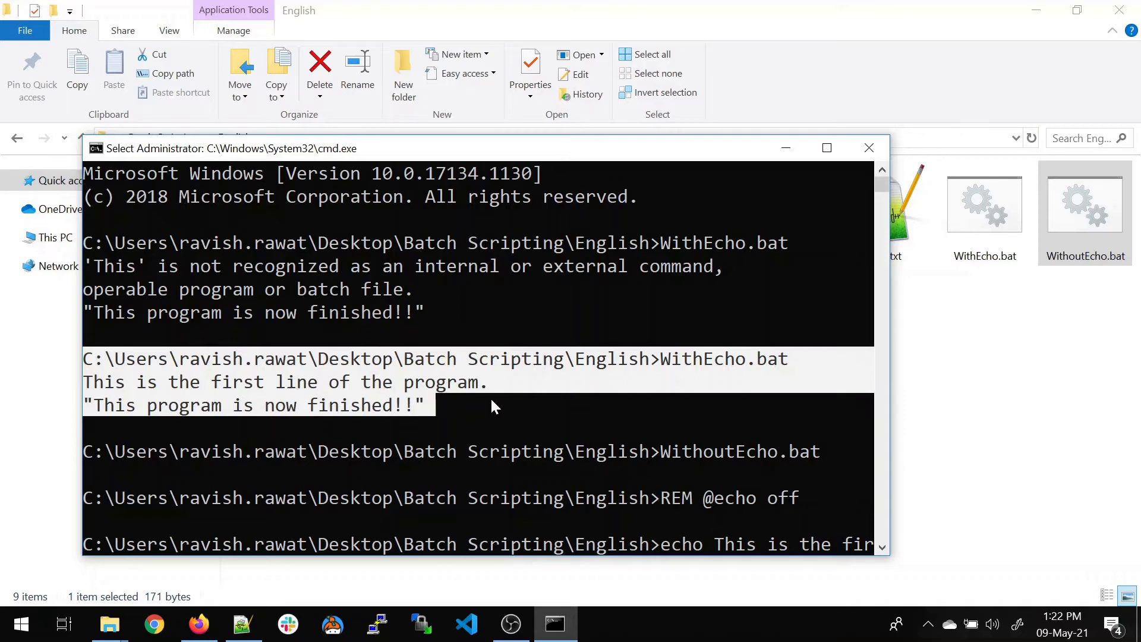
{"action": "mouse_move", "coordinate": [643, 374]}
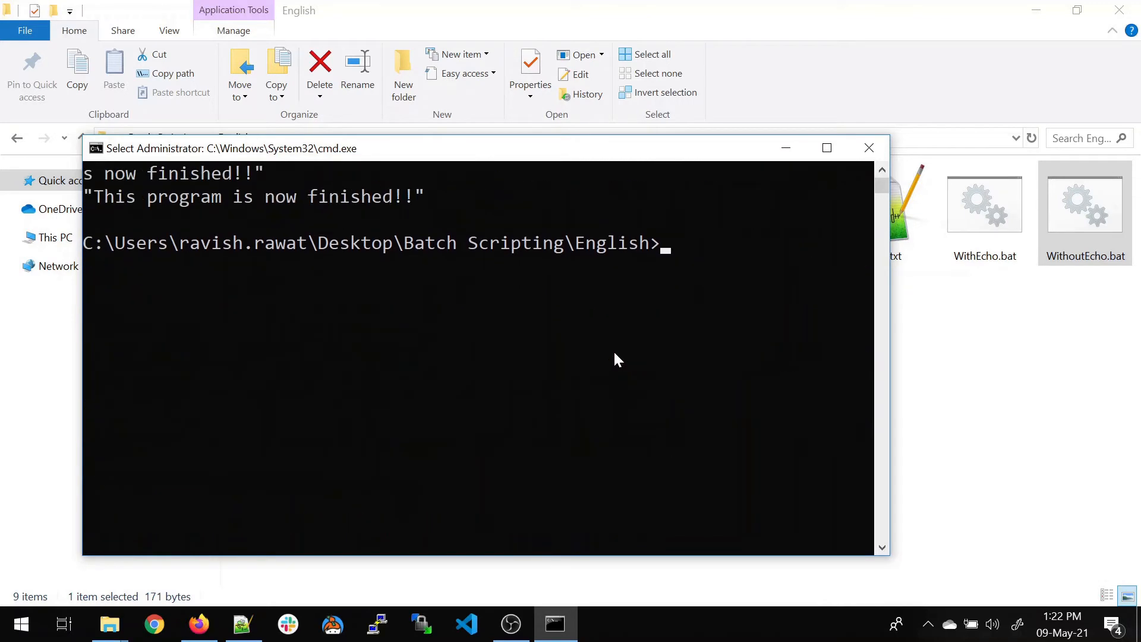
{"action": "mouse_move", "coordinate": [776, 197]}
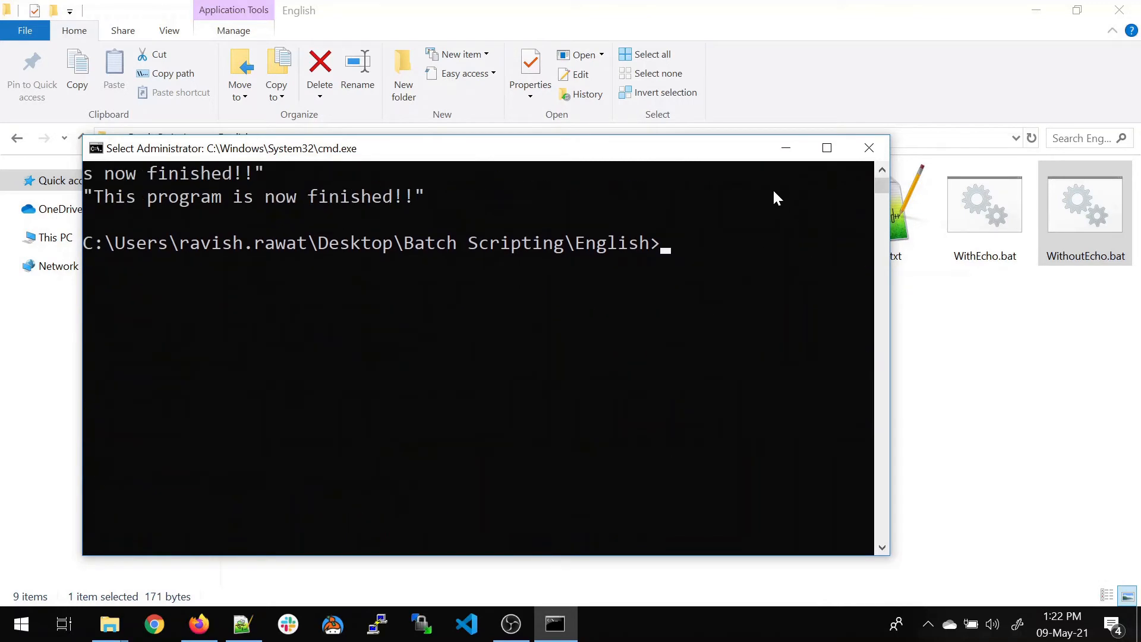
{"action": "mouse_move", "coordinate": [743, 270]}
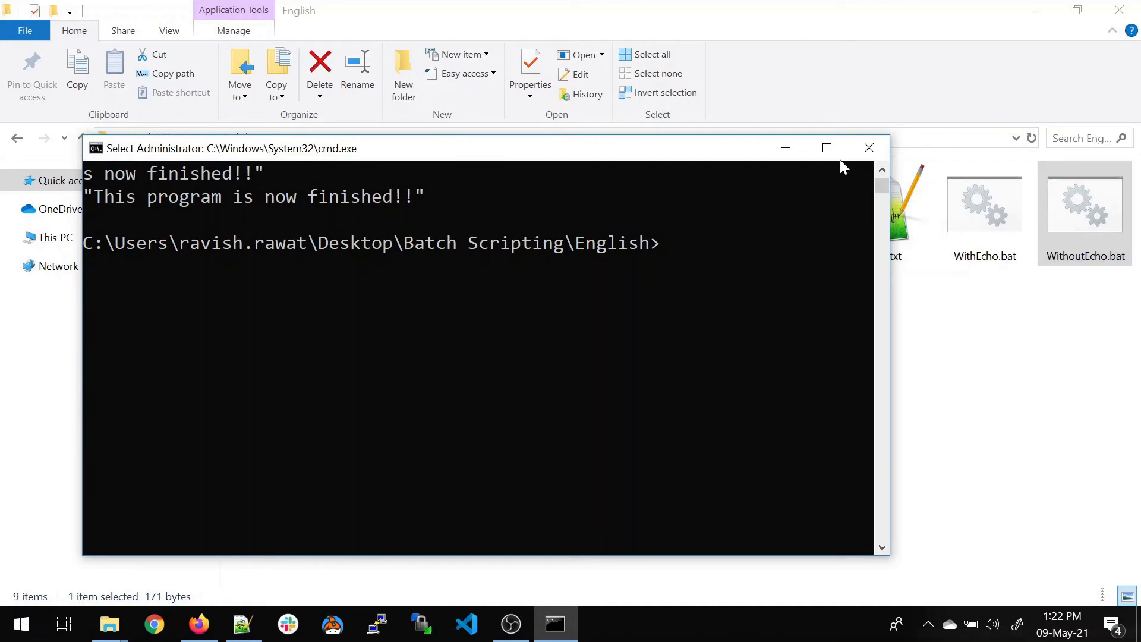
Close cmd, view myFile.txt's directory listing in Notepad++, then return to the folder.
{"action": "left_click", "coordinate": [869, 148]}
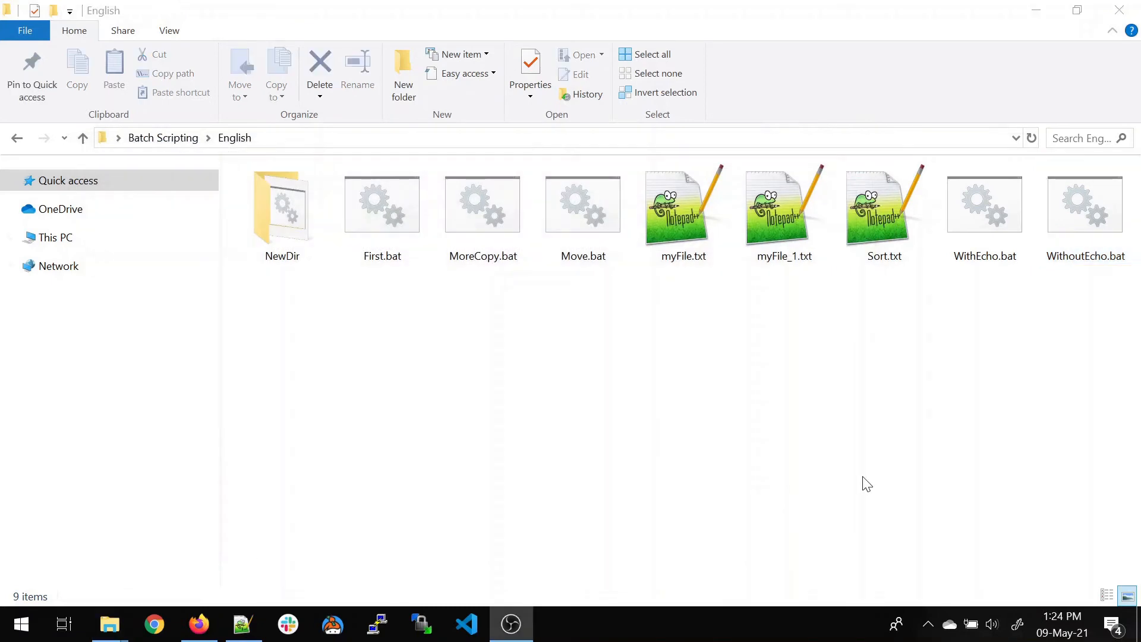
{"action": "left_click", "coordinate": [678, 220]}
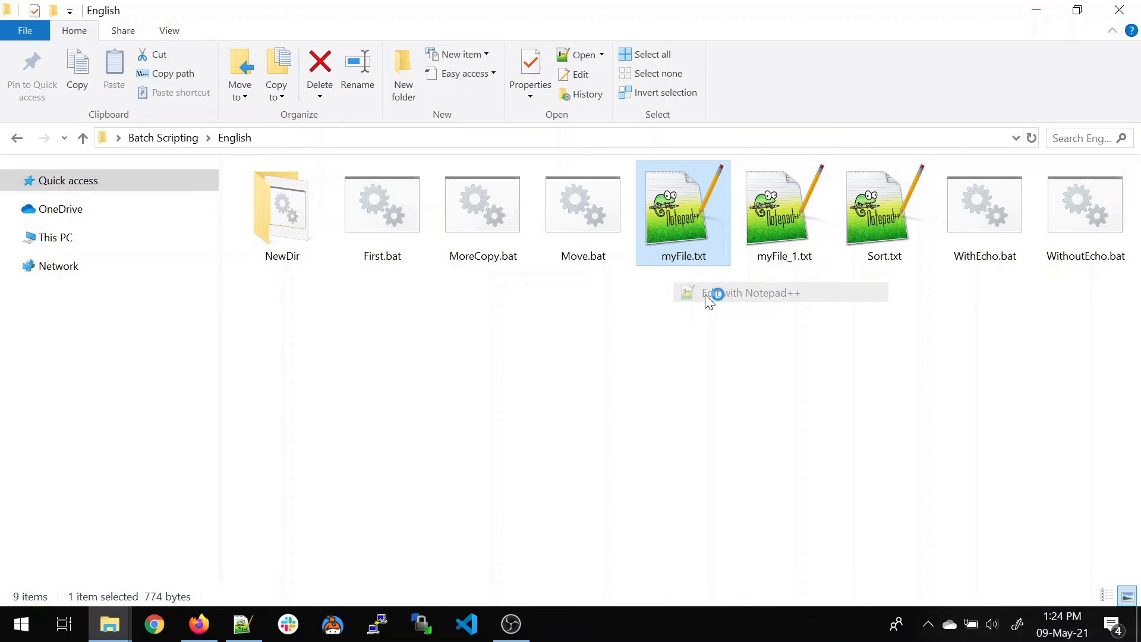
{"action": "left_click", "coordinate": [750, 293]}
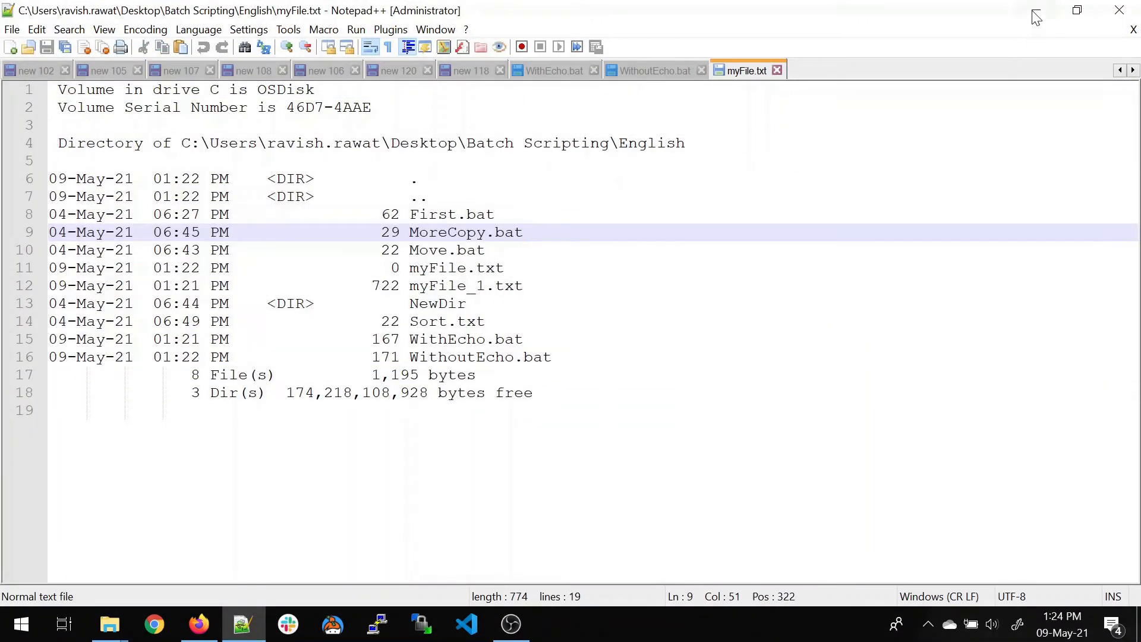
{"action": "mouse_move", "coordinate": [1033, 12]}
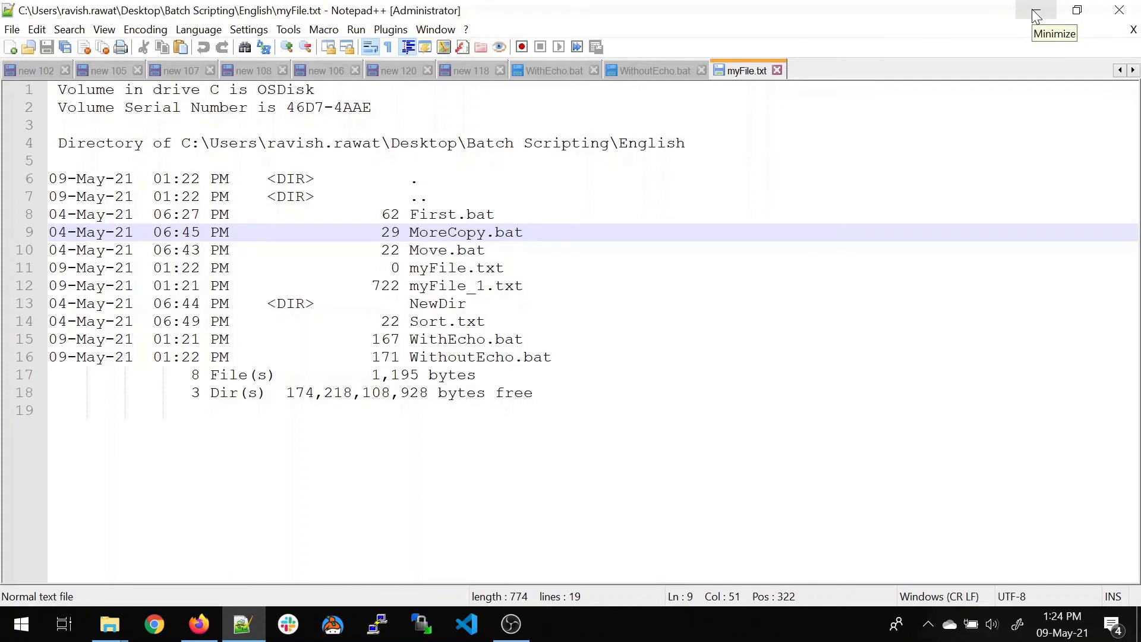
{"action": "left_click", "coordinate": [1034, 9]}
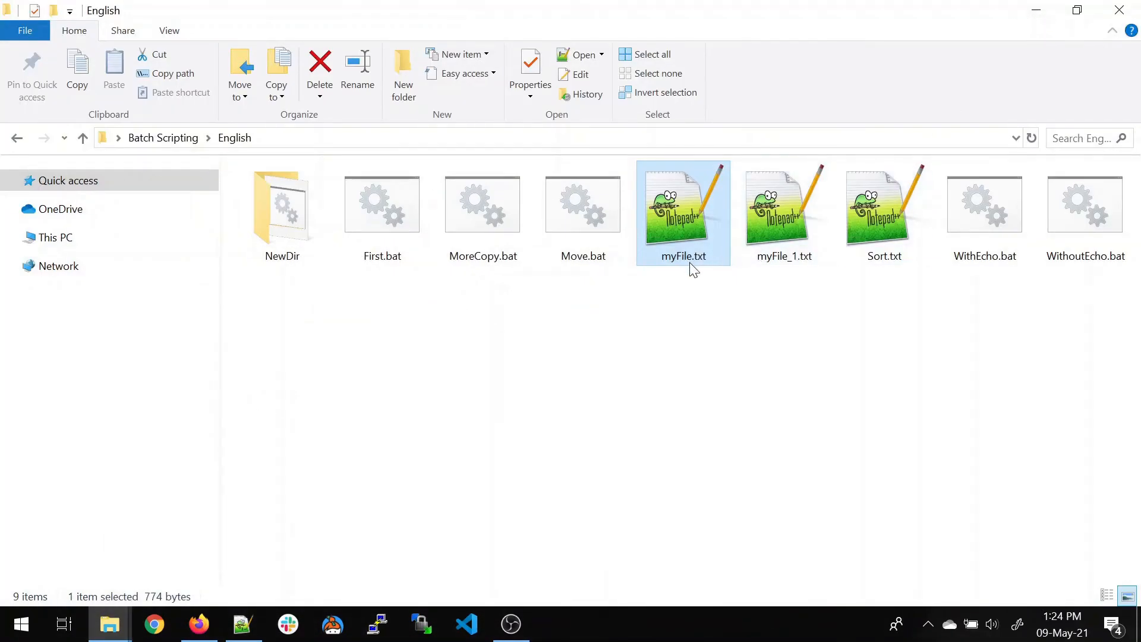
Highlight the myFile.txt redirect on line 3 of WithEcho.bat, then show the myFile_1.txt listing.
{"action": "left_click", "coordinate": [683, 256]}
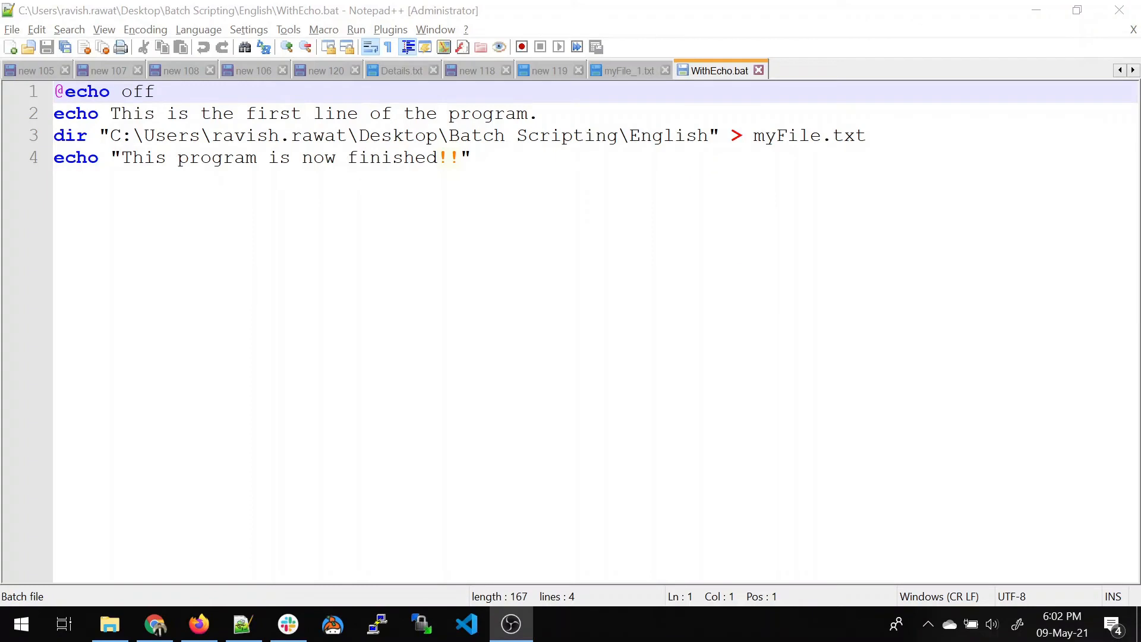
{"action": "mouse_move", "coordinate": [708, 85]}
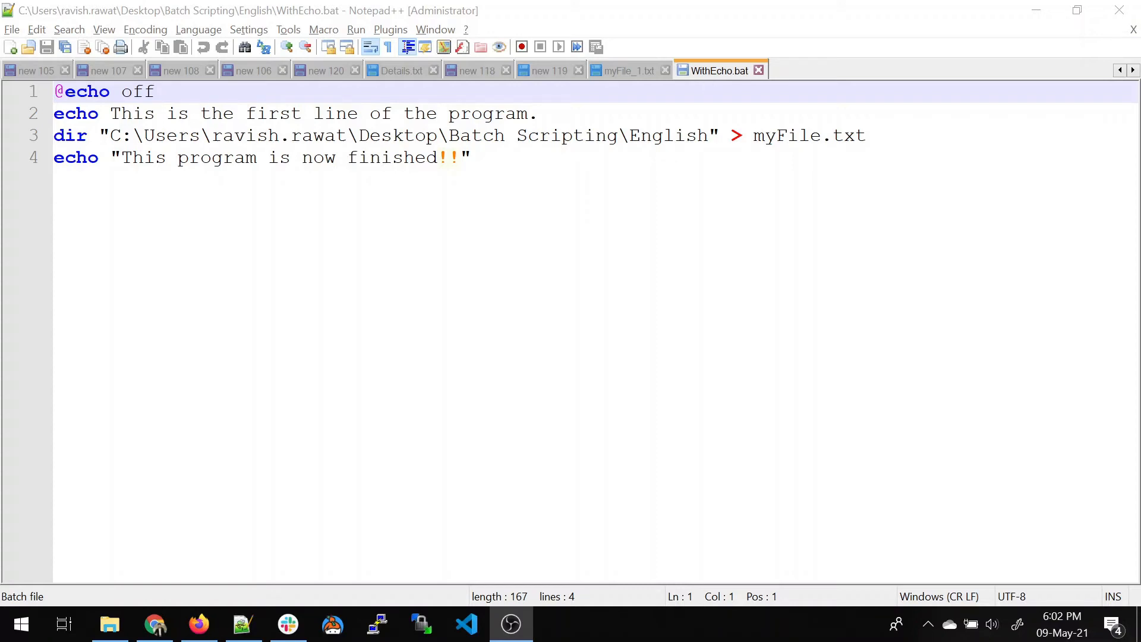
{"action": "double_click", "coordinate": [70, 136]}
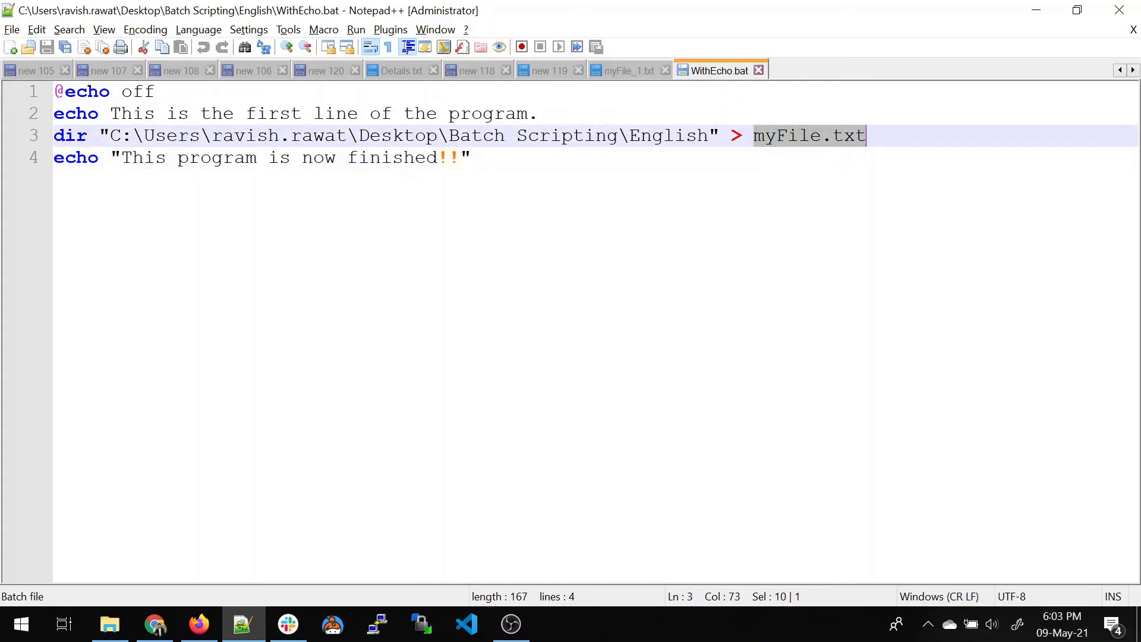
{"action": "left_click", "coordinate": [632, 70]}
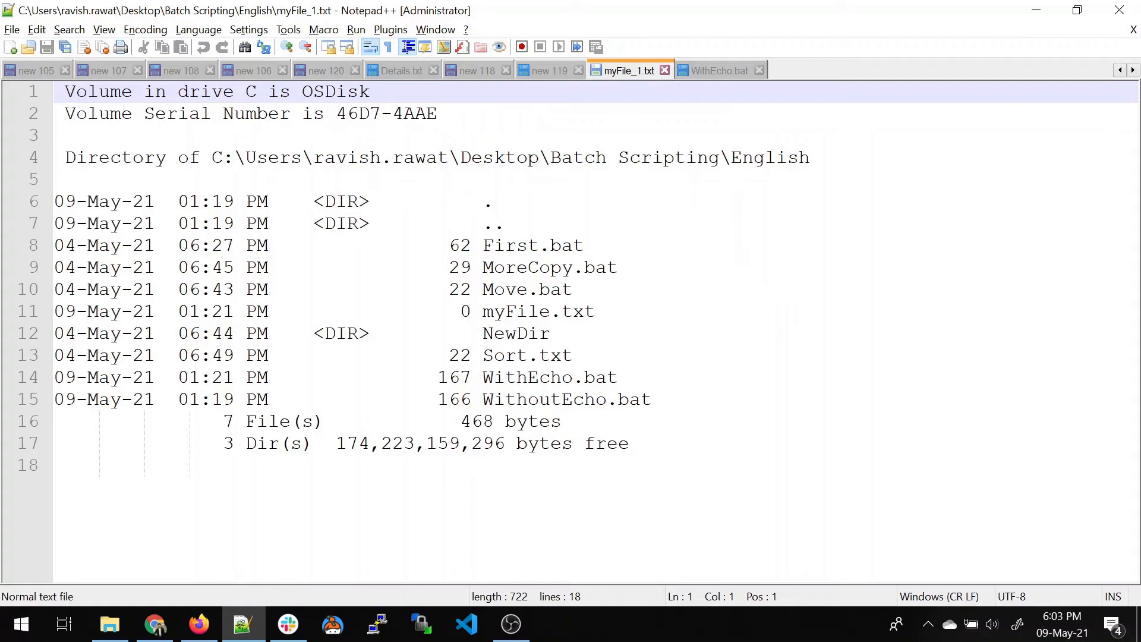
Go over myFile_1.txt's seven file entries and 468-byte totals, then clear the highlight.
{"action": "left_click_drag", "start_coordinate": [291, 267], "coordinate": [630, 443]}
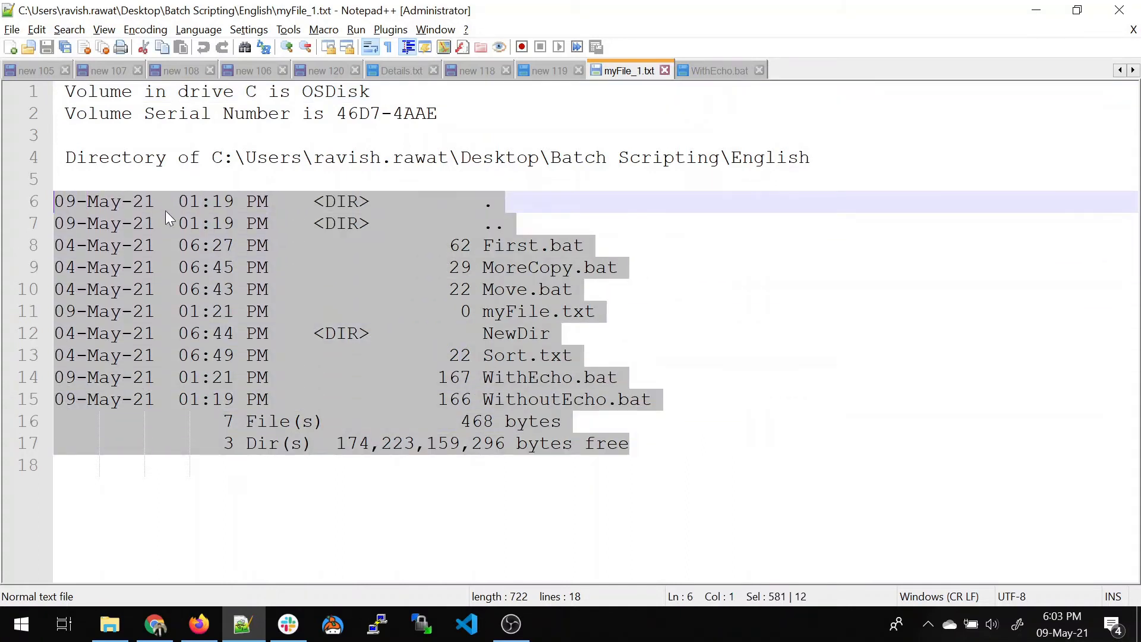
{"action": "left_click", "coordinate": [546, 245]}
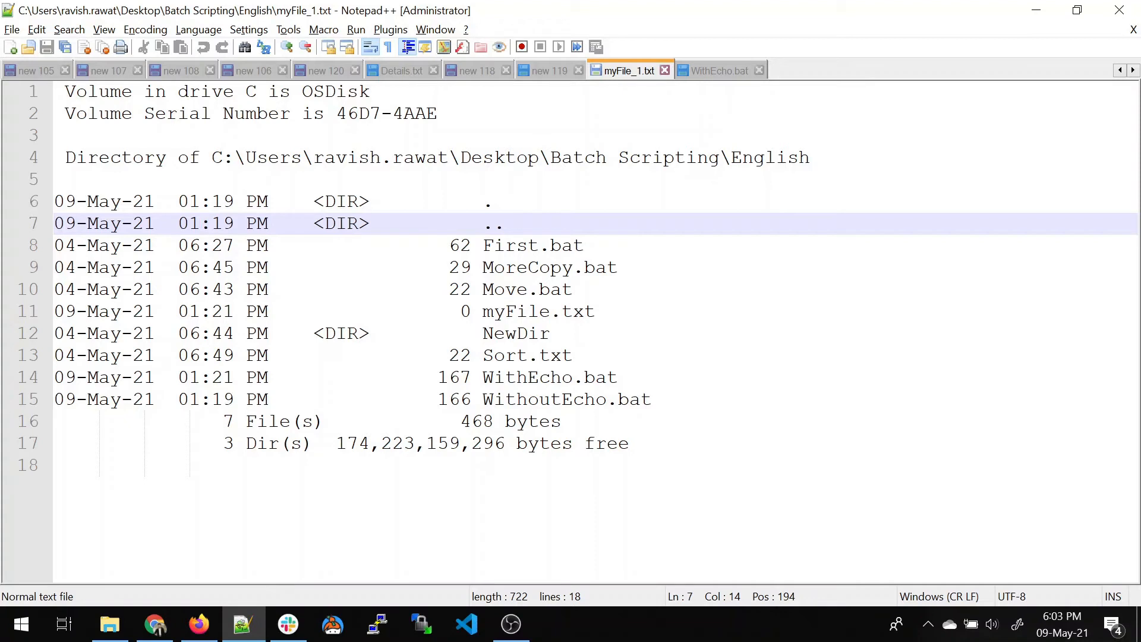
{"action": "left_click", "coordinate": [200, 224]}
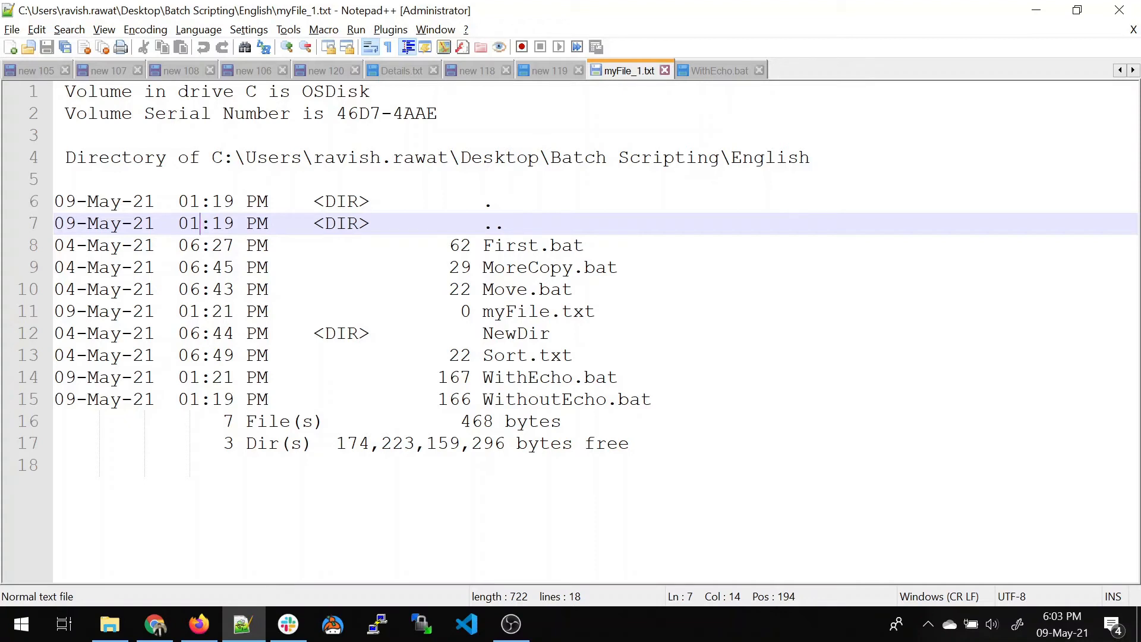
{"action": "mouse_move", "coordinate": [630, 81]}
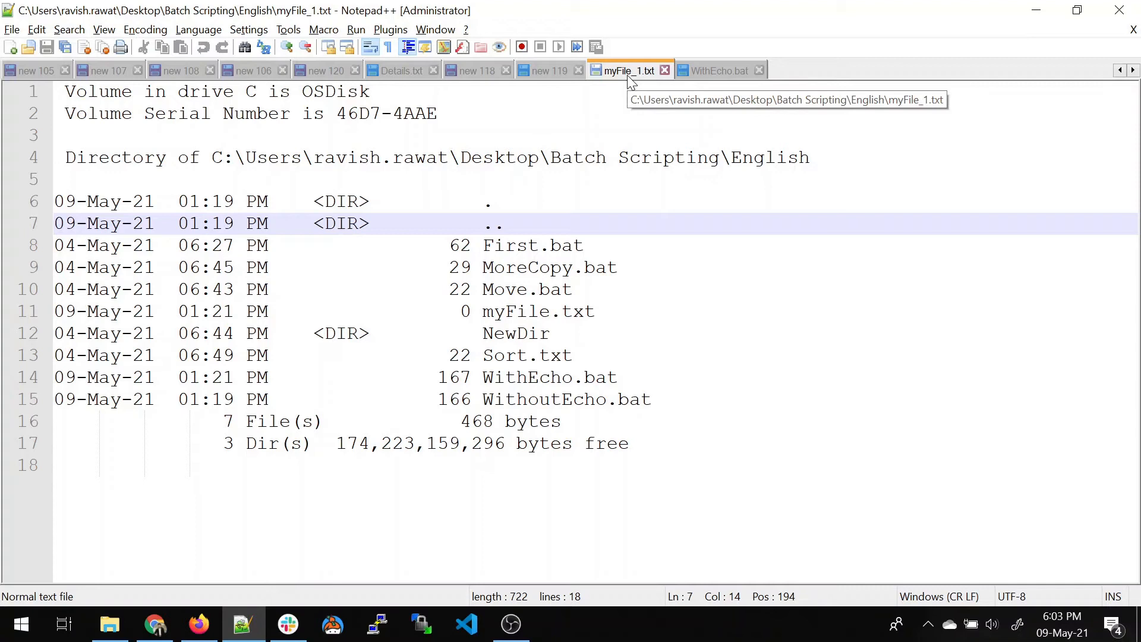
{"action": "mouse_move", "coordinate": [1034, 14]}
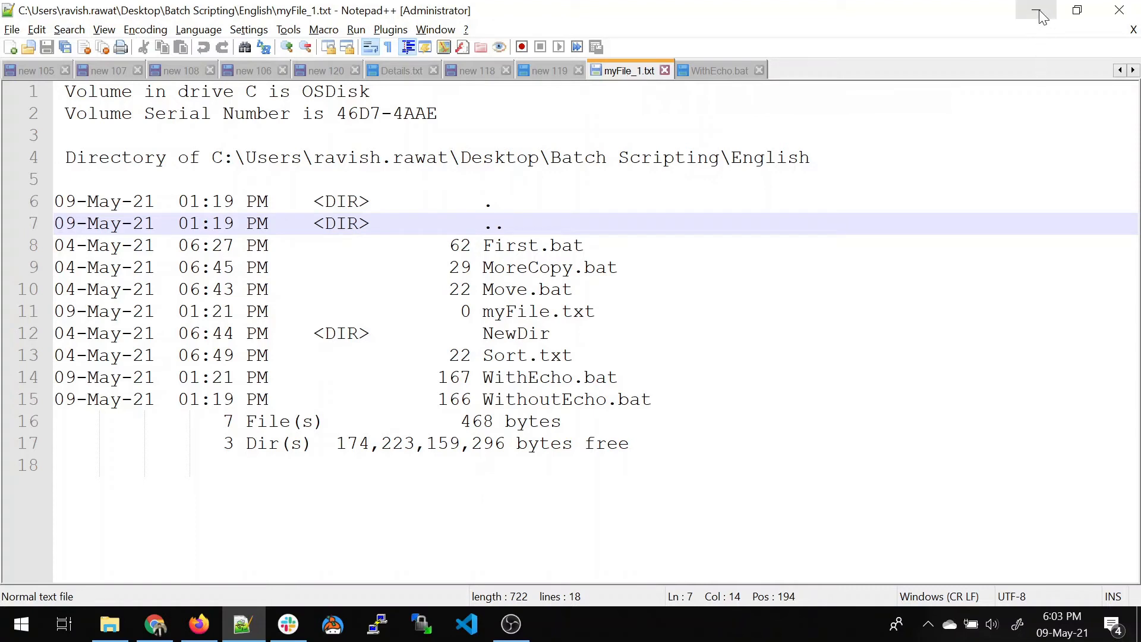
{"action": "mouse_move", "coordinate": [1036, 12]}
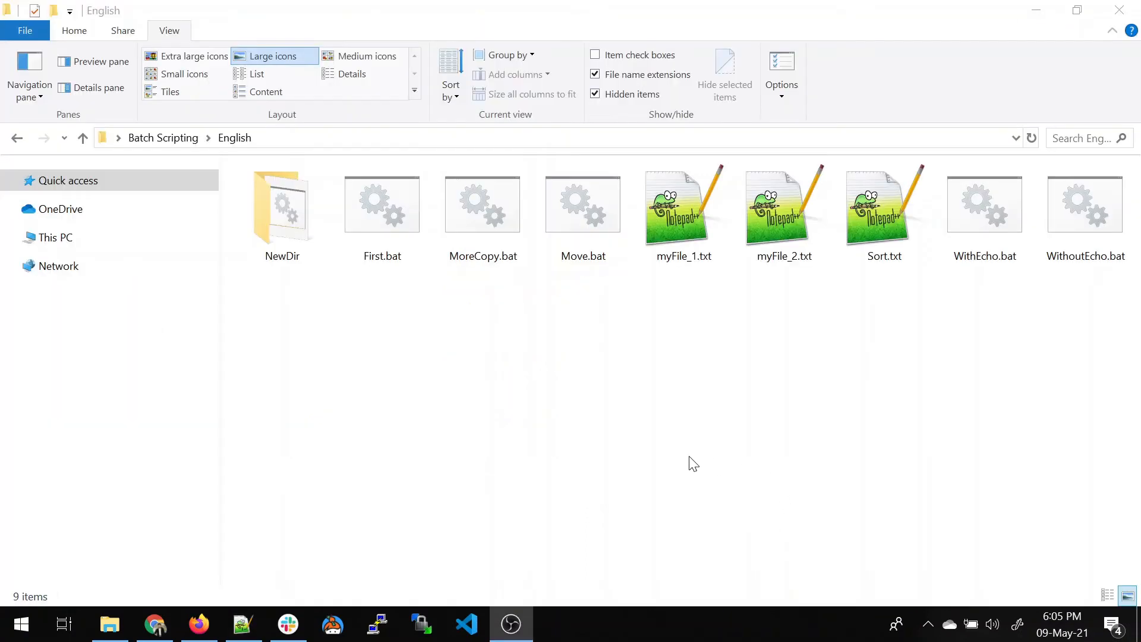
{"action": "mouse_move", "coordinate": [492, 394]}
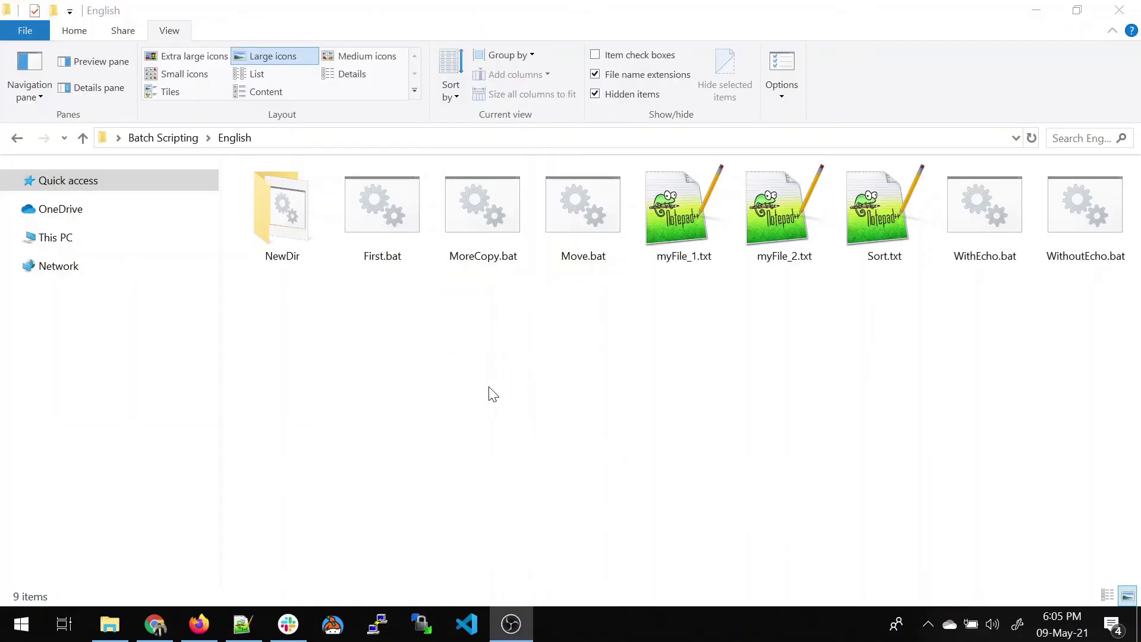
Create a new text document renamed Vars.bat, accept the extension change, and edit it in Notepad++.
{"action": "right_click", "coordinate": [493, 393]}
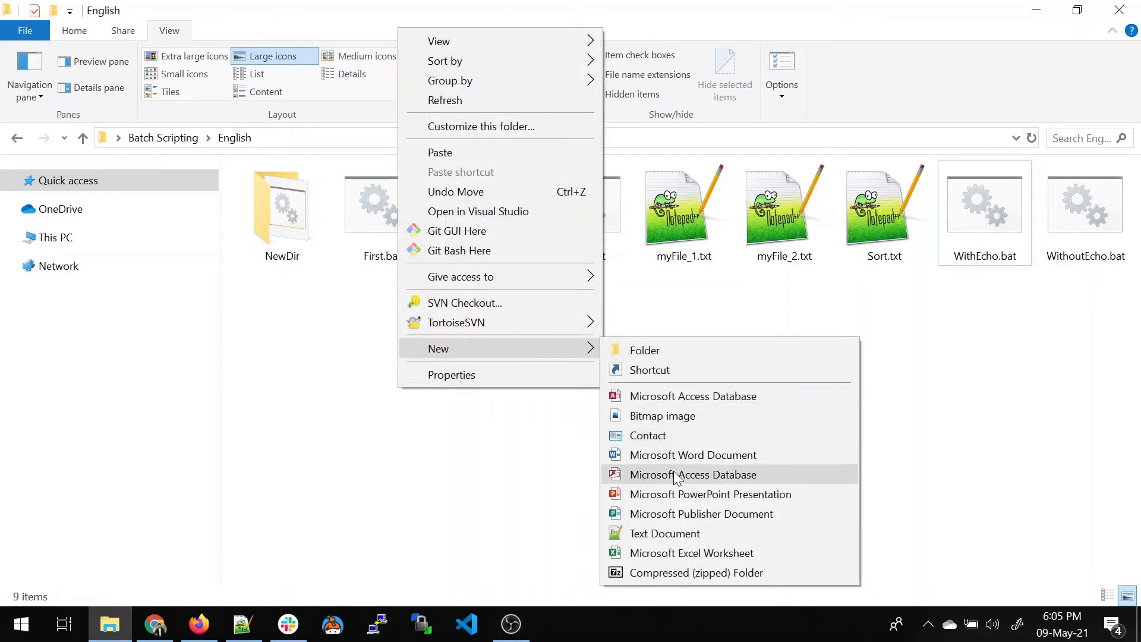
{"action": "left_click", "coordinate": [664, 533]}
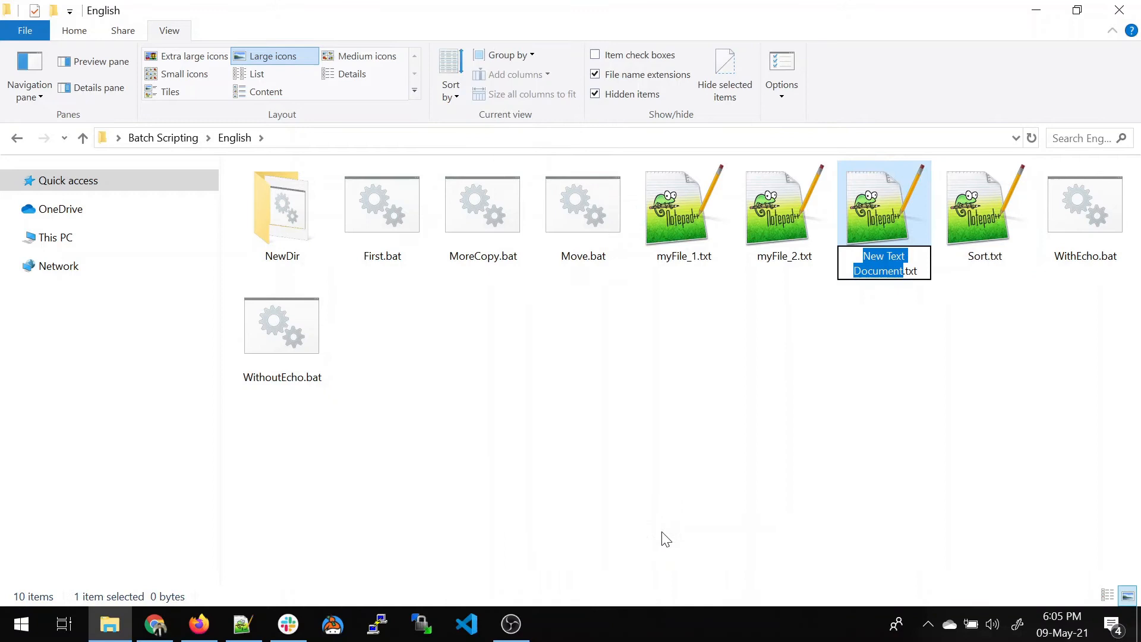
{"action": "type", "text": "Vars.txt"}
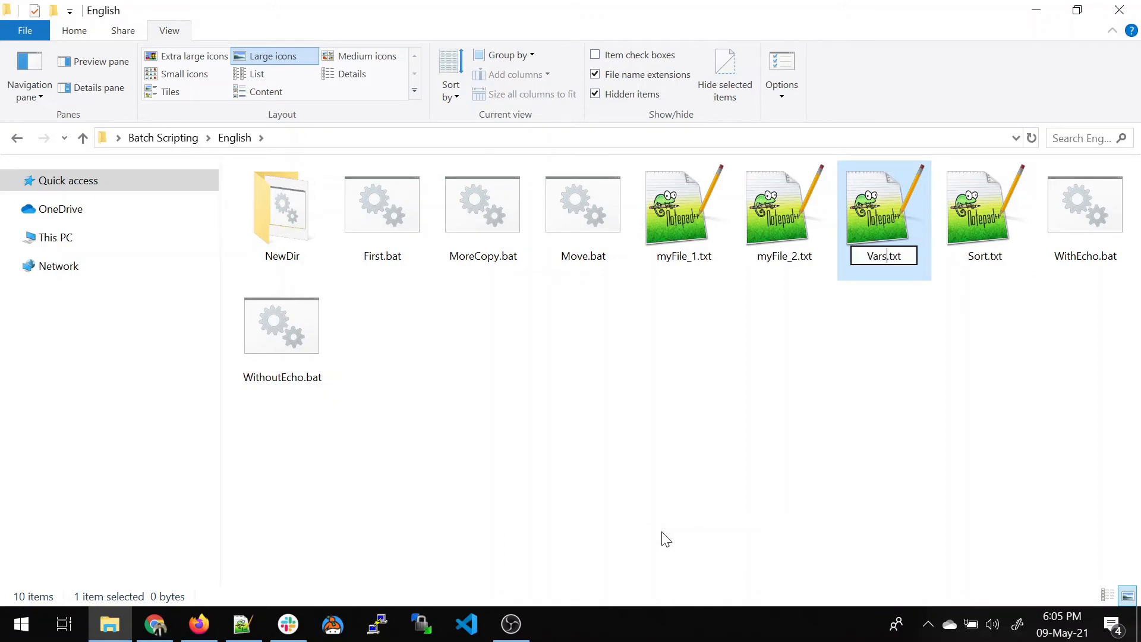
{"action": "type", "text": "bat."}
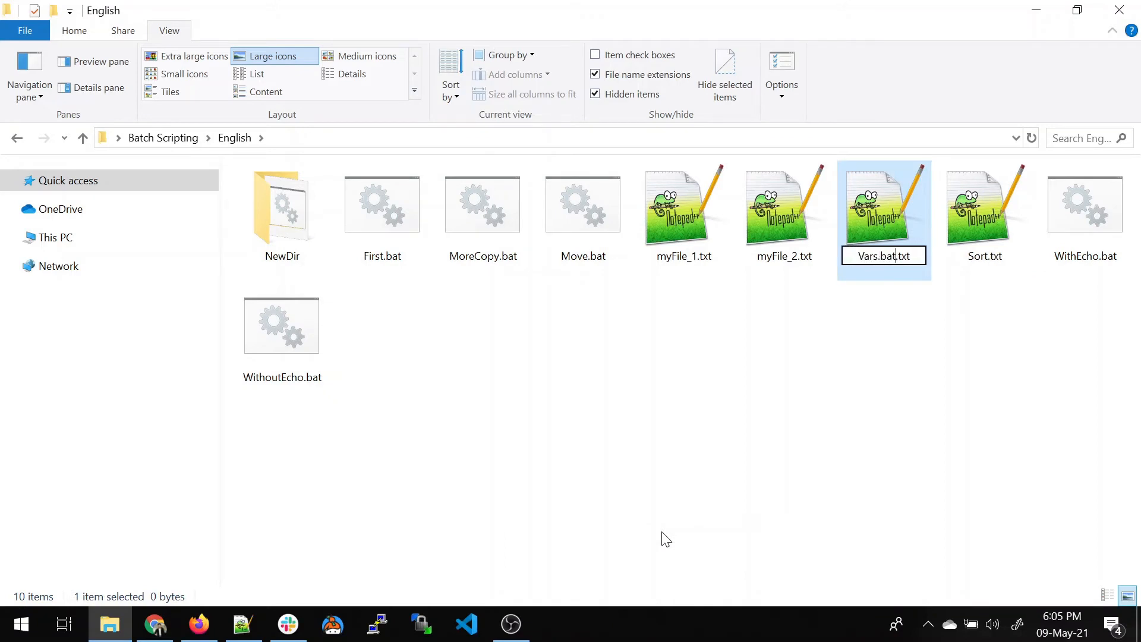
{"action": "key", "text": "Enter"}
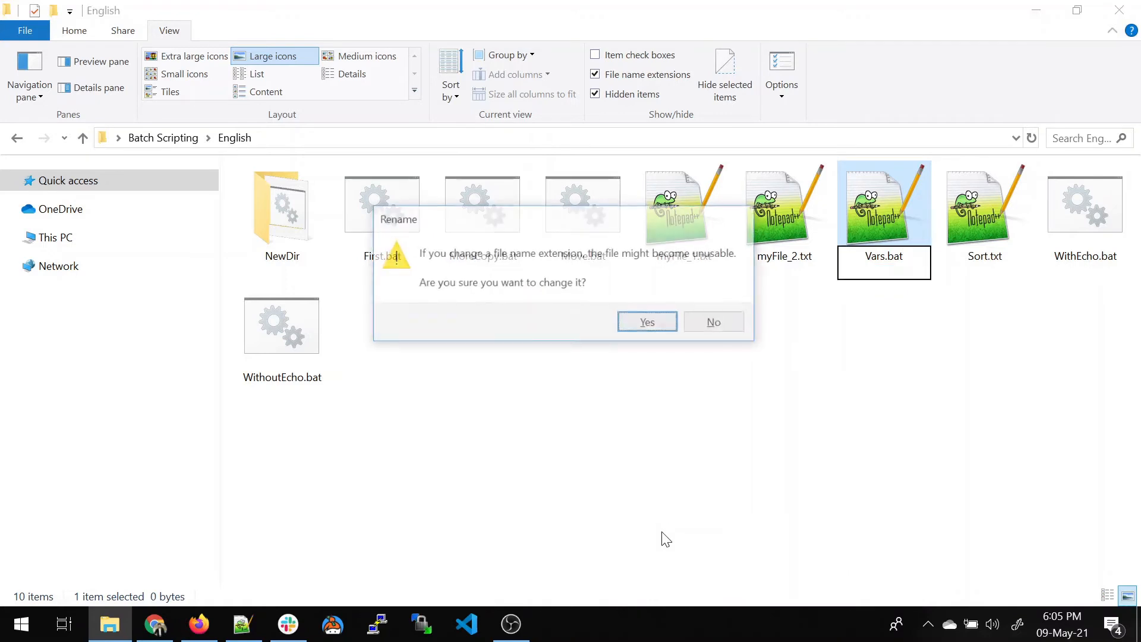
{"action": "left_click", "coordinate": [647, 321]}
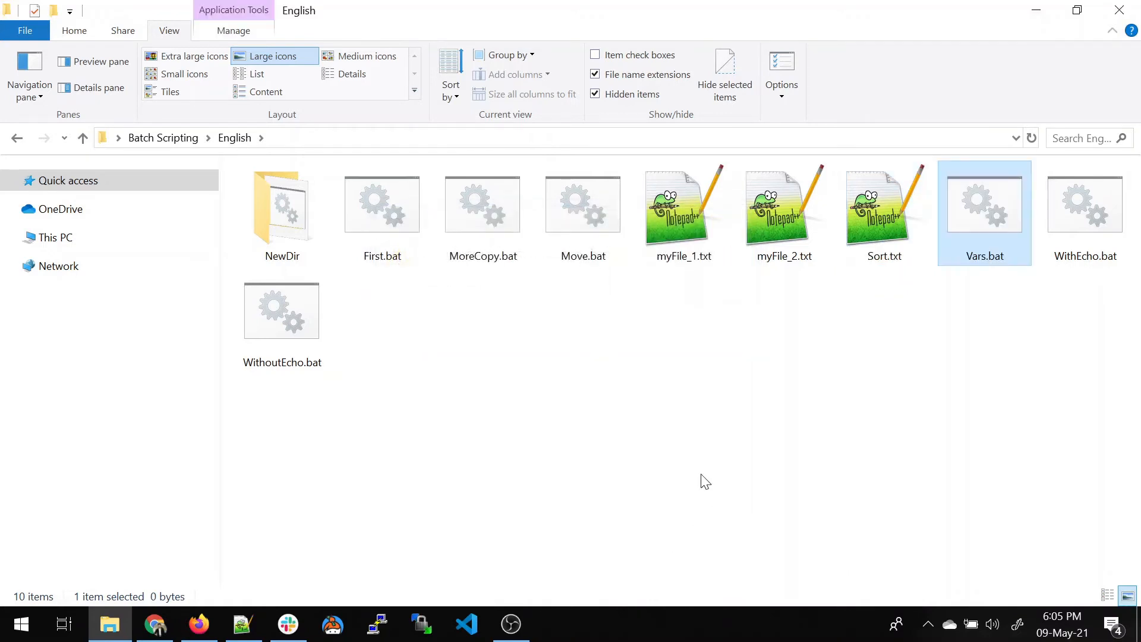
{"action": "right_click", "coordinate": [984, 205]}
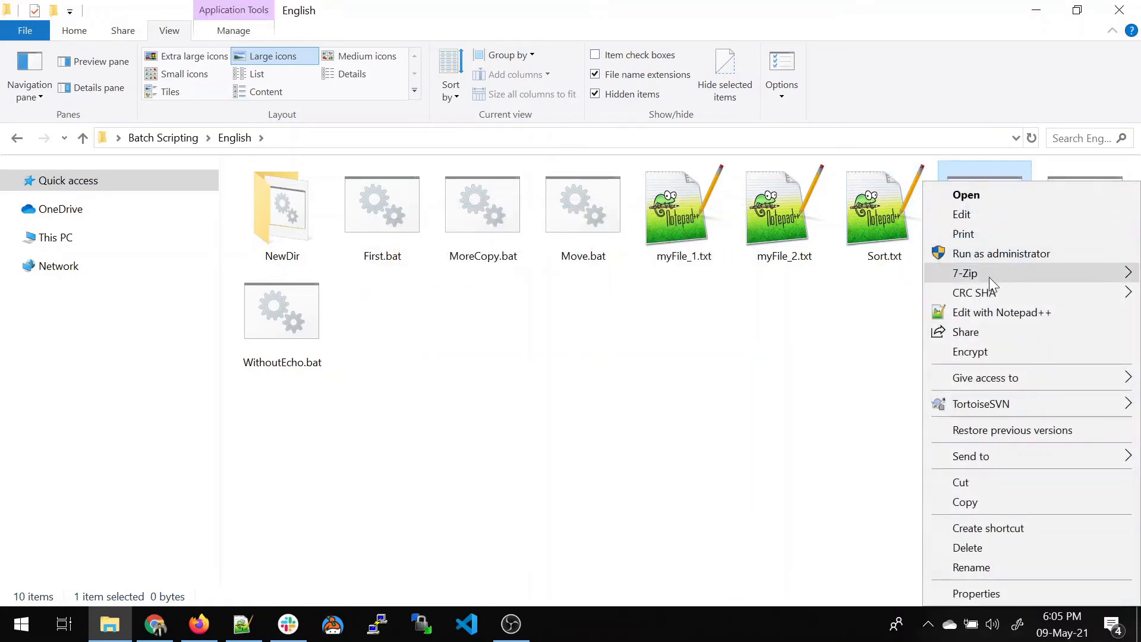
{"action": "left_click", "coordinate": [1002, 313]}
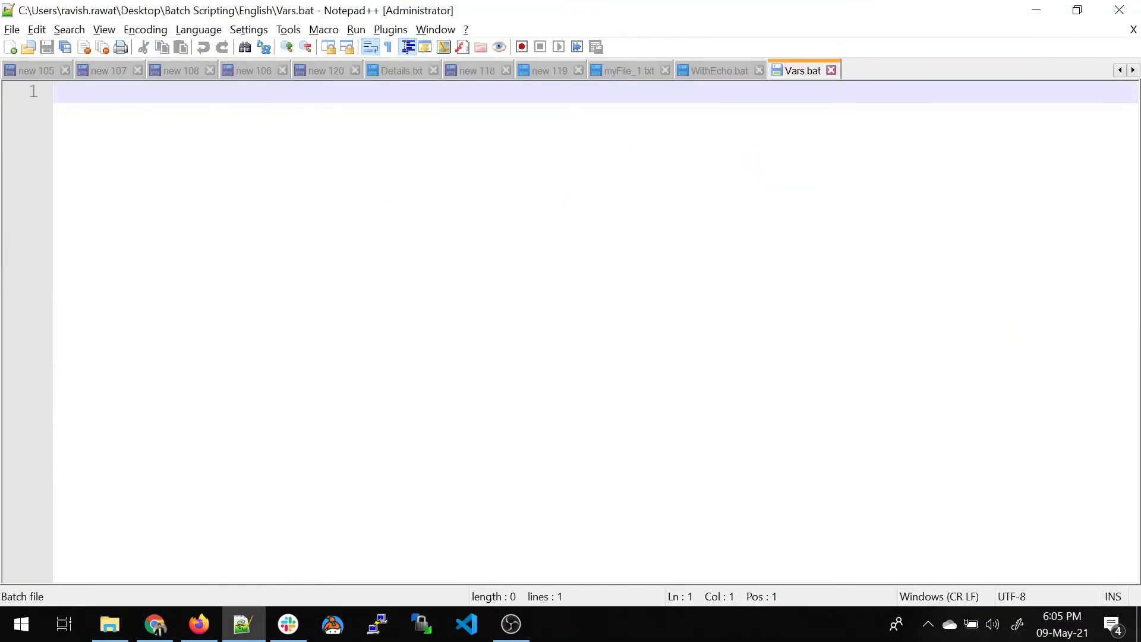
{"action": "type", "text": "@"}
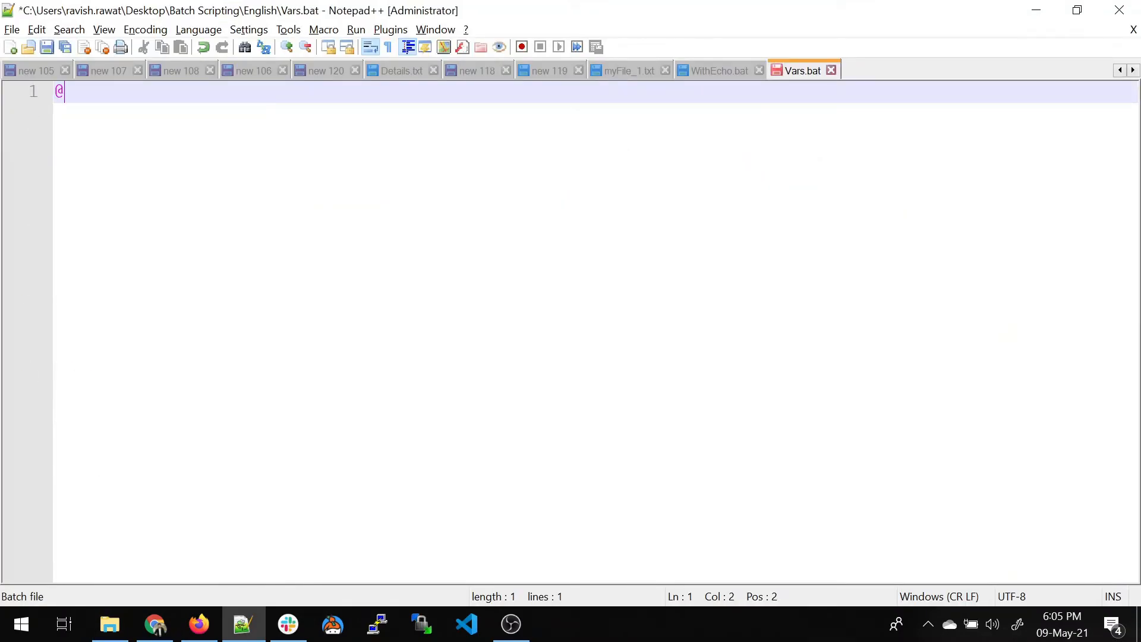
{"action": "type", "text": "echo off"}
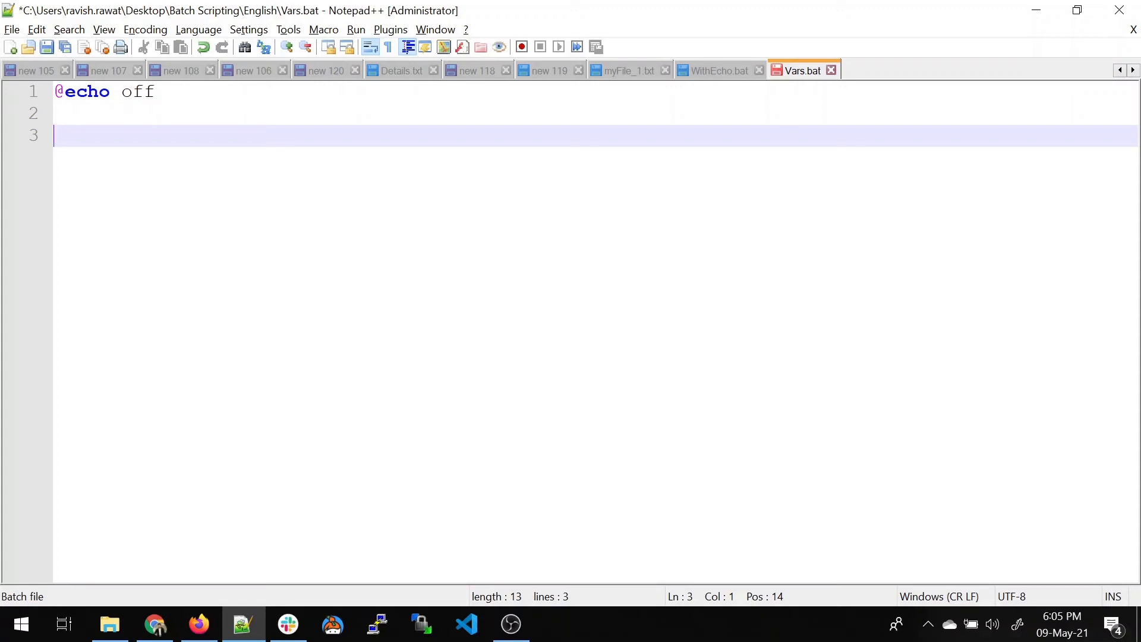
{"action": "type", "text": "echo"}
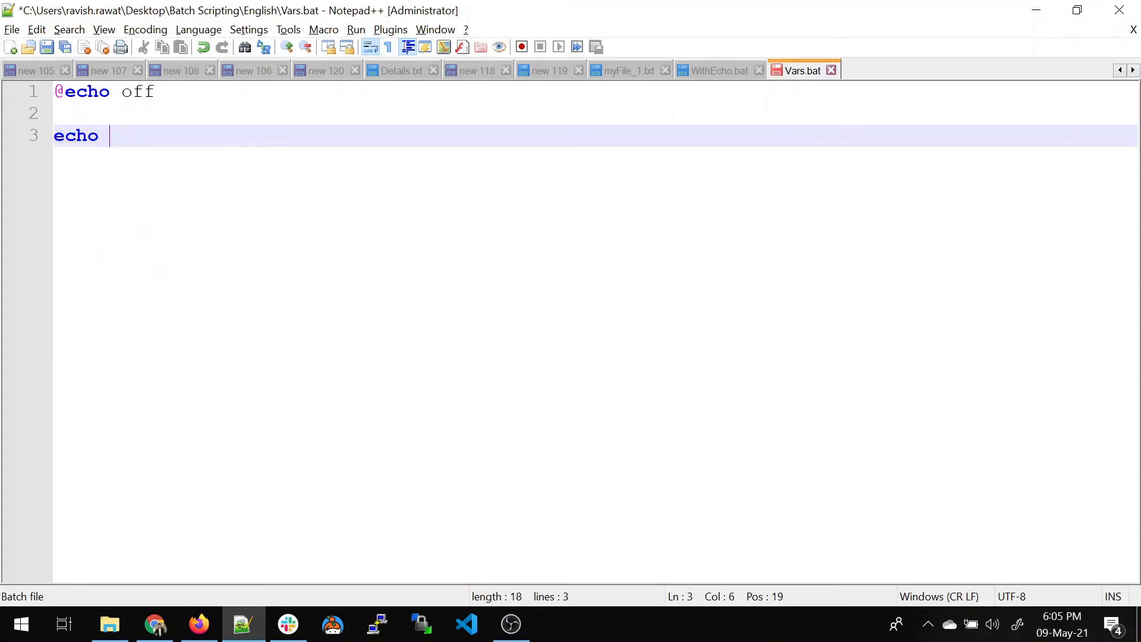
{"action": "type", "text": "%1"}
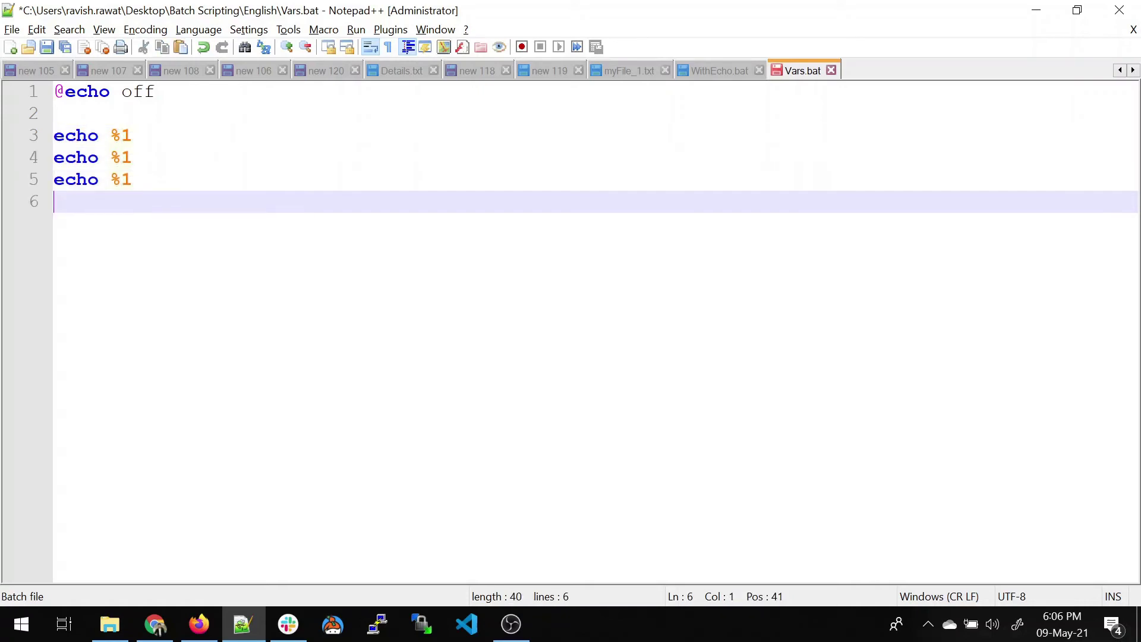
{"action": "type", "text": "echo %4"}
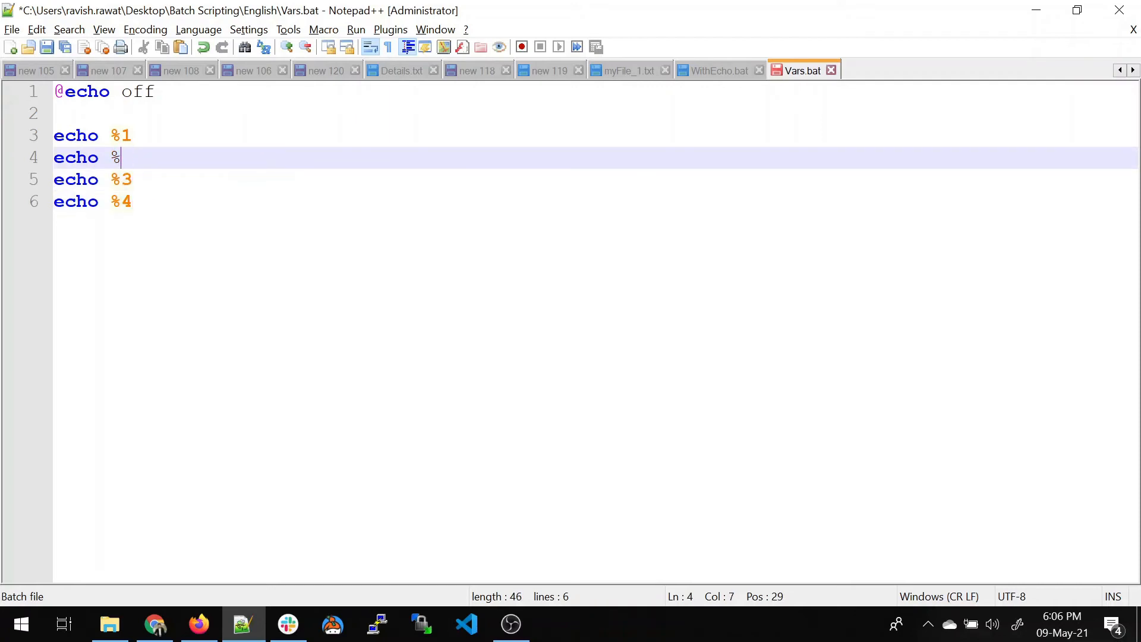
{"action": "type", "text": "2"}
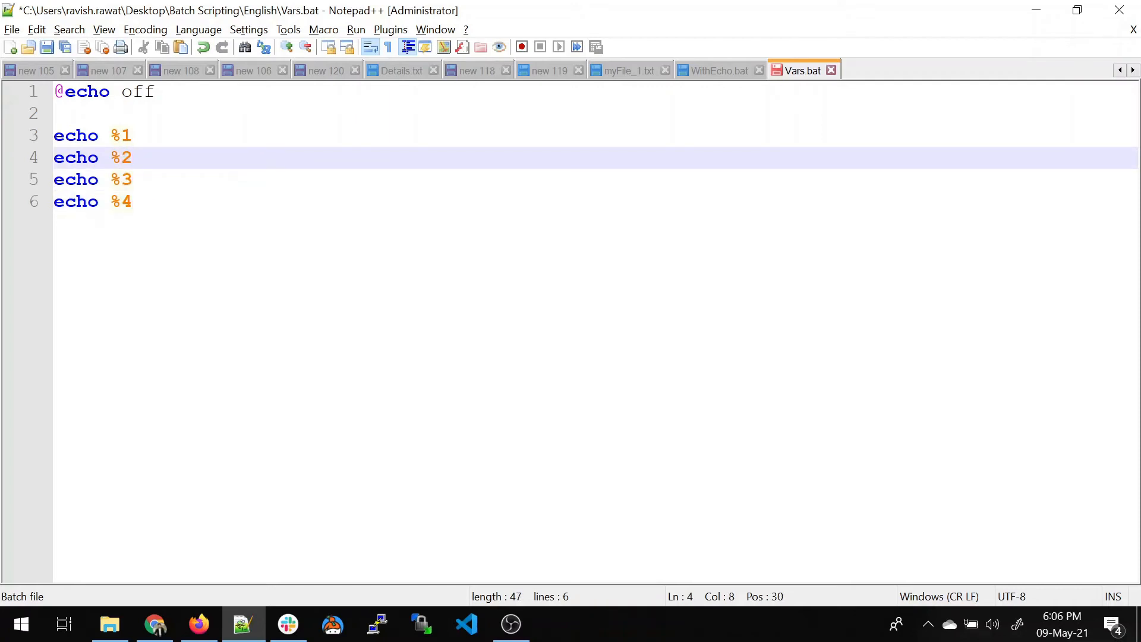
{"action": "key", "text": "ctrl+s"}
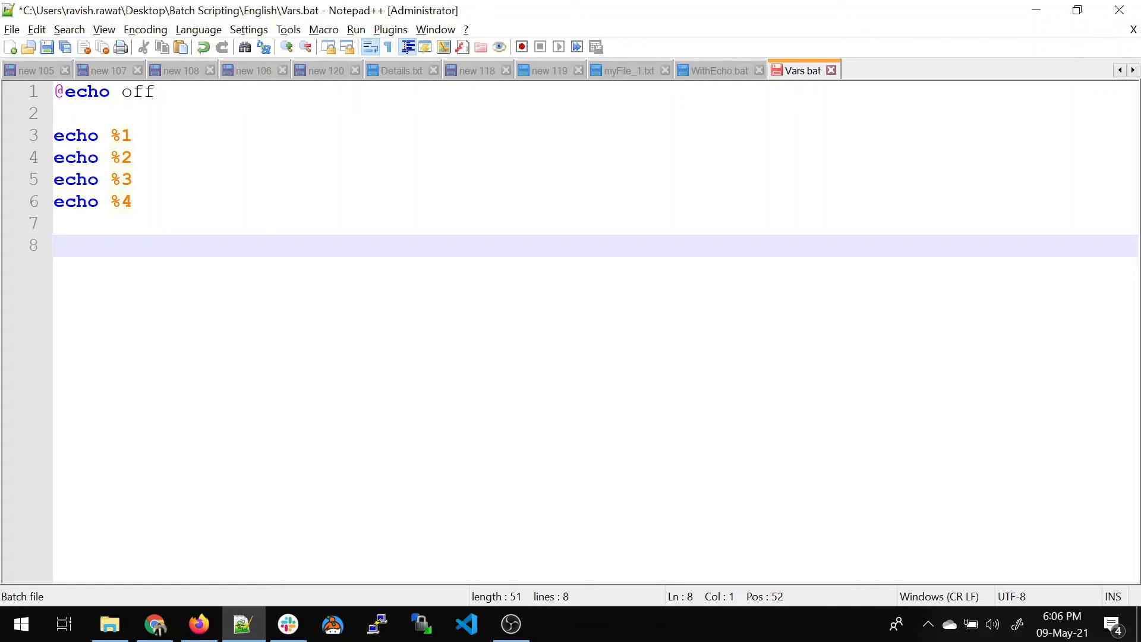
{"action": "key", "text": "ctrl+s"}
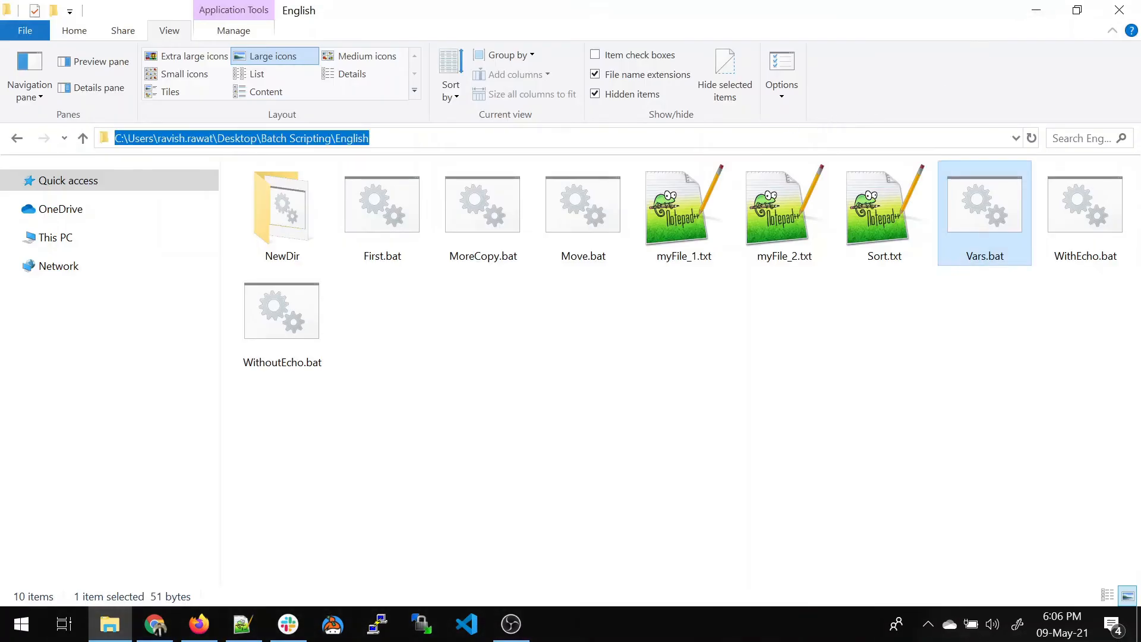
Launch cmd from the address bar in the English folder and maximize it.
{"action": "type", "text": "cmd"}
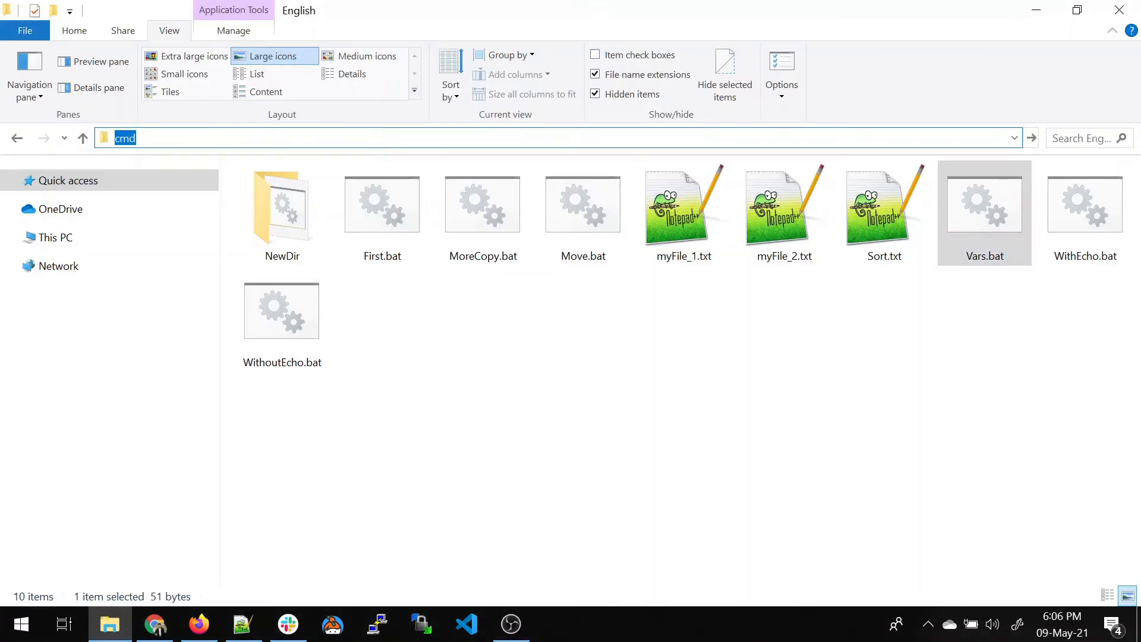
{"action": "key", "text": "Enter"}
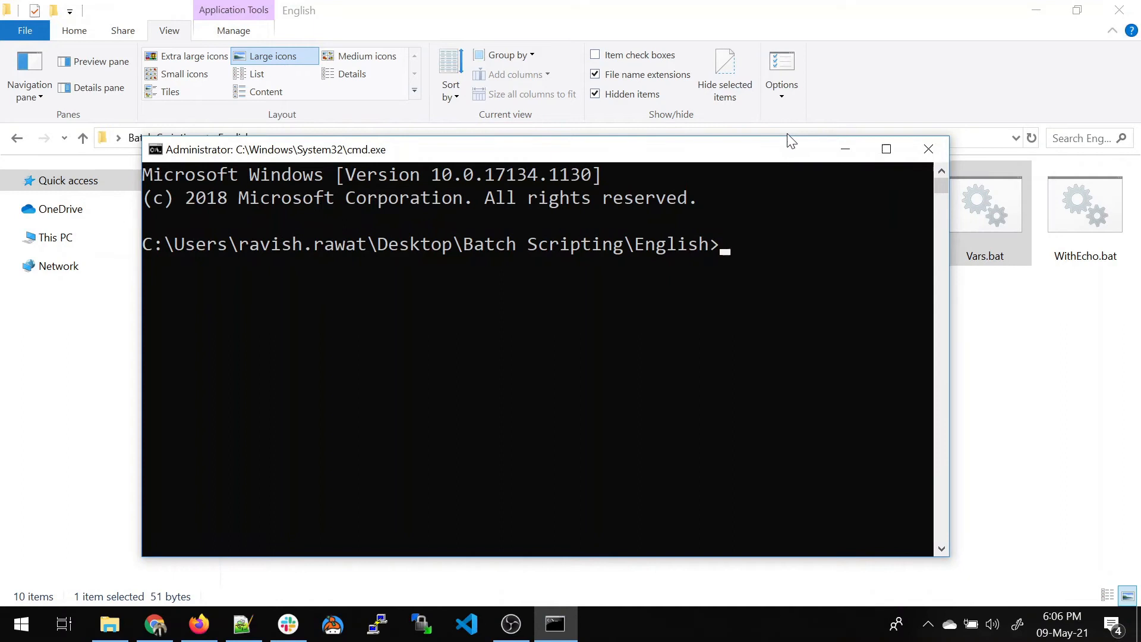
{"action": "mouse_move", "coordinate": [859, 160]}
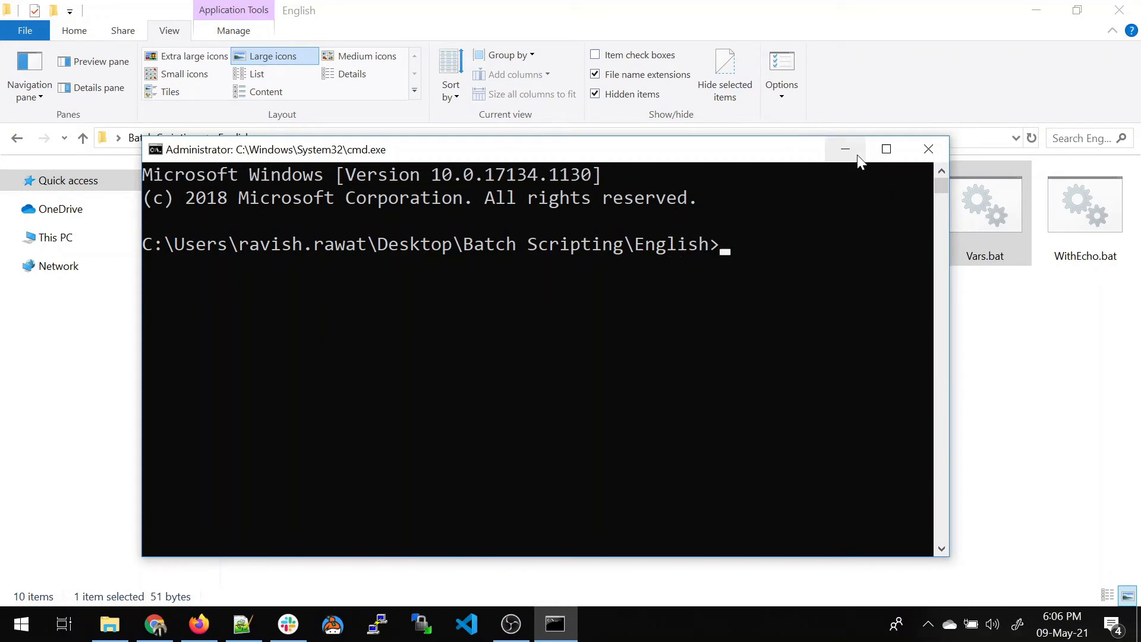
{"action": "left_click", "coordinate": [885, 148]}
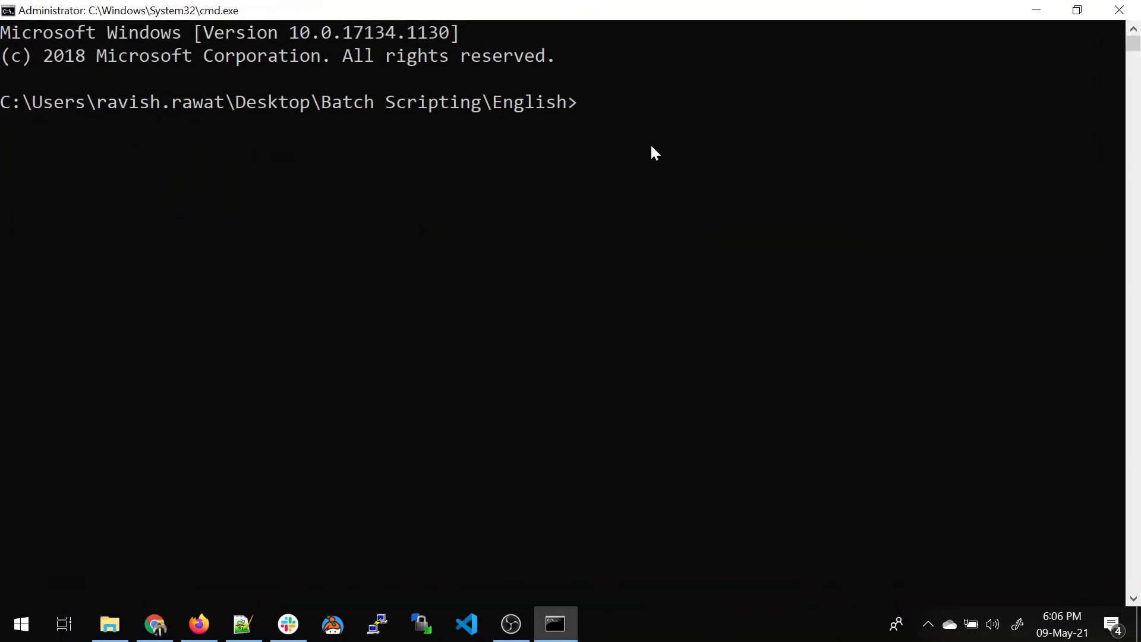
Run Vars.bat 20 30 40 50 so each argument prints on its own line.
{"action": "type", "text": "var"}
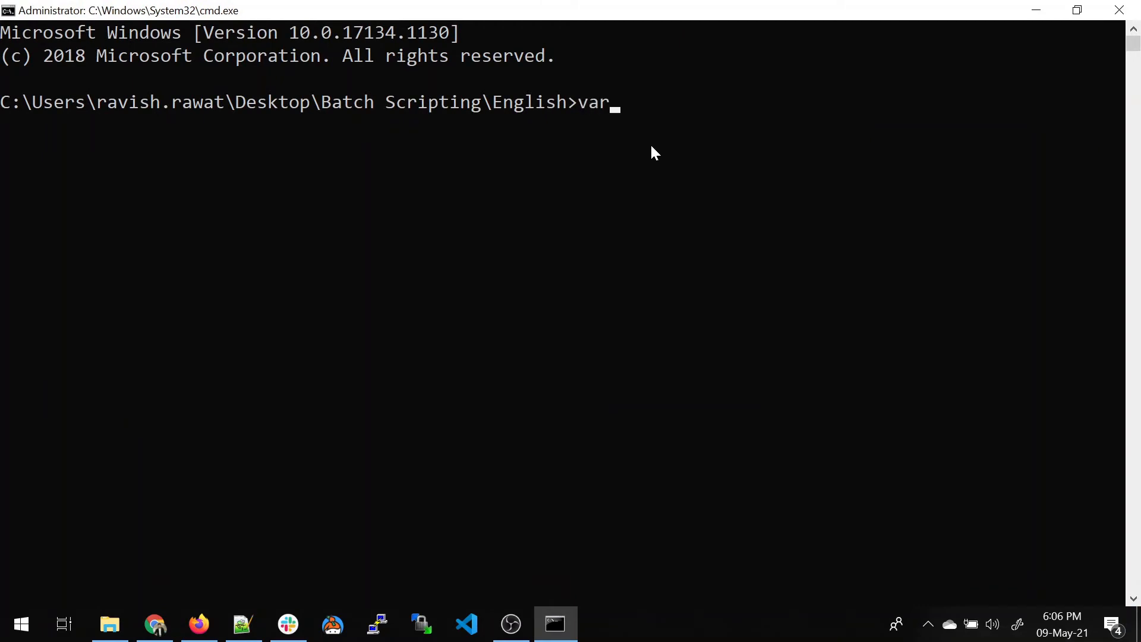
{"action": "key", "text": "Tab"}
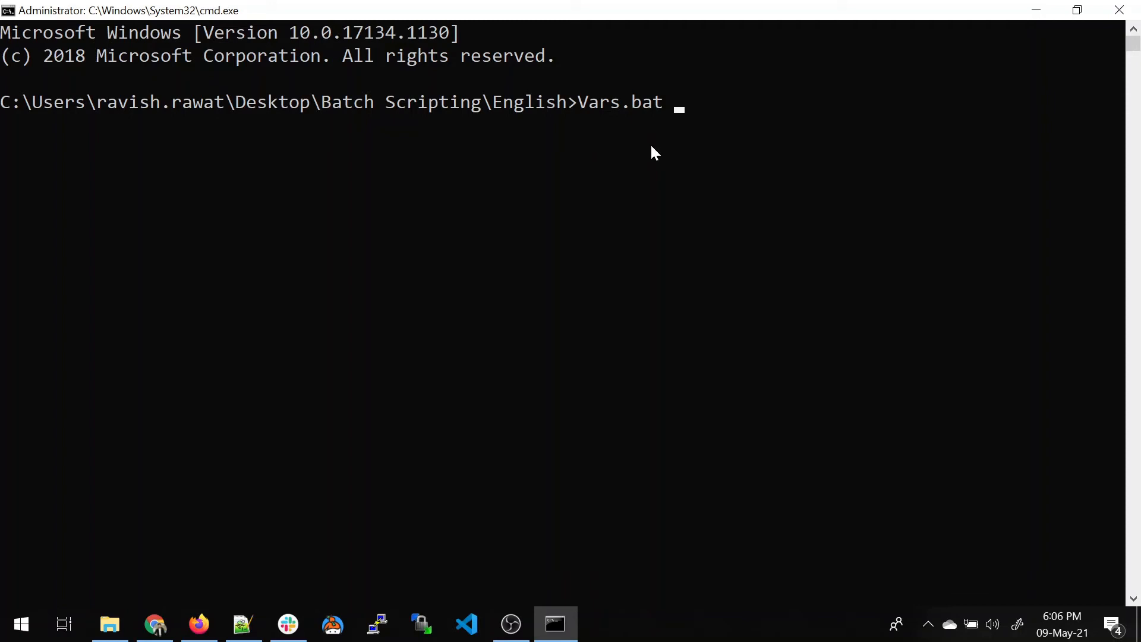
{"action": "type", "text": "20 30"}
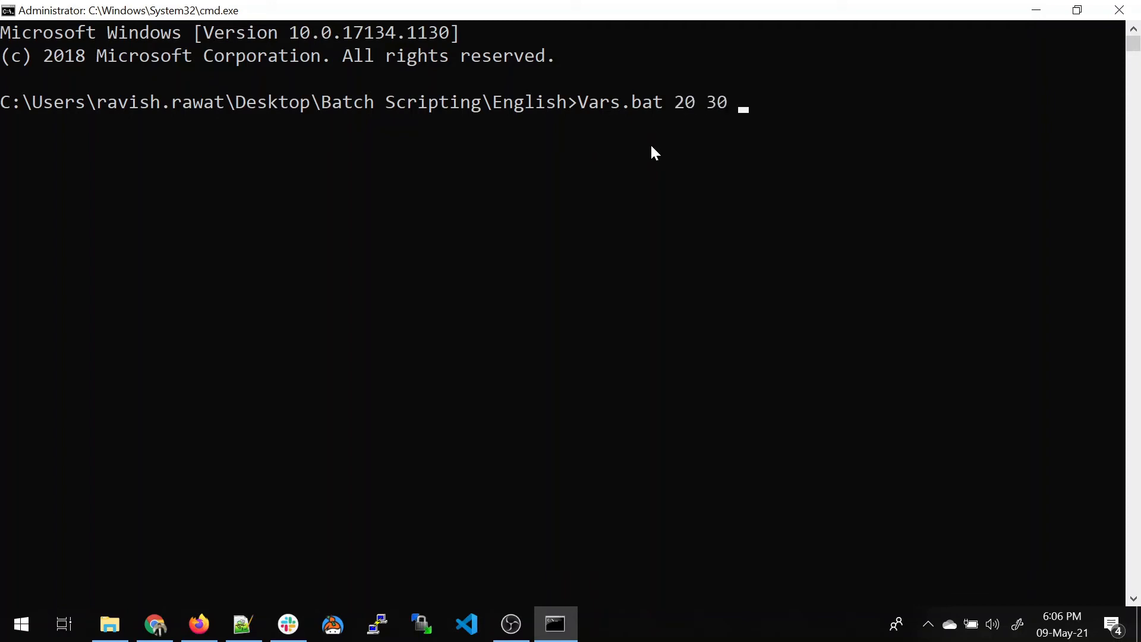
{"action": "type", "text": "40"}
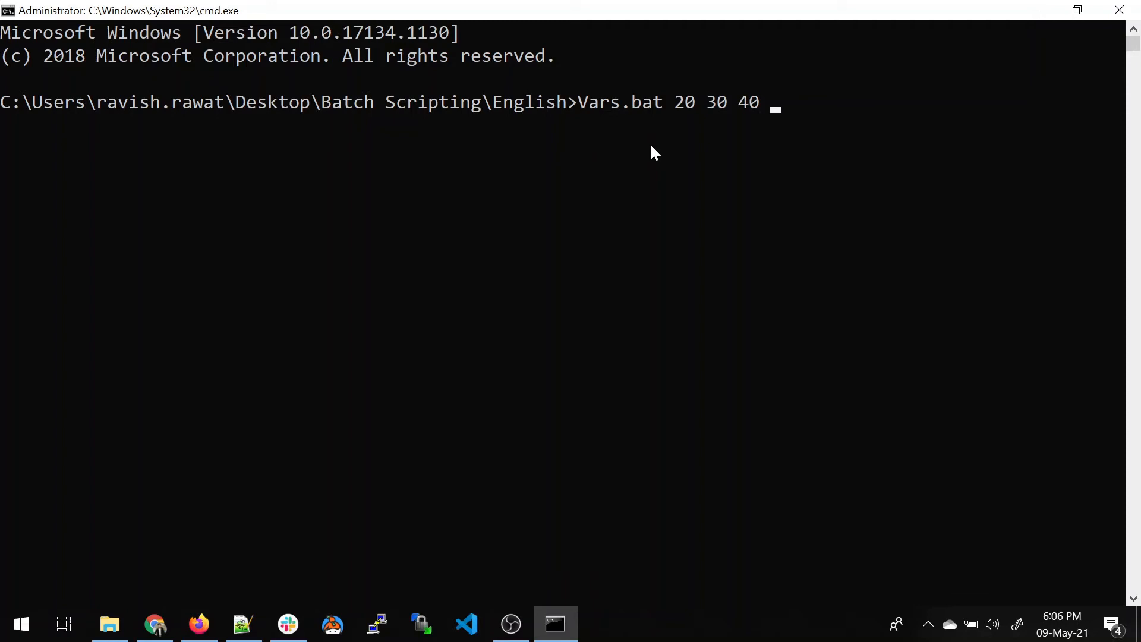
{"action": "type", "text": "50"}
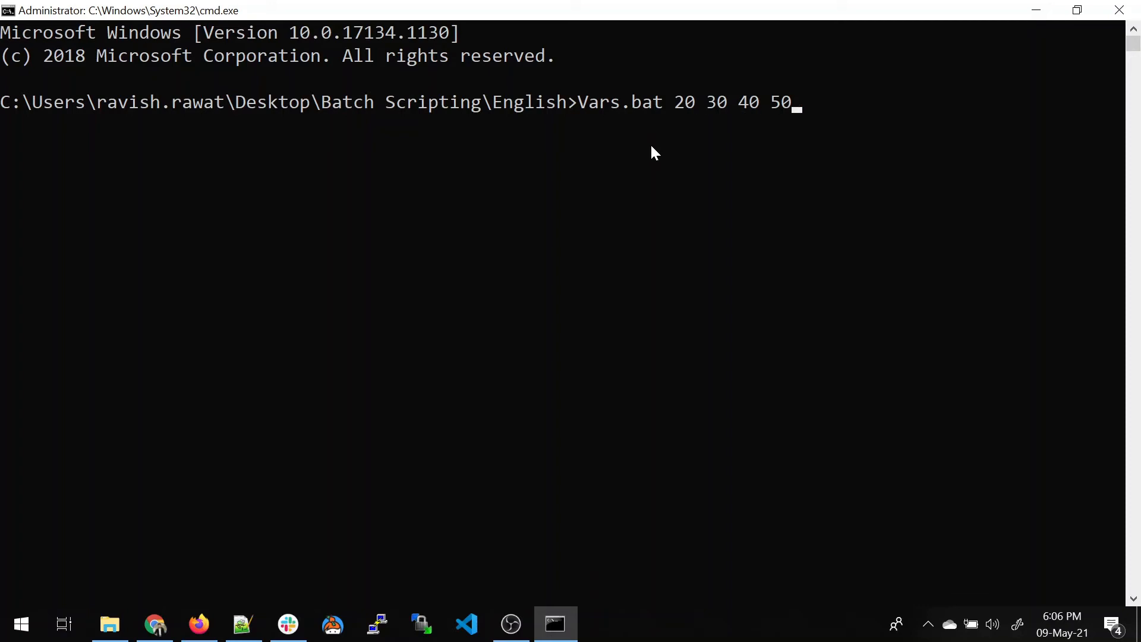
{"action": "key", "text": "Enter"}
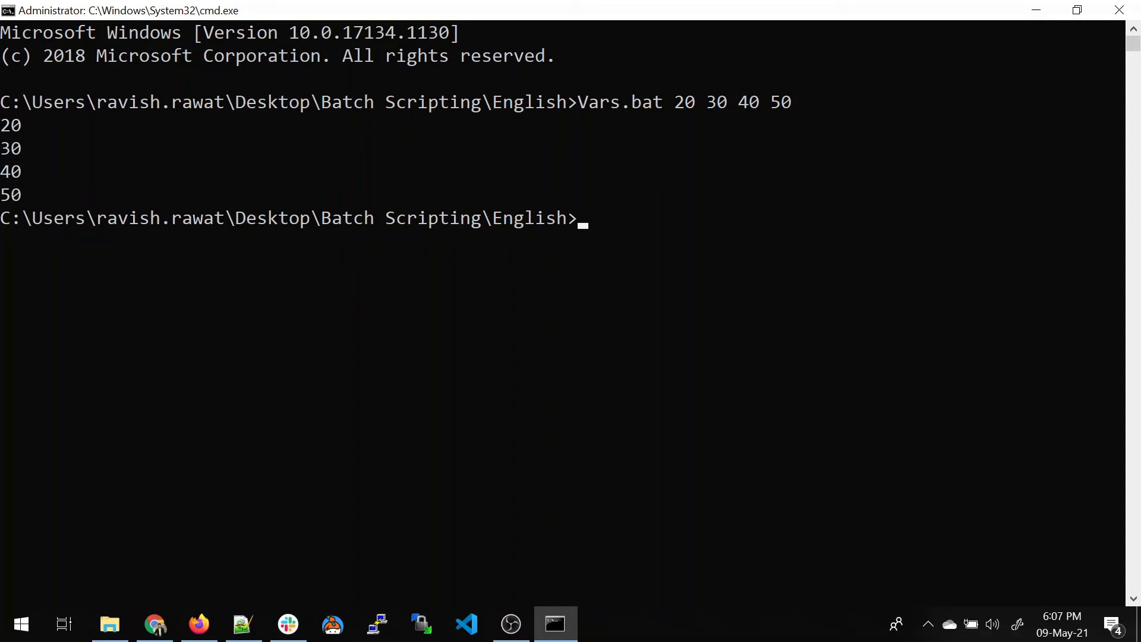
{"action": "mouse_move", "coordinate": [1003, 62]}
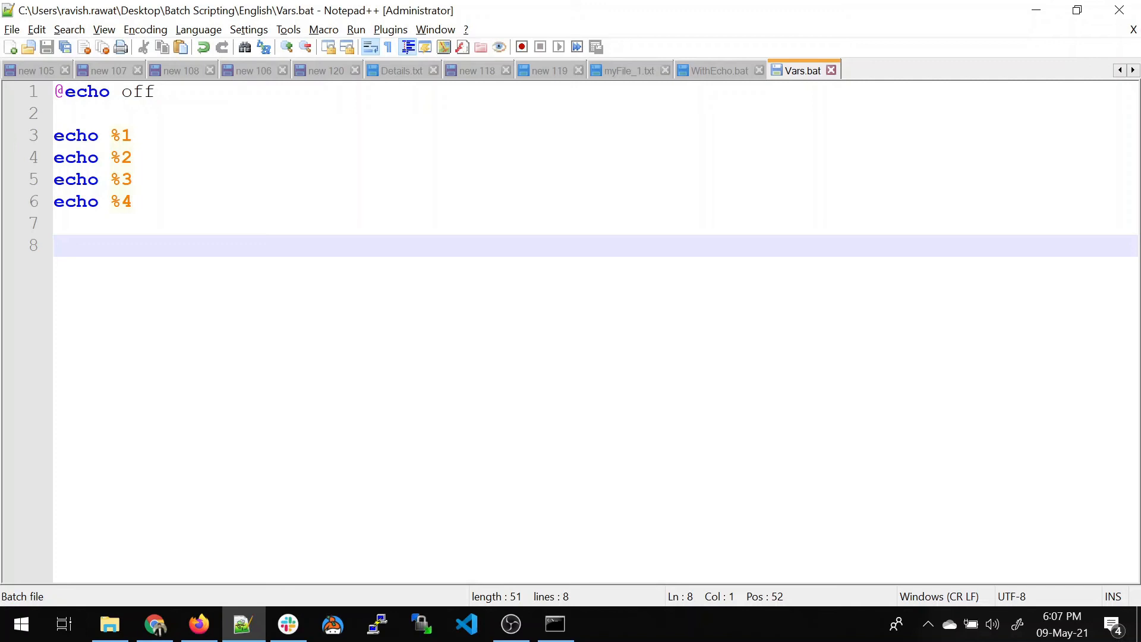
Write the remark line REM set /A variableName=value on line 8 of Vars.bat.
{"action": "type", "text": "REM"}
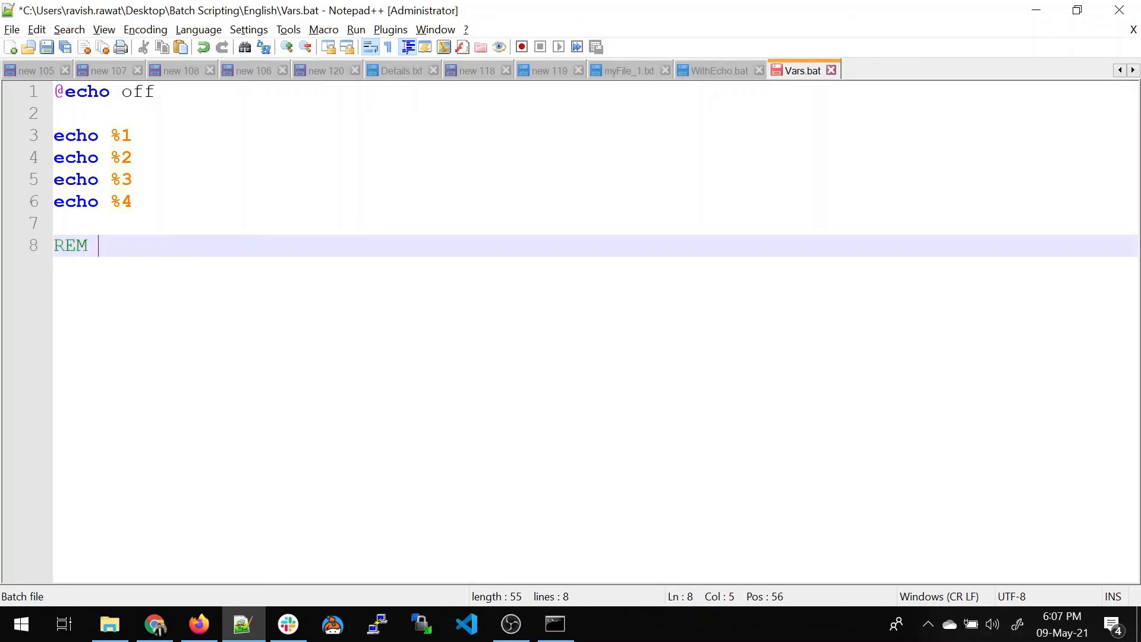
{"action": "type", "text": "set"}
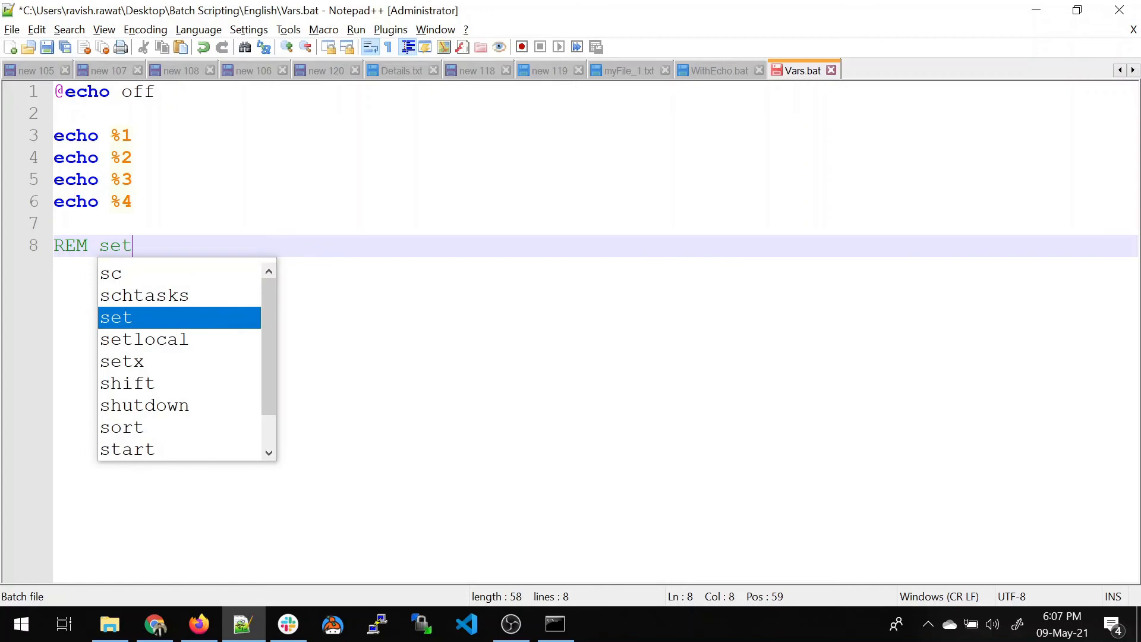
{"action": "key", "text": "Escape"}
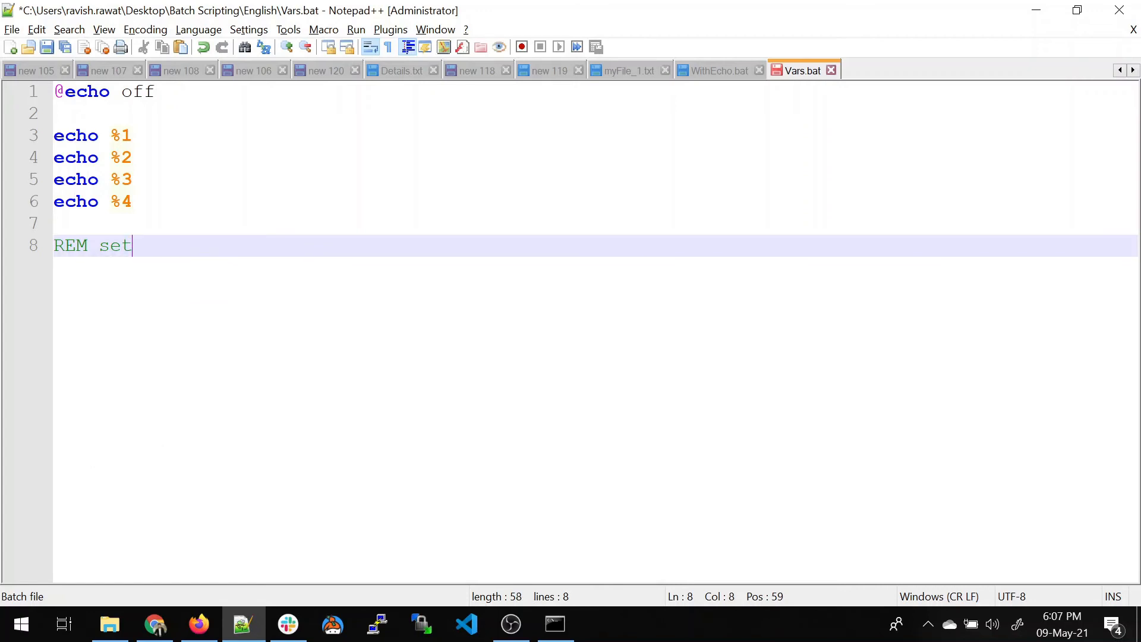
{"action": "type", "text": "/A"}
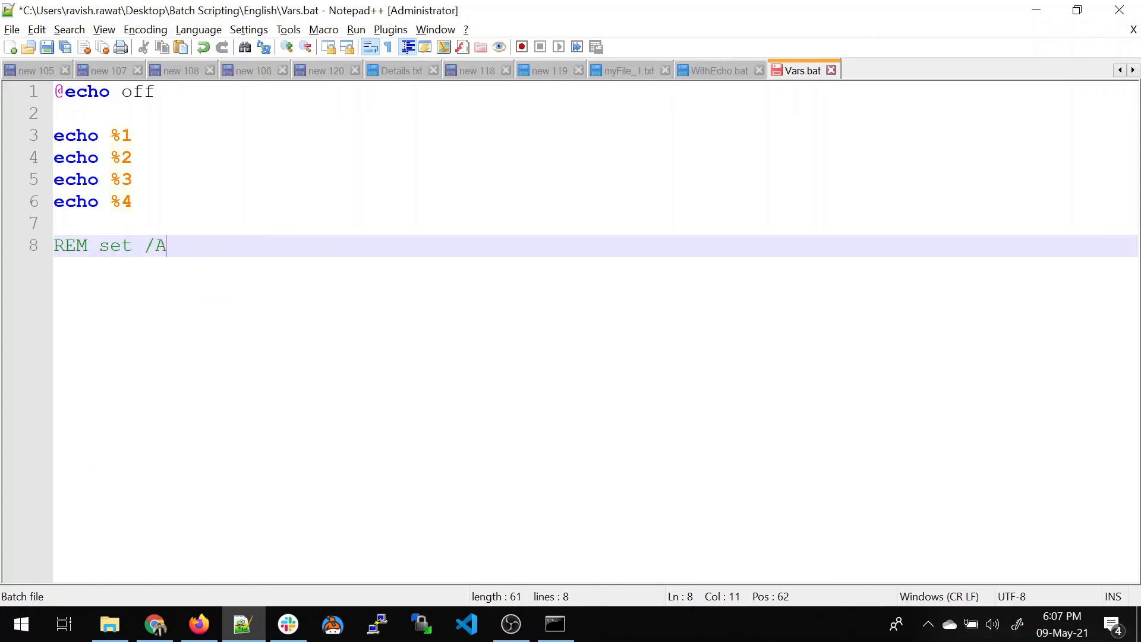
{"action": "type", "text": "variab"}
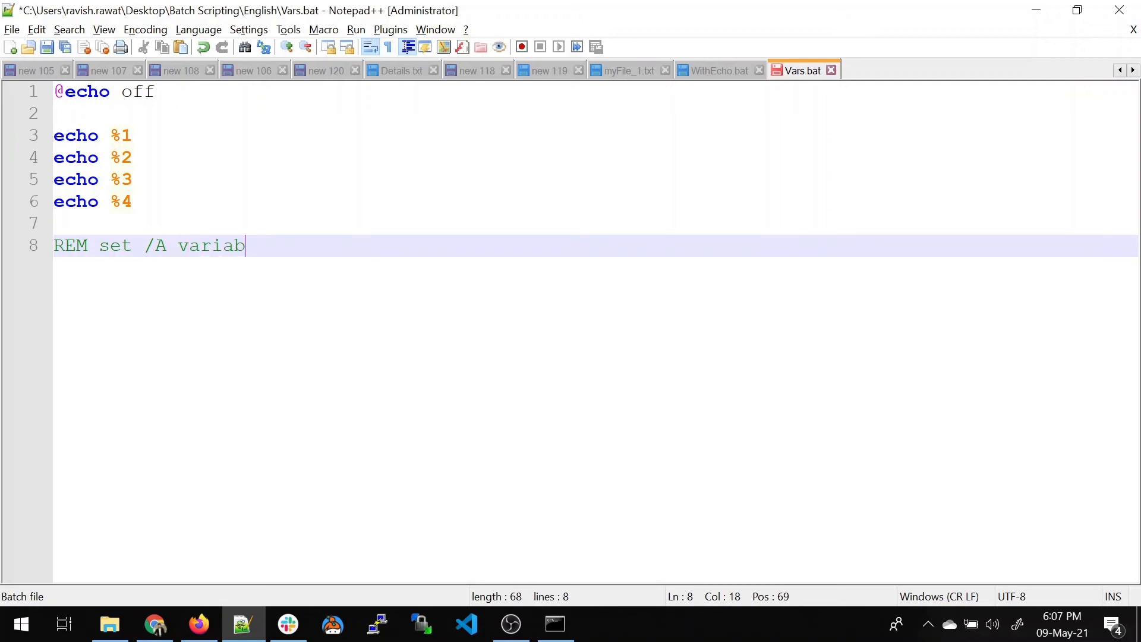
{"action": "type", "text": "le"}
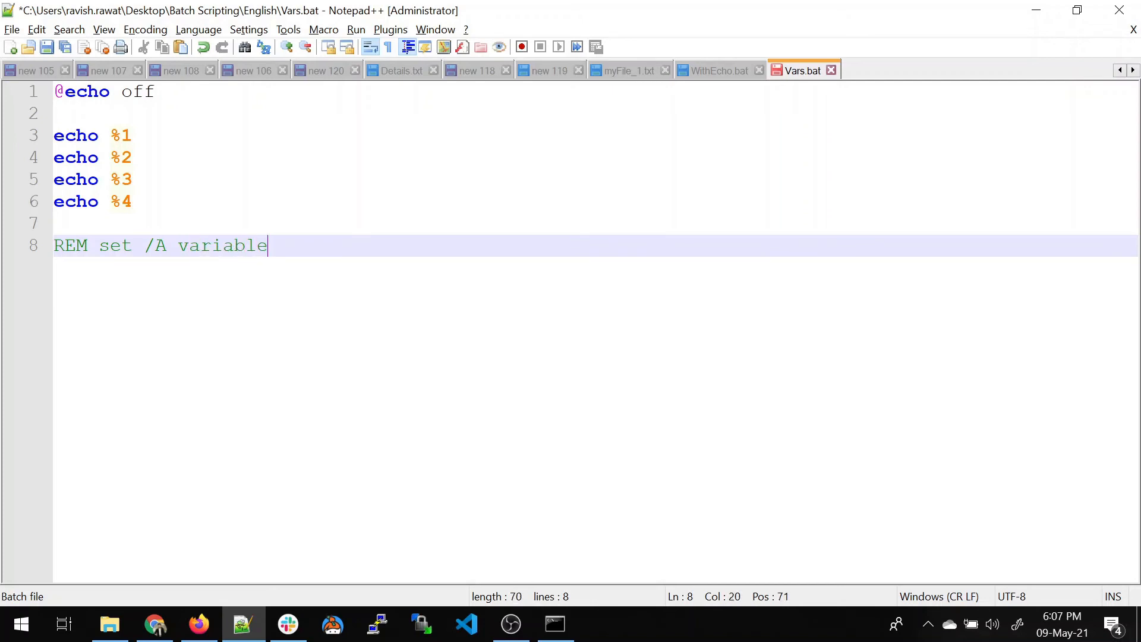
{"action": "type", "text": "Name"}
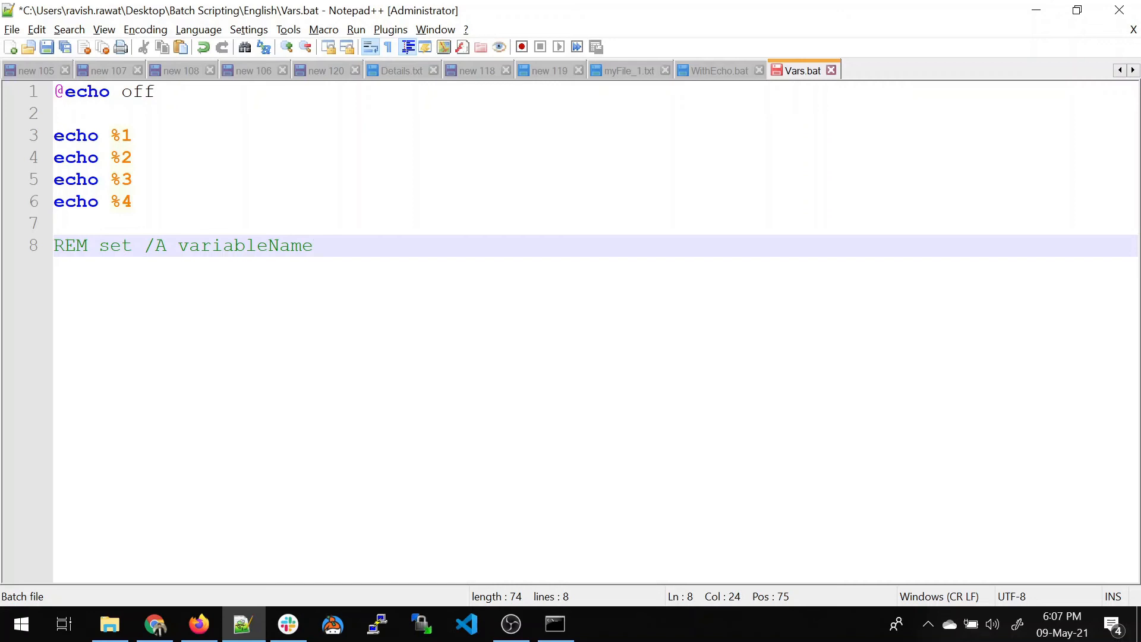
{"action": "type", "text": "=va"}
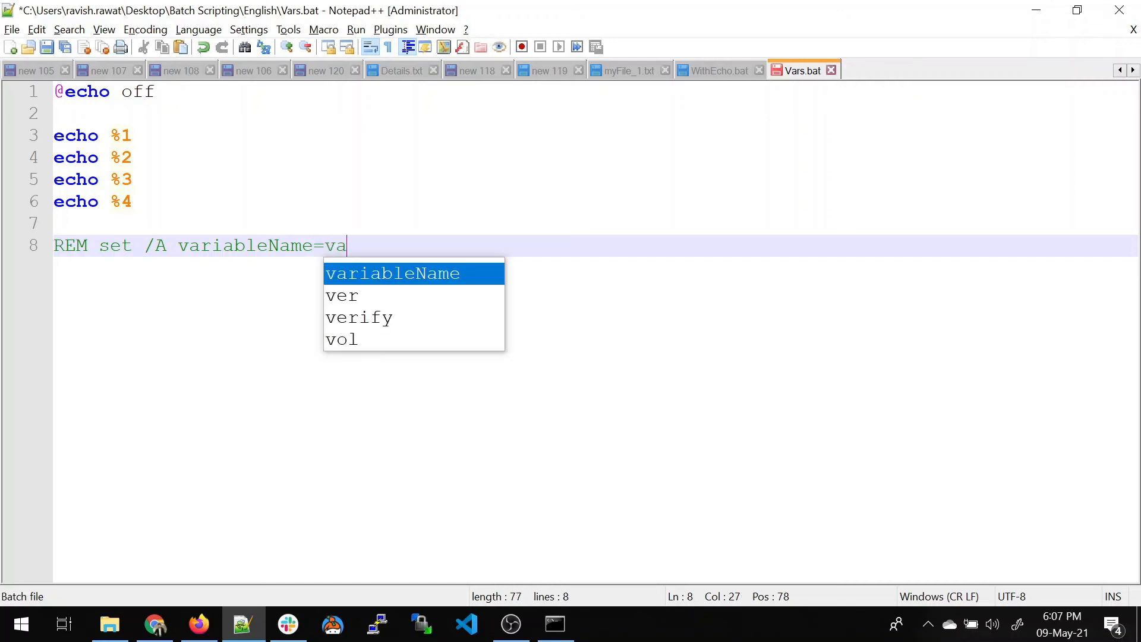
{"action": "type", "text": "lue"}
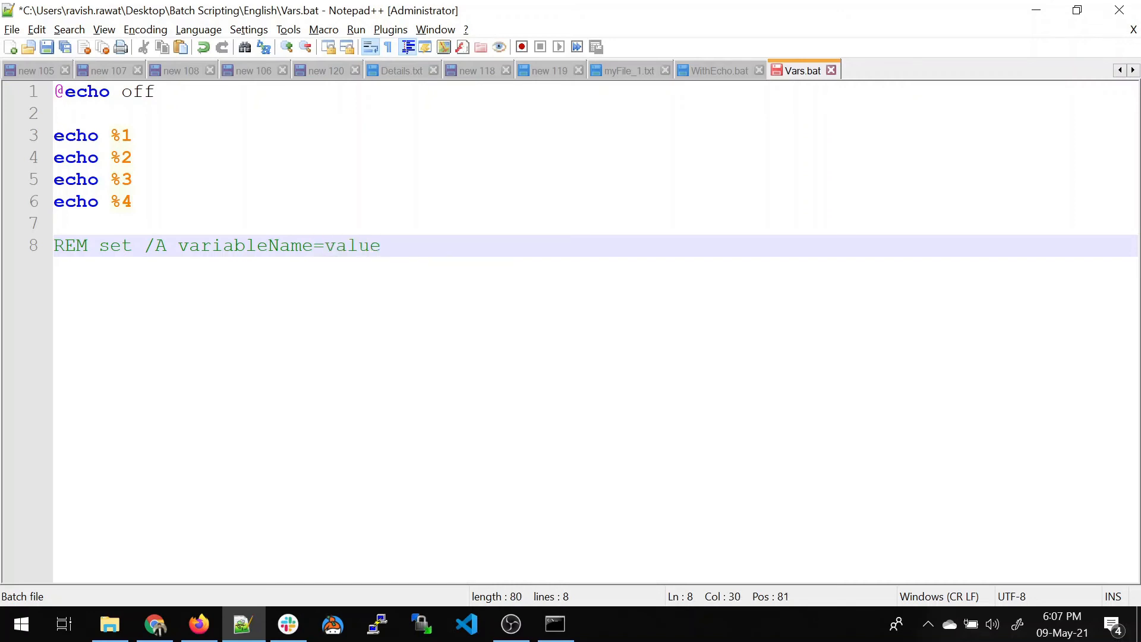
Highlight the /A switch in the new comment to review it, then deselect it.
{"action": "left_click", "coordinate": [290, 244]}
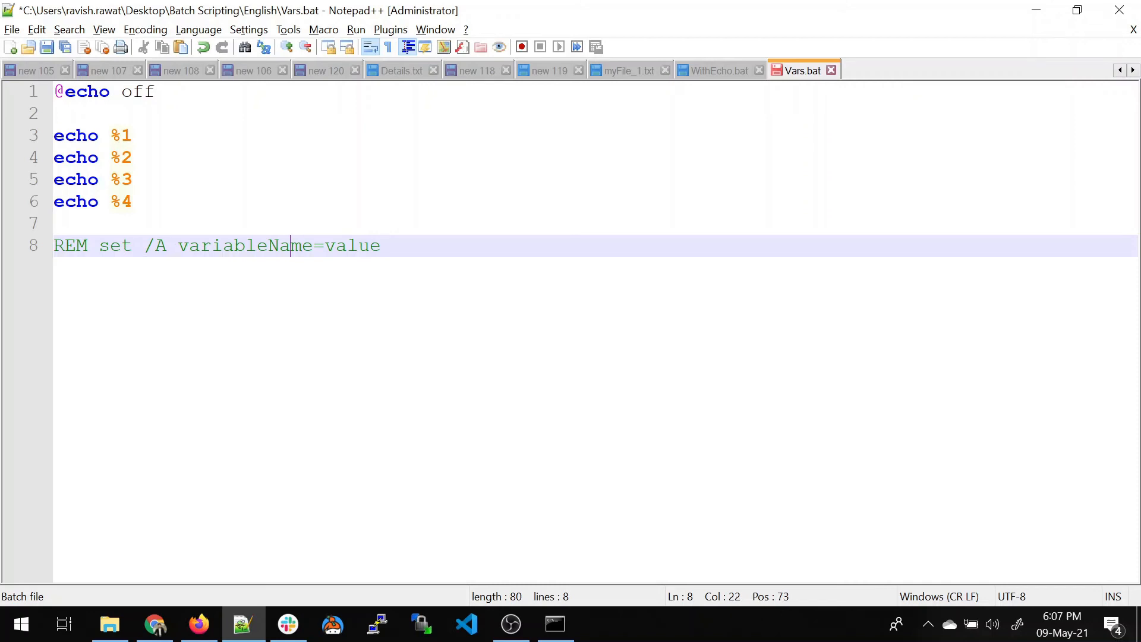
{"action": "double_click", "coordinate": [155, 244]}
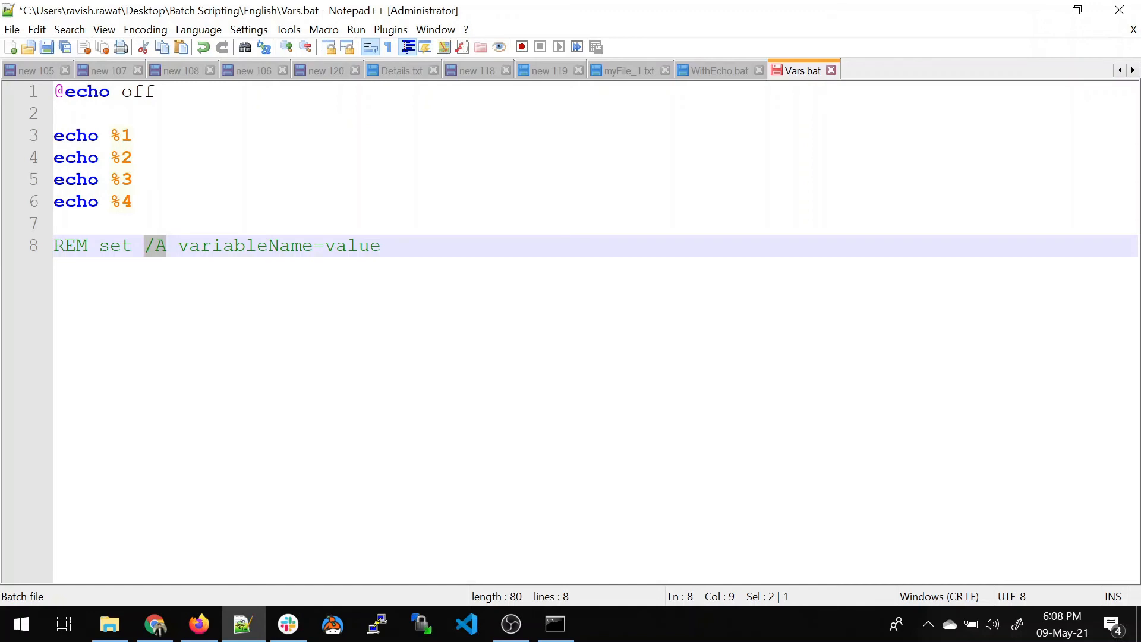
{"action": "left_click", "coordinate": [168, 245]}
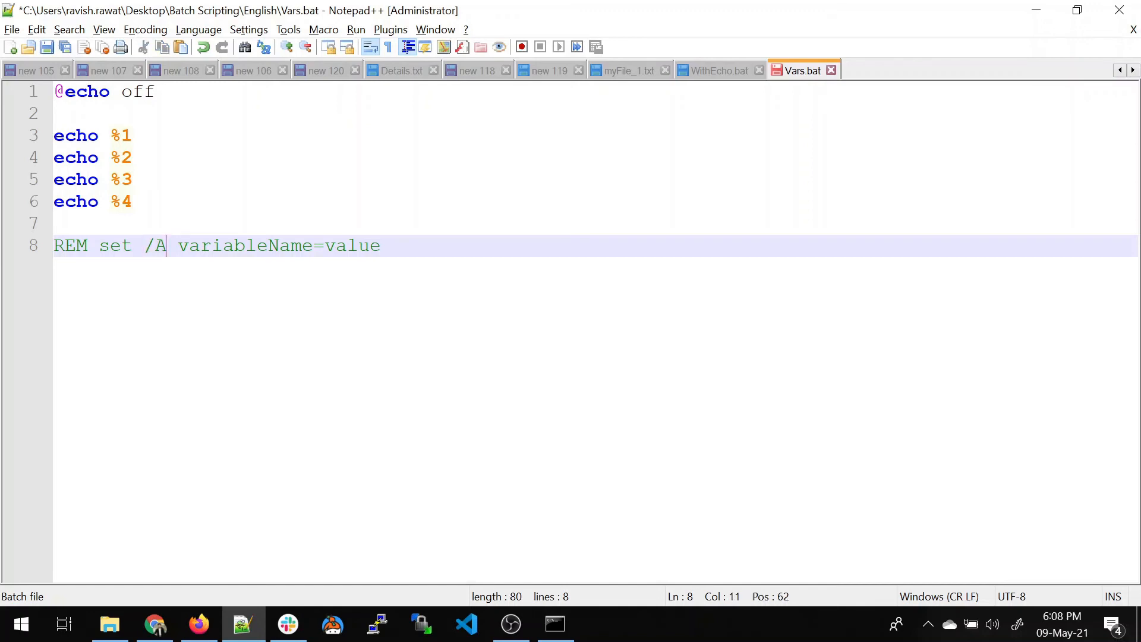
{"action": "left_click", "coordinate": [314, 245]}
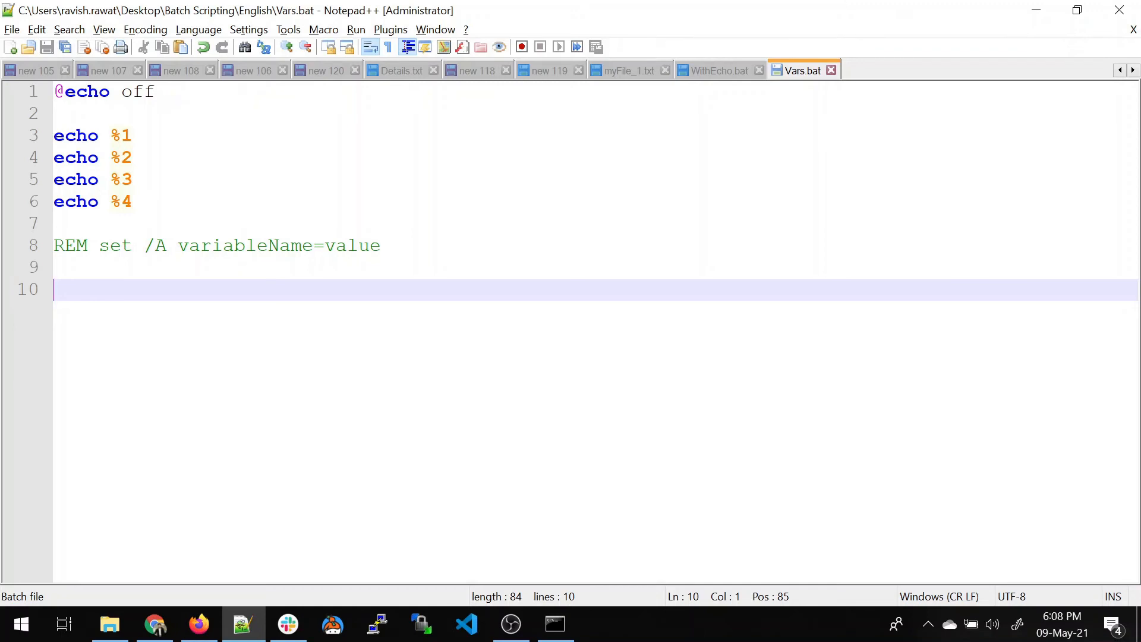
Add the line set sayOutLoud=Hello World!! to Vars.bat.
{"action": "type", "text": "set"}
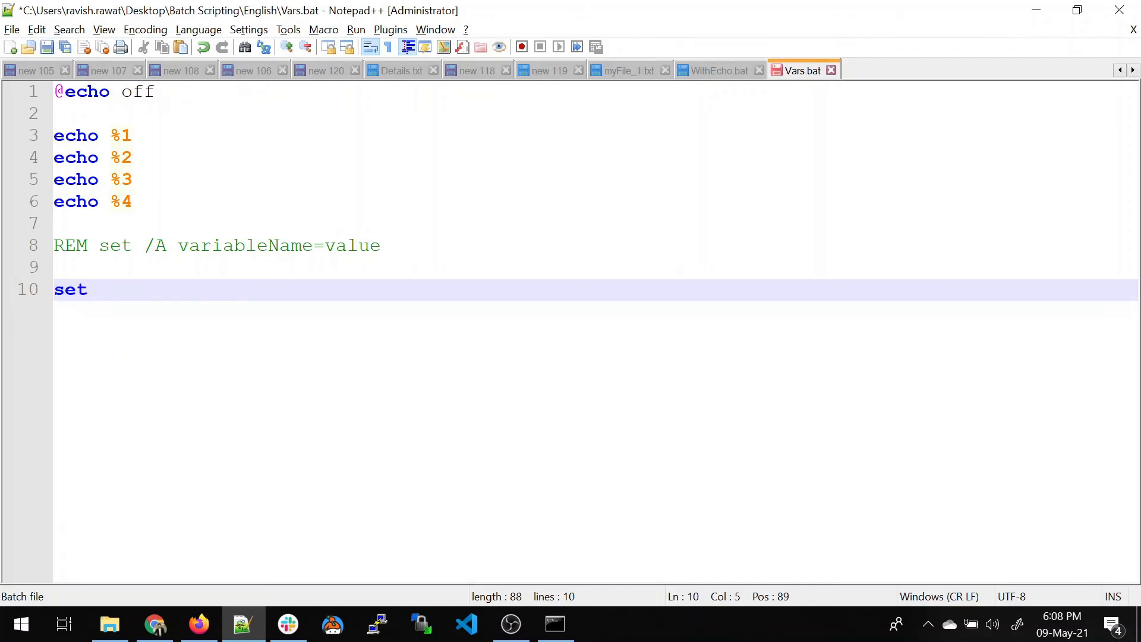
{"action": "type", "text": "say"}
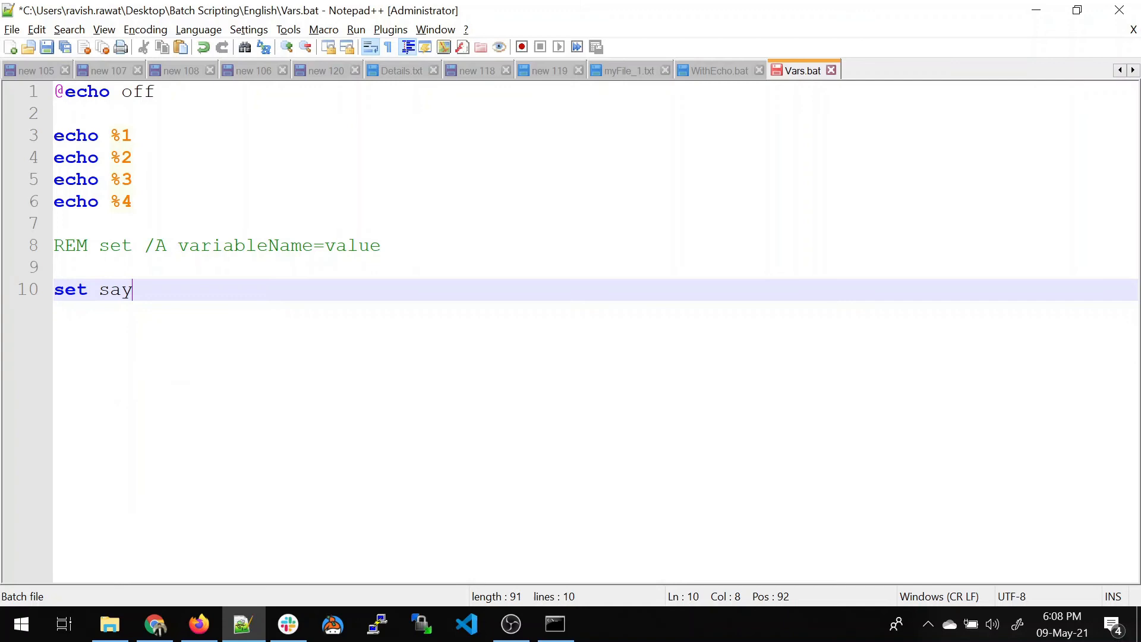
{"action": "type", "text": "OutLou"}
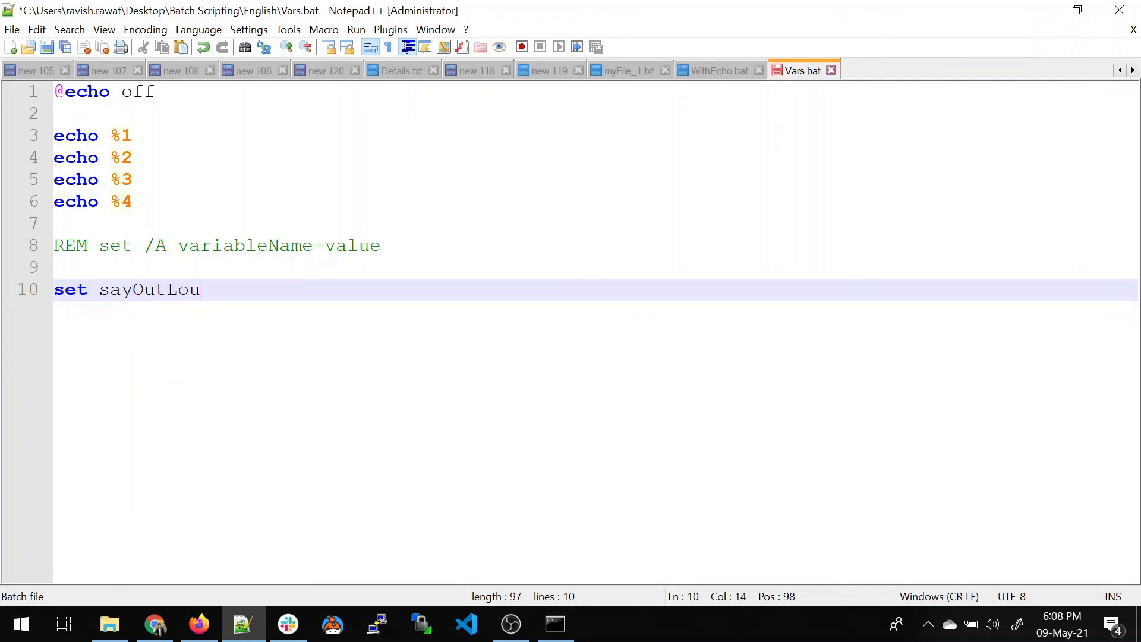
{"action": "type", "text": "d"}
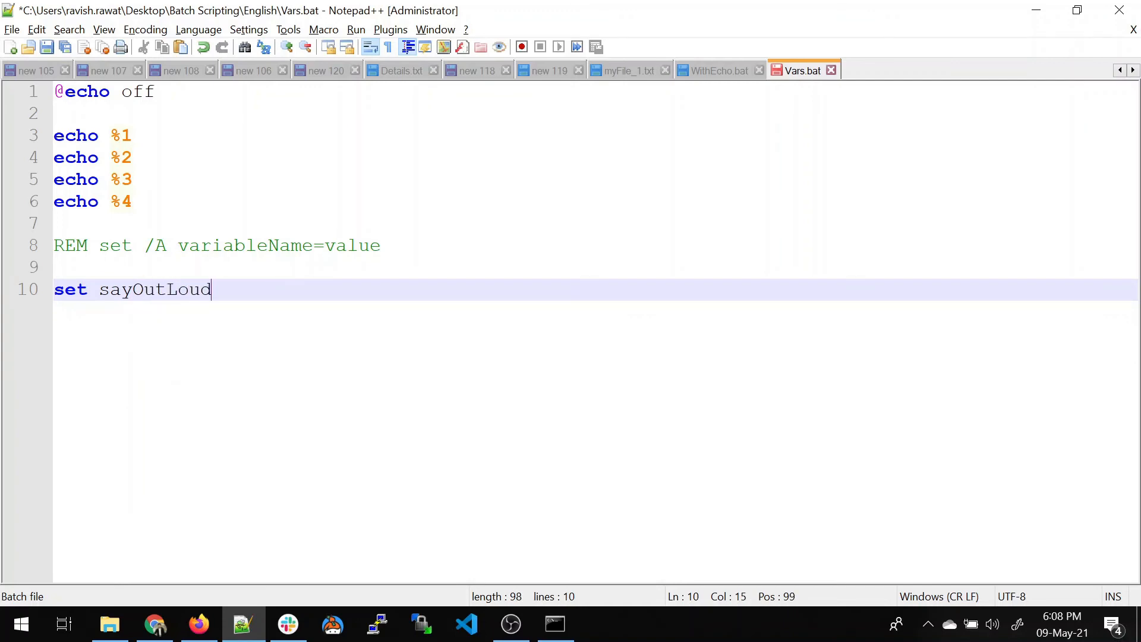
{"action": "type", "text": "="}
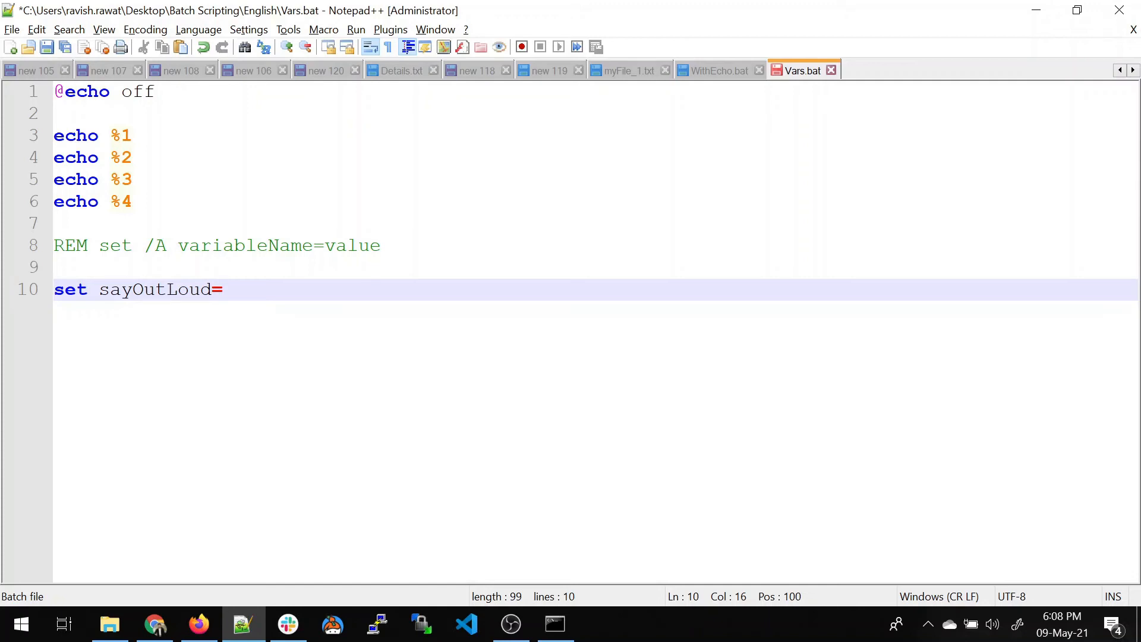
{"action": "type", "text": "Hello Wor"}
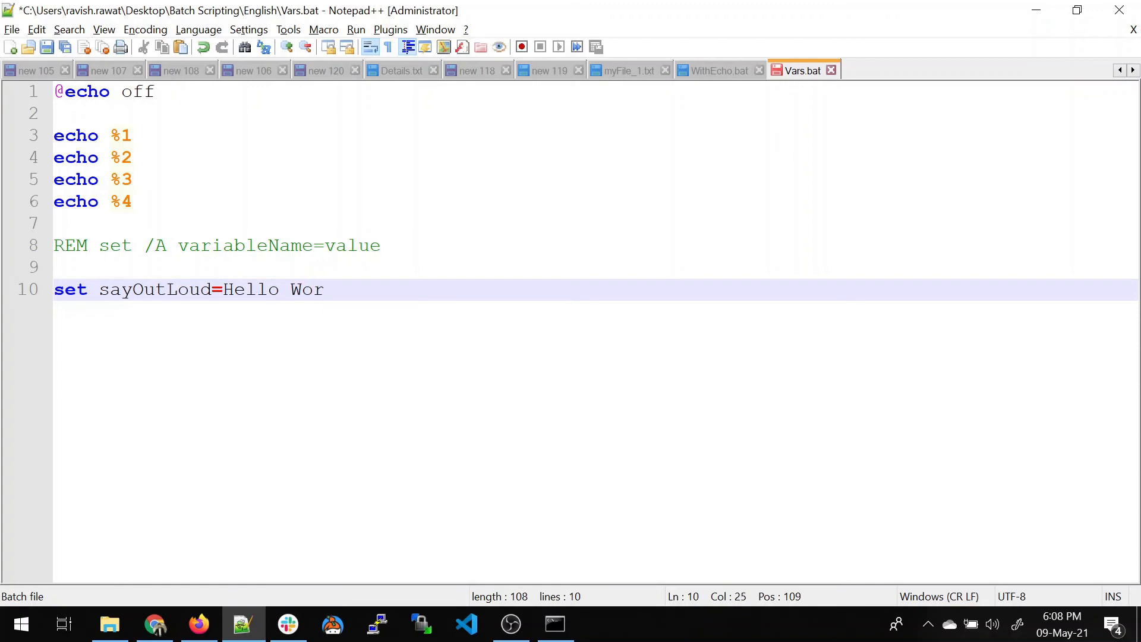
{"action": "type", "text": "ld"}
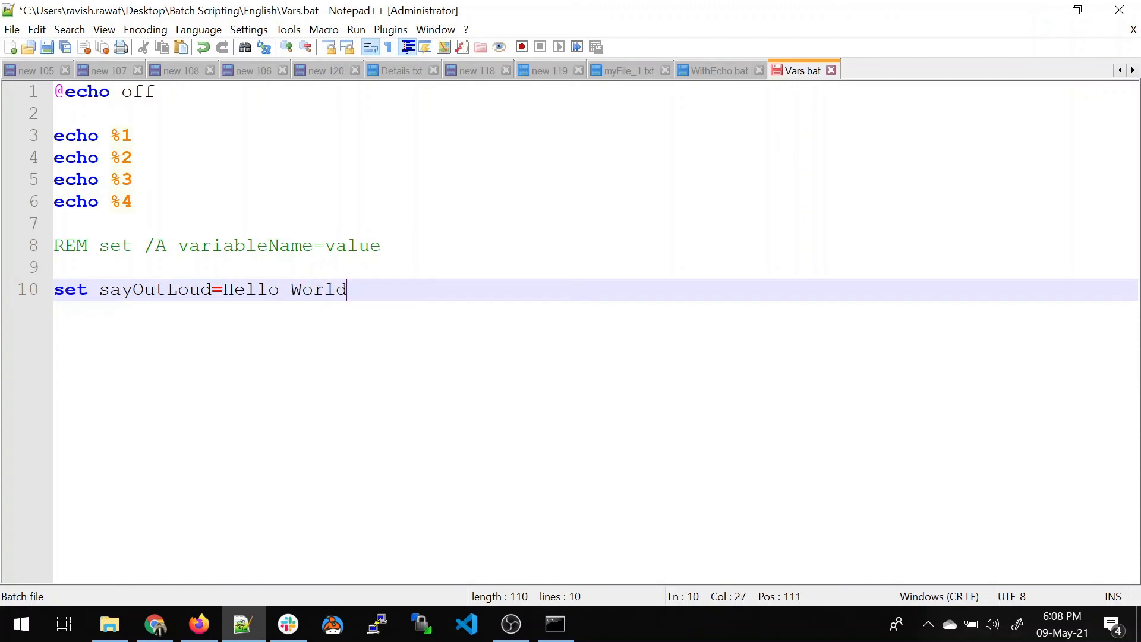
{"action": "type", "text": "!!"}
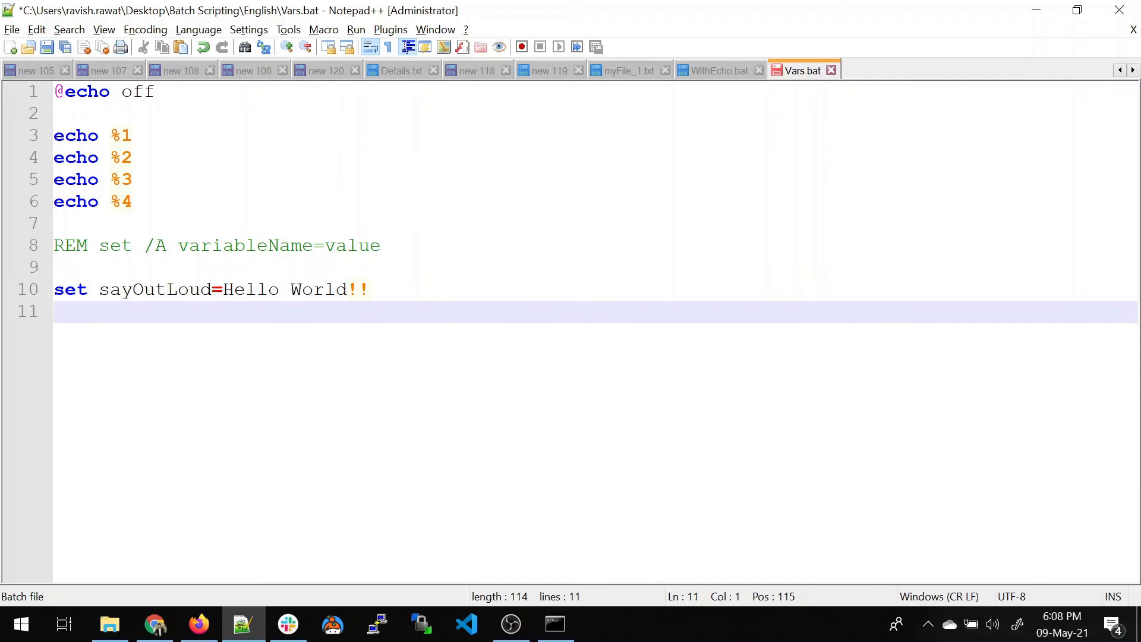
Add the line echo %sayOutLoud% below it.
{"action": "type", "text": "echp"}
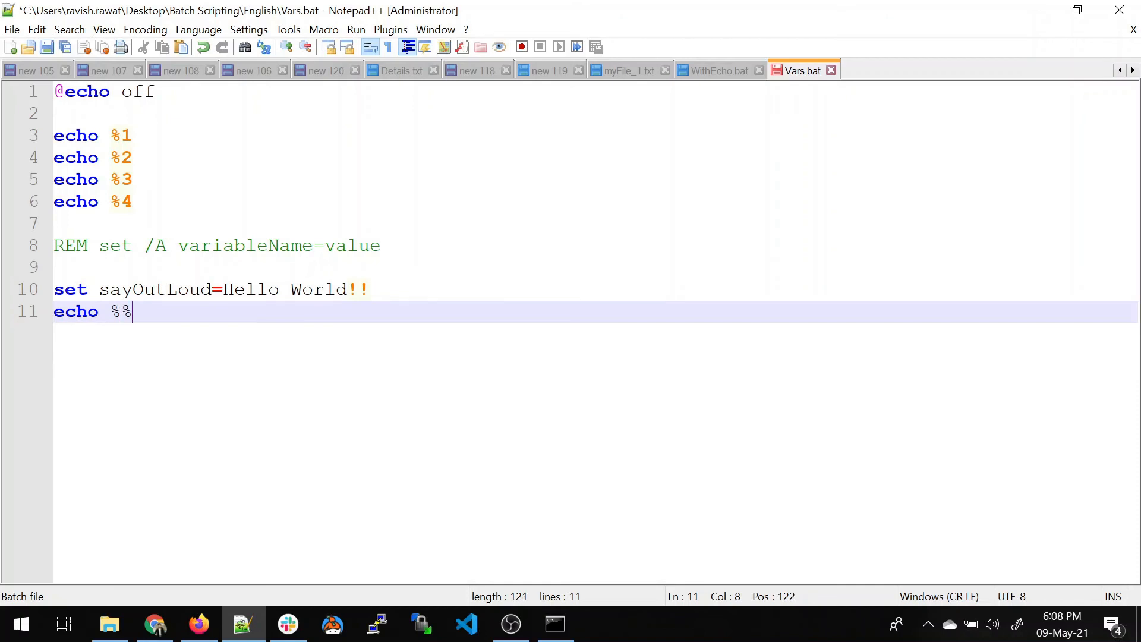
{"action": "key", "text": "Left"}
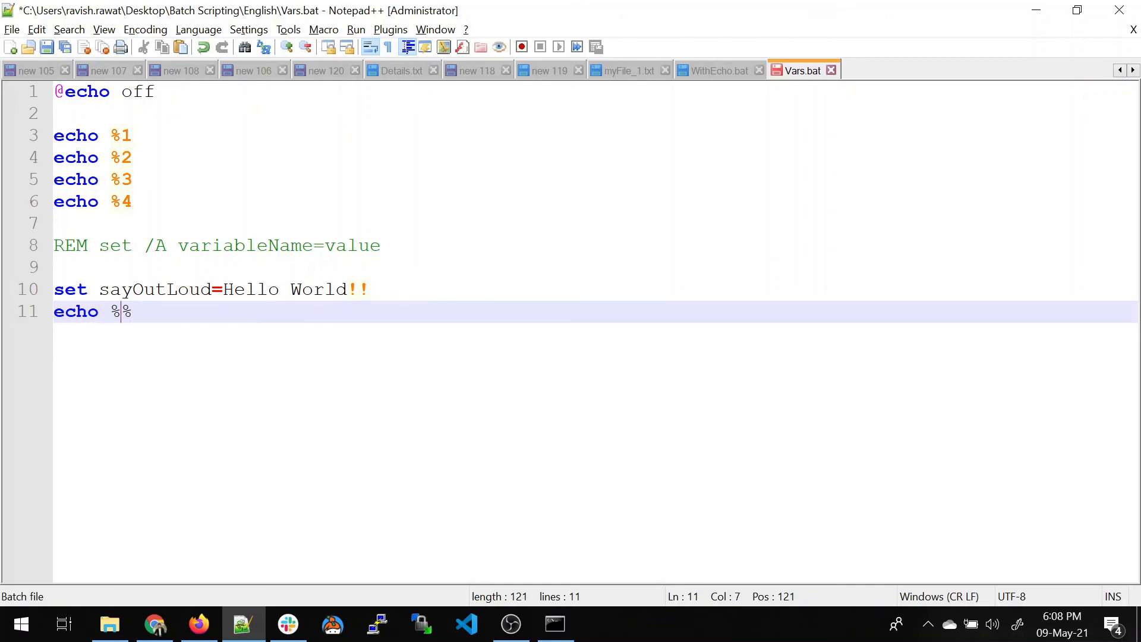
{"action": "type", "text": "sayOutLoud"}
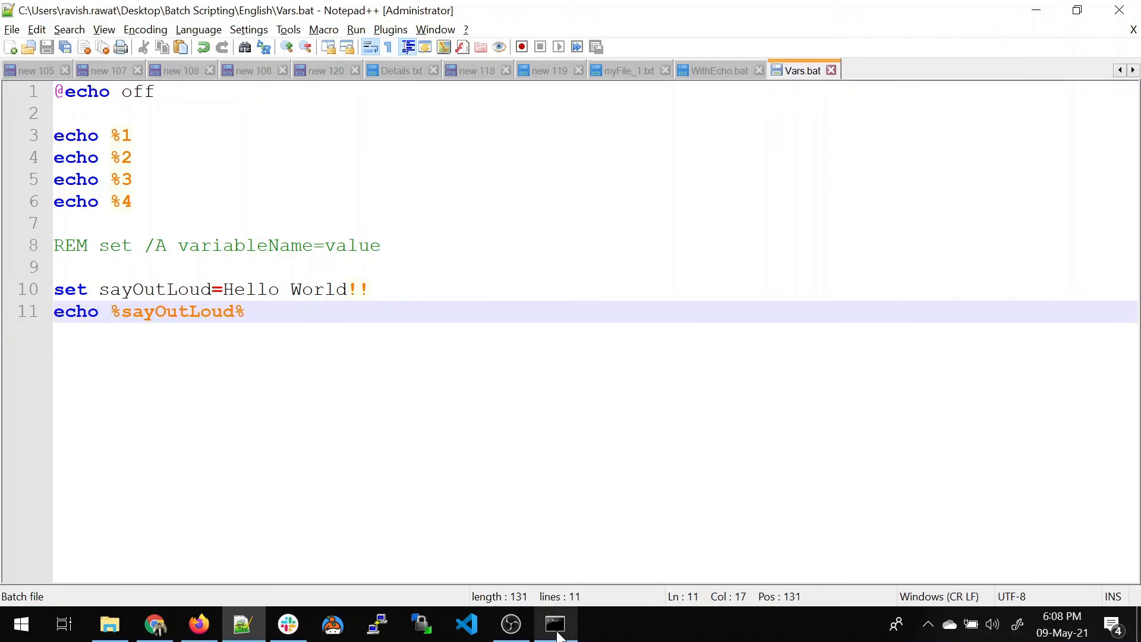
Switch to Command Prompt and enter Vars.bat 20 30 40 50 at the prompt.
{"action": "left_click", "coordinate": [555, 623]}
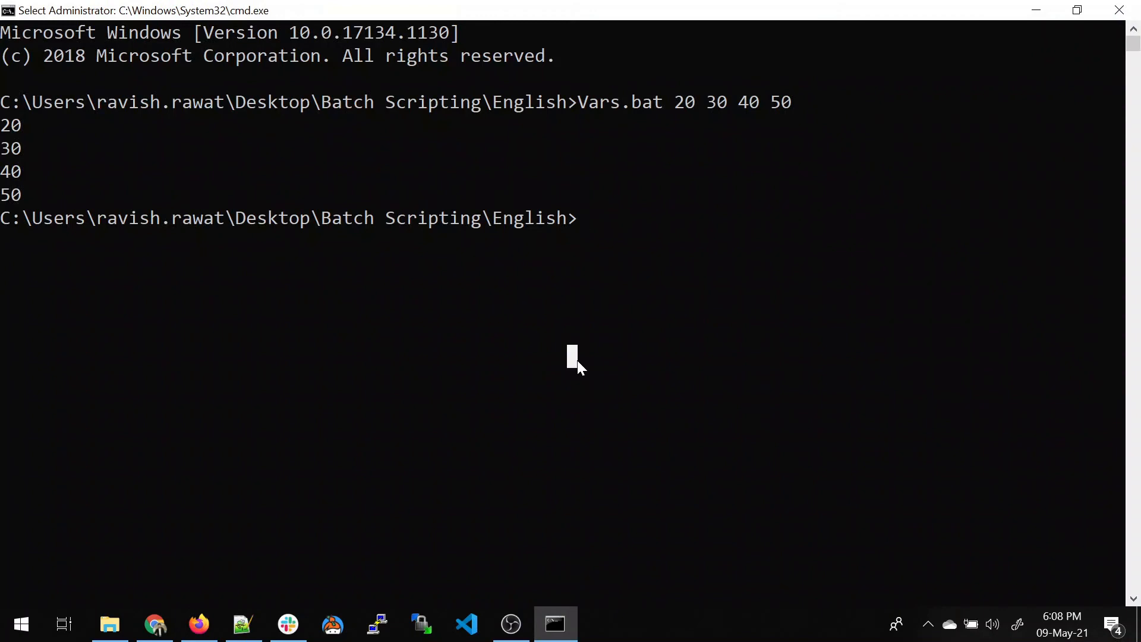
{"action": "type", "text": "Vars.bat 20 30 40 50"}
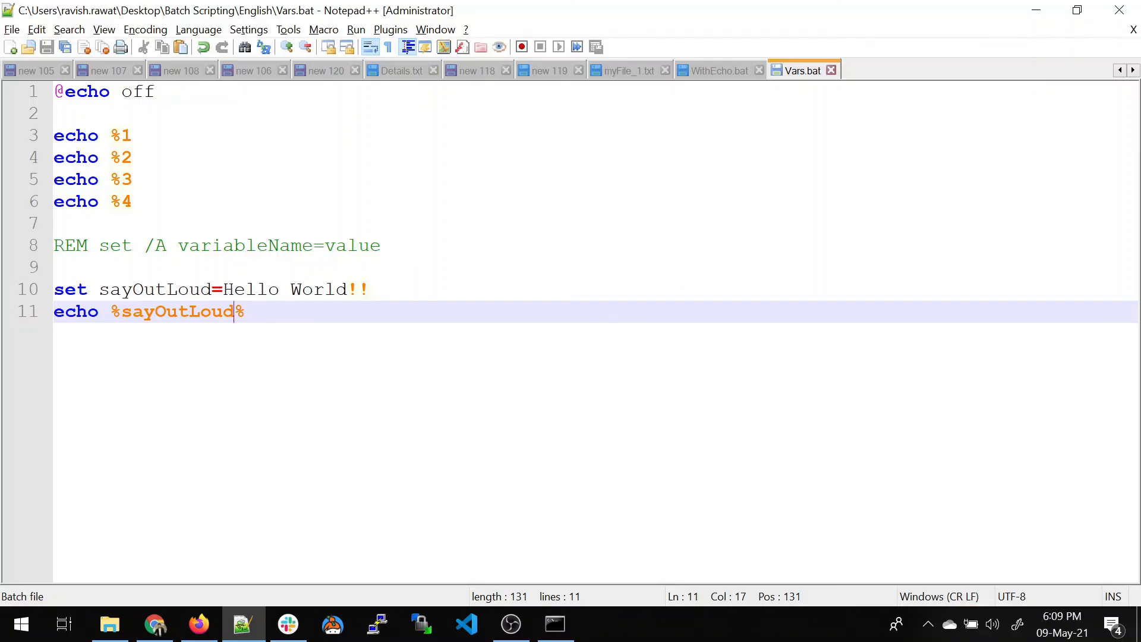
Delete the four echo argument lines from Vars.bat, then rerun Vars.bat 20 30 40 50 in cmd.
{"action": "left_click_drag", "start_coordinate": [53, 135], "coordinate": [132, 202]}
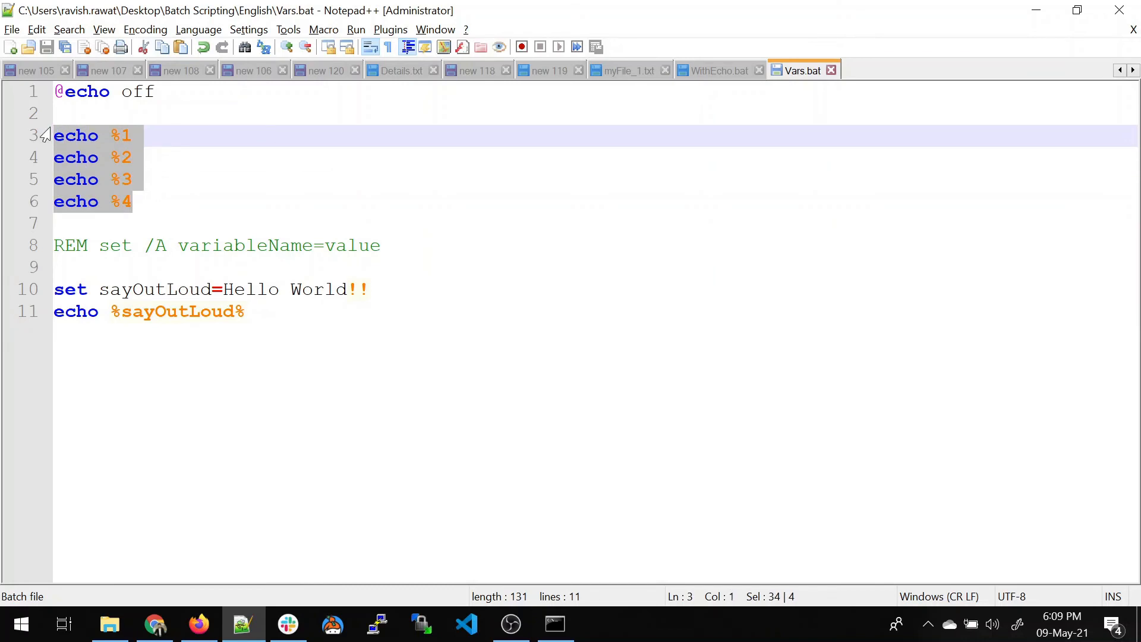
{"action": "key", "text": "Delete"}
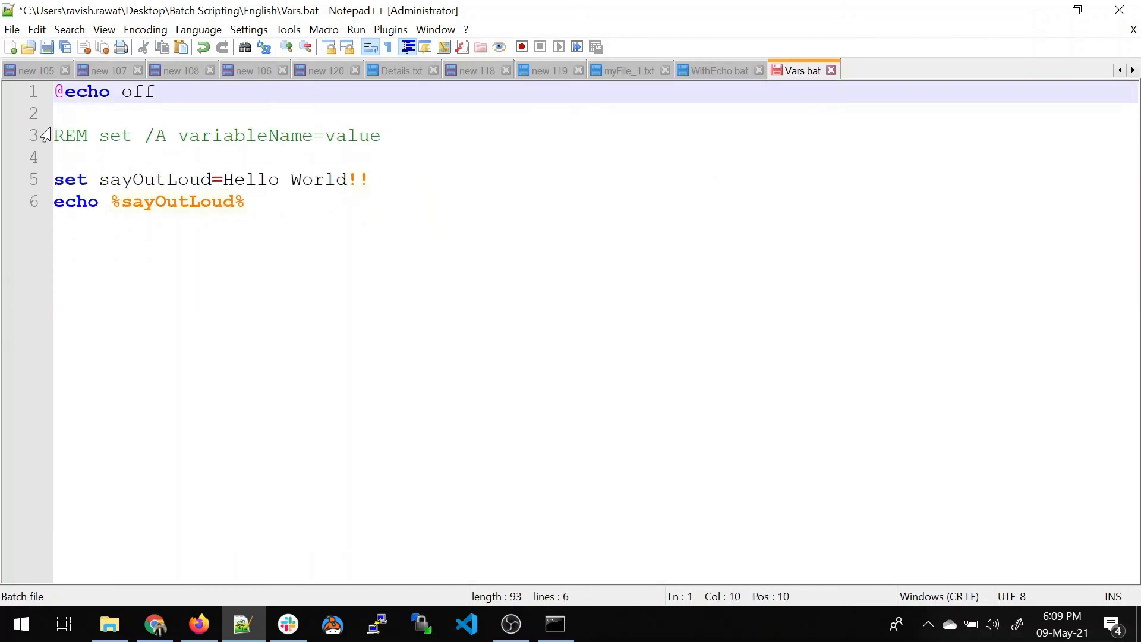
{"action": "left_click", "coordinate": [554, 622]}
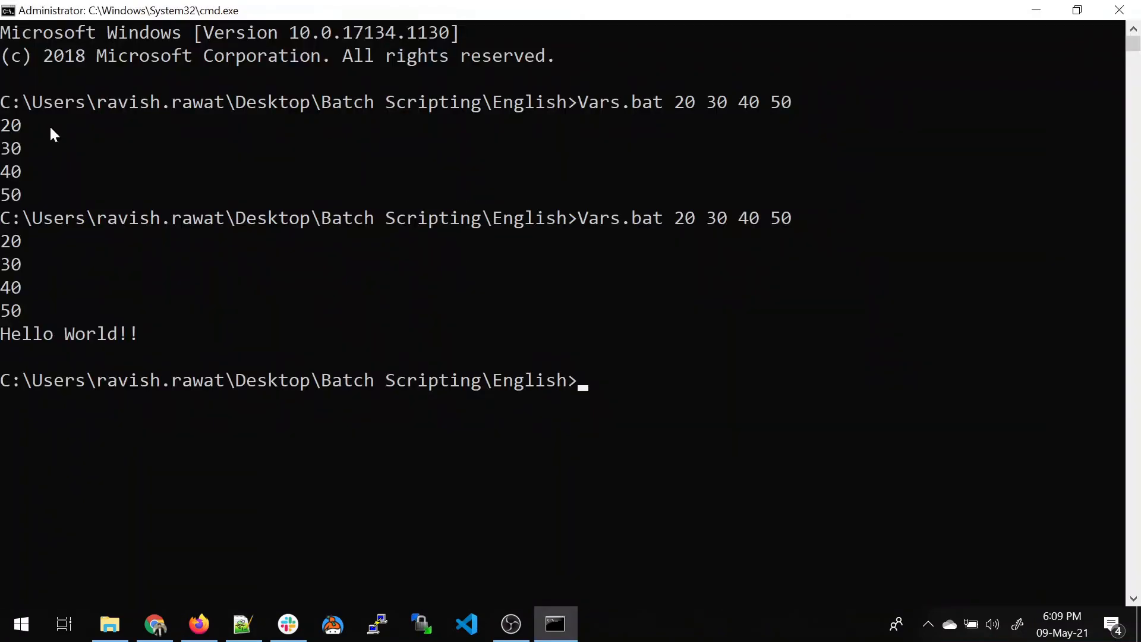
{"action": "type", "text": "Vars.bat 20 30 40 50"}
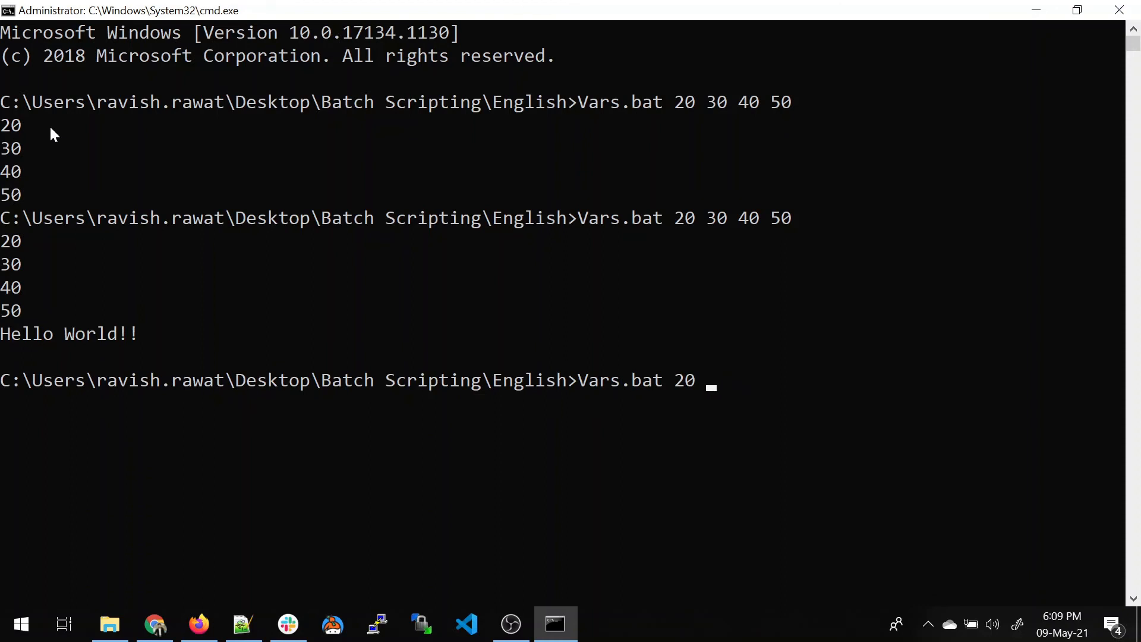
{"action": "key", "text": "Enter"}
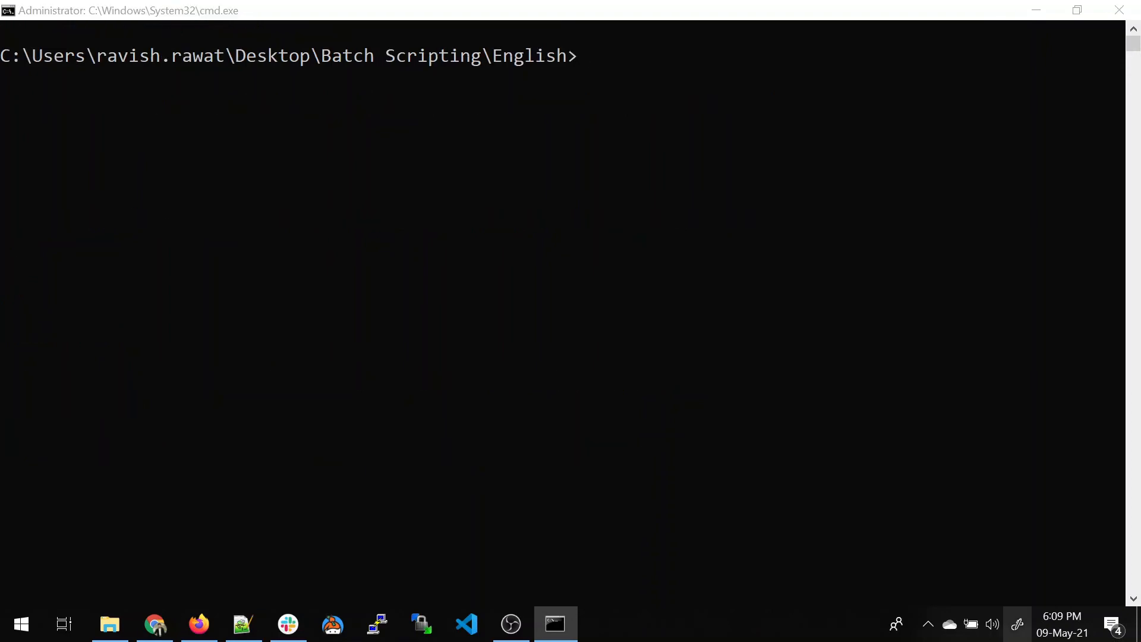
Back in Vars.bat, add the line set /A first = 10 after the echo line.
{"action": "left_click", "coordinate": [243, 624]}
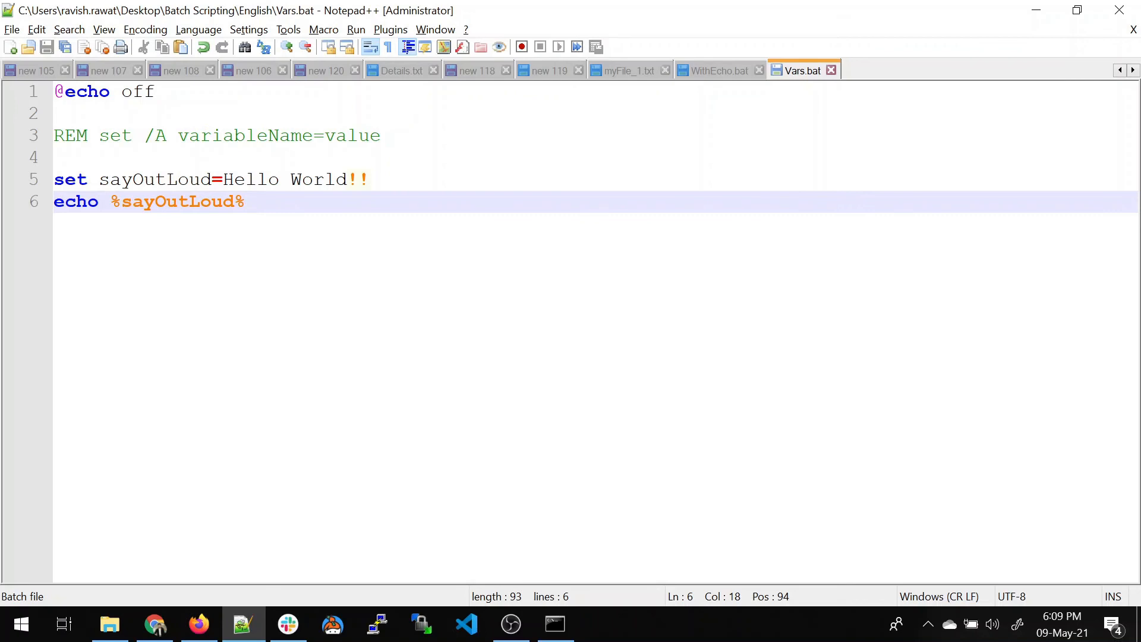
{"action": "left_click", "coordinate": [245, 200]}
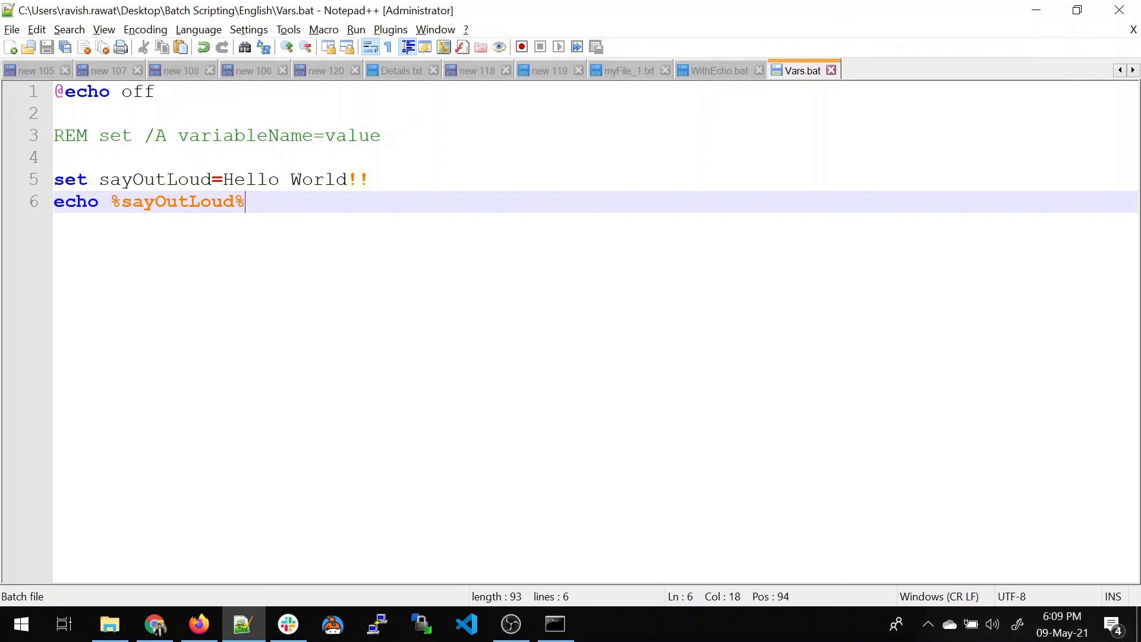
{"action": "key", "text": "Enter"}
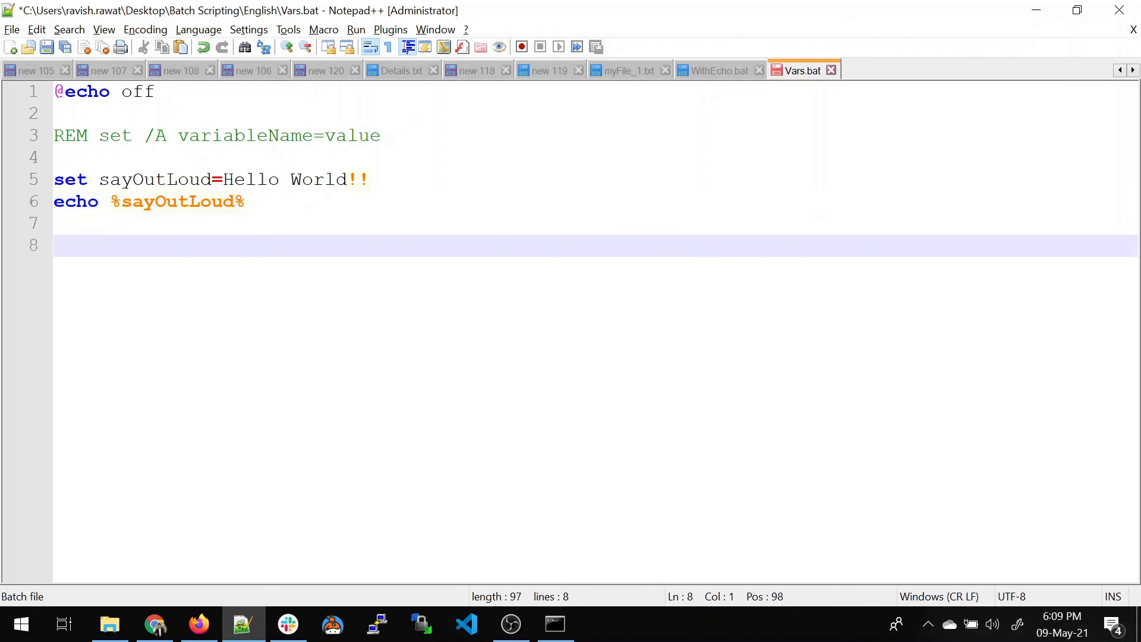
{"action": "type", "text": "set"}
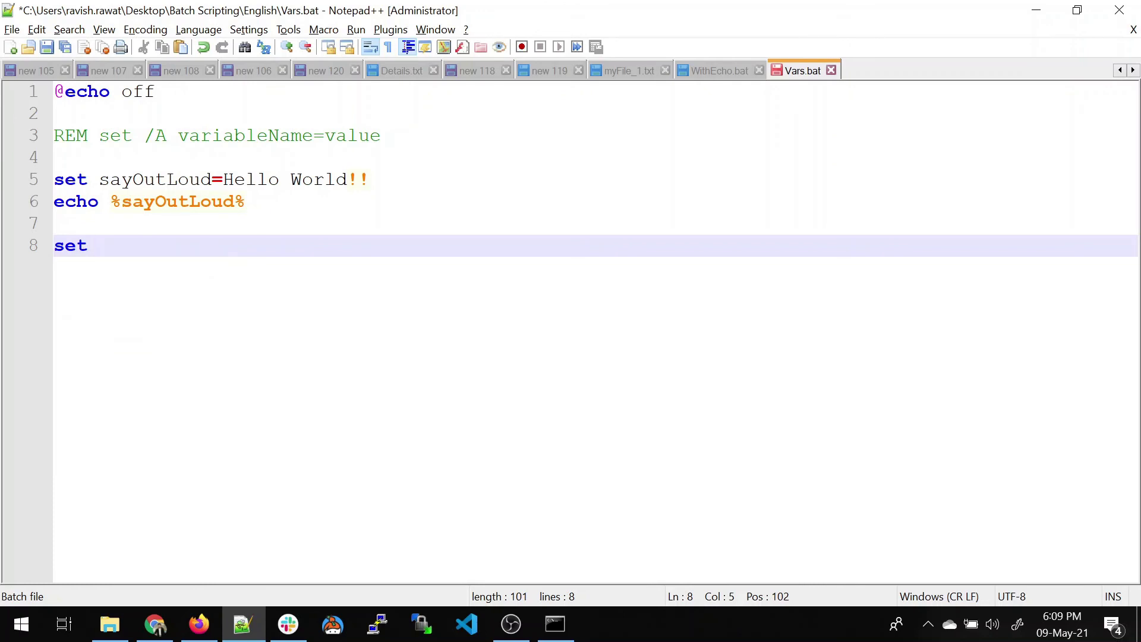
{"action": "type", "text": "/A"}
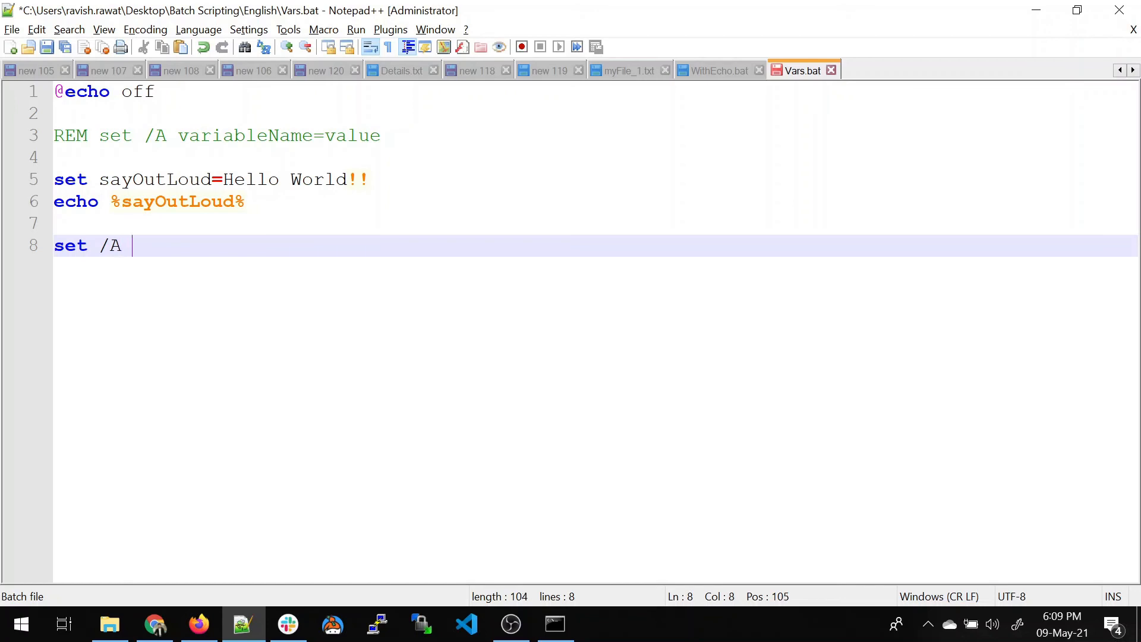
{"action": "type", "text": "first"}
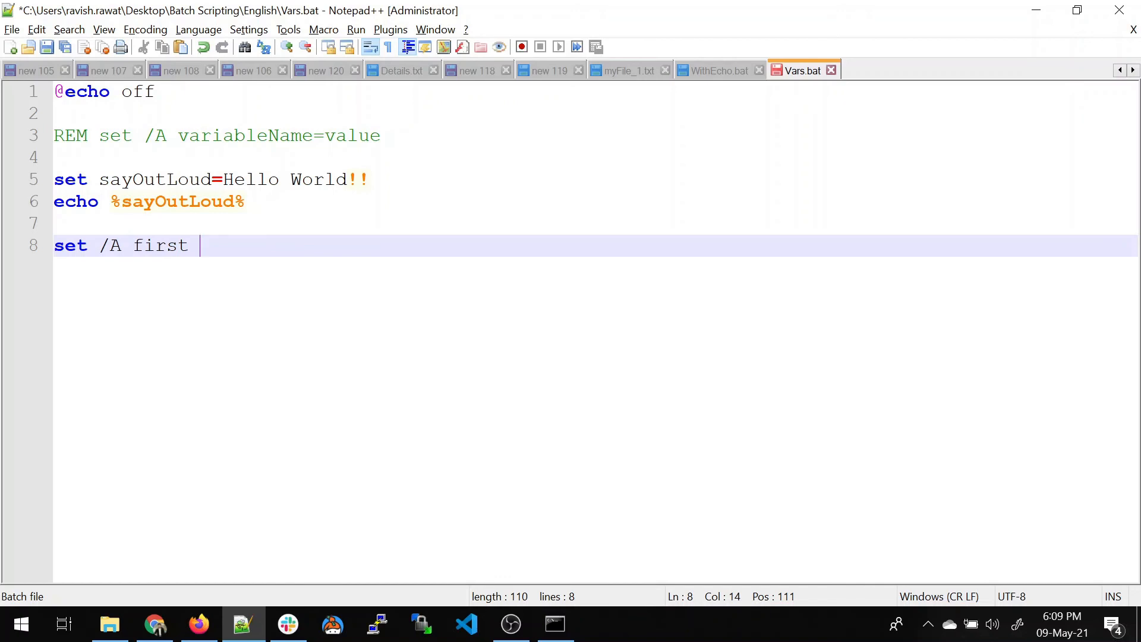
{"action": "type", "text": "="}
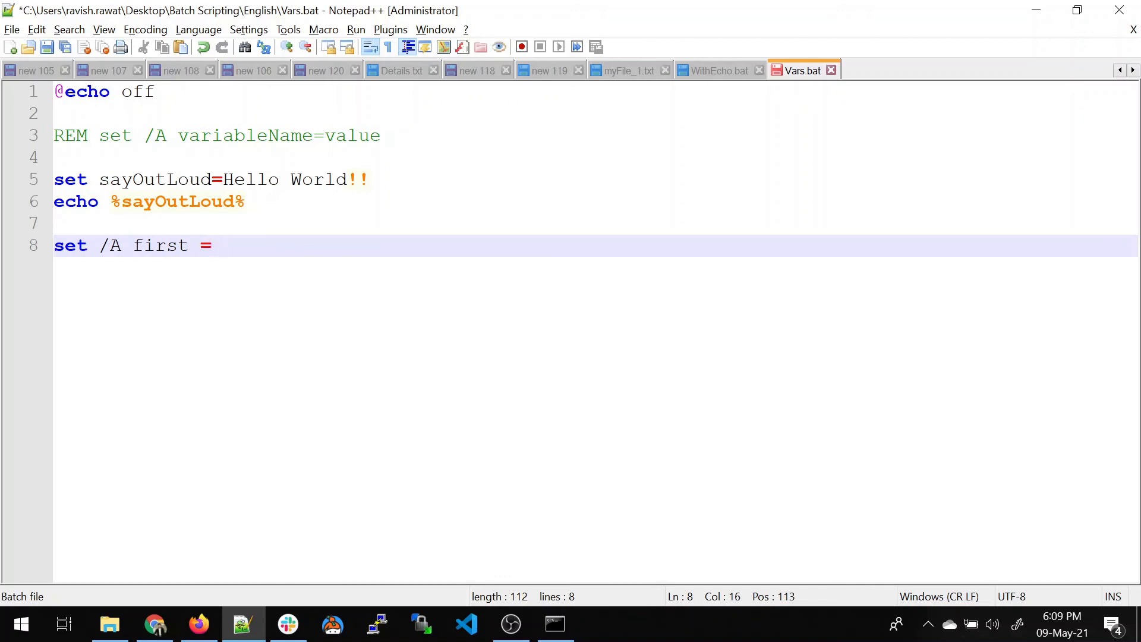
{"action": "type", "text": "10"}
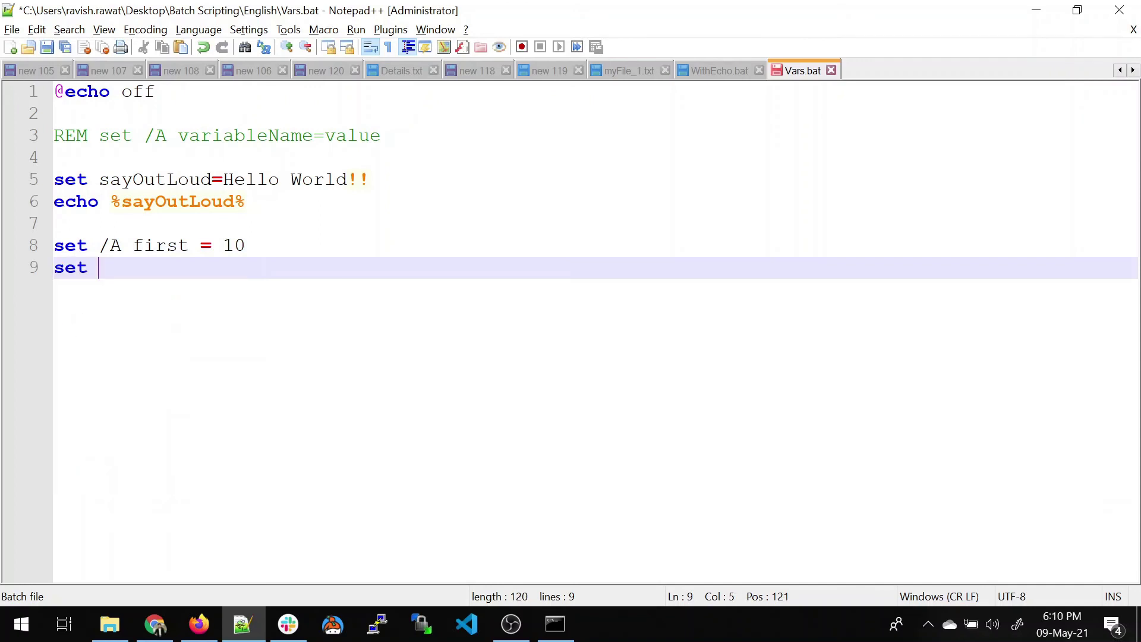
Add the line set /A second = 30 below it.
{"action": "type", "text": "/A"}
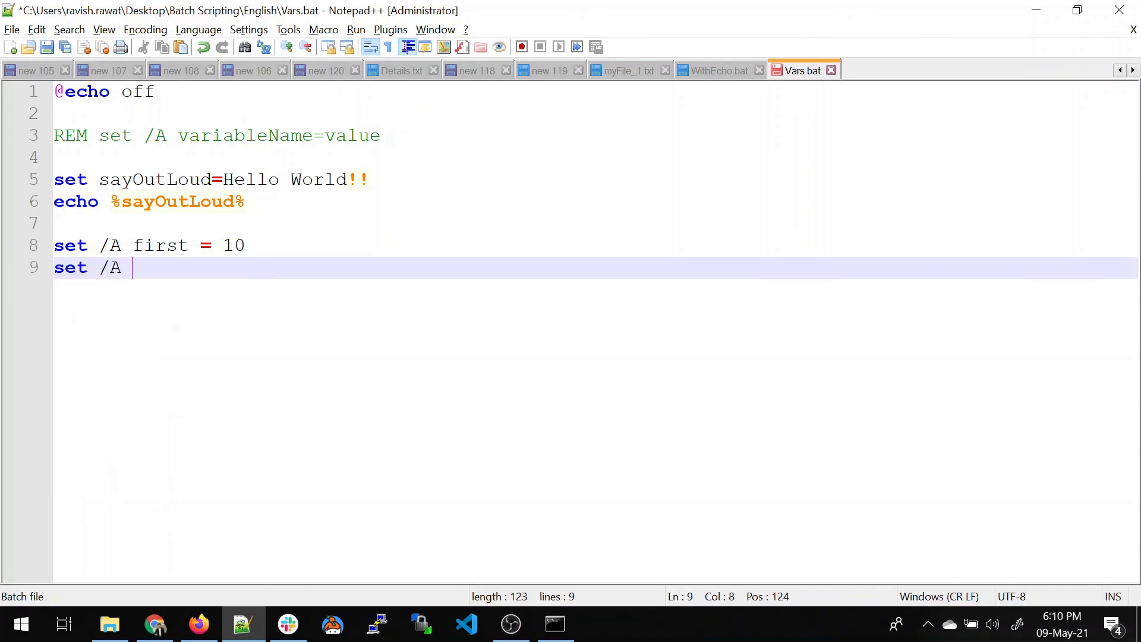
{"action": "type", "text": "second"}
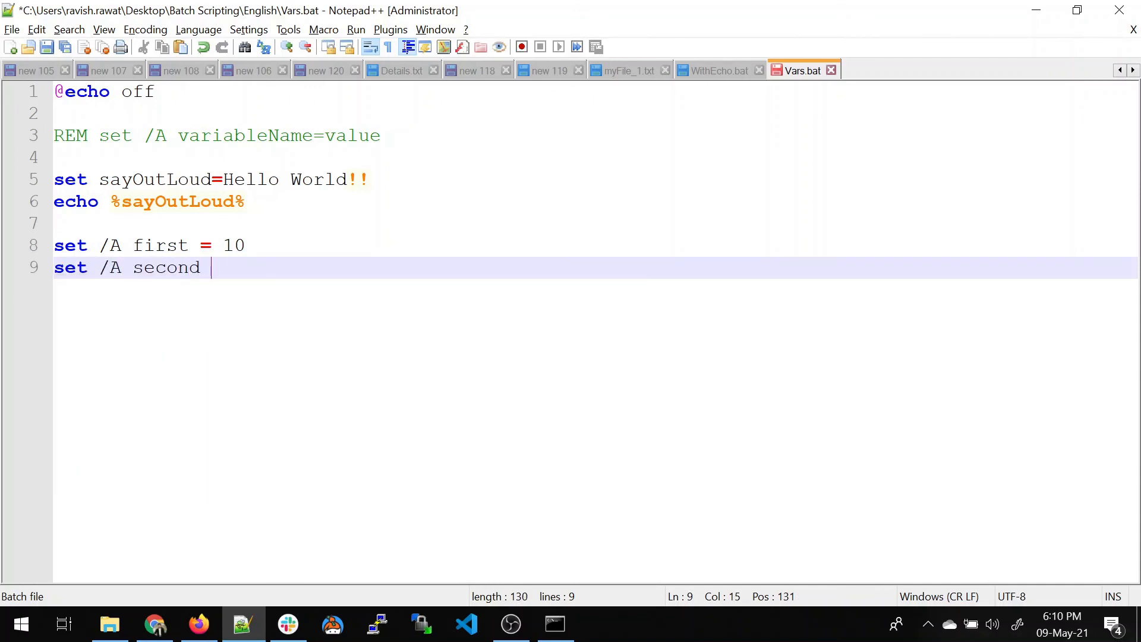
{"action": "type", "text": "="}
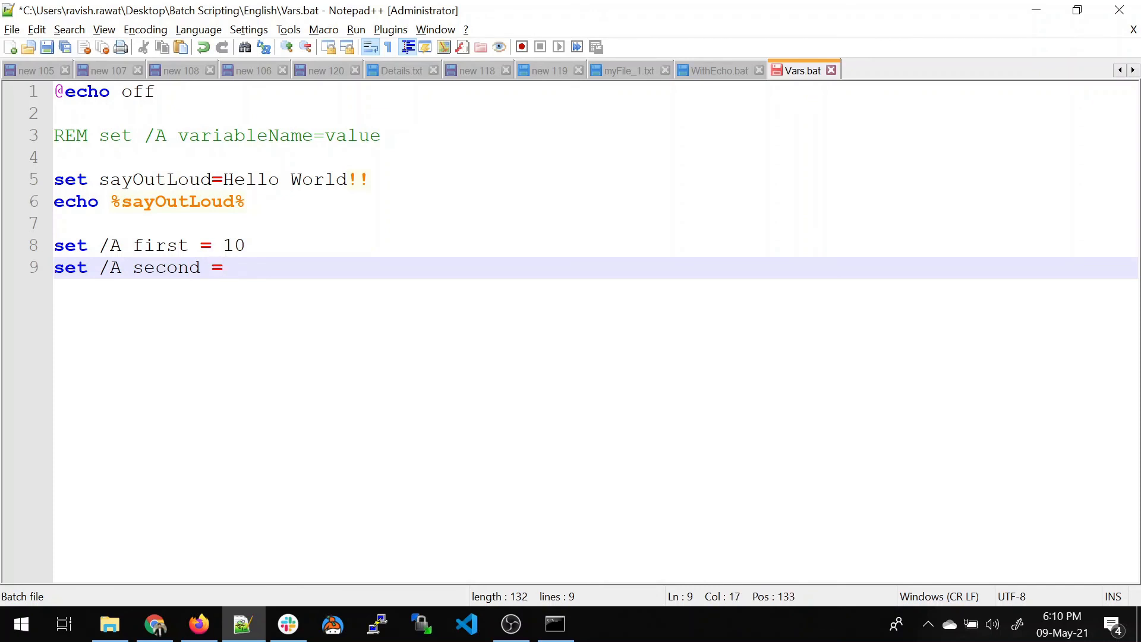
{"action": "type", "text": "30"}
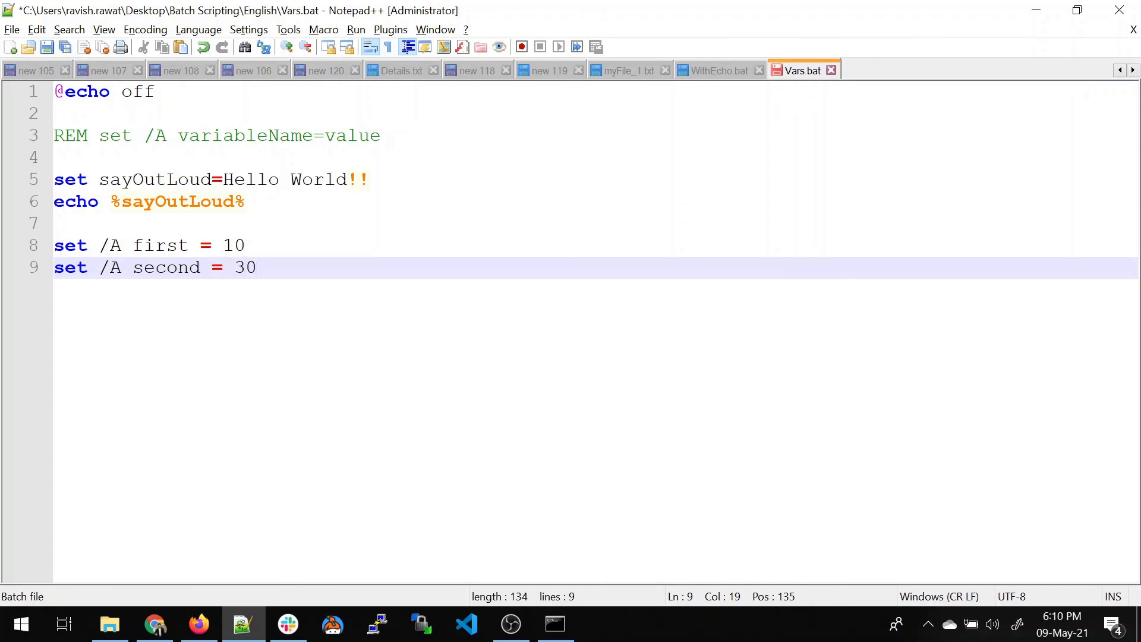
{"action": "key", "text": "Enter"}
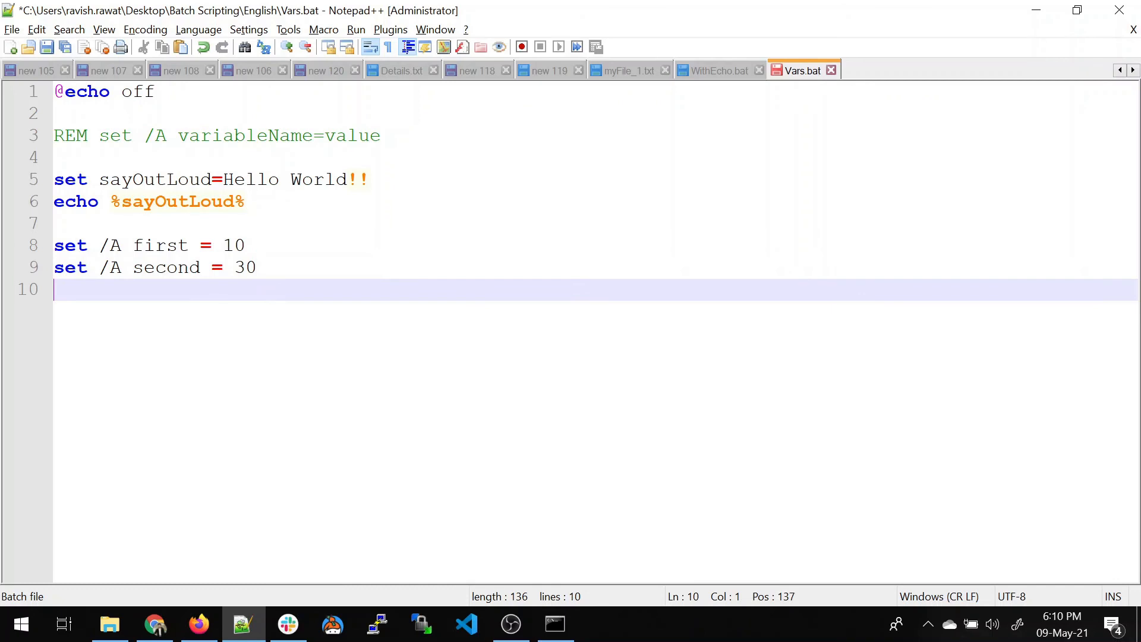
Add the line set /A add = %first% + %second%.
{"action": "type", "text": "s"}
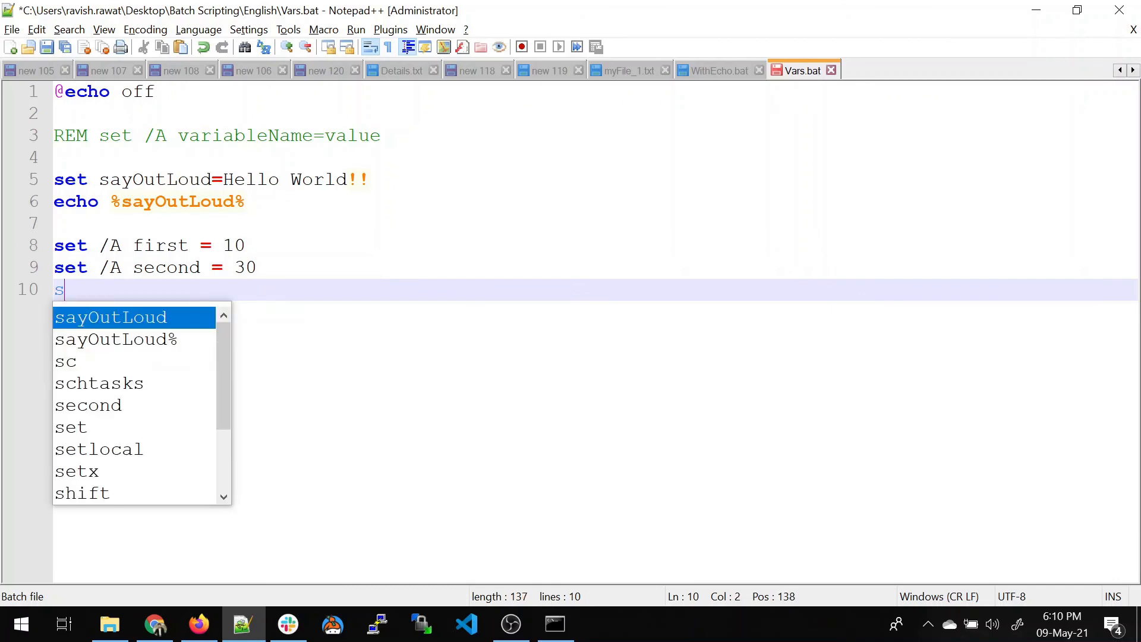
{"action": "type", "text": "et add ="}
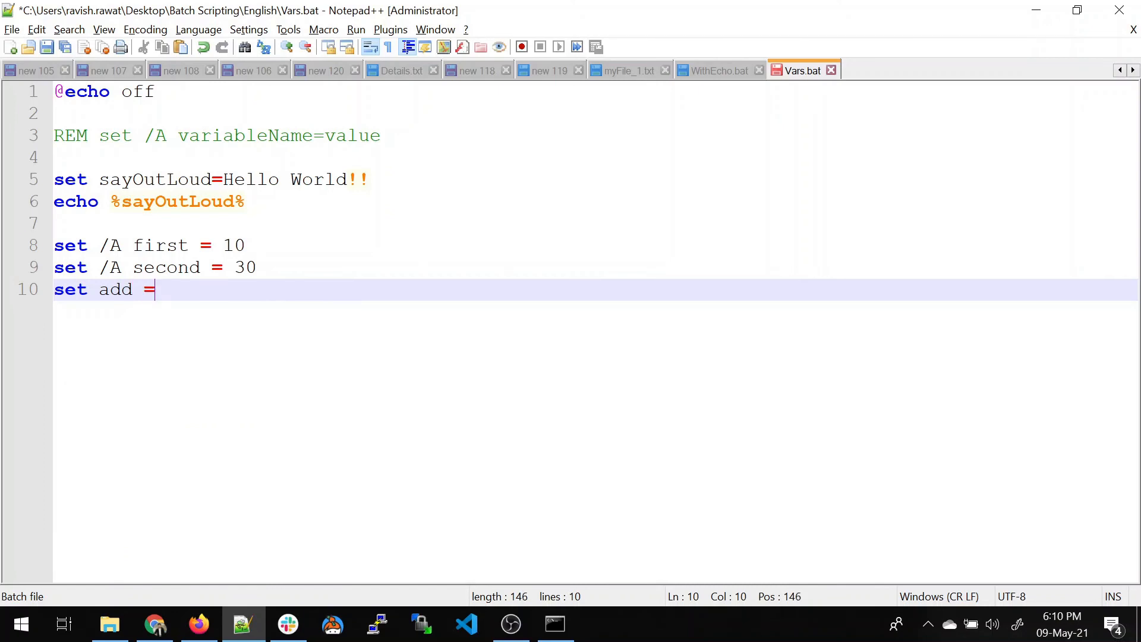
{"action": "type", "text": "/A"}
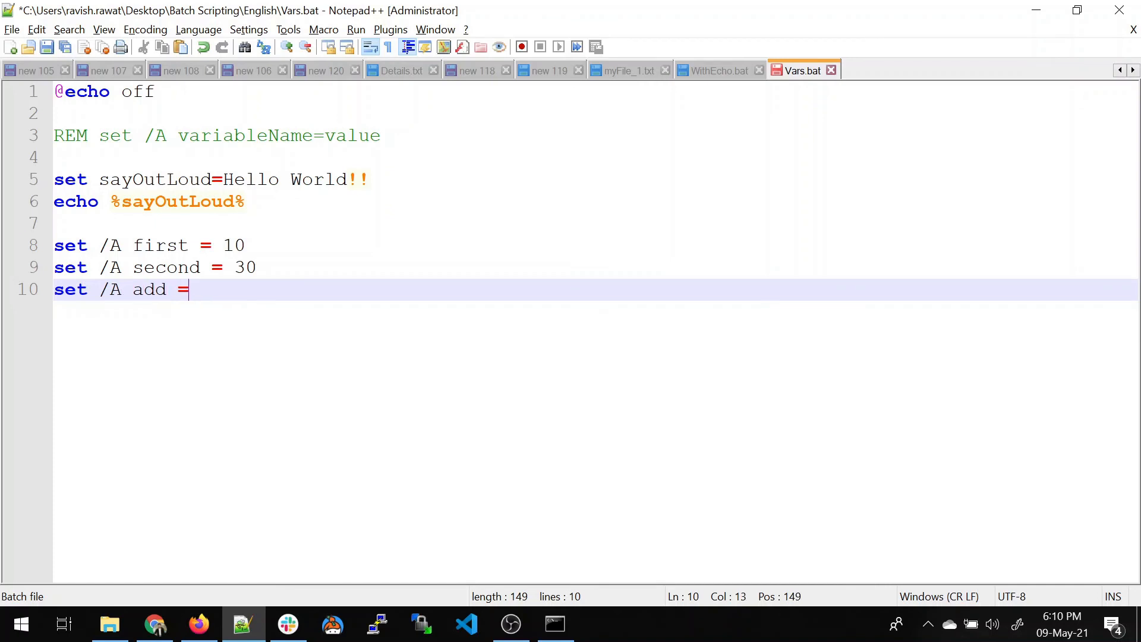
{"action": "type", "text": "\" \""}
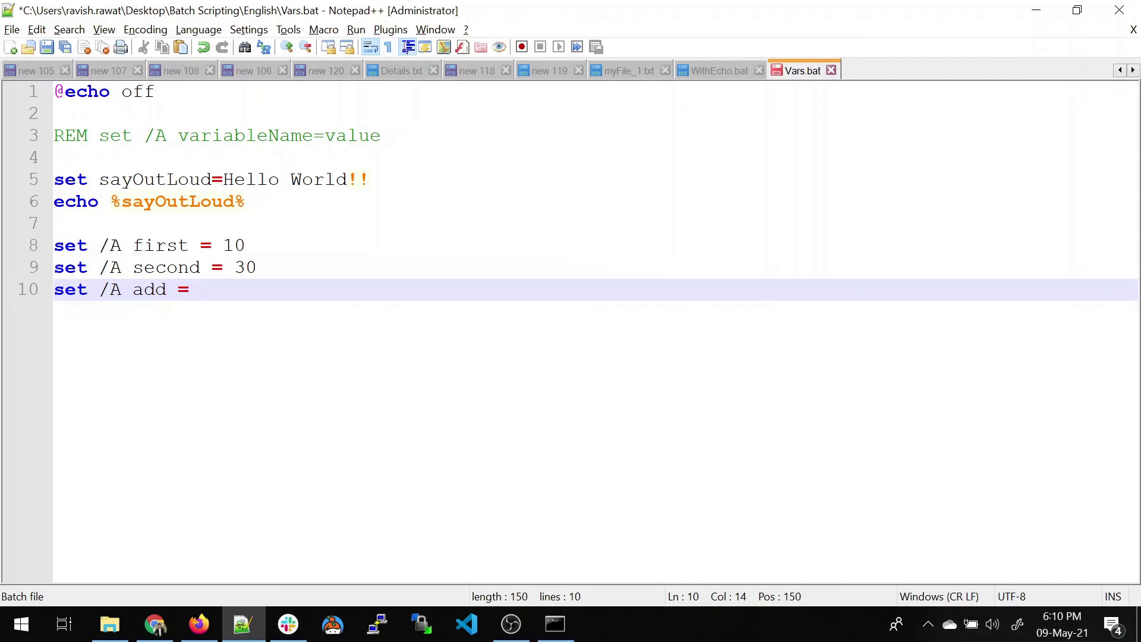
{"action": "type", "text": "%%"}
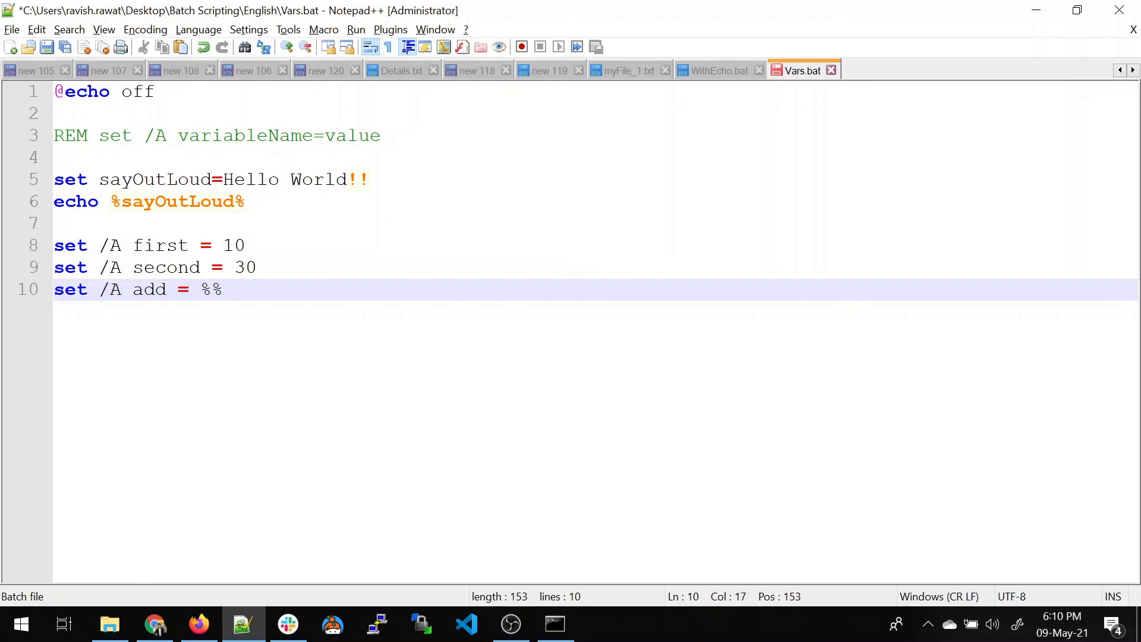
{"action": "type", "text": "+ %"}
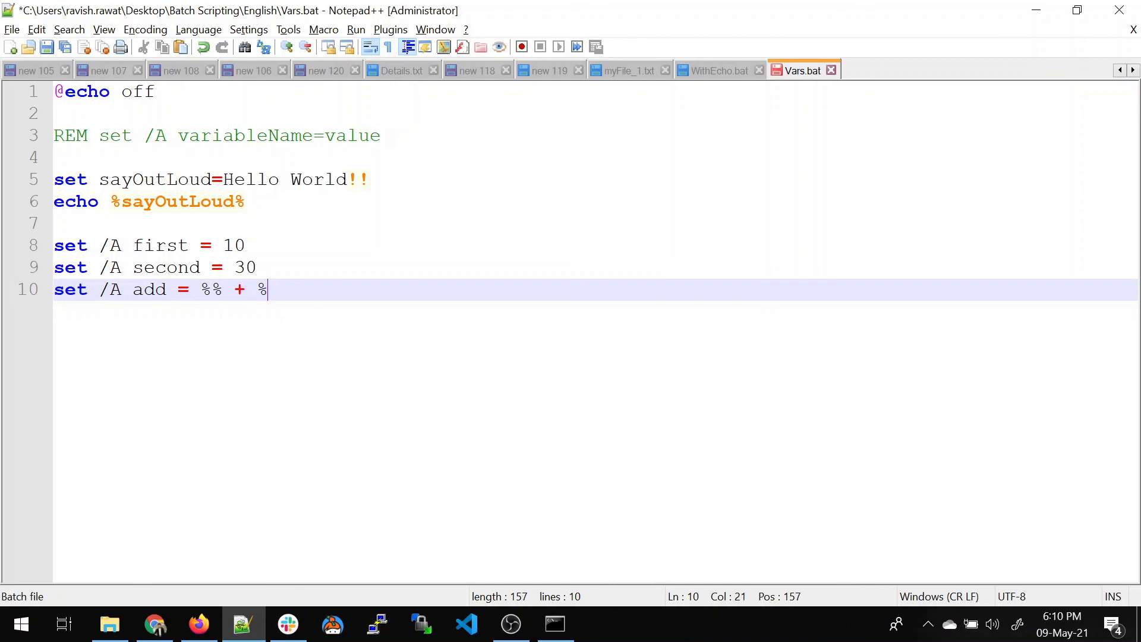
{"action": "type", "text": "%"}
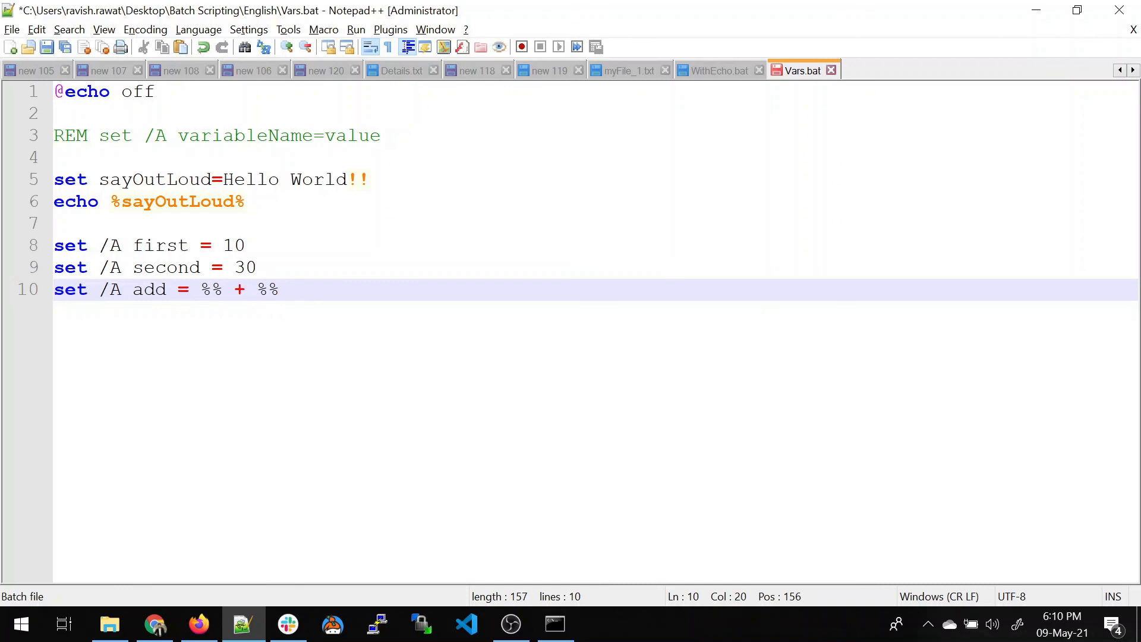
{"action": "type", "text": "%se%"}
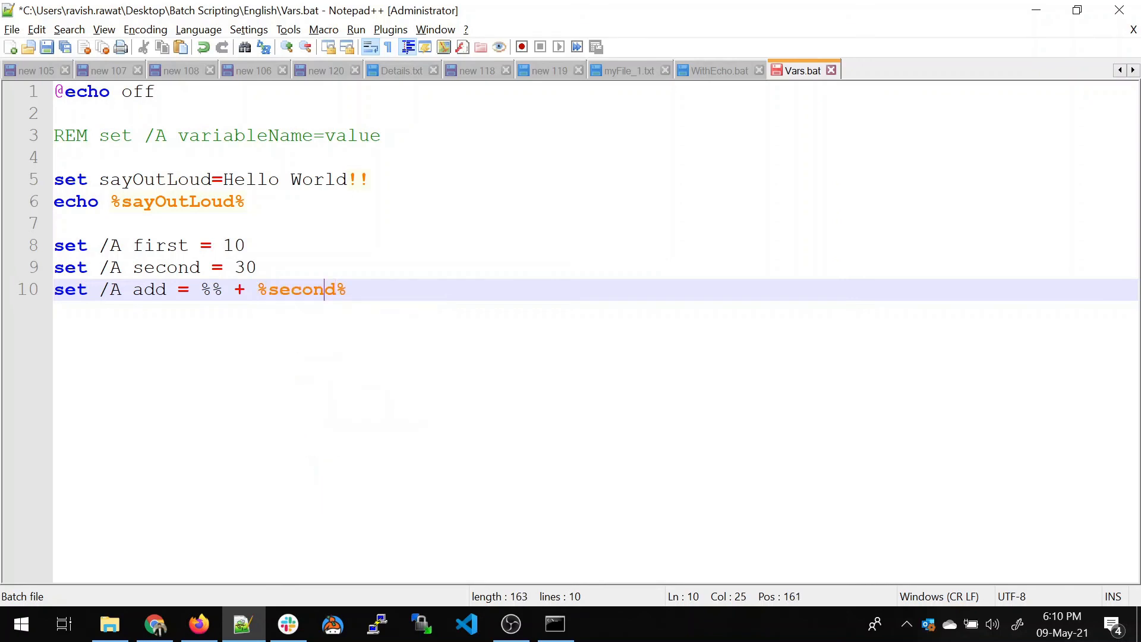
{"action": "type", "text": "first"}
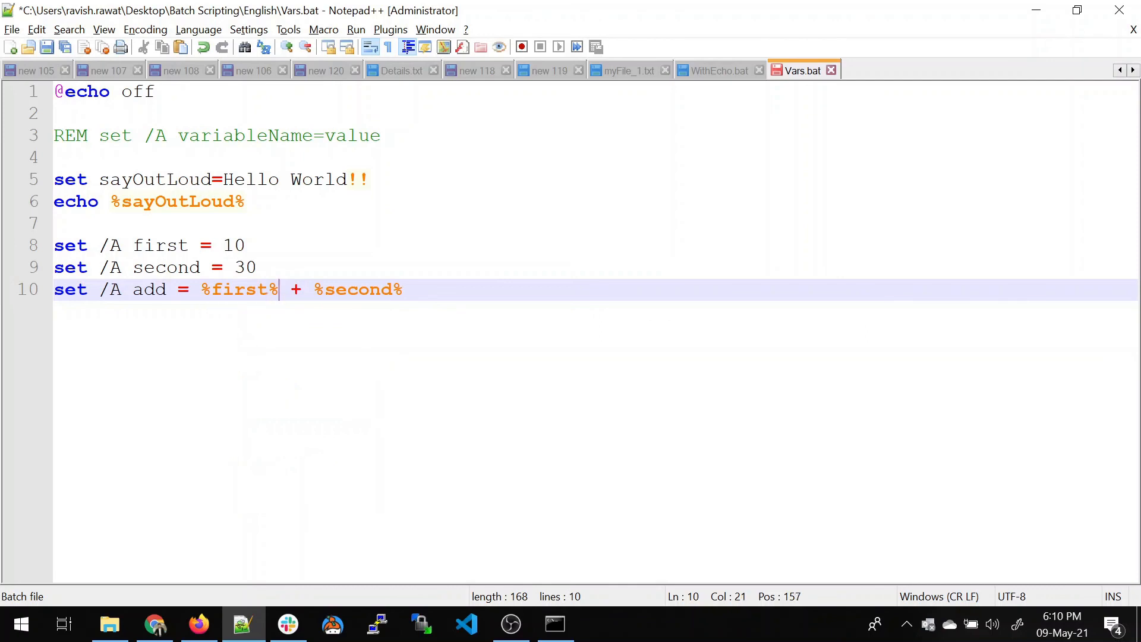
Add a line echo %add% after the sum line and save Vars.bat.
{"action": "key", "text": "End"}
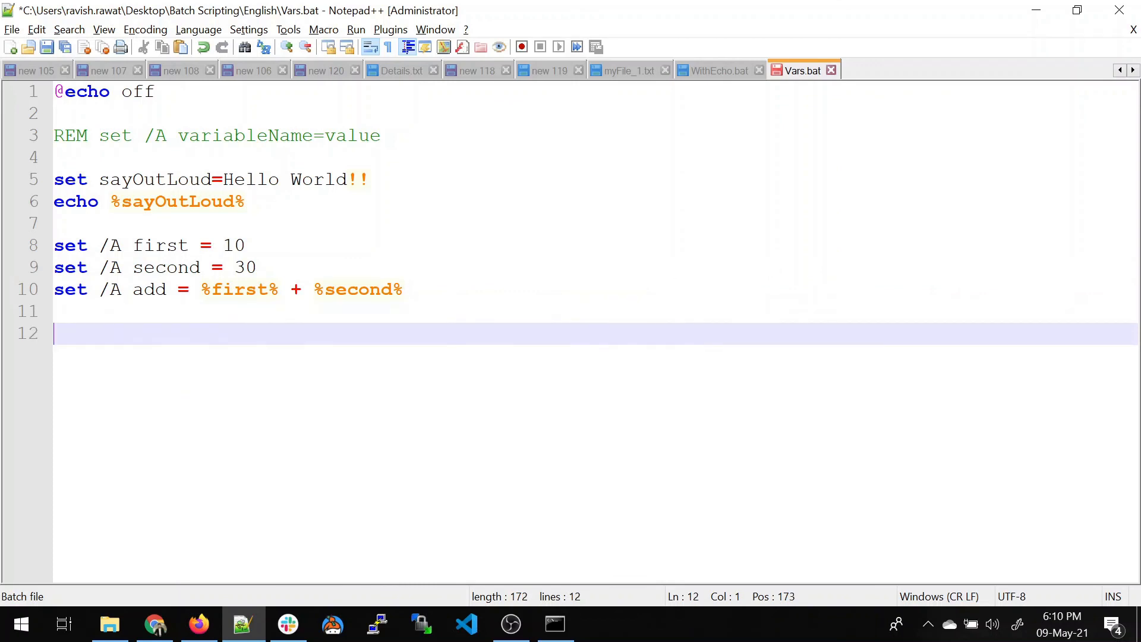
{"action": "type", "text": "echo"}
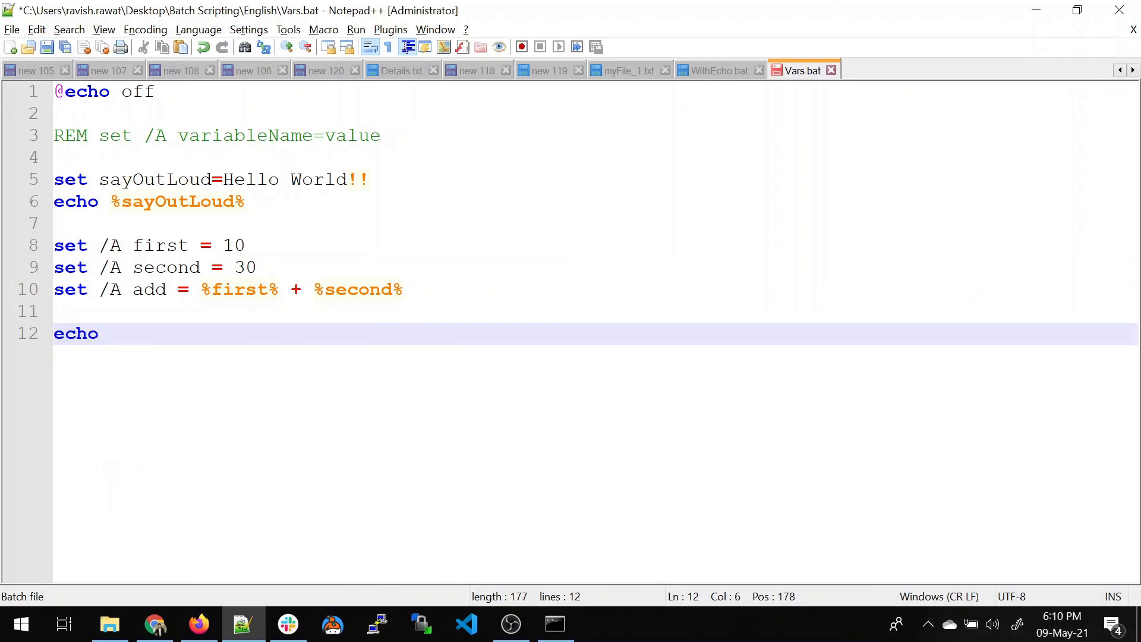
{"action": "type", "text": "%%"}
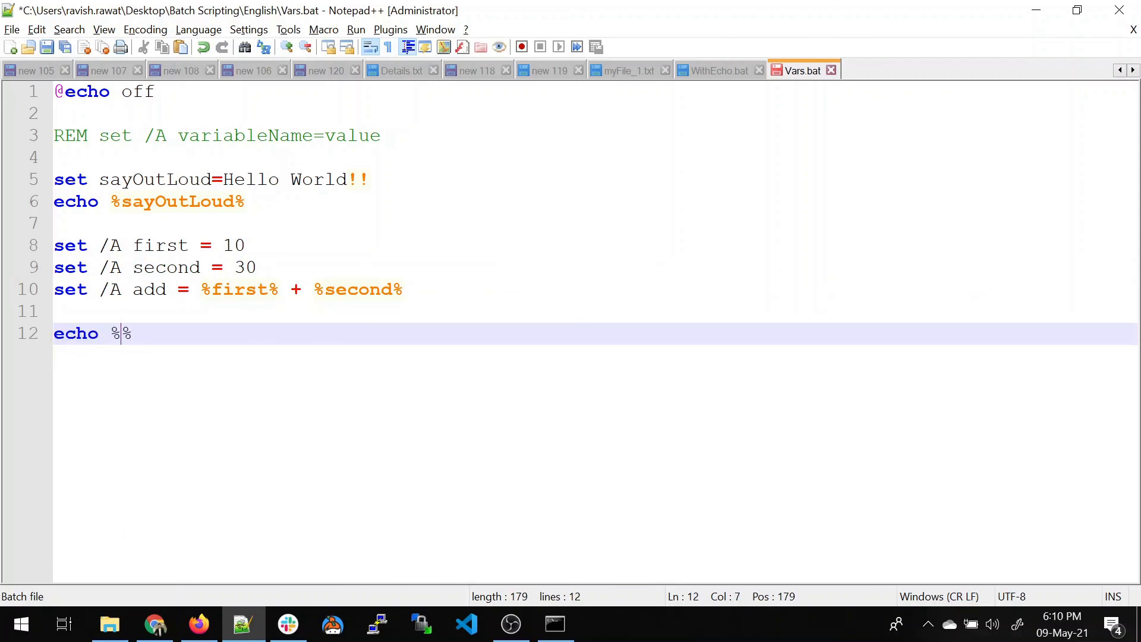
{"action": "type", "text": "add"}
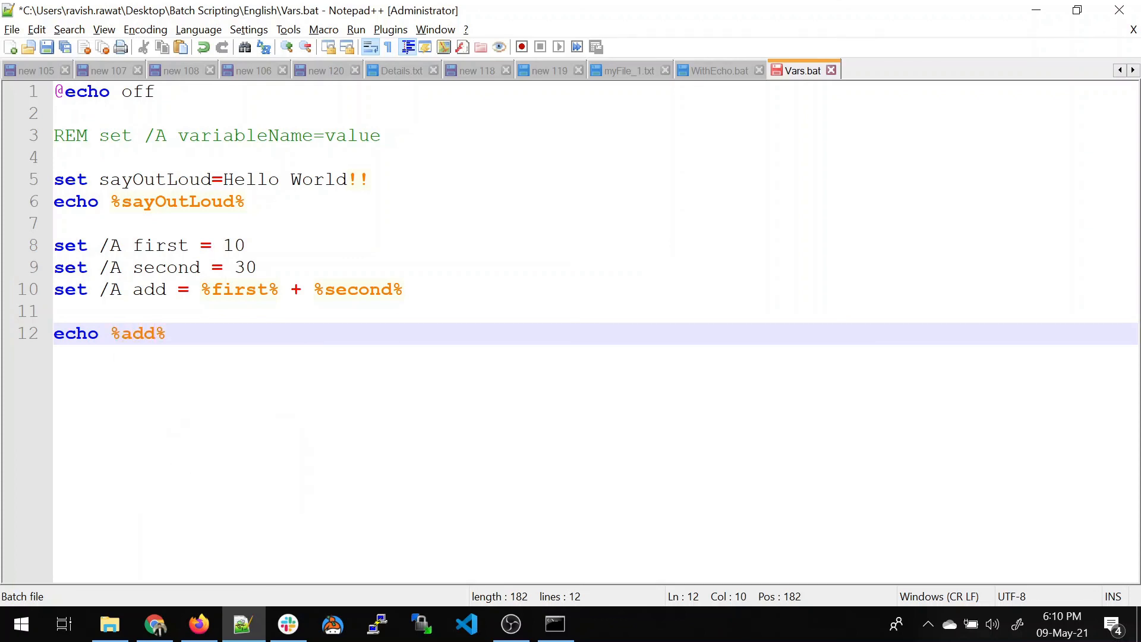
{"action": "key", "text": "Ctrl+s"}
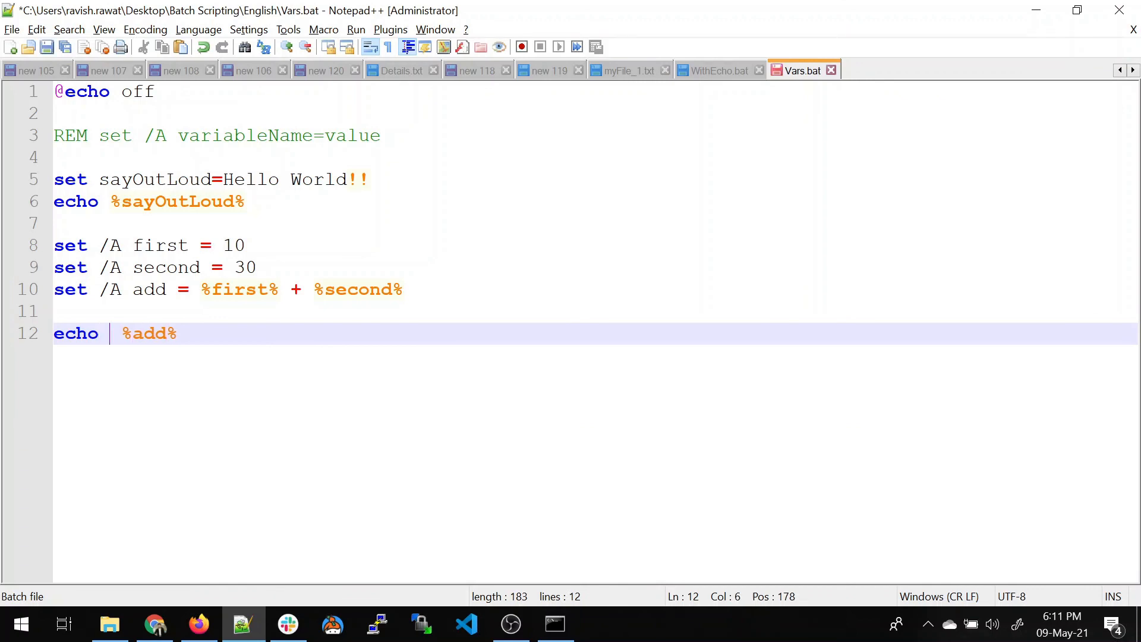
Insert the label Sum is = between echo and %add%.
{"action": "type", "text": "Sum i"}
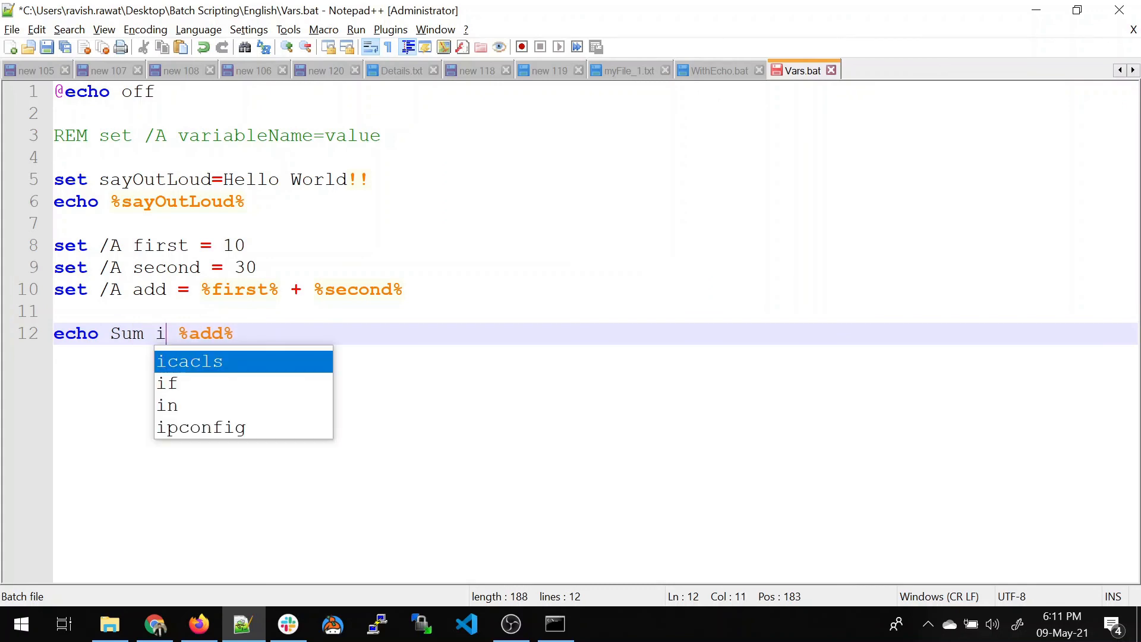
{"action": "type", "text": "s"}
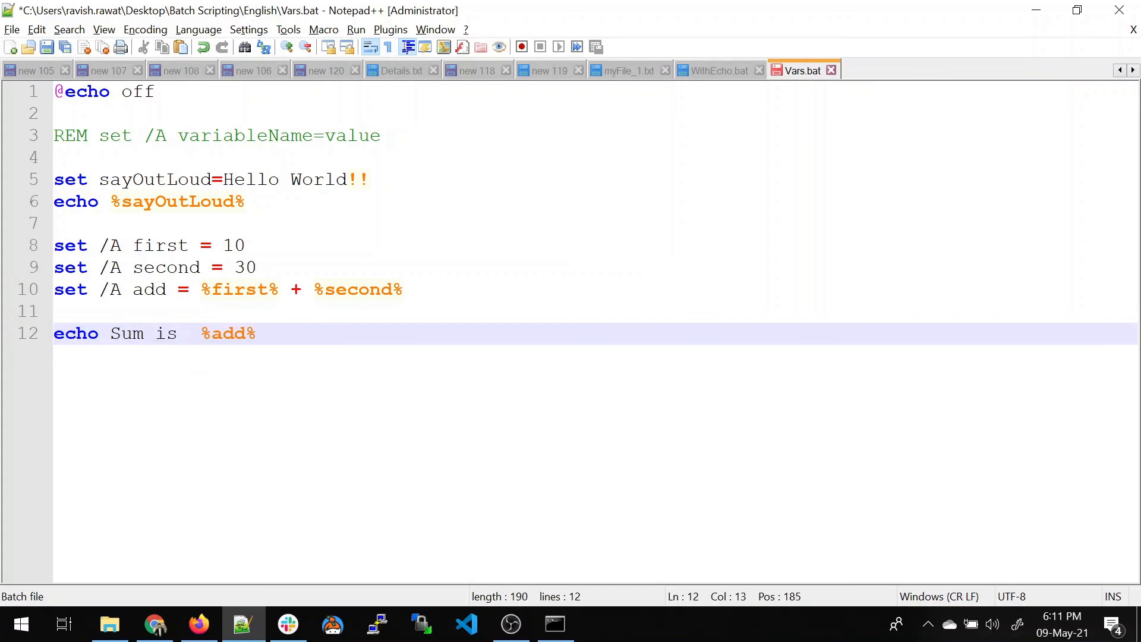
{"action": "type", "text": "="}
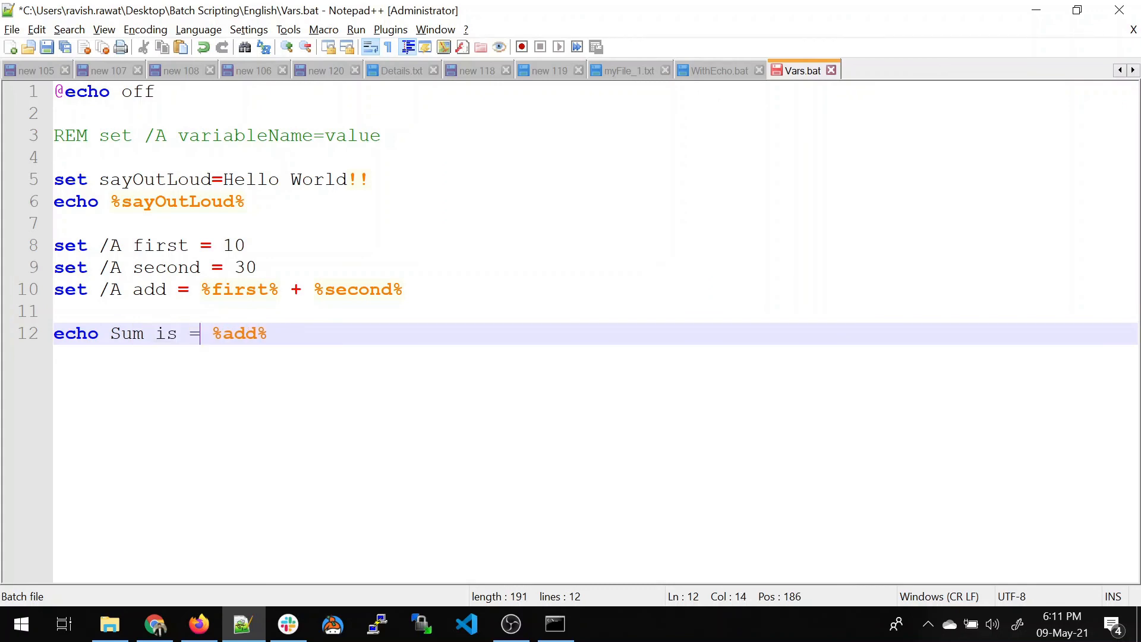
{"action": "type", "text": "\" \""}
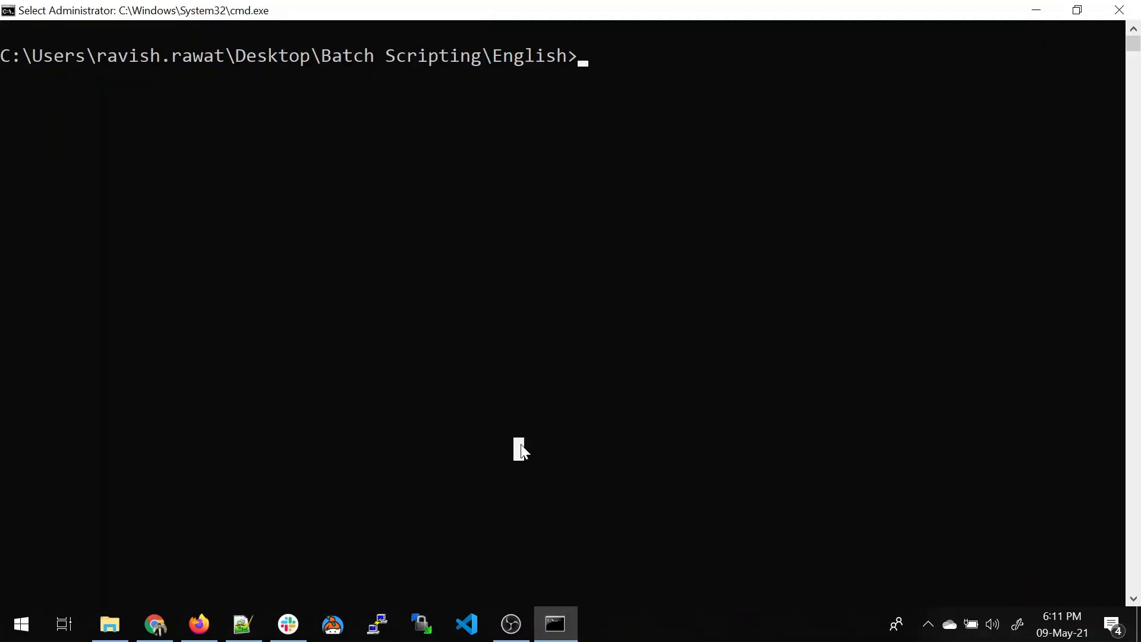
Run Vars.bat in Command Prompt to print Hello World!! and Sum is = 40.
{"action": "type", "text": "Vars.bat"}
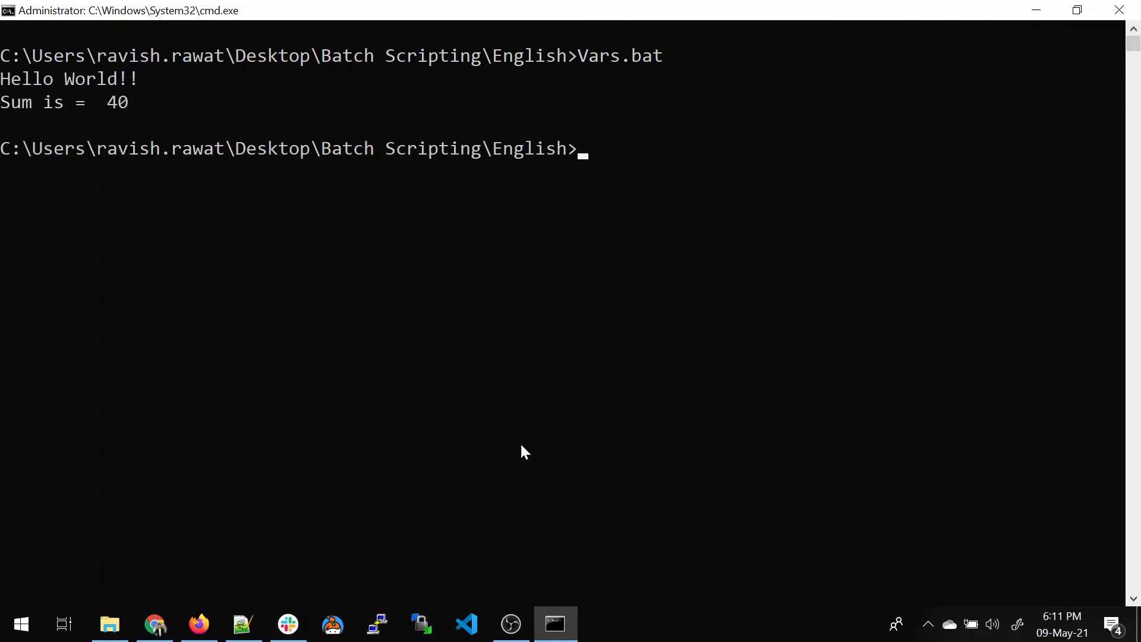
{"action": "mouse_move", "coordinate": [521, 449]}
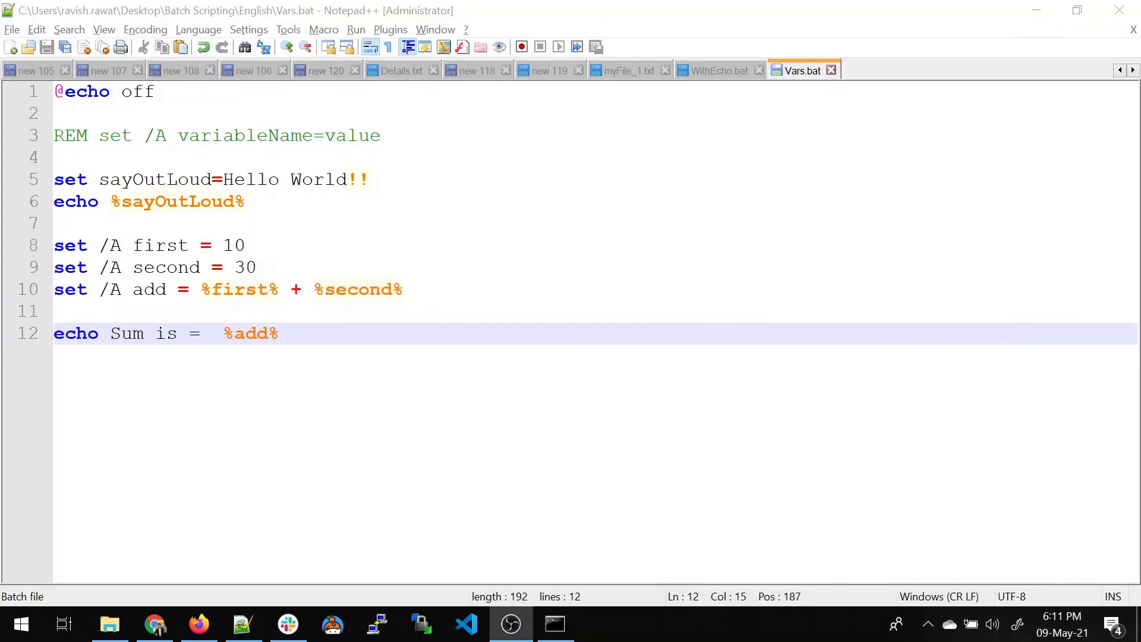
{"action": "left_click", "coordinate": [165, 245]}
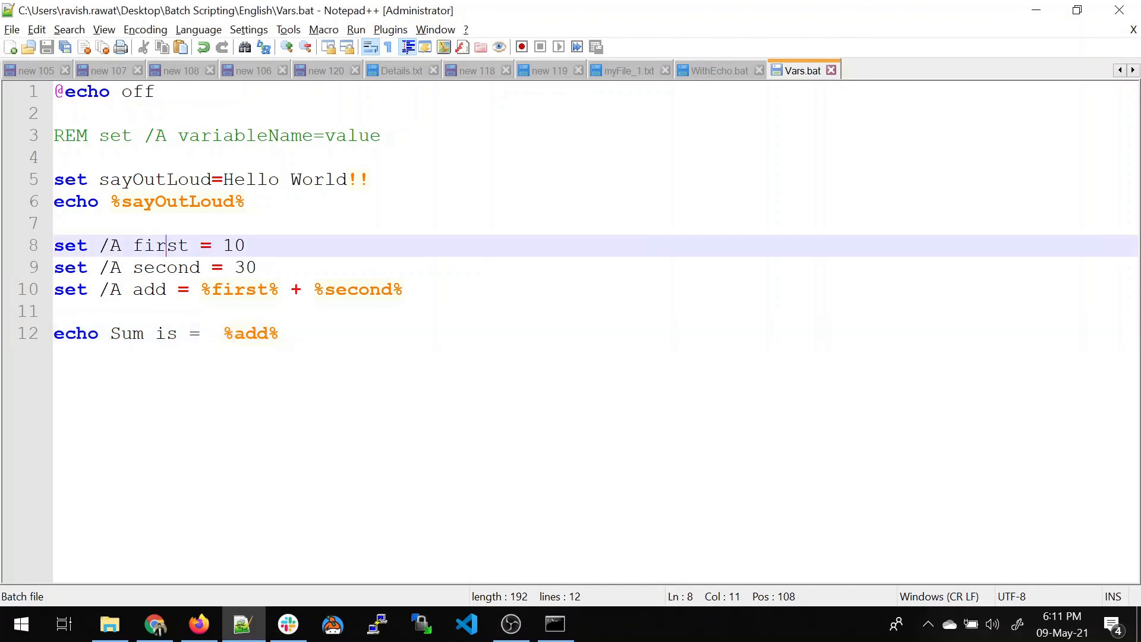
{"action": "left_click", "coordinate": [183, 289]}
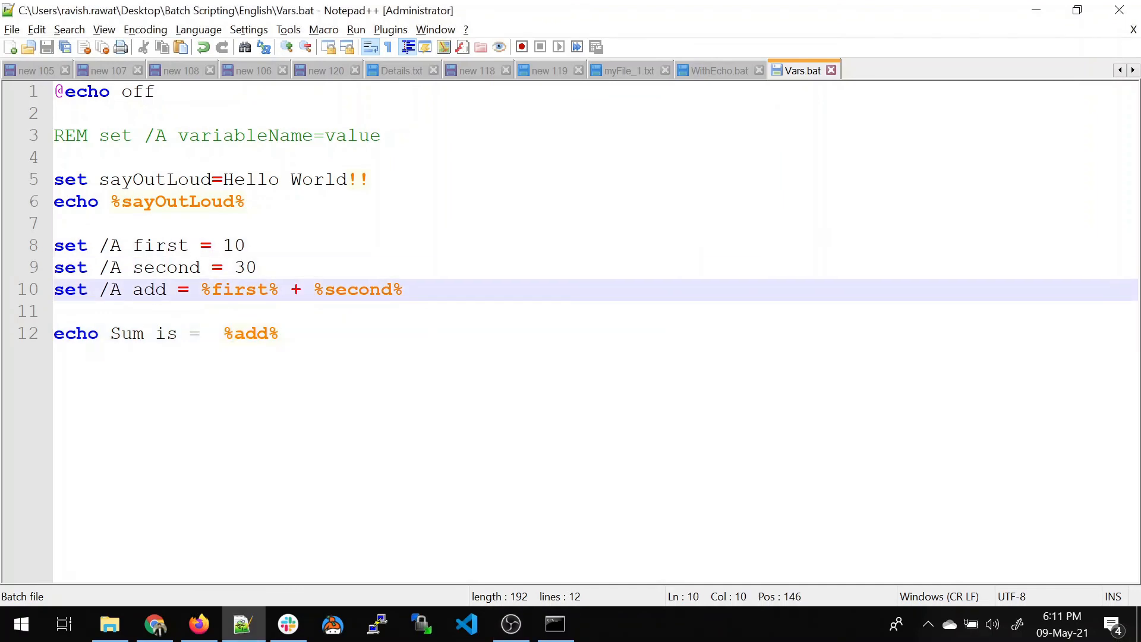
{"action": "left_click", "coordinate": [153, 289]}
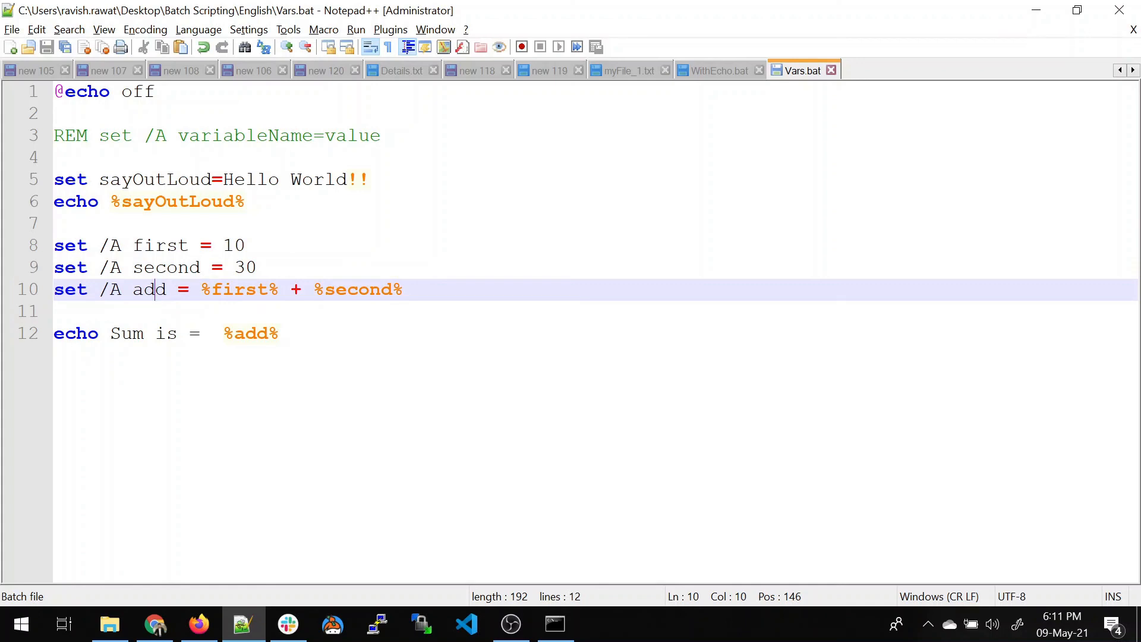
{"action": "left_click", "coordinate": [278, 332]}
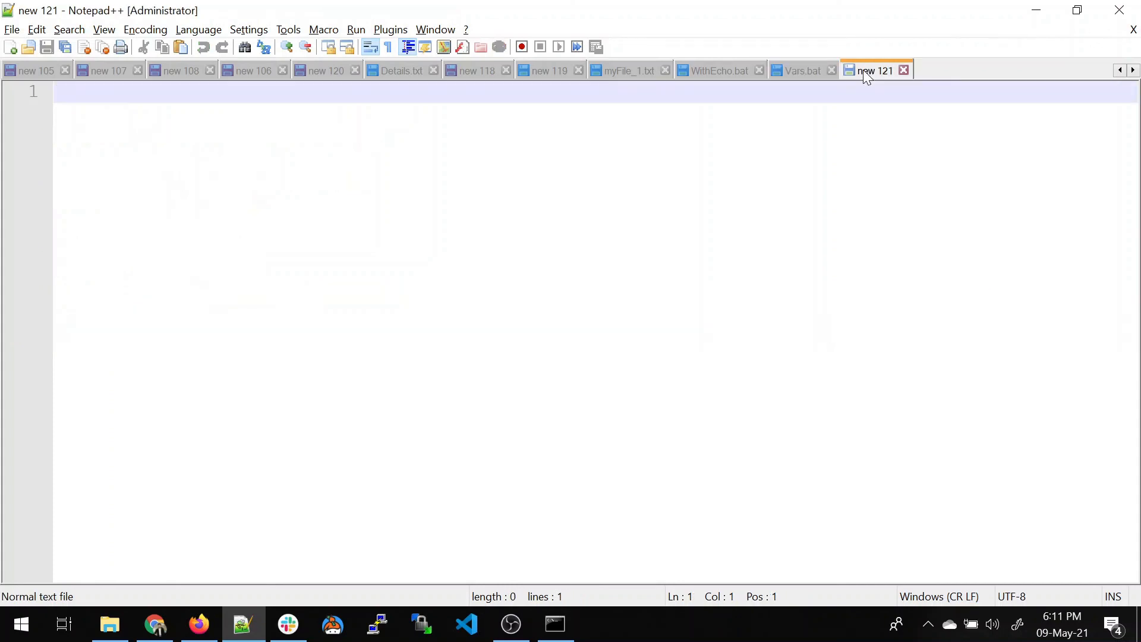
{"action": "type", "text": "echo off"}
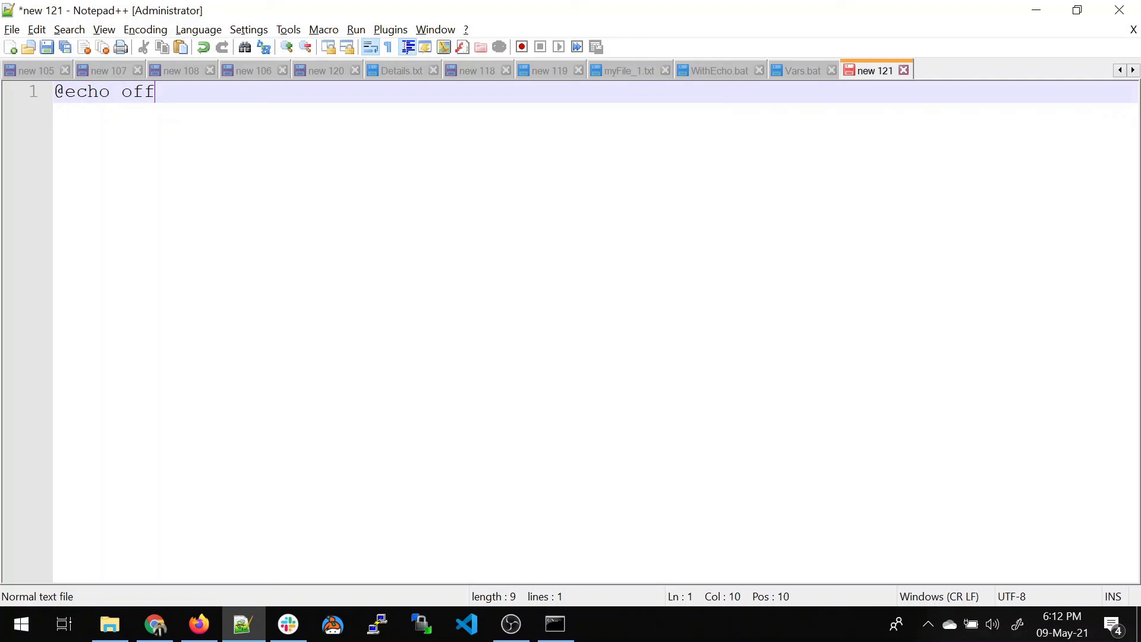
{"action": "key", "text": "Enter"}
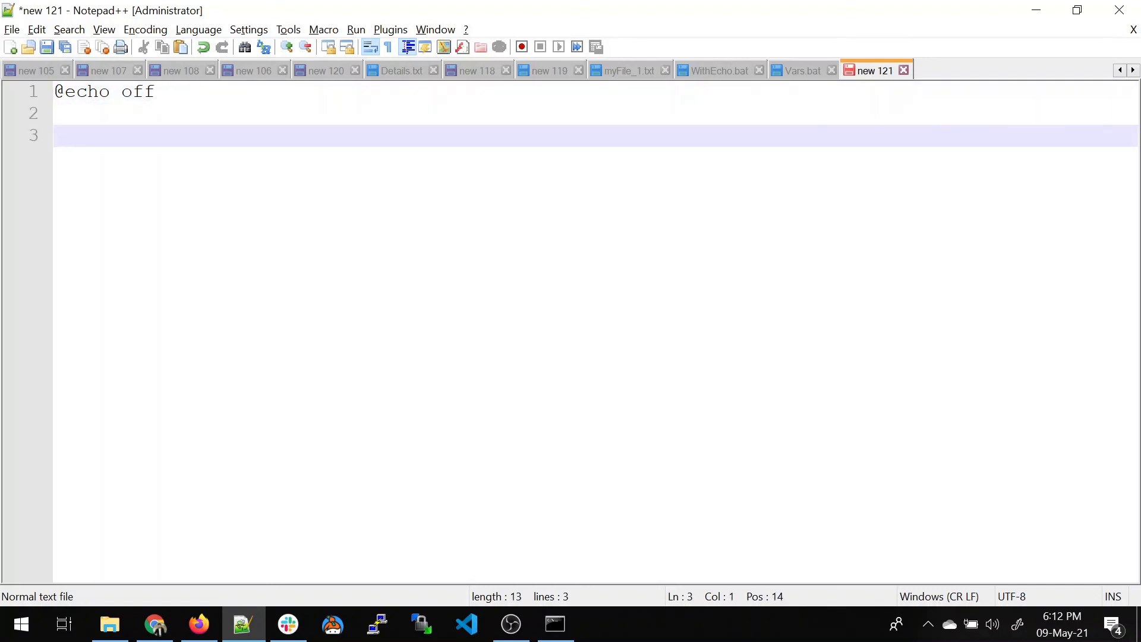
{"action": "type", "text": "rem"}
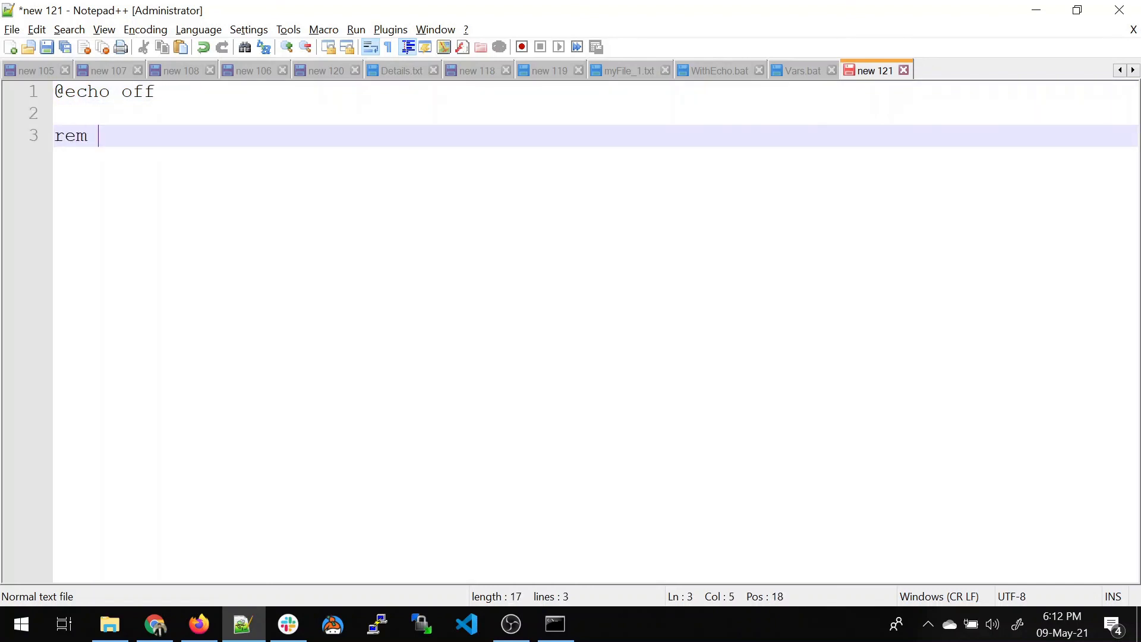
{"action": "type", "text": "(comment"}
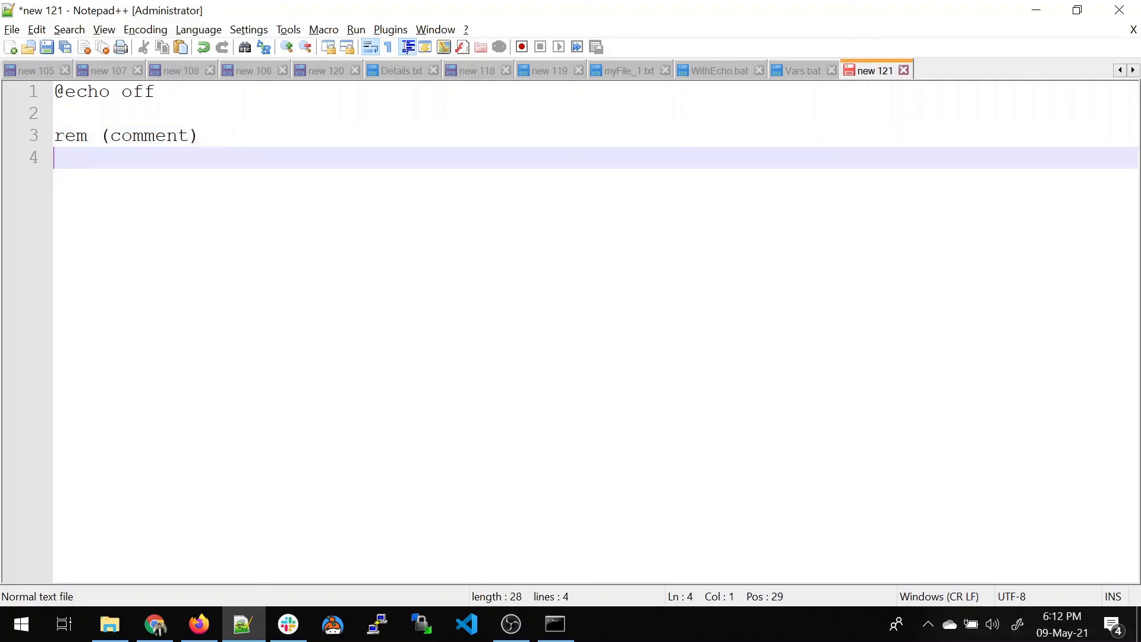
Add the notes create a file -> text file and Command > filename.text.
{"action": "type", "text": "create a file -"}
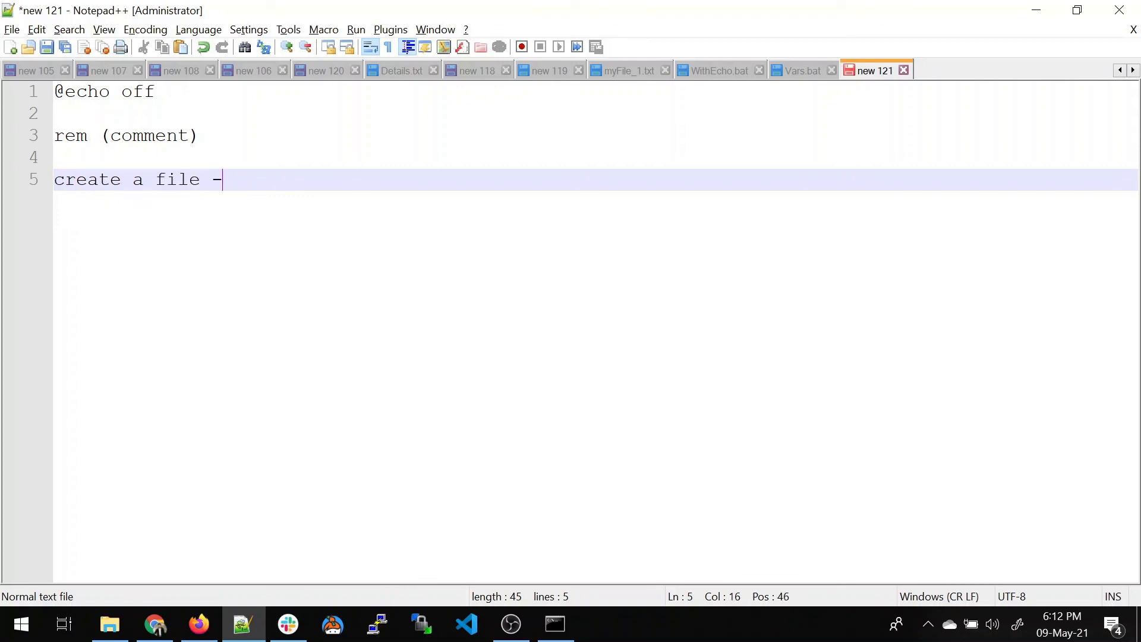
{"action": "type", "text": "> text file"}
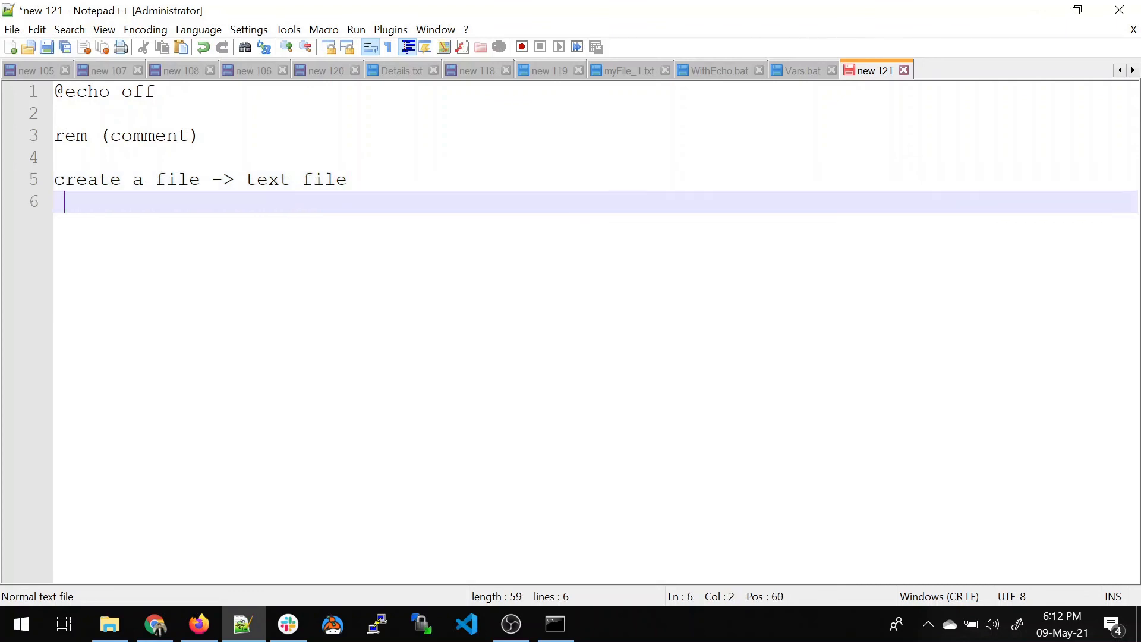
{"action": "type", "text": ">"}
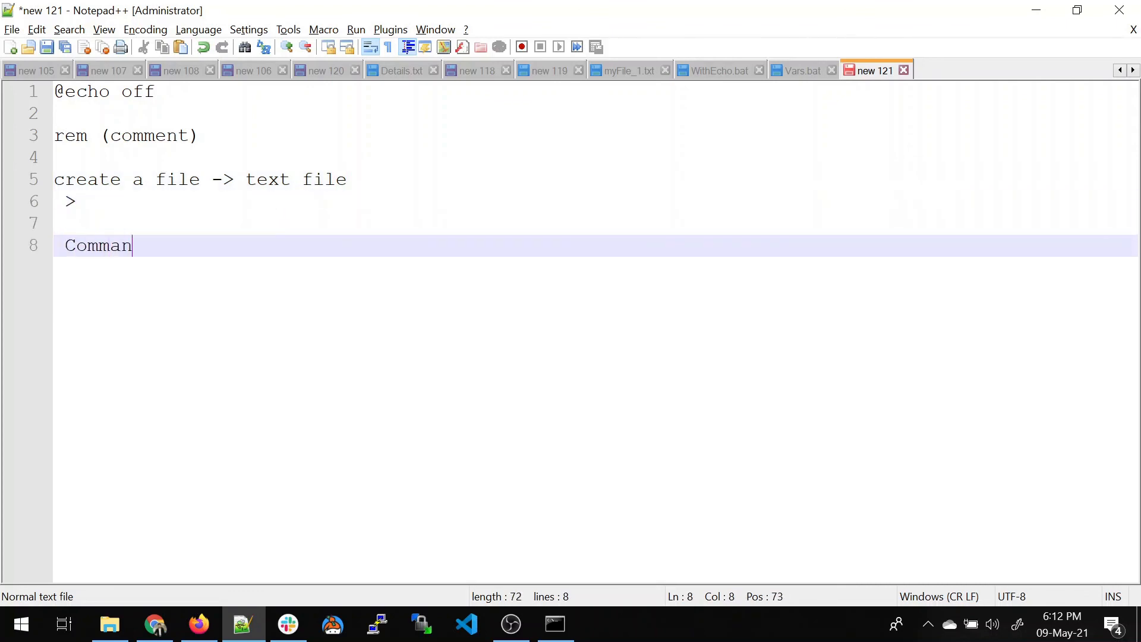
{"action": "type", "text": "d"}
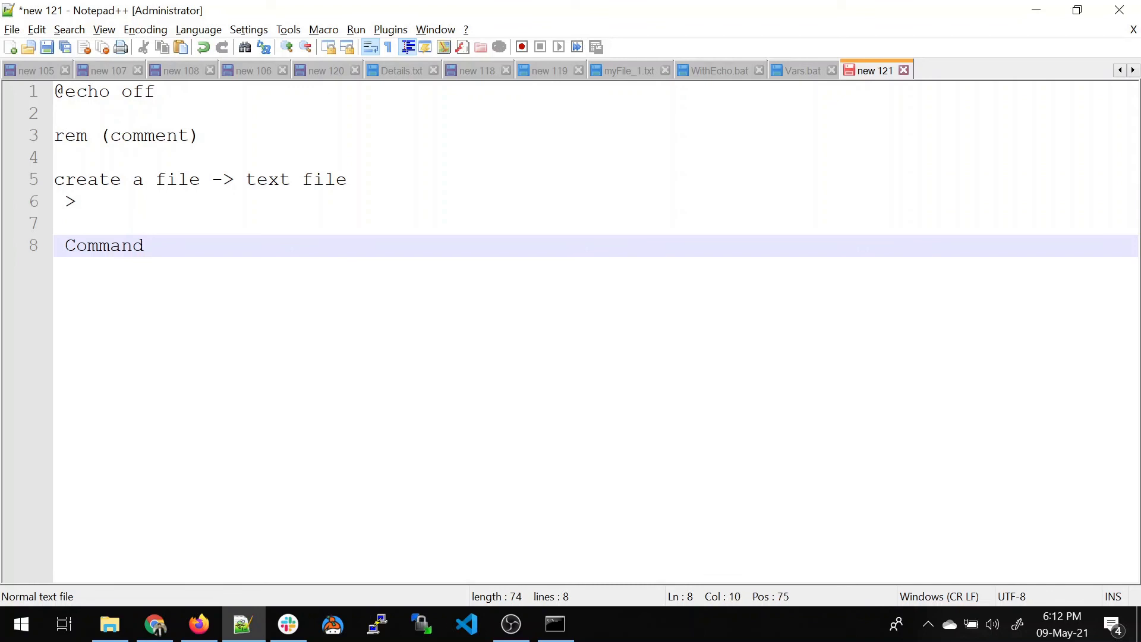
{"action": "type", "text": ">"}
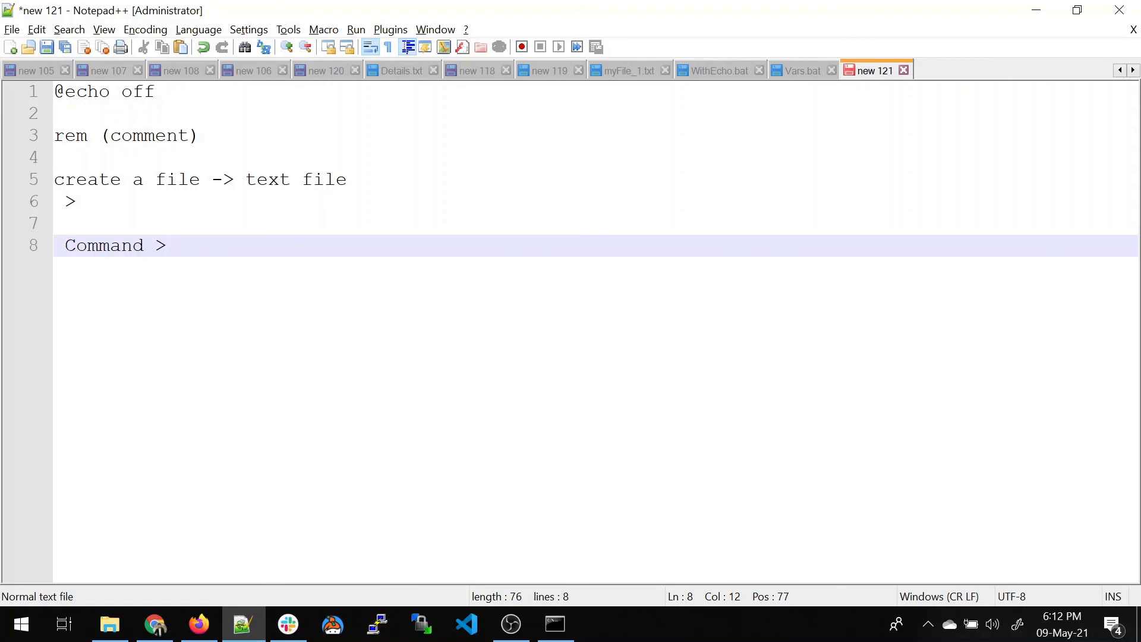
{"action": "type", "text": "filenam"}
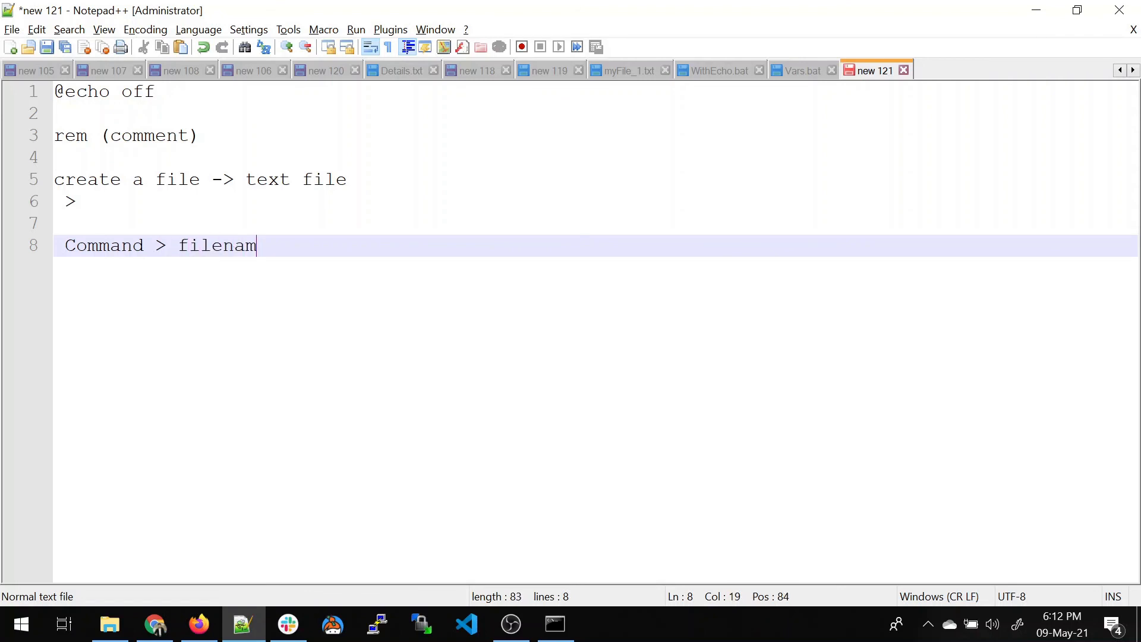
{"action": "type", "text": "e.text"}
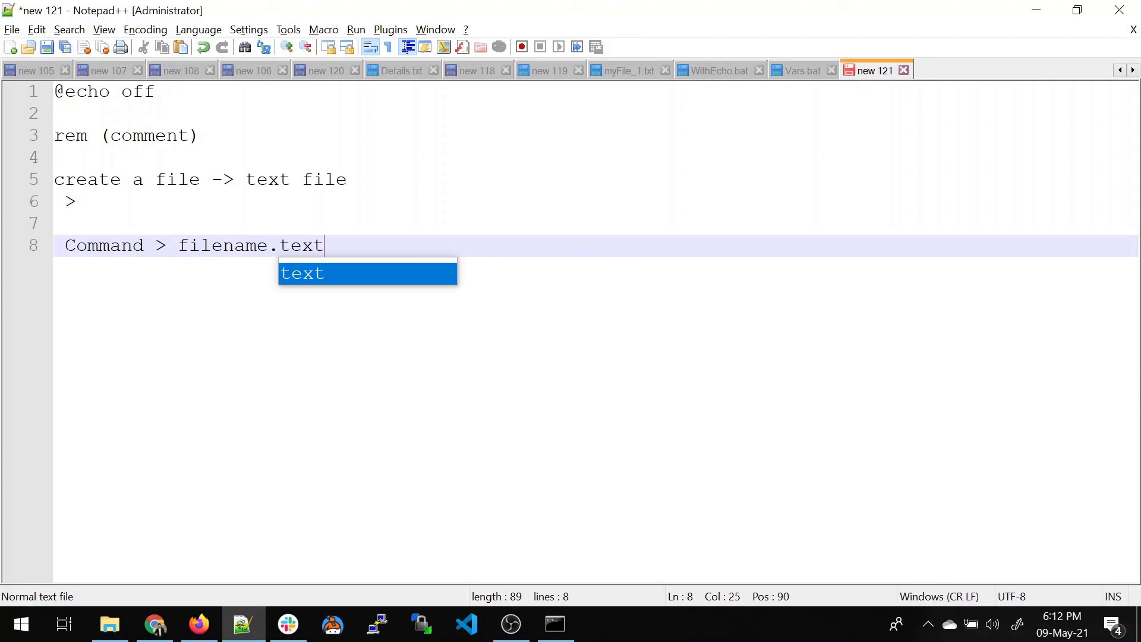
{"action": "key", "text": "Escape"}
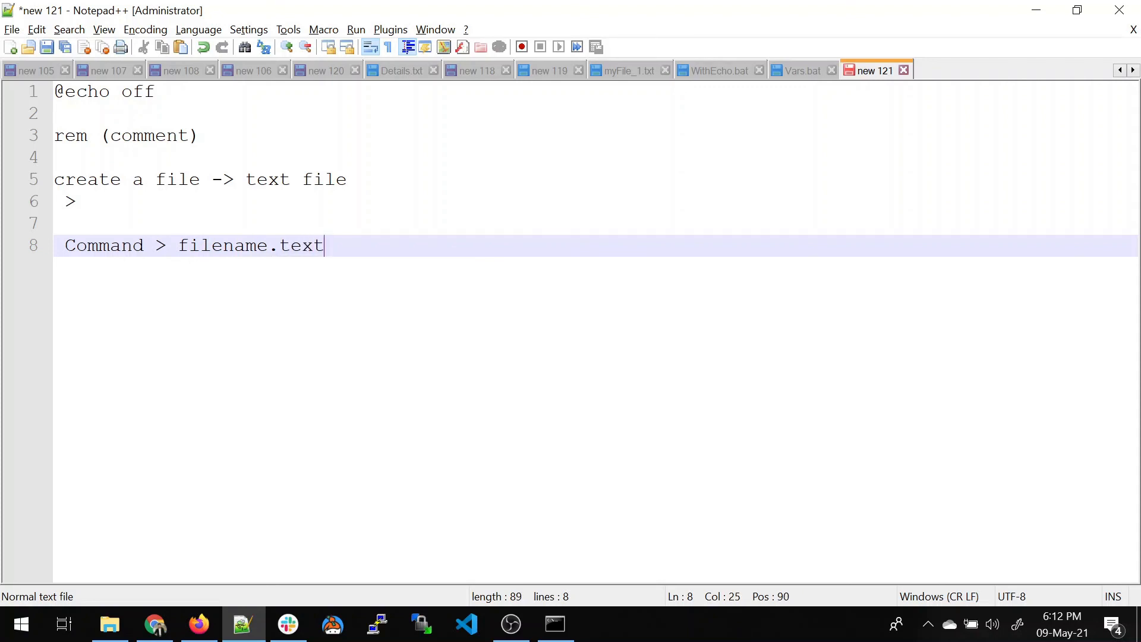